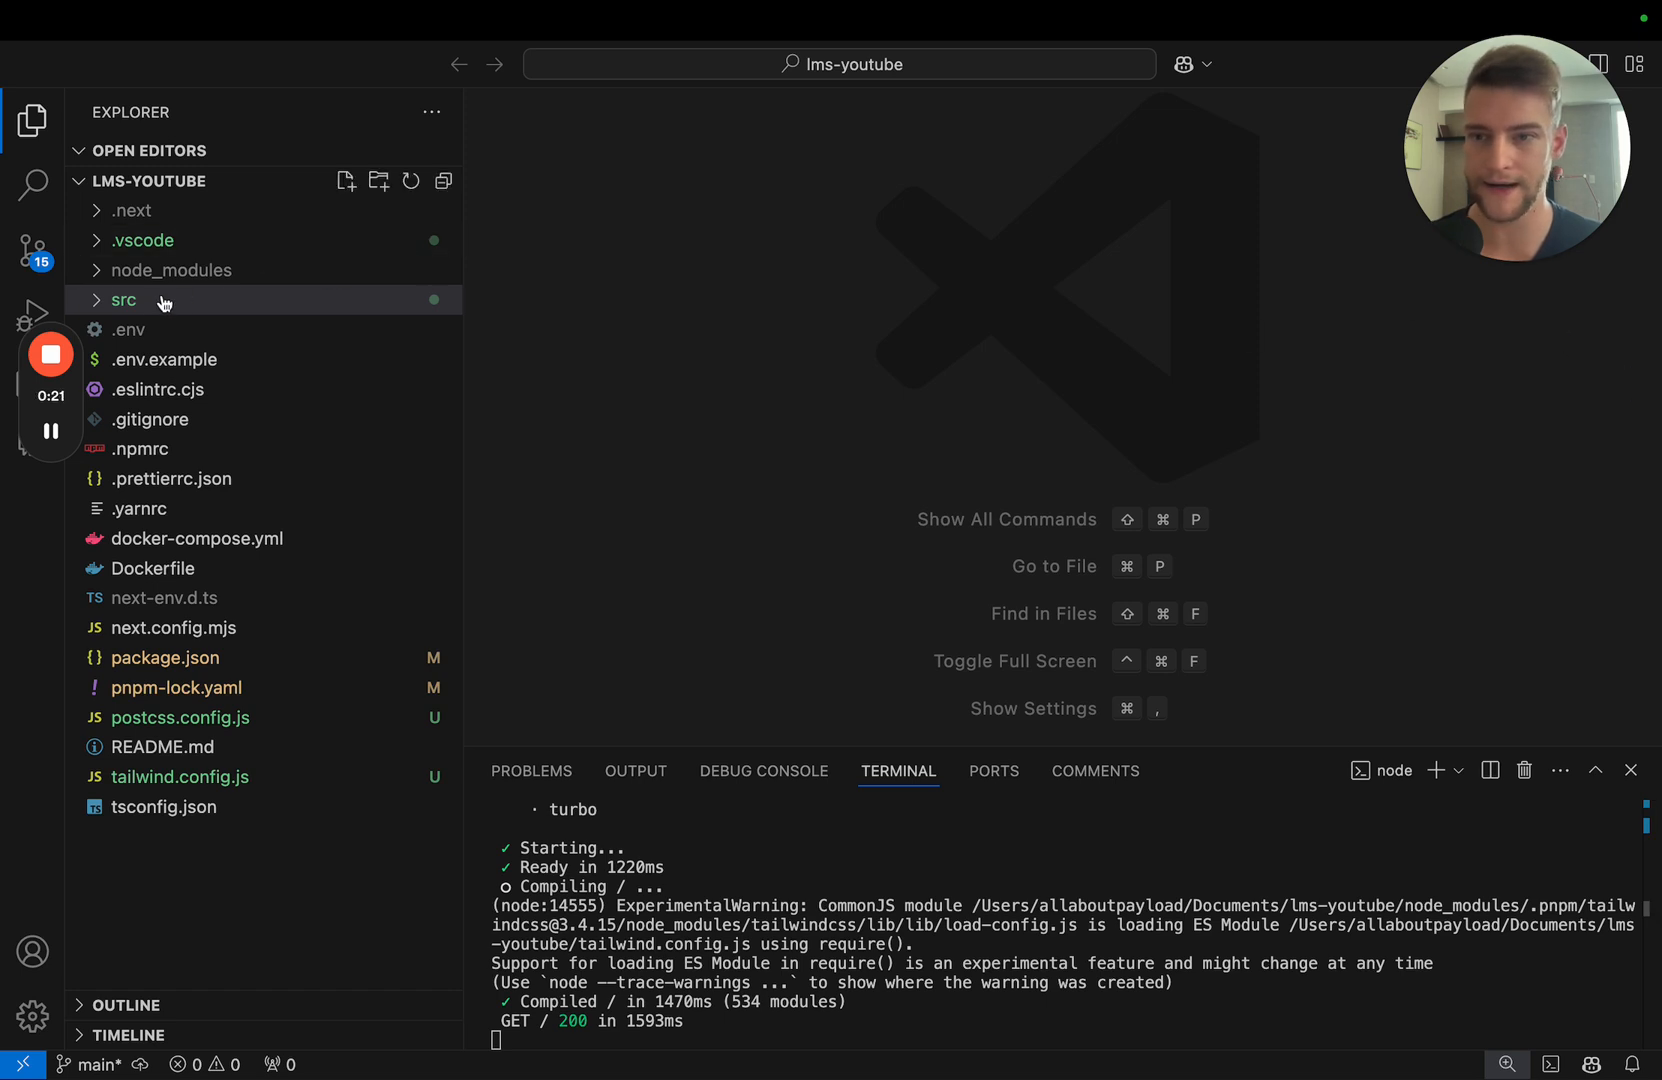
Expand the src and collections folders in the Explorer to reach Users.ts.
left_click(122, 300)
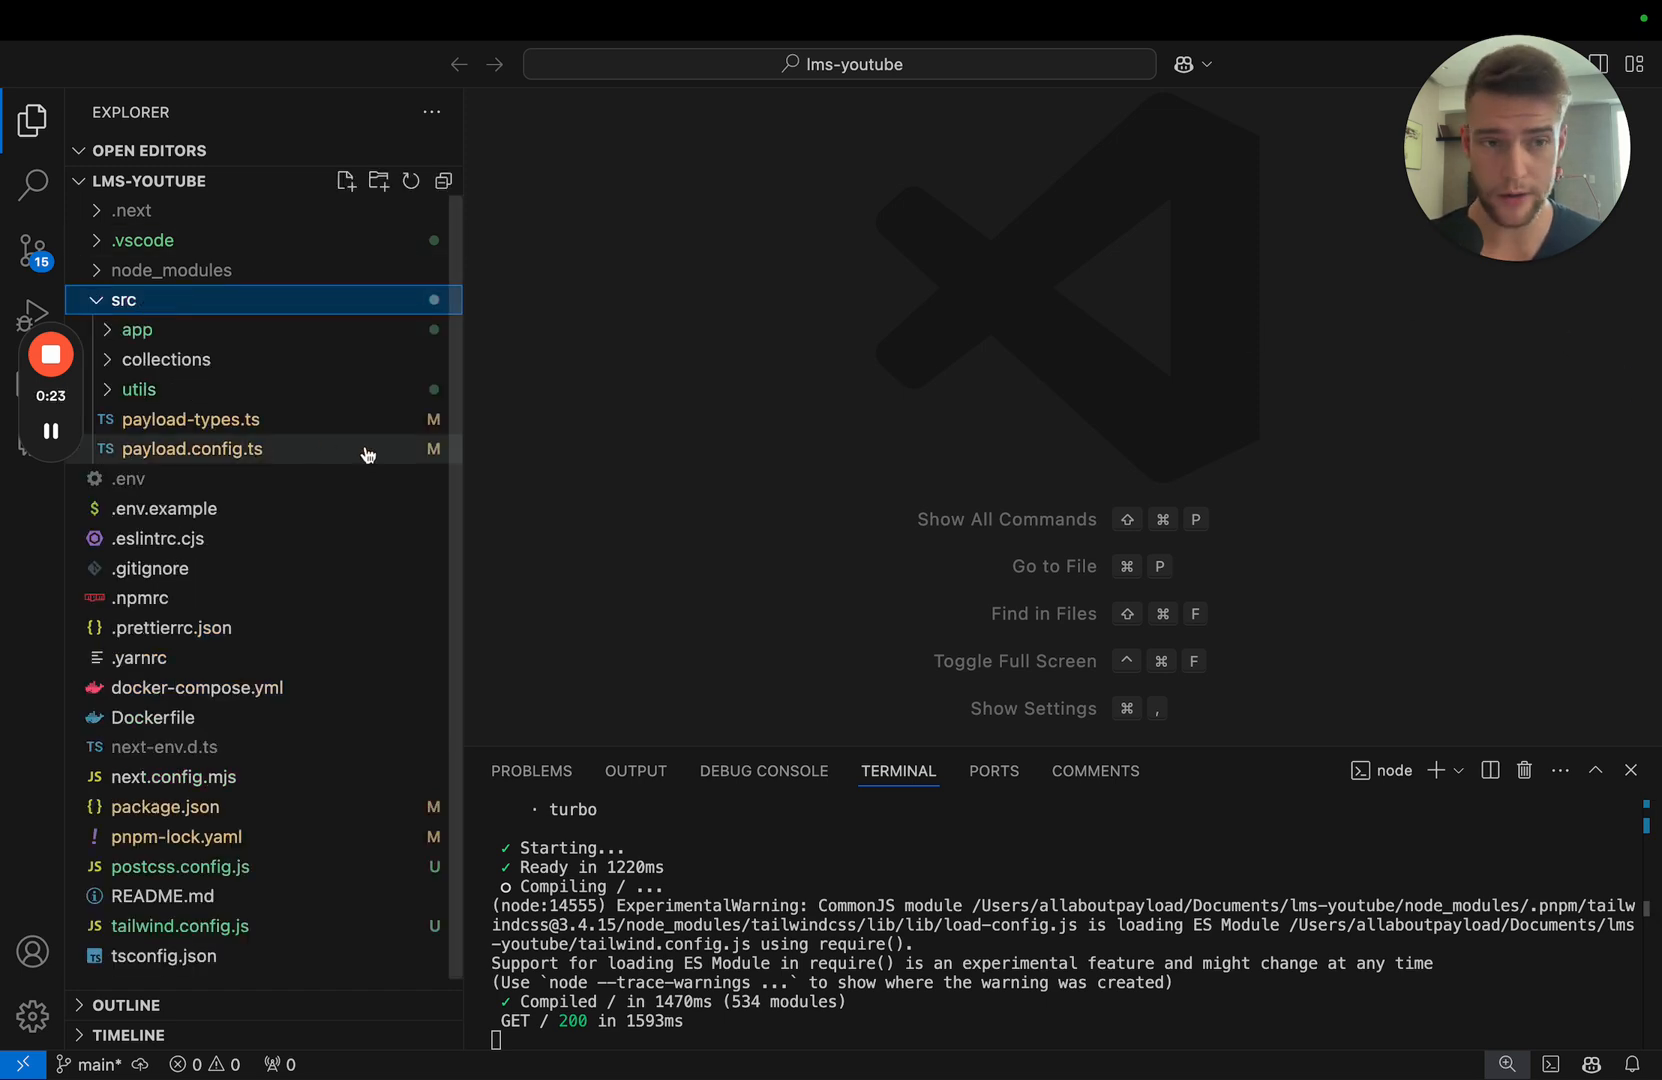
mouse_move(166, 360)
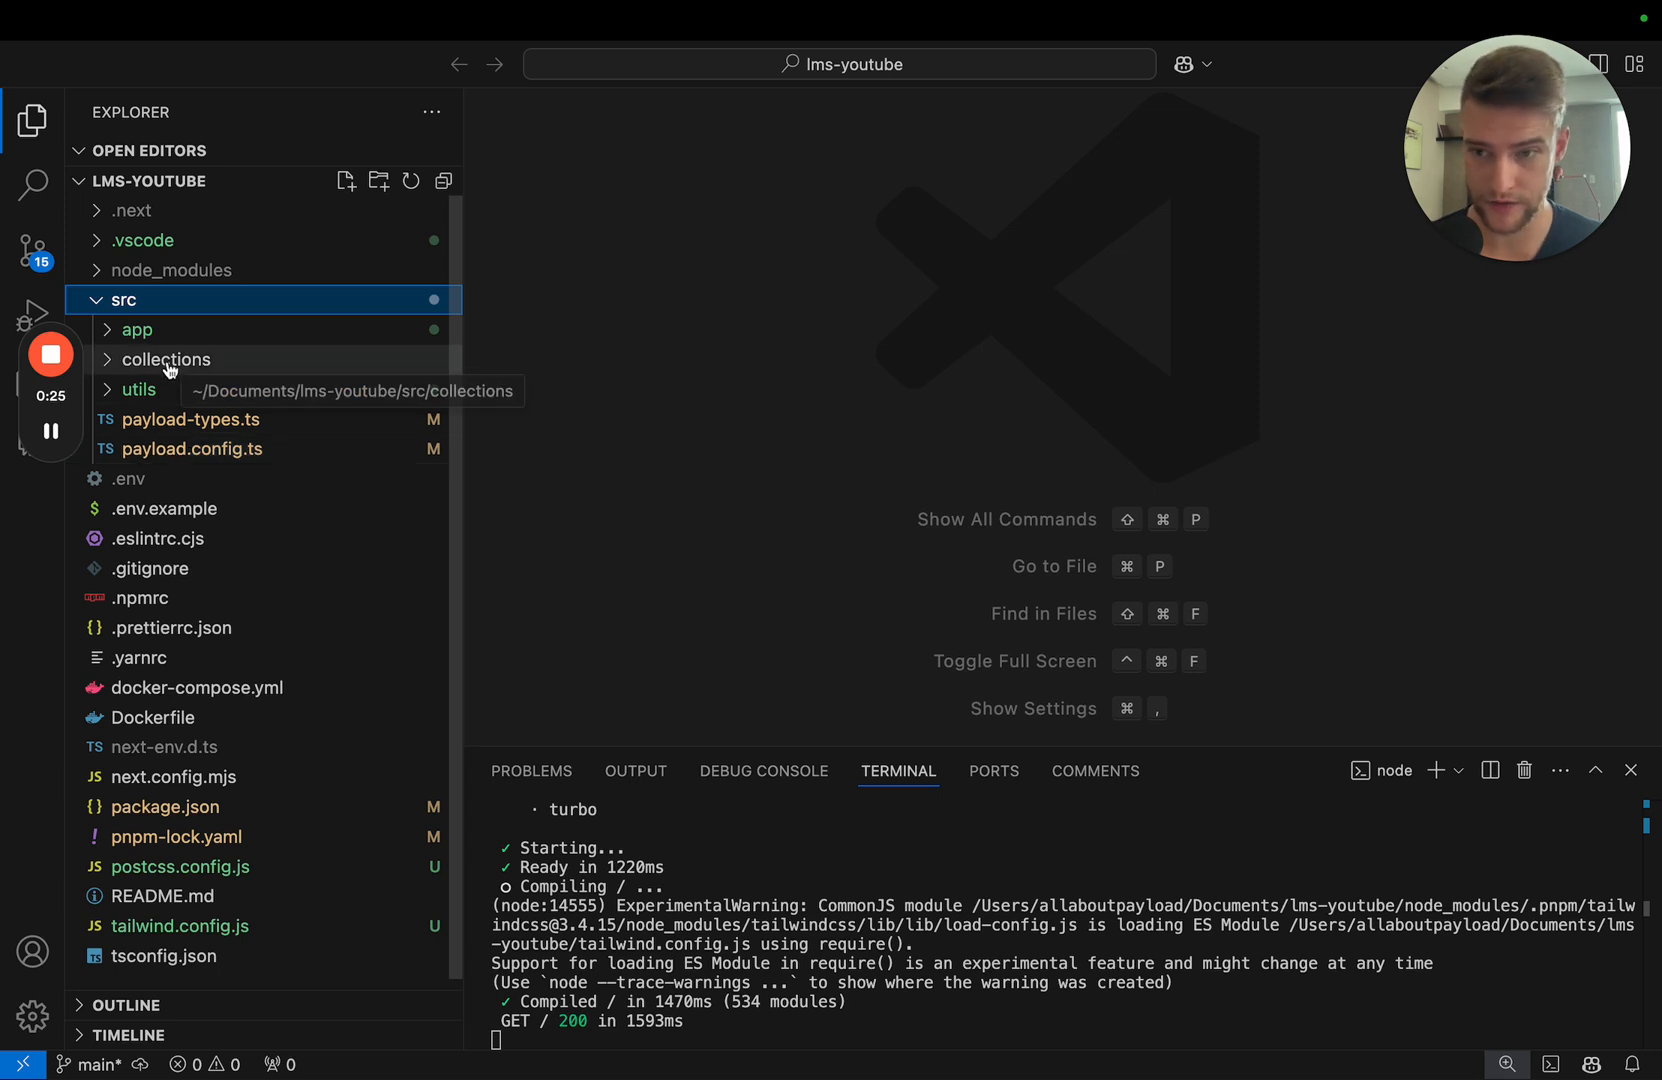
mouse_move(202, 358)
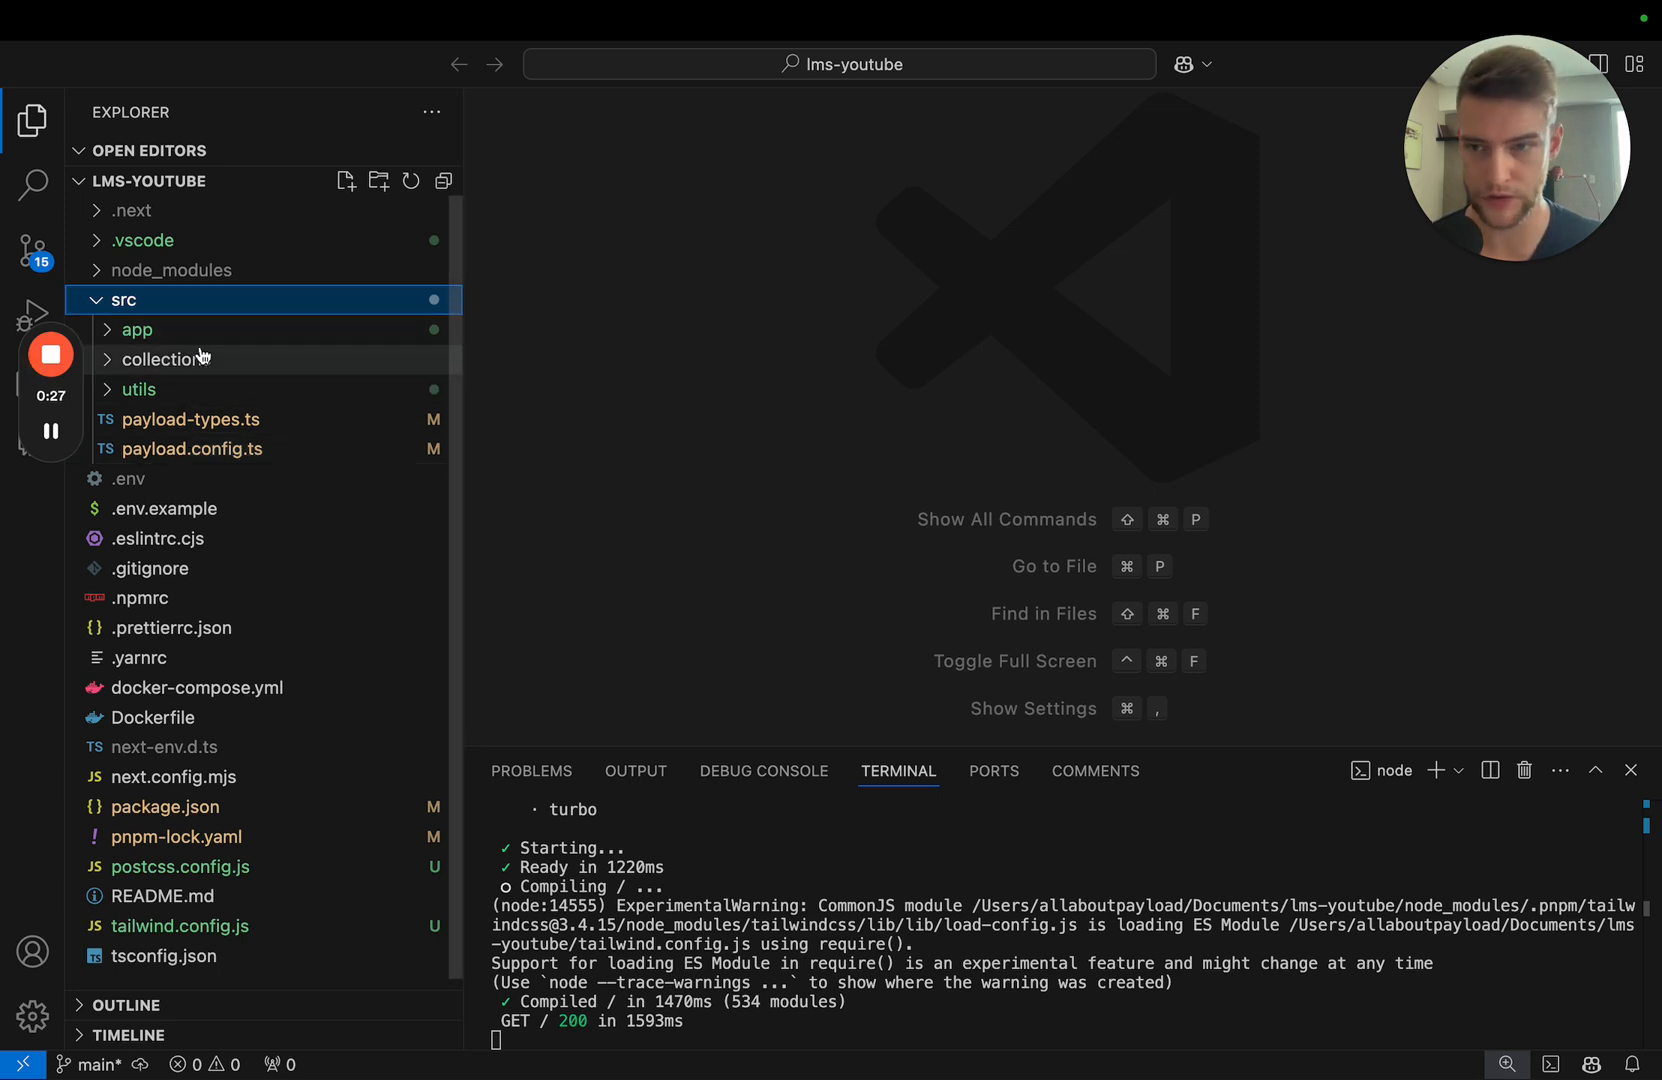
left_click(166, 358)
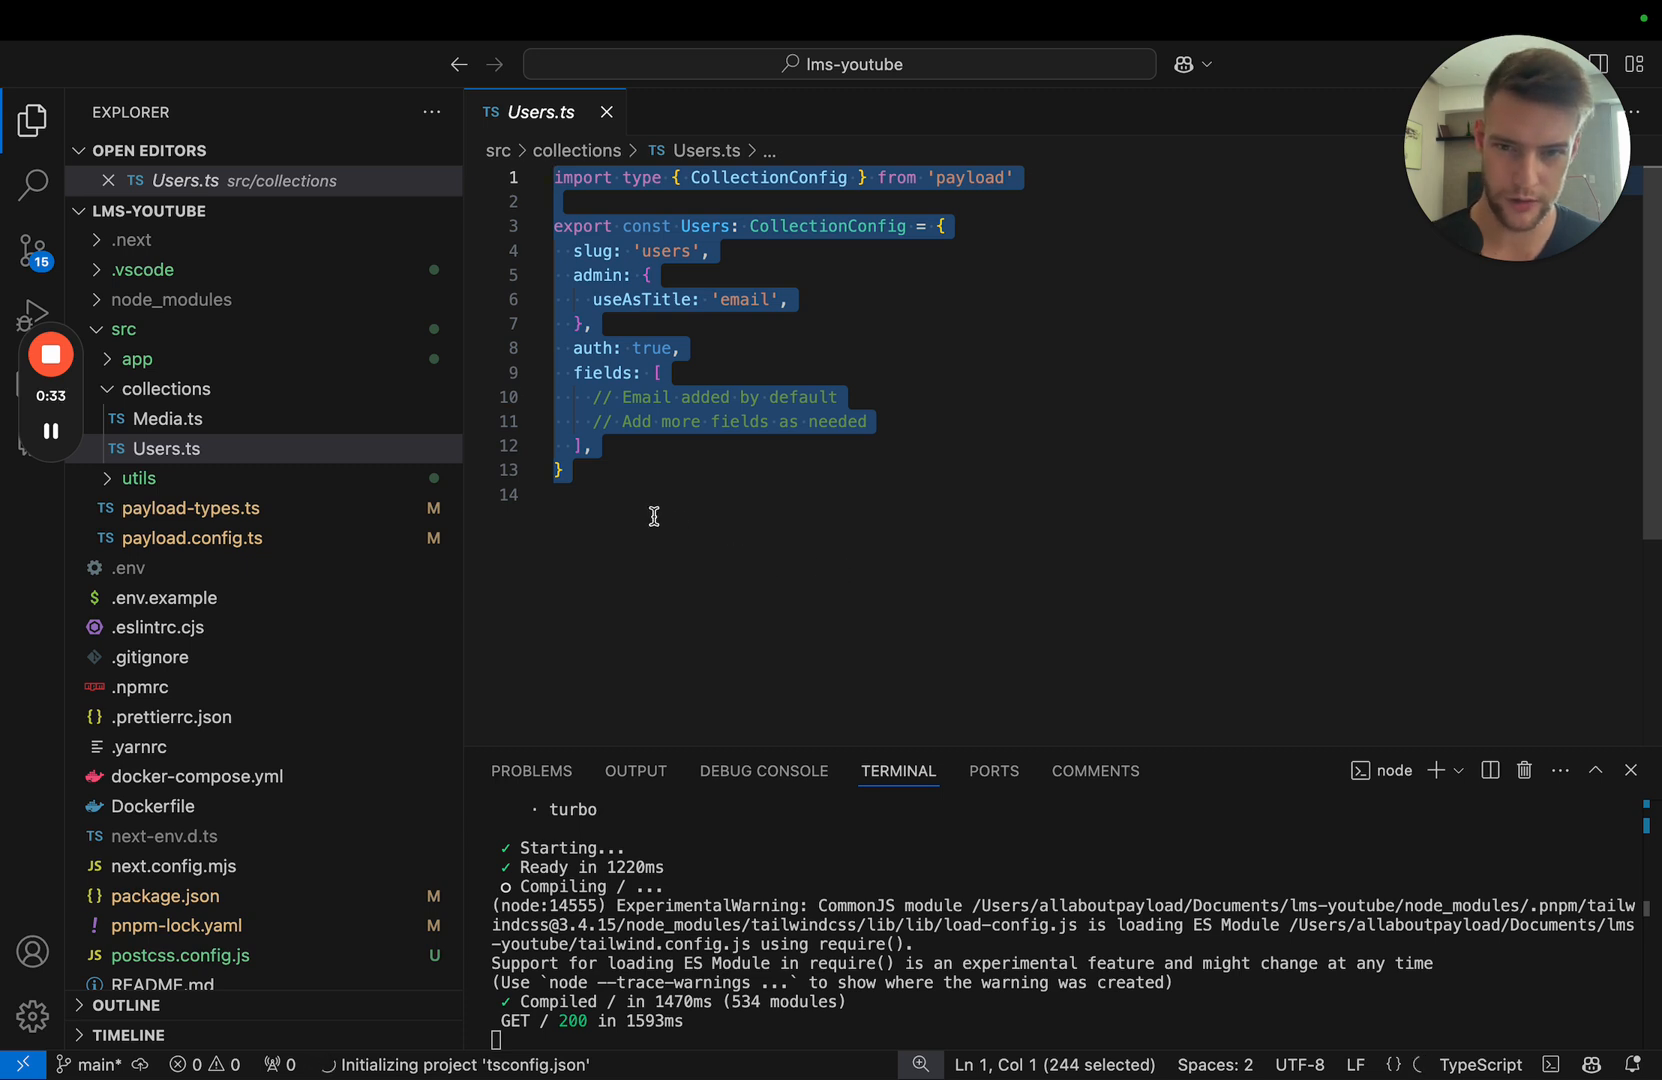
mouse_move(168, 418)
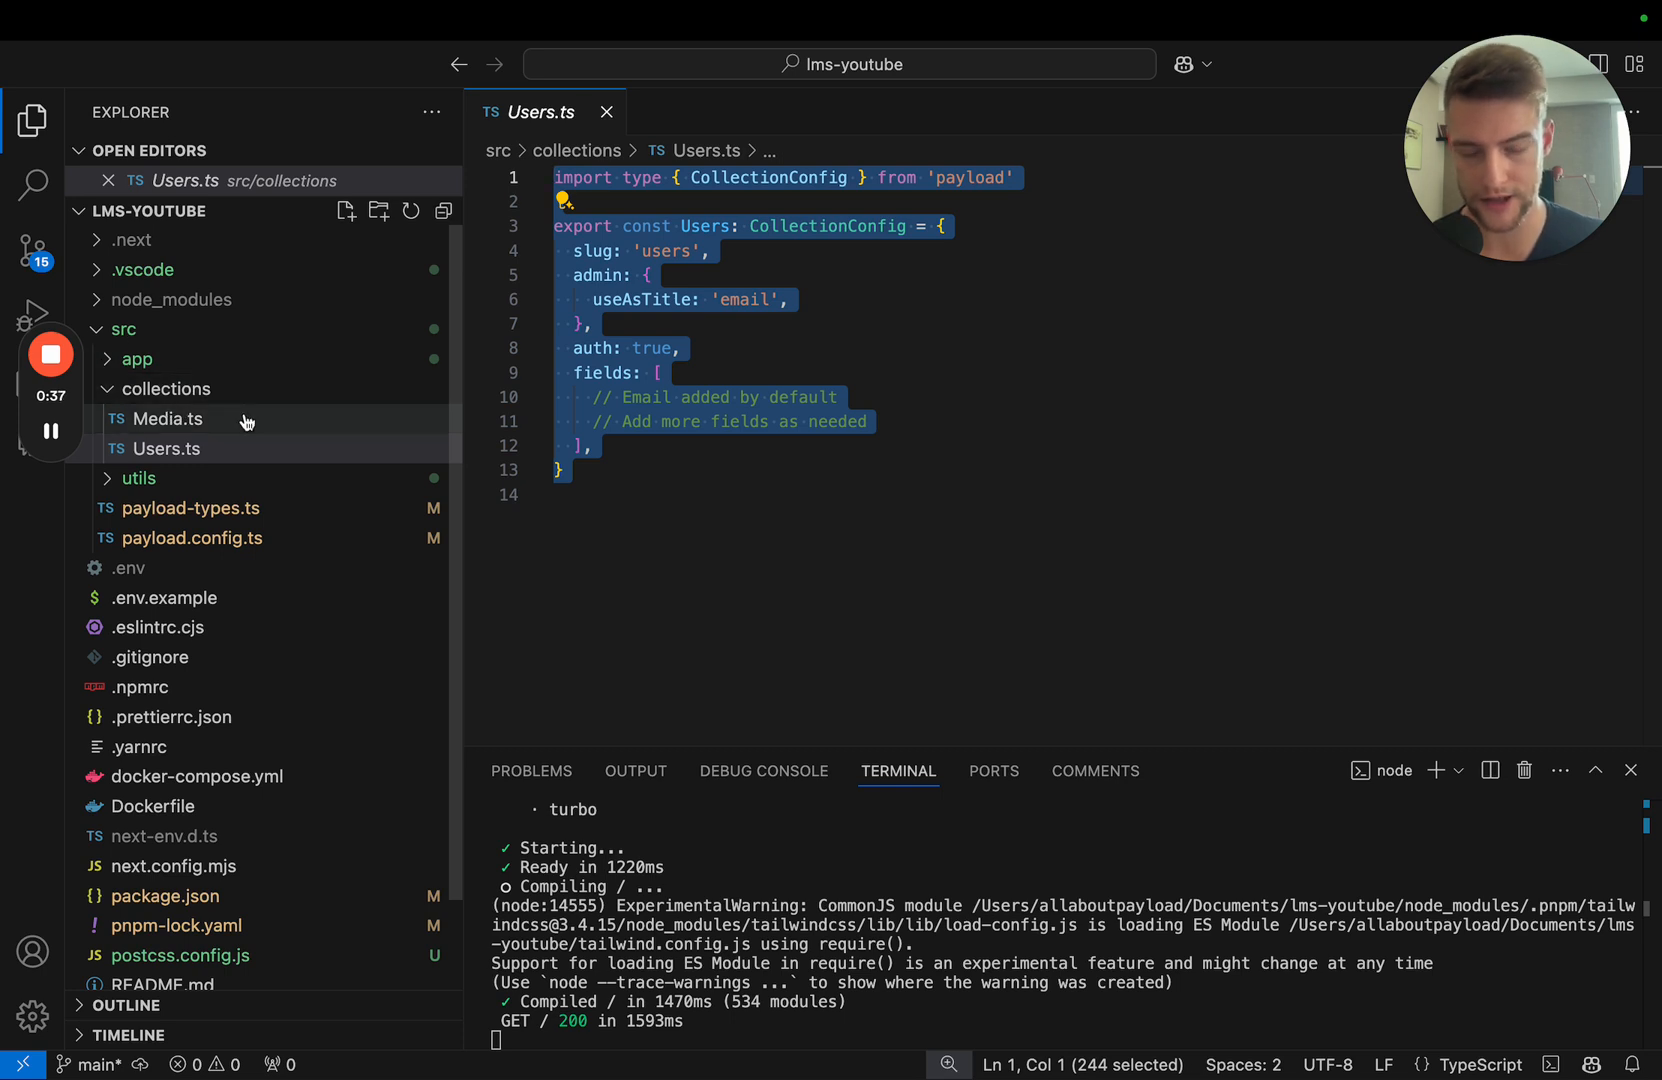
mouse_move(702, 464)
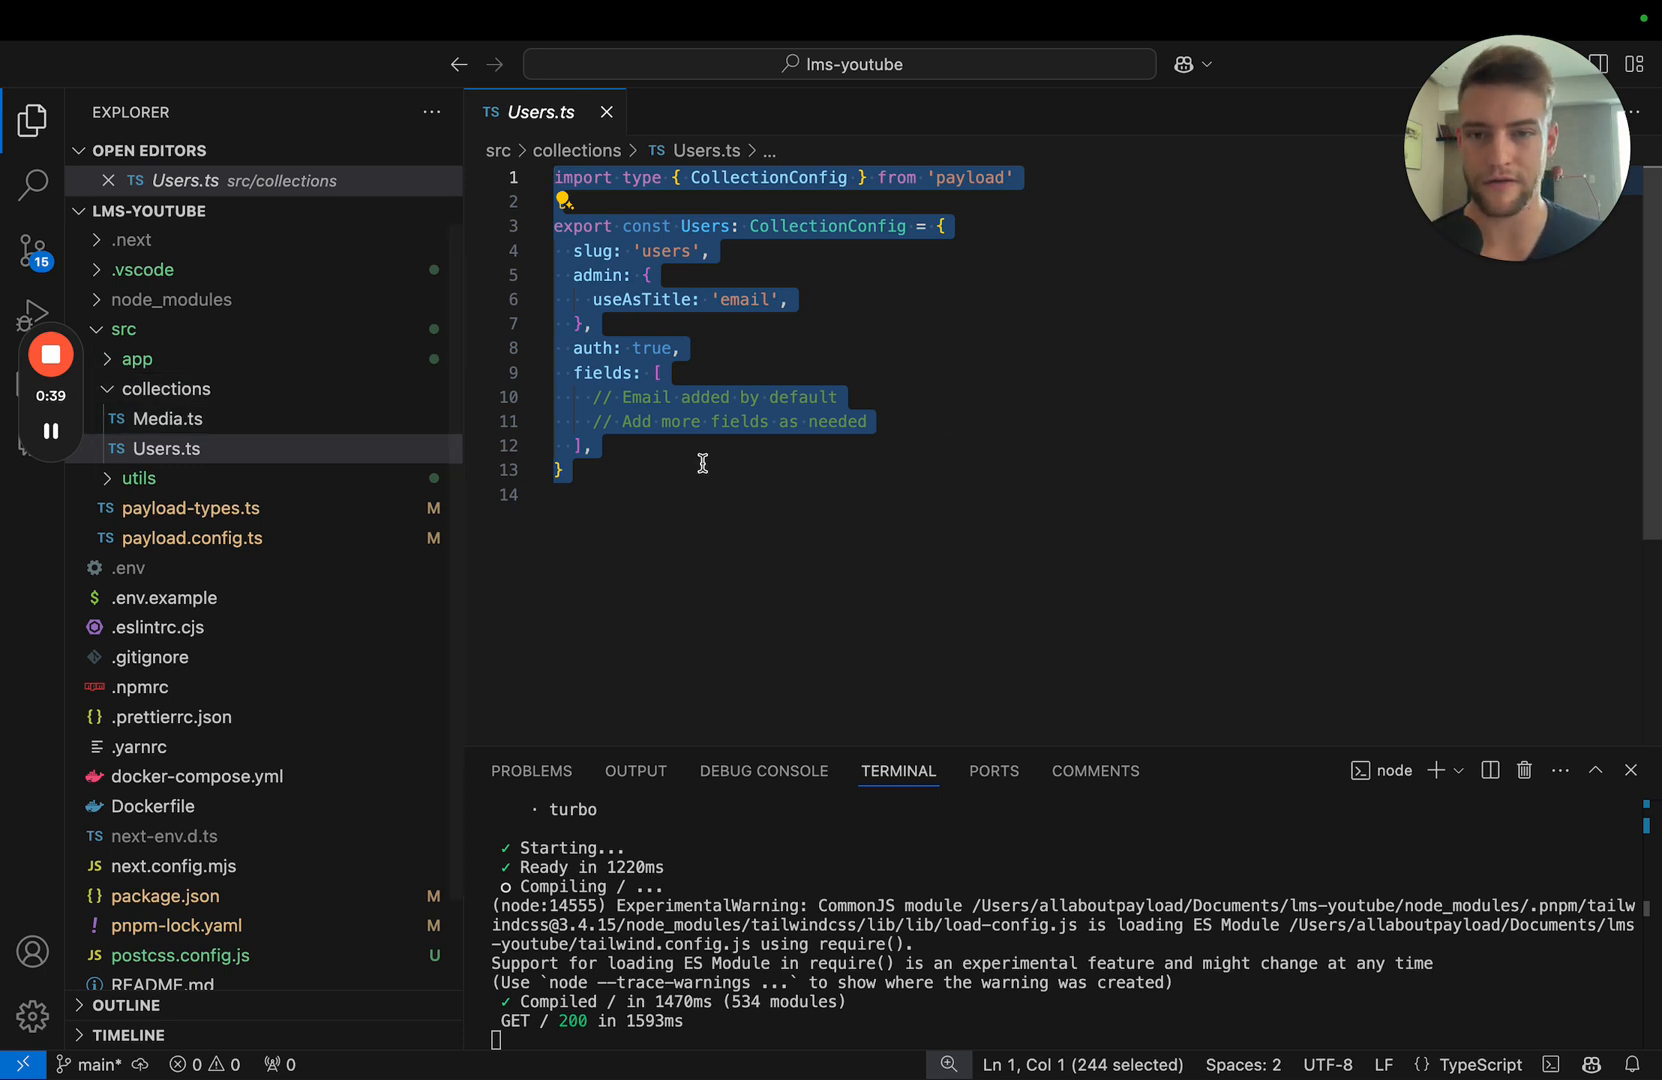
mouse_move(164, 418)
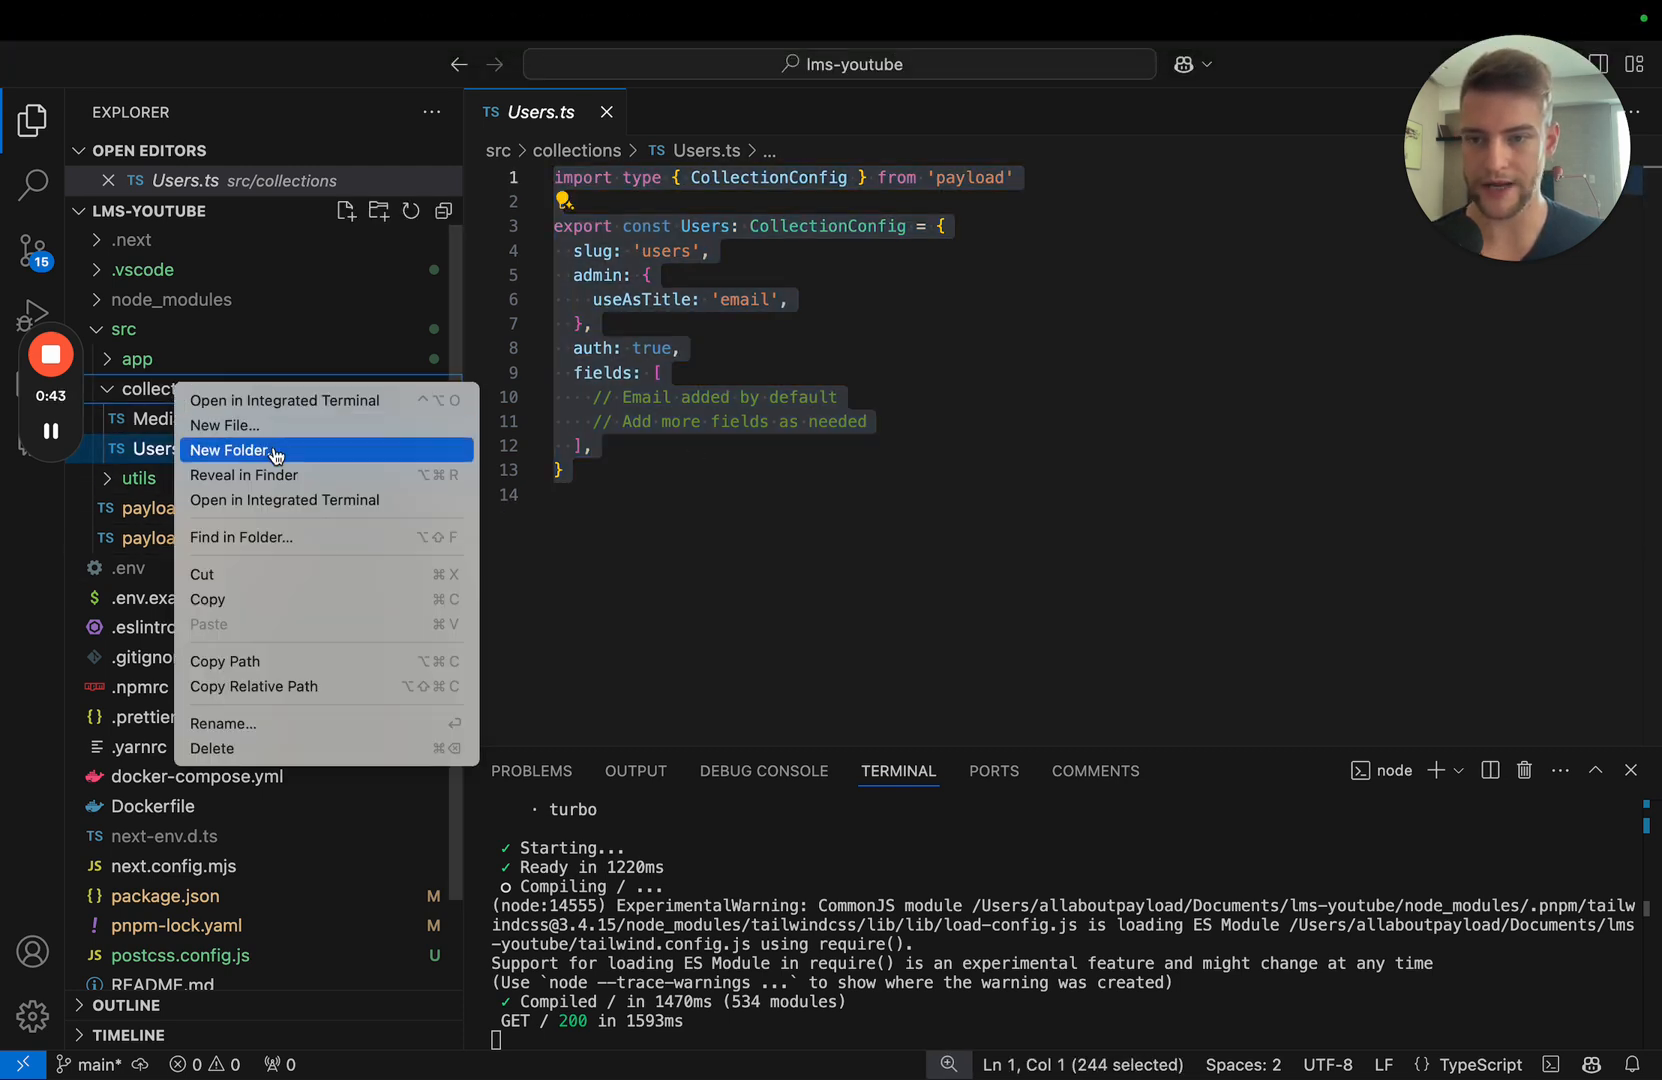
Create a new Customers.ts file inside the collections folder.
left_click(234, 450)
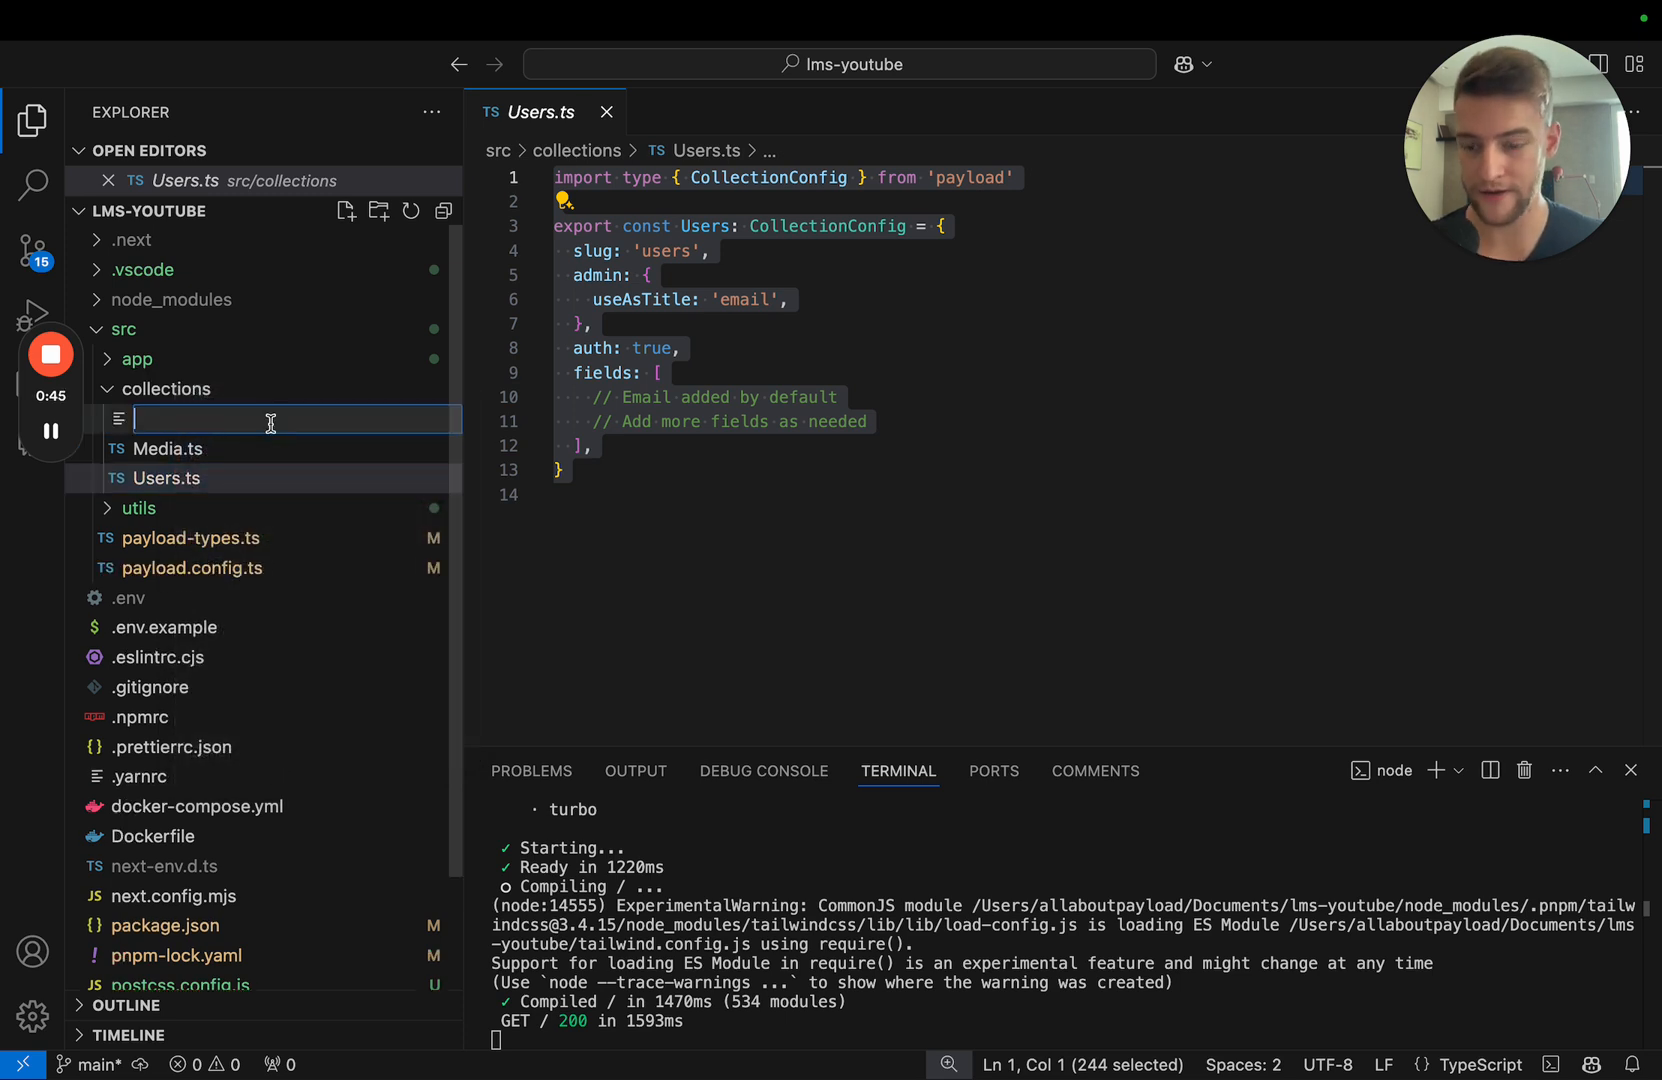
type("Customers.ts")
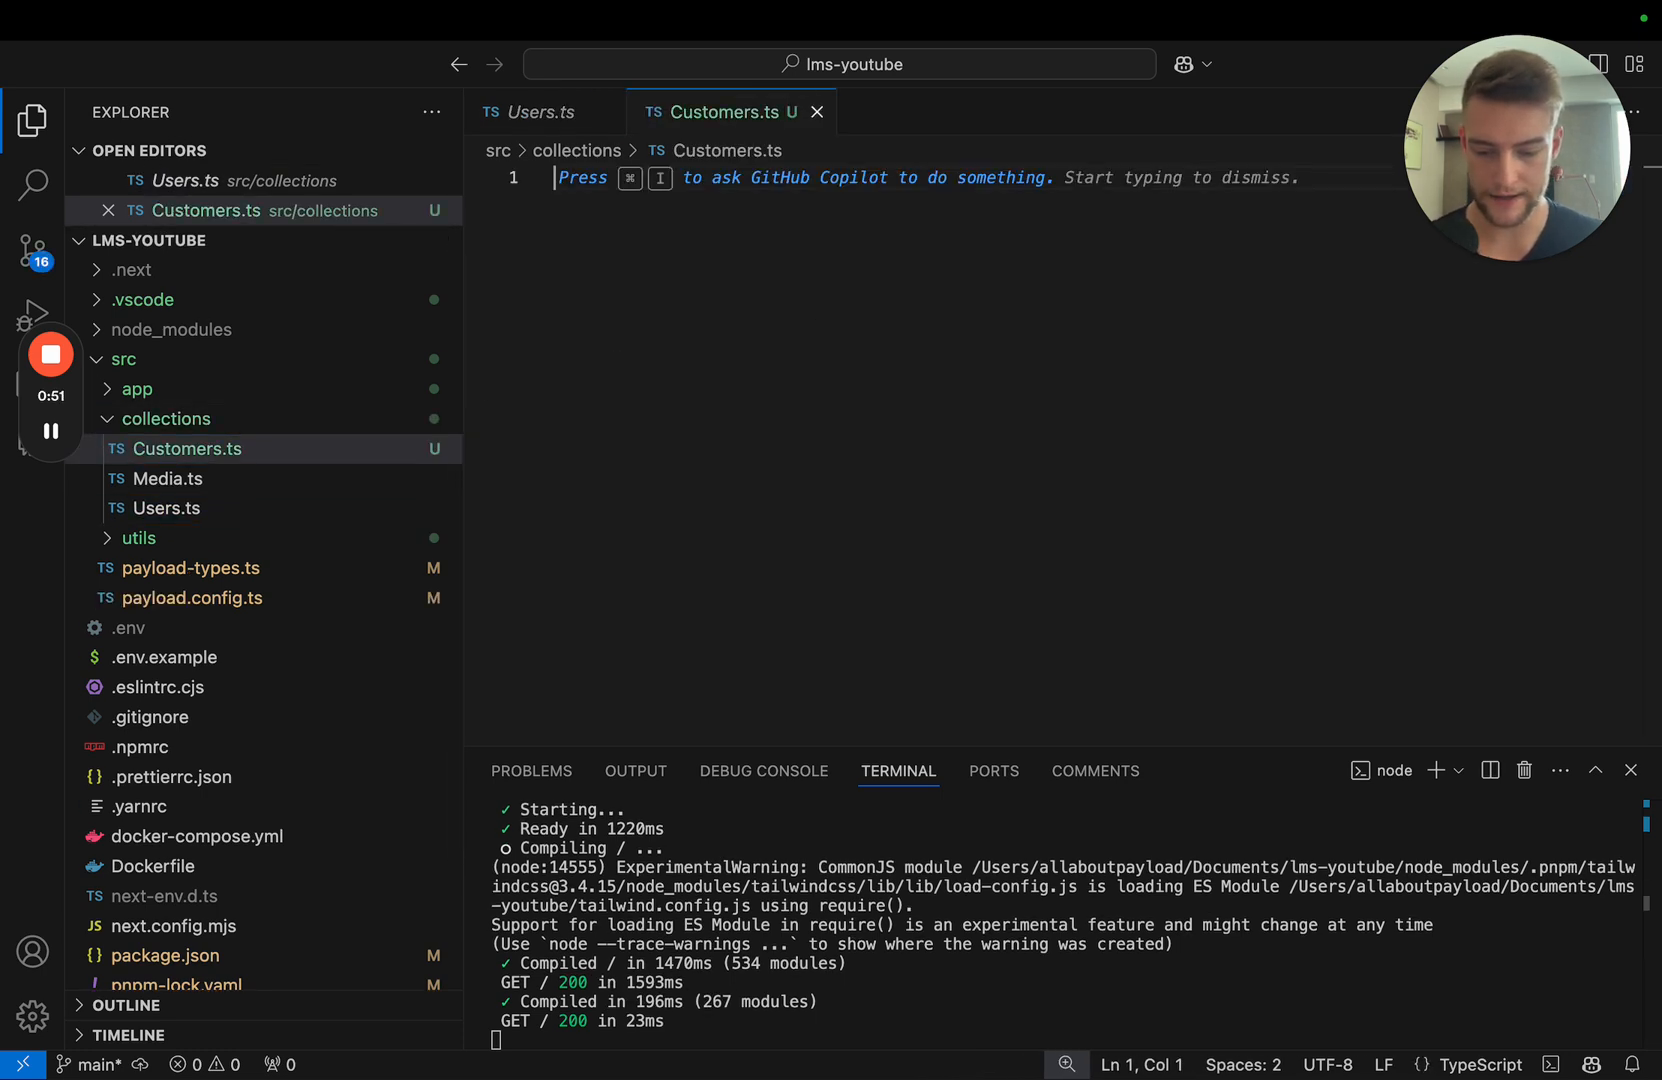
mouse_move(772, 398)
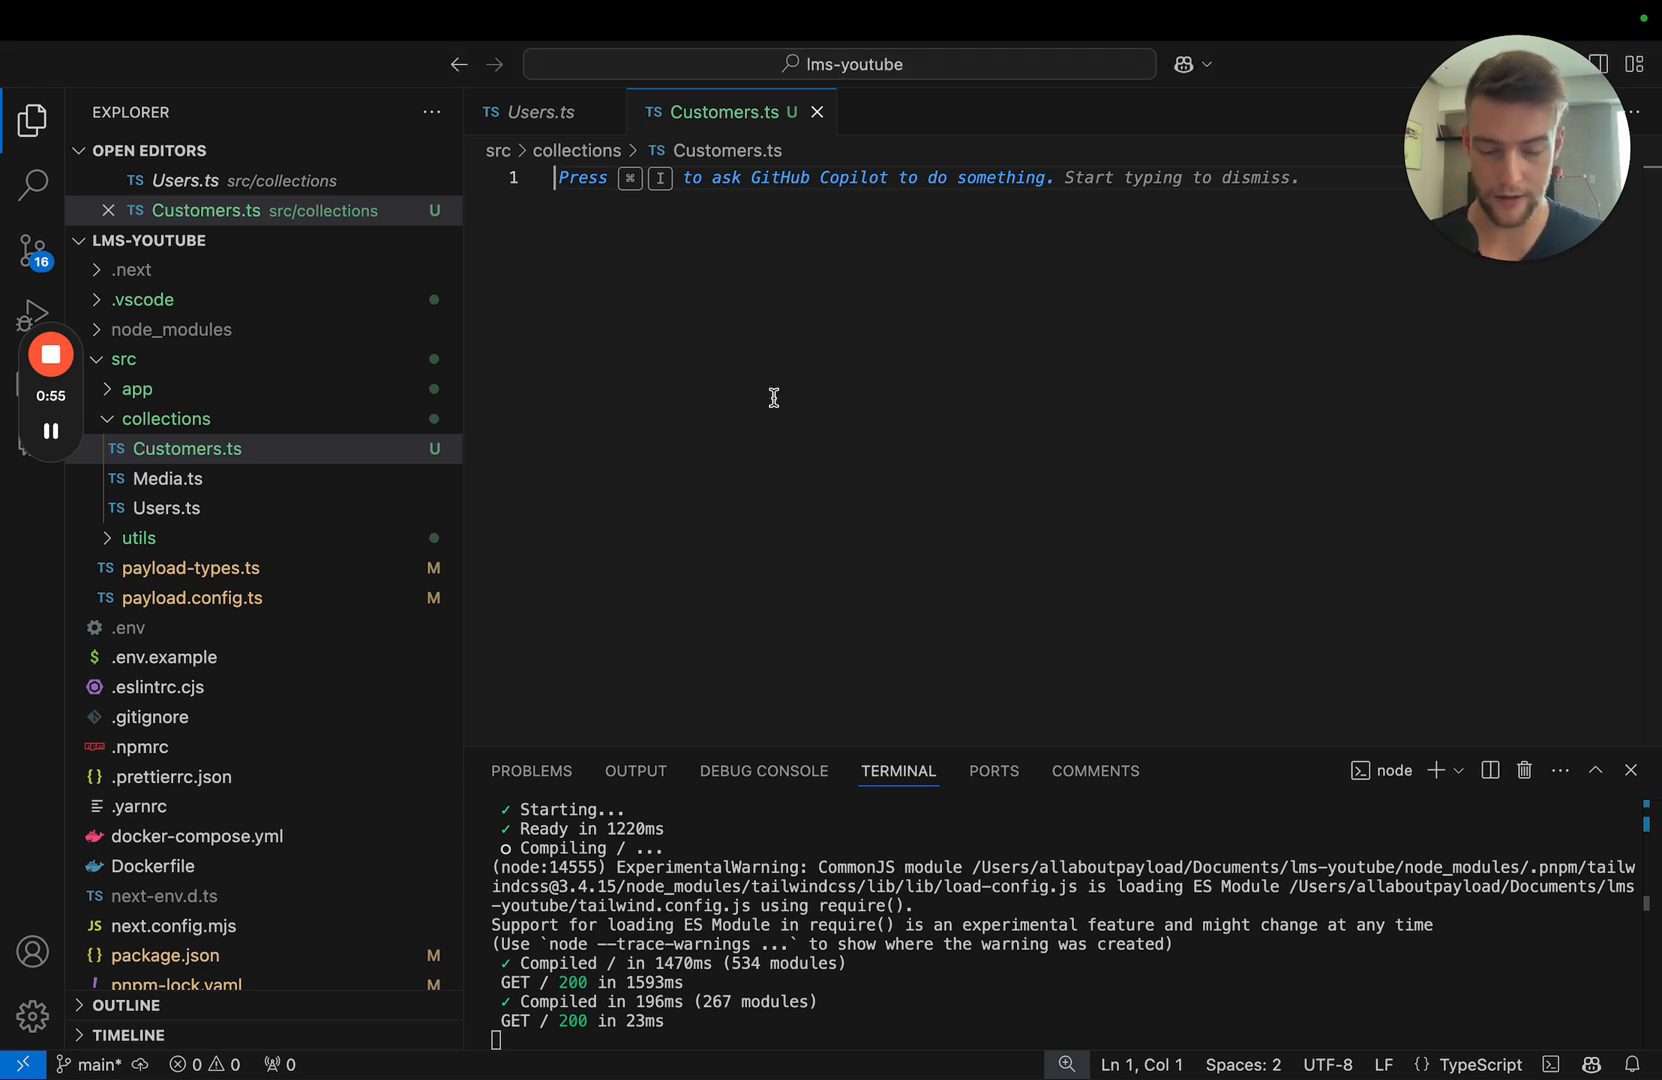
Import CollectionConfig from payload and start exporting Customers with slug 'customers'.
type("import")
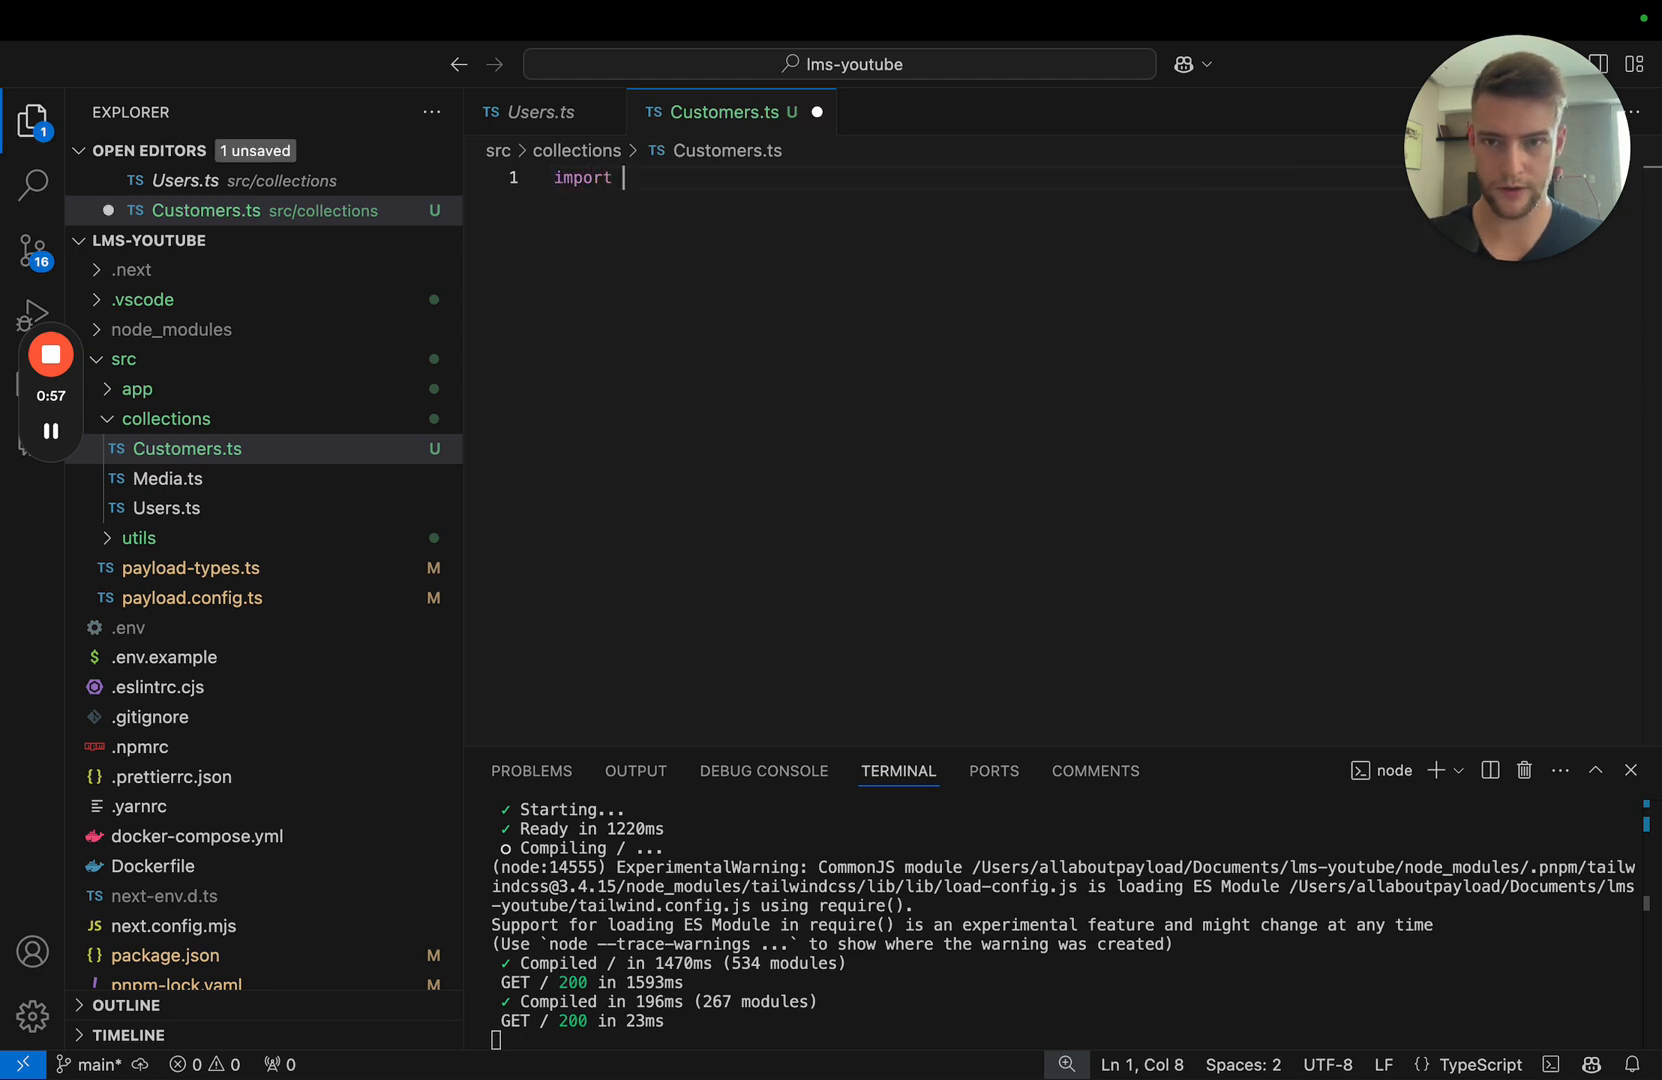
type("type { CollectionConfig } from 'payload'")
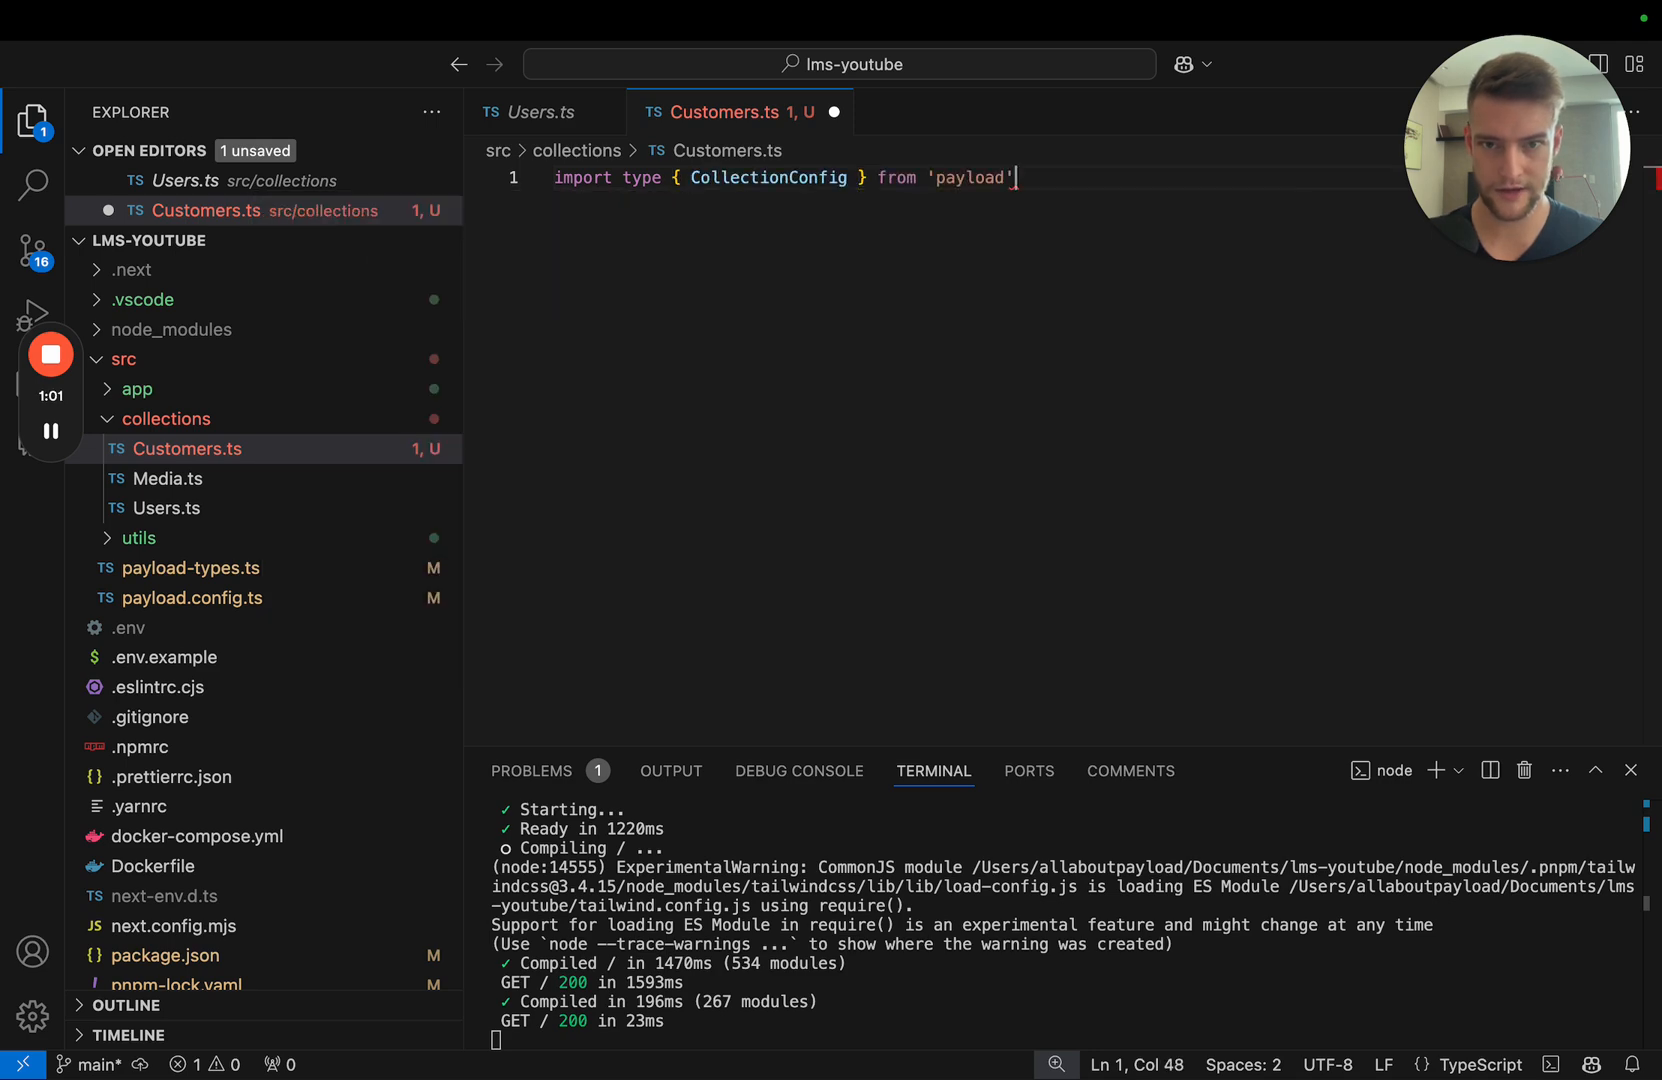
type(";")
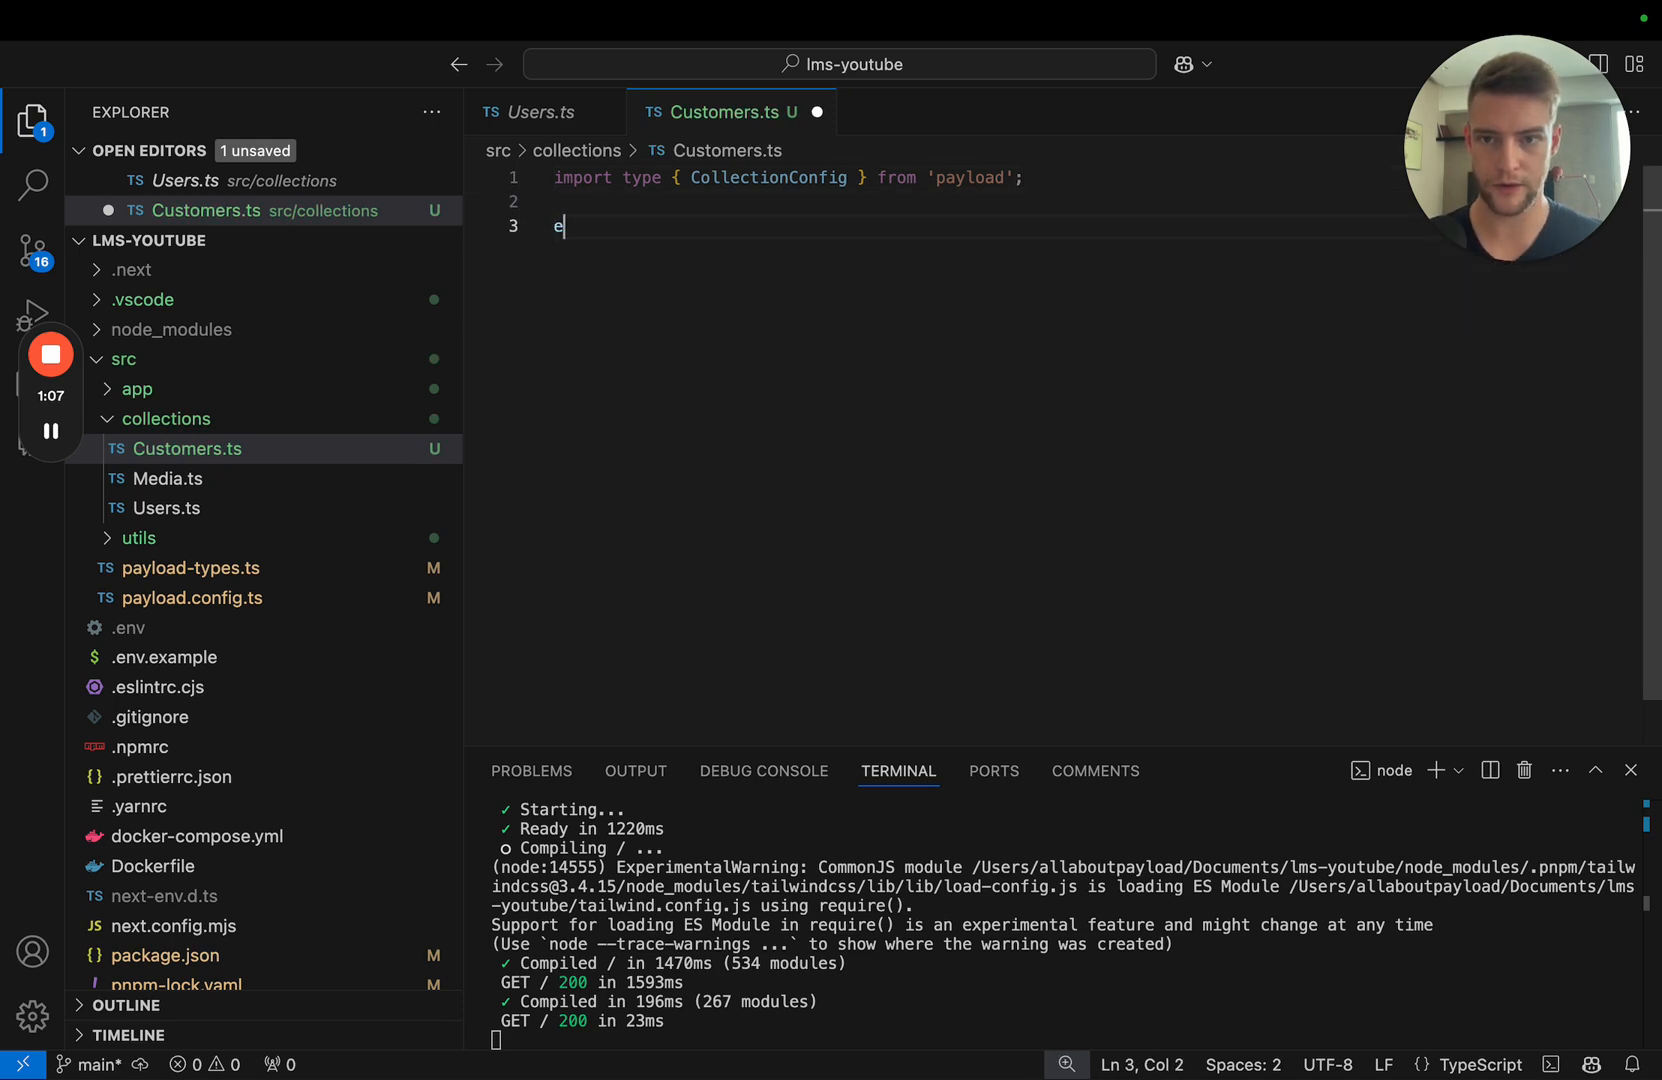
type("xport const Customers: CollectionConfig = {")
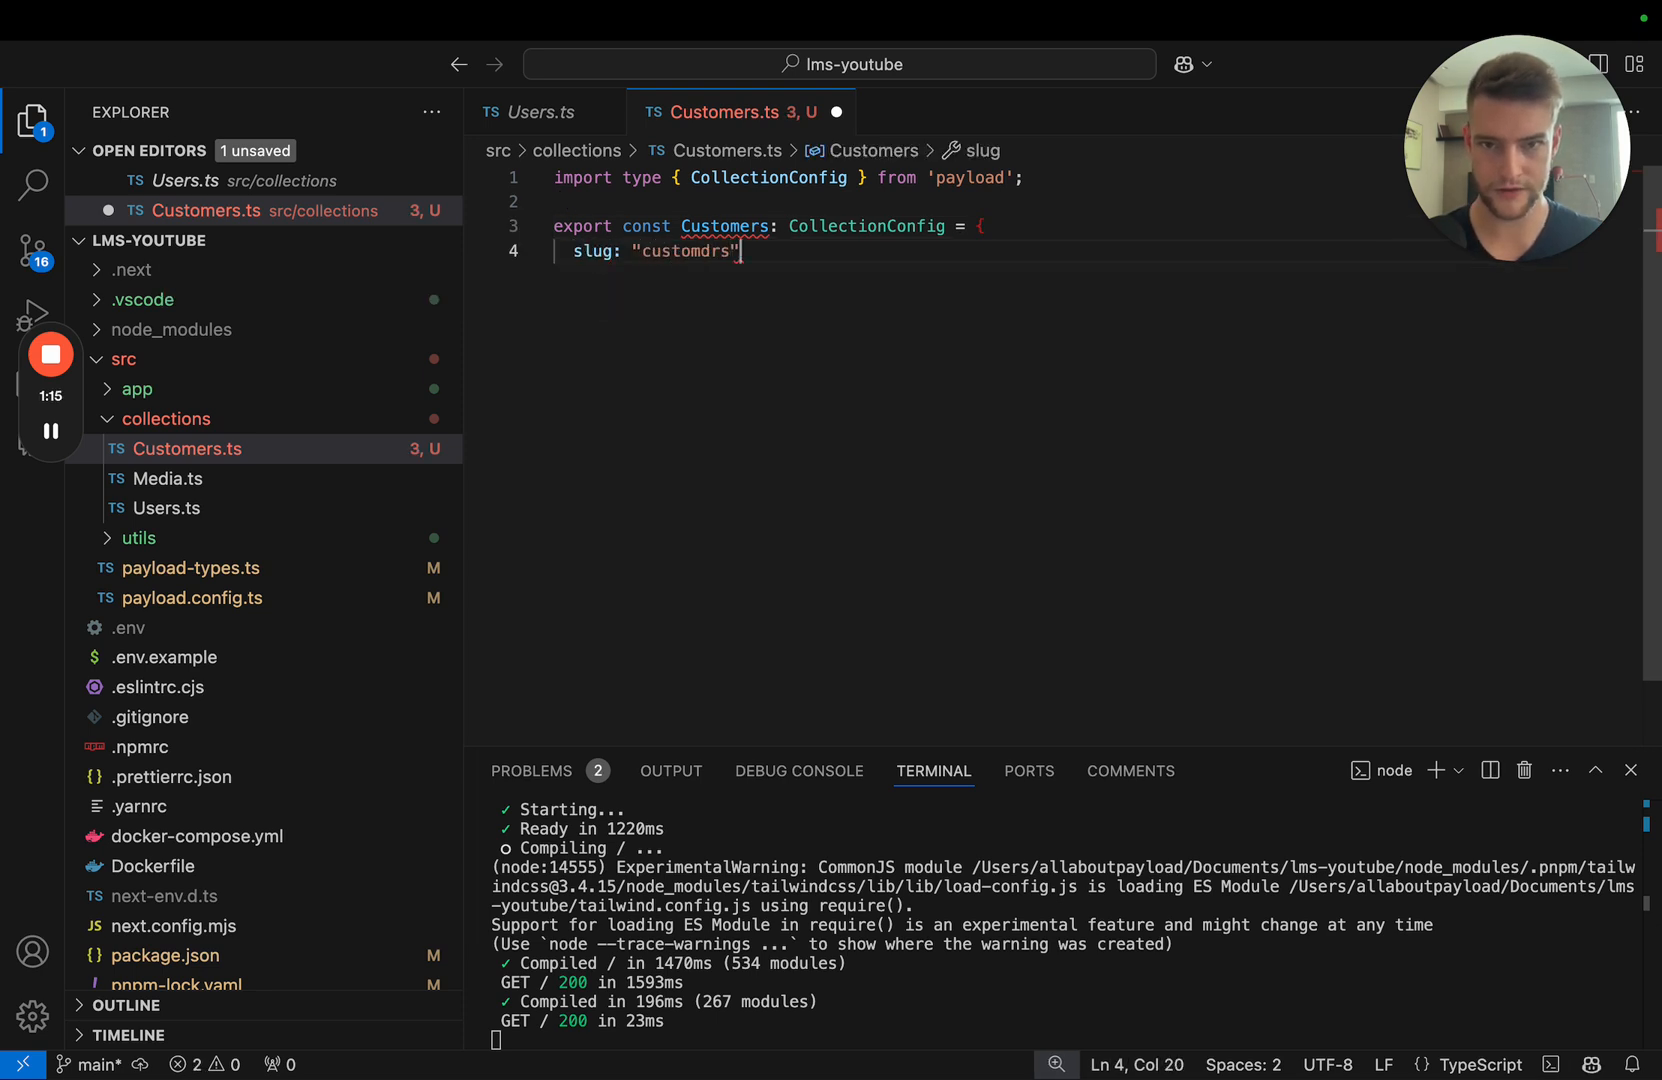
type("customers")
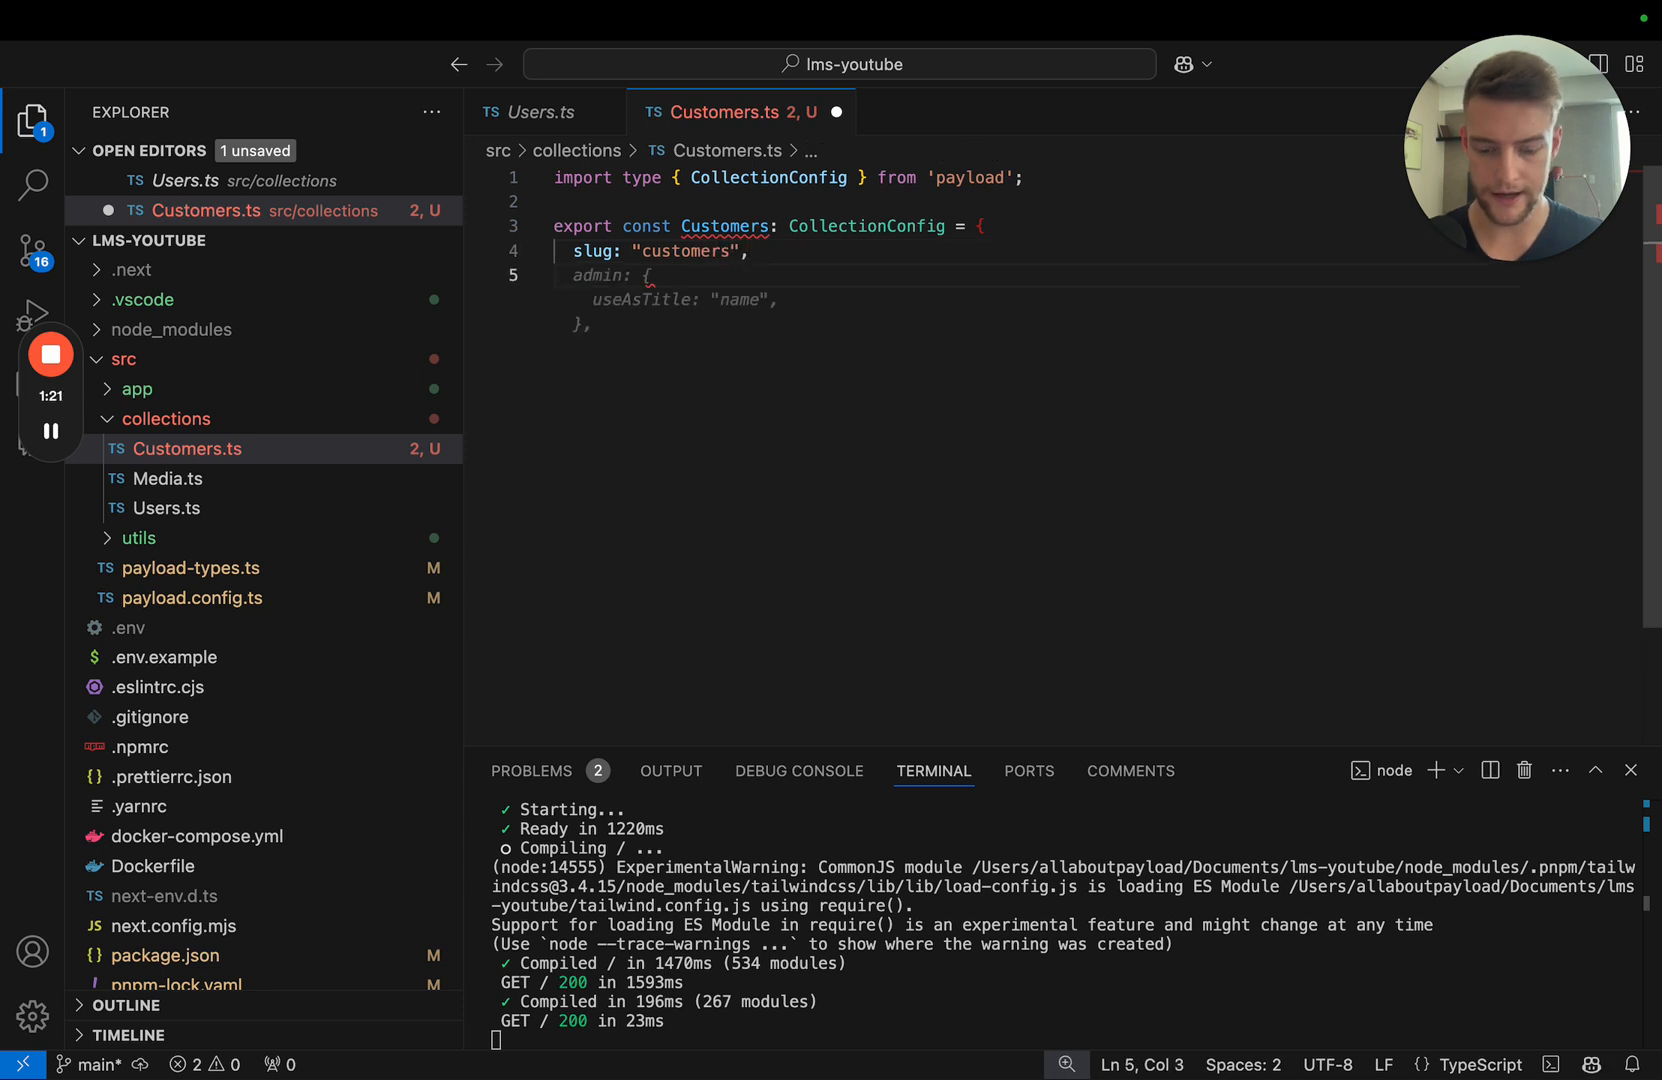
Add admin useAsTitle 'email', auth: true and a fields property to the Customers config.
left_click(636, 276)
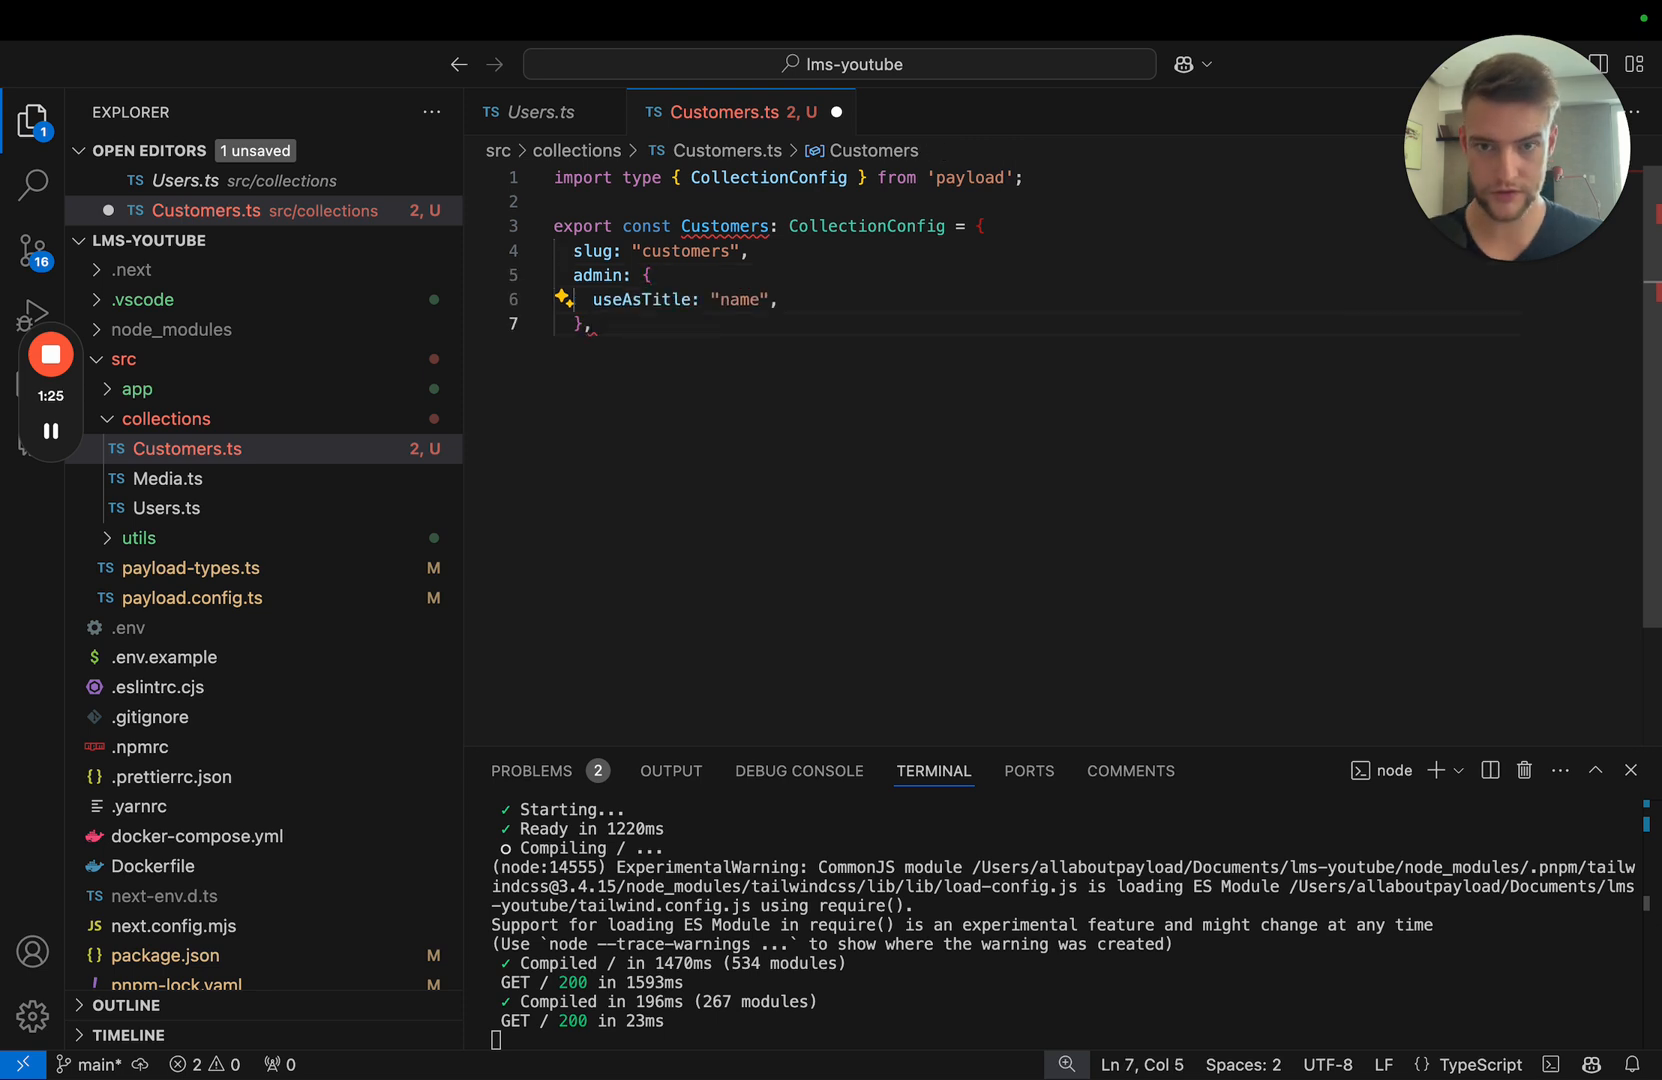
type("email")
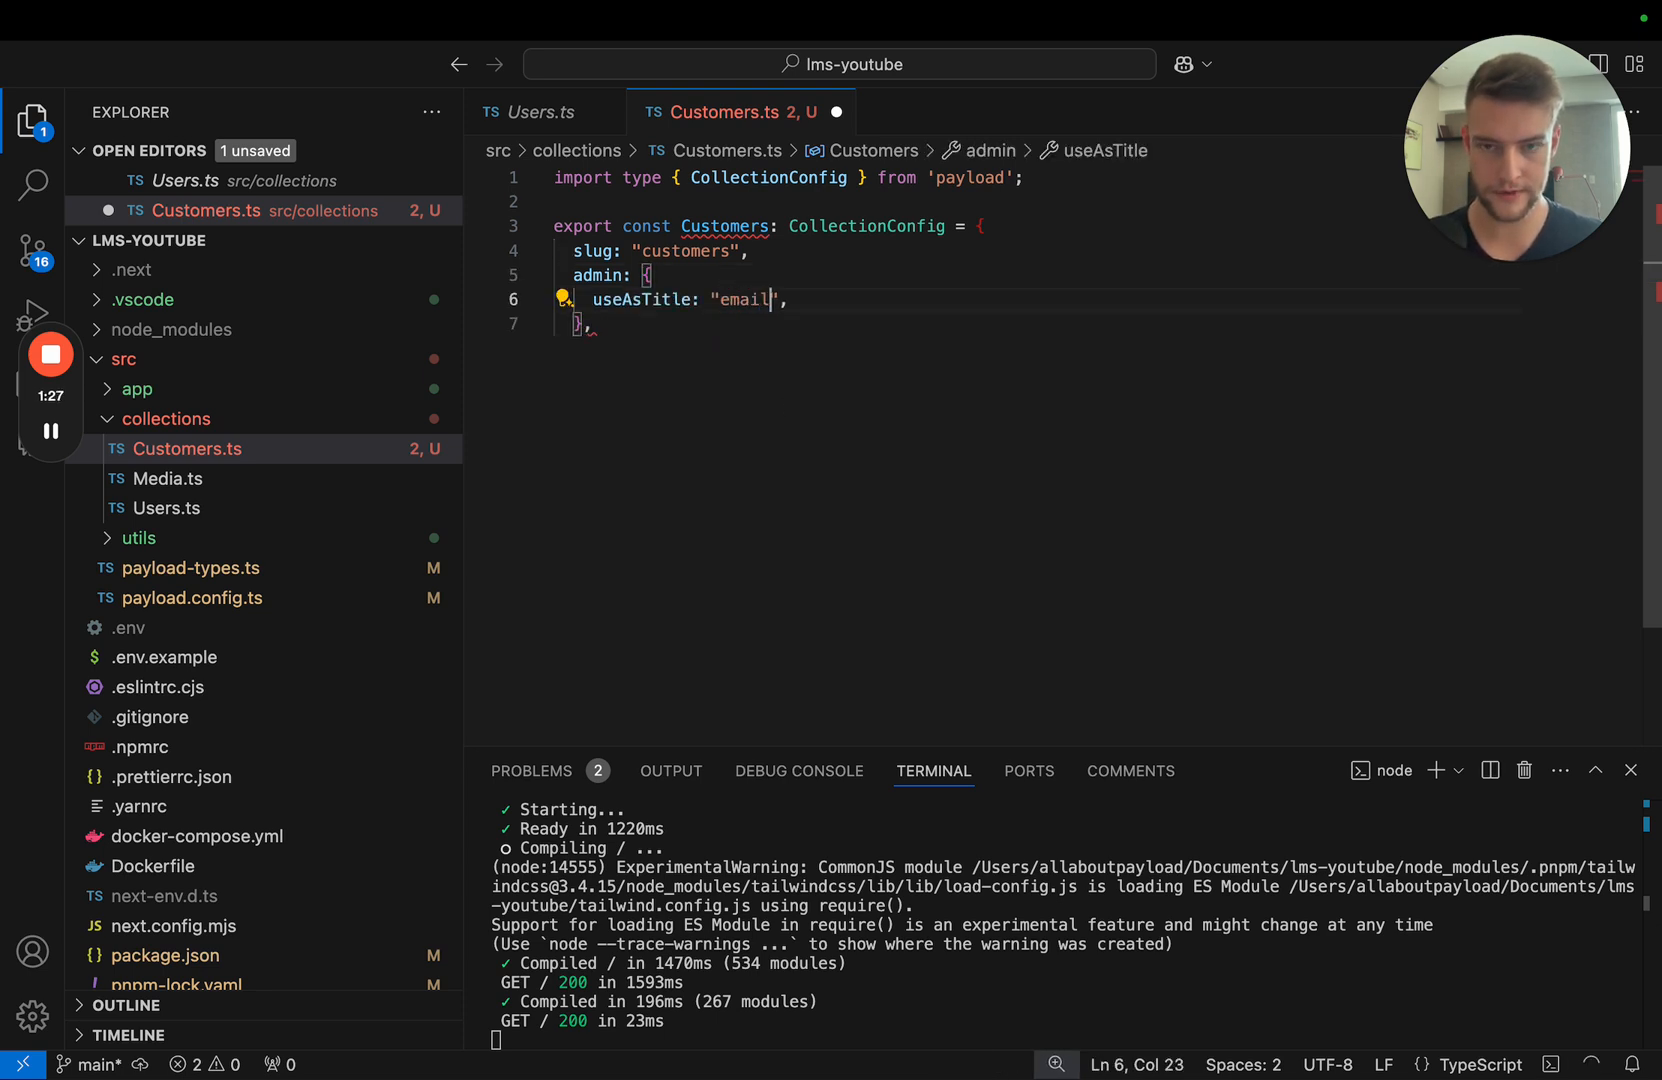
key("Enter")
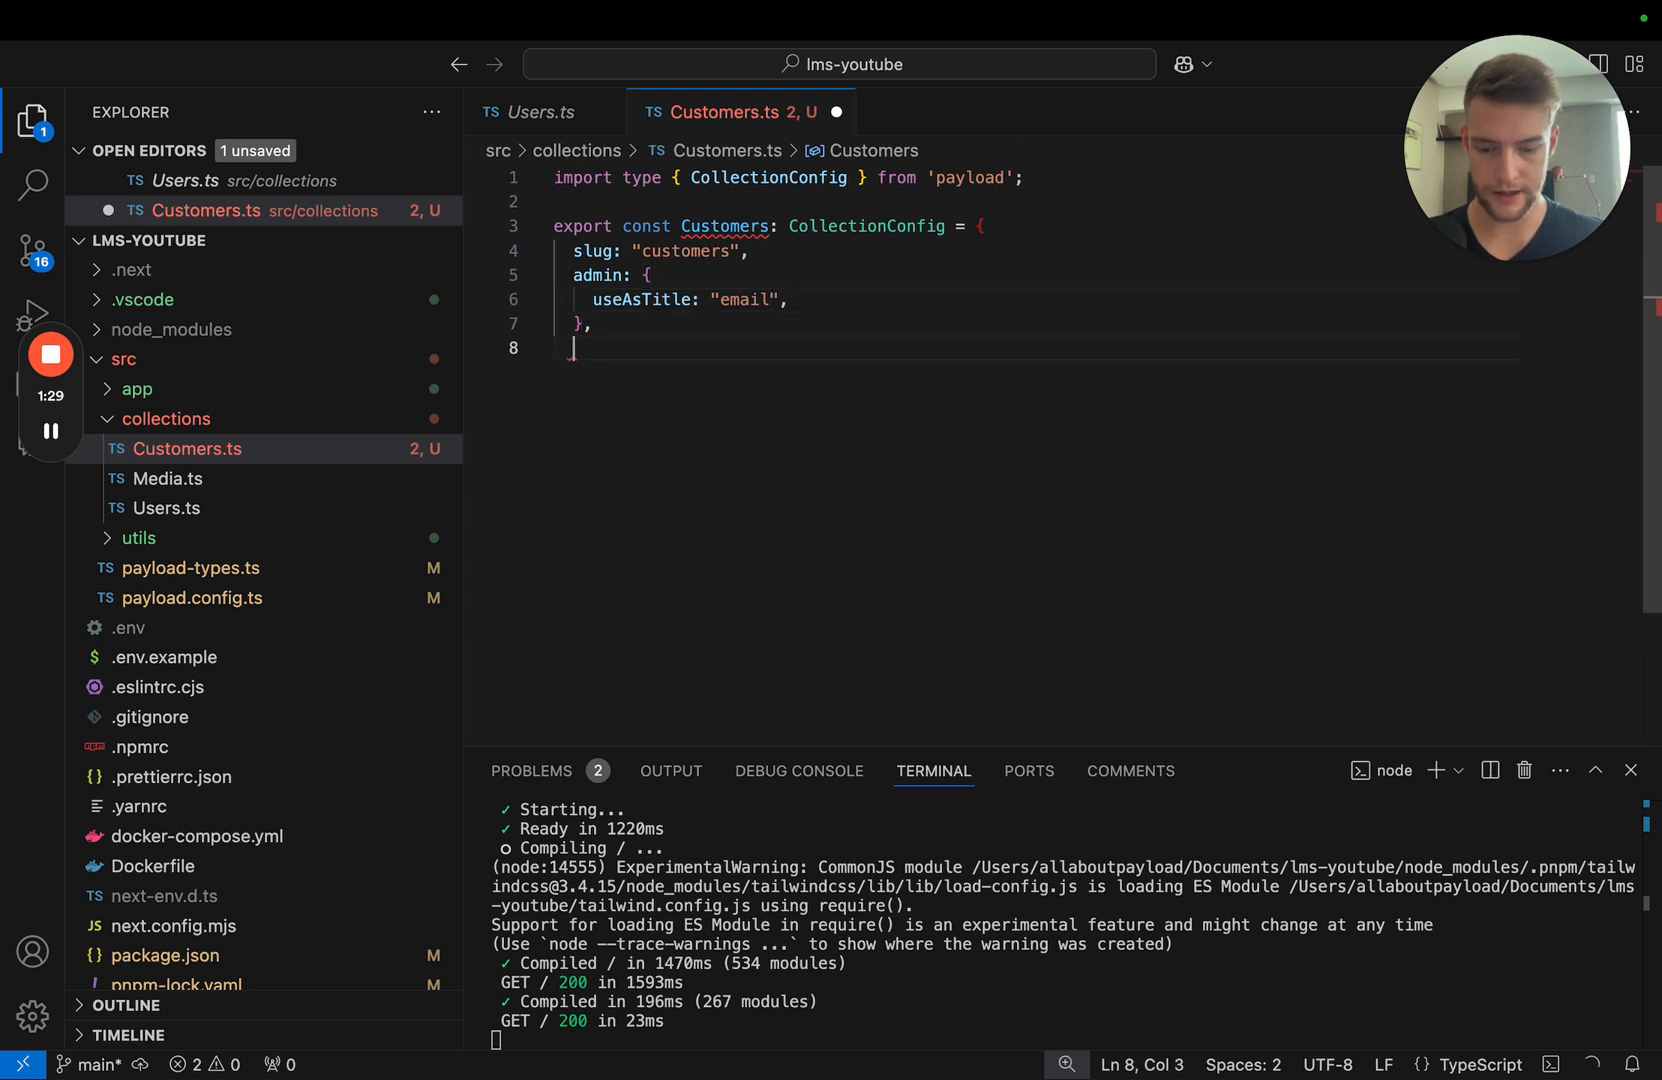
type("auth: true,")
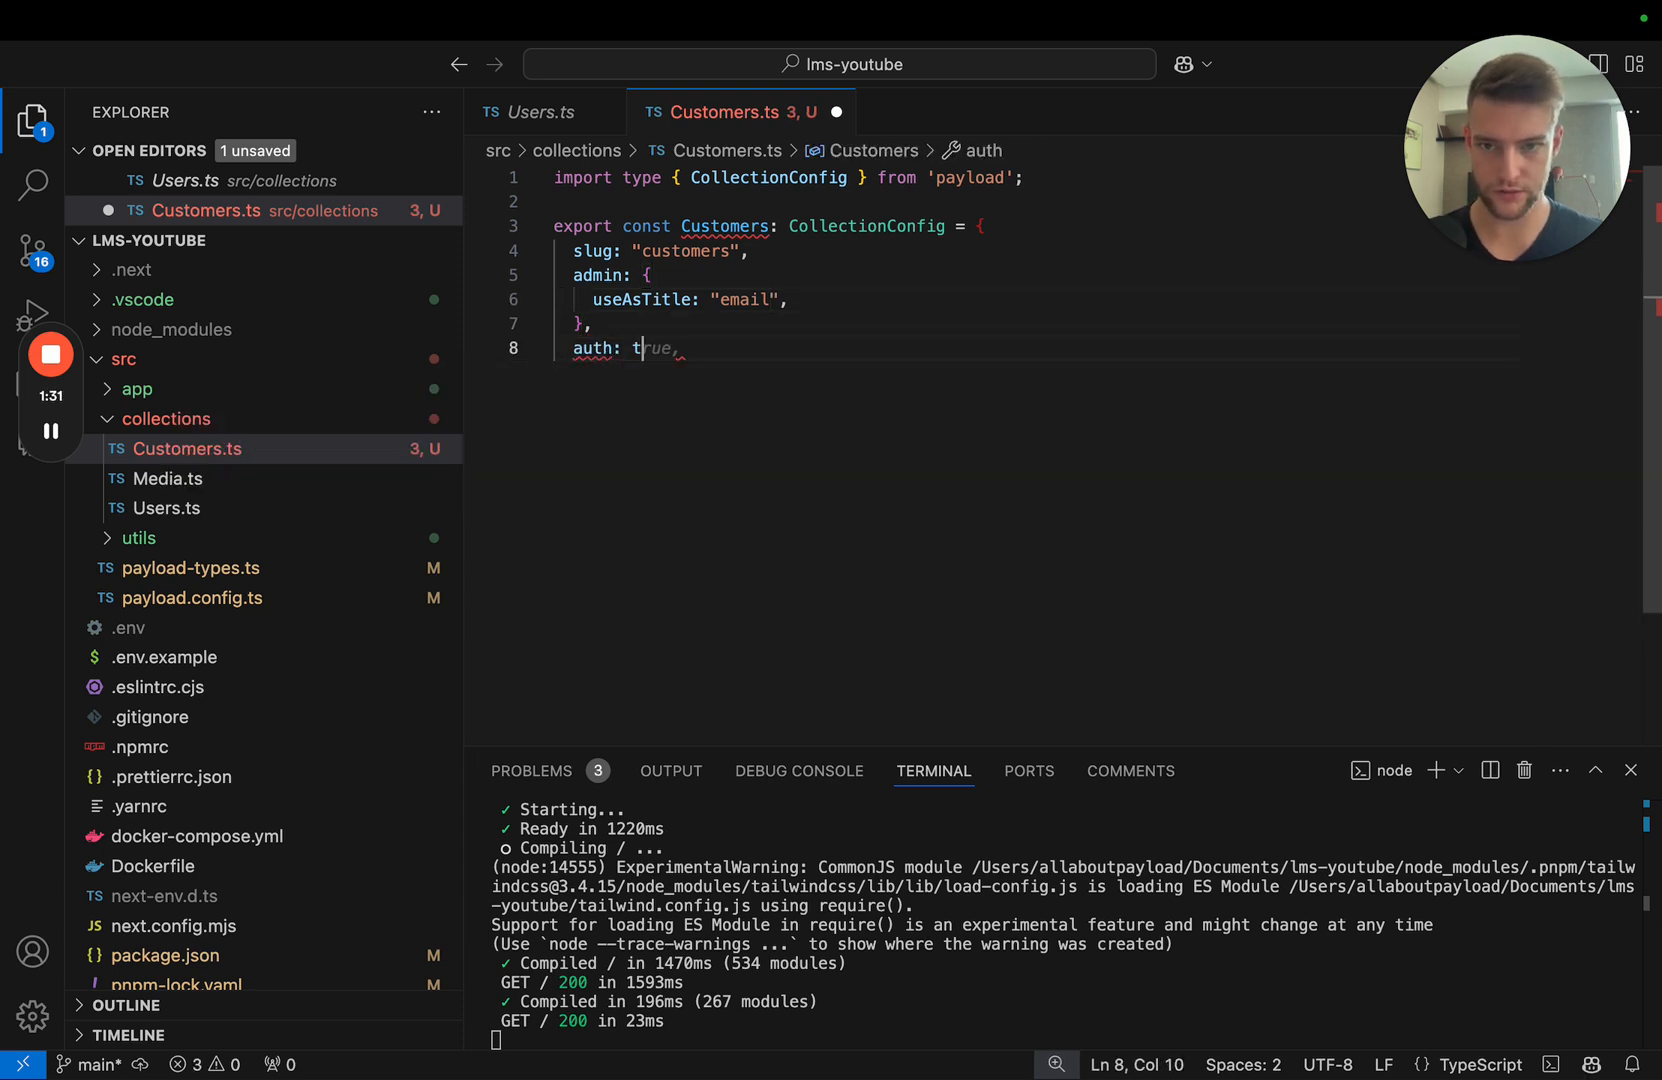
type("rue,")
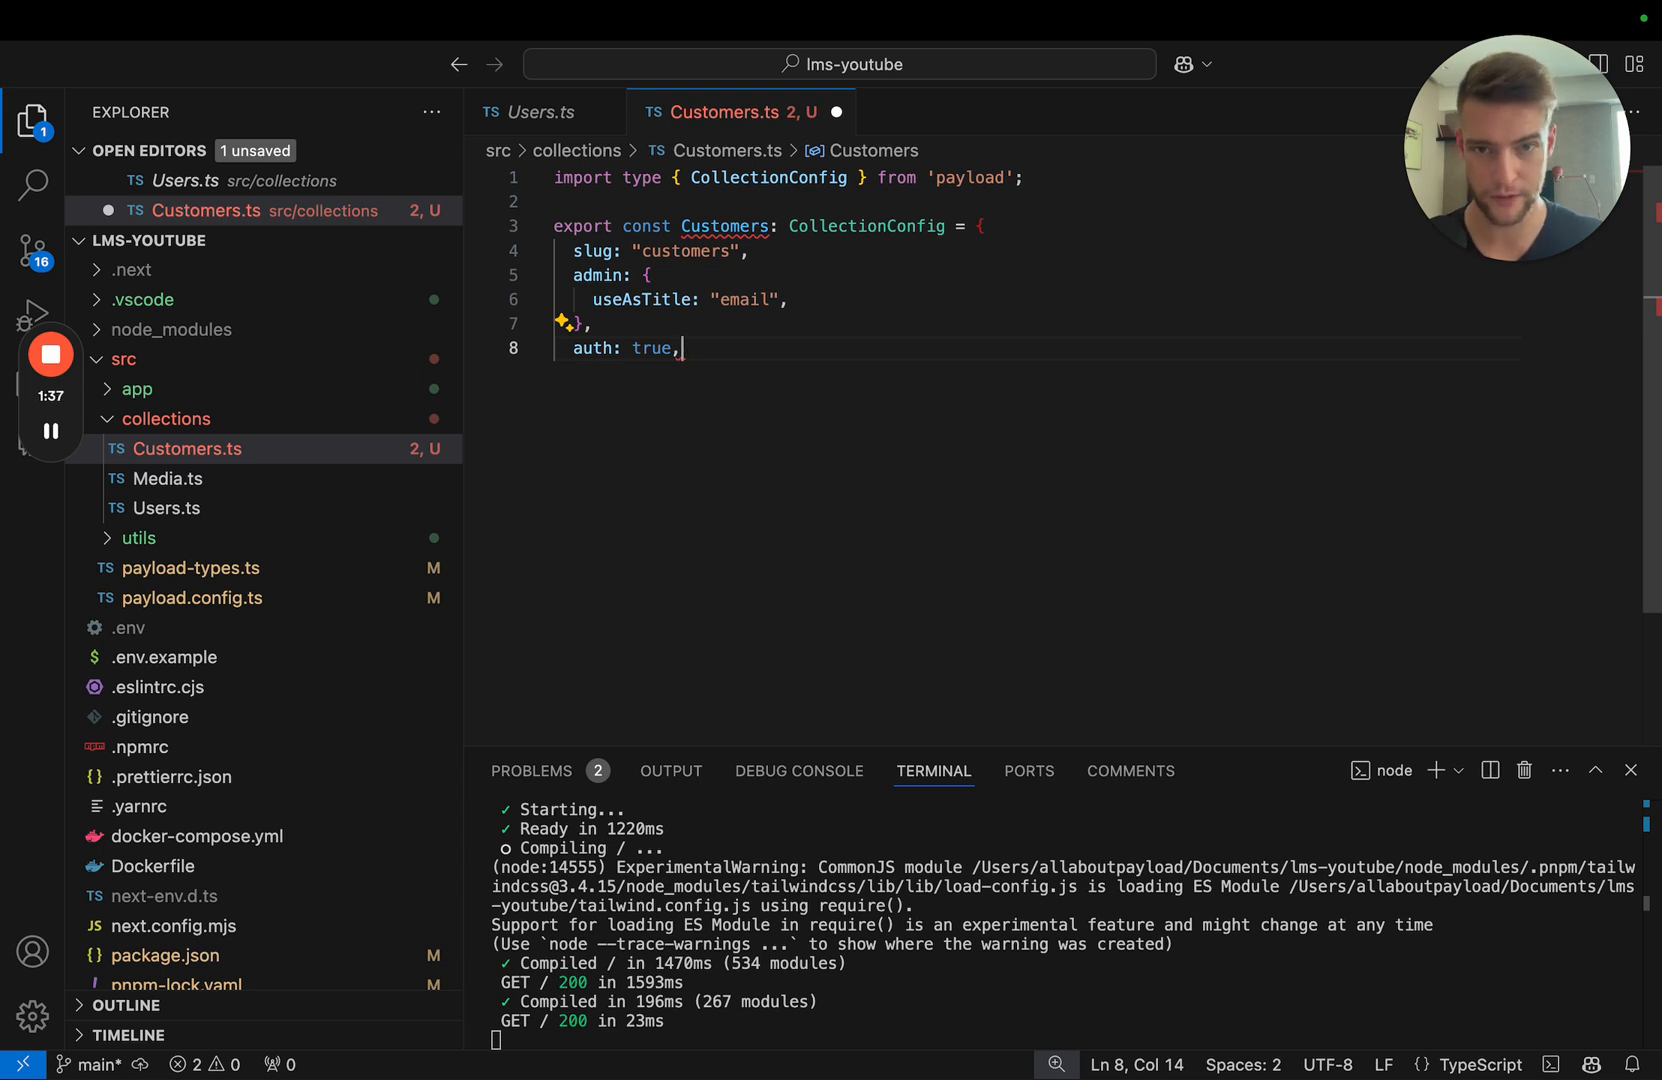
key("enter")
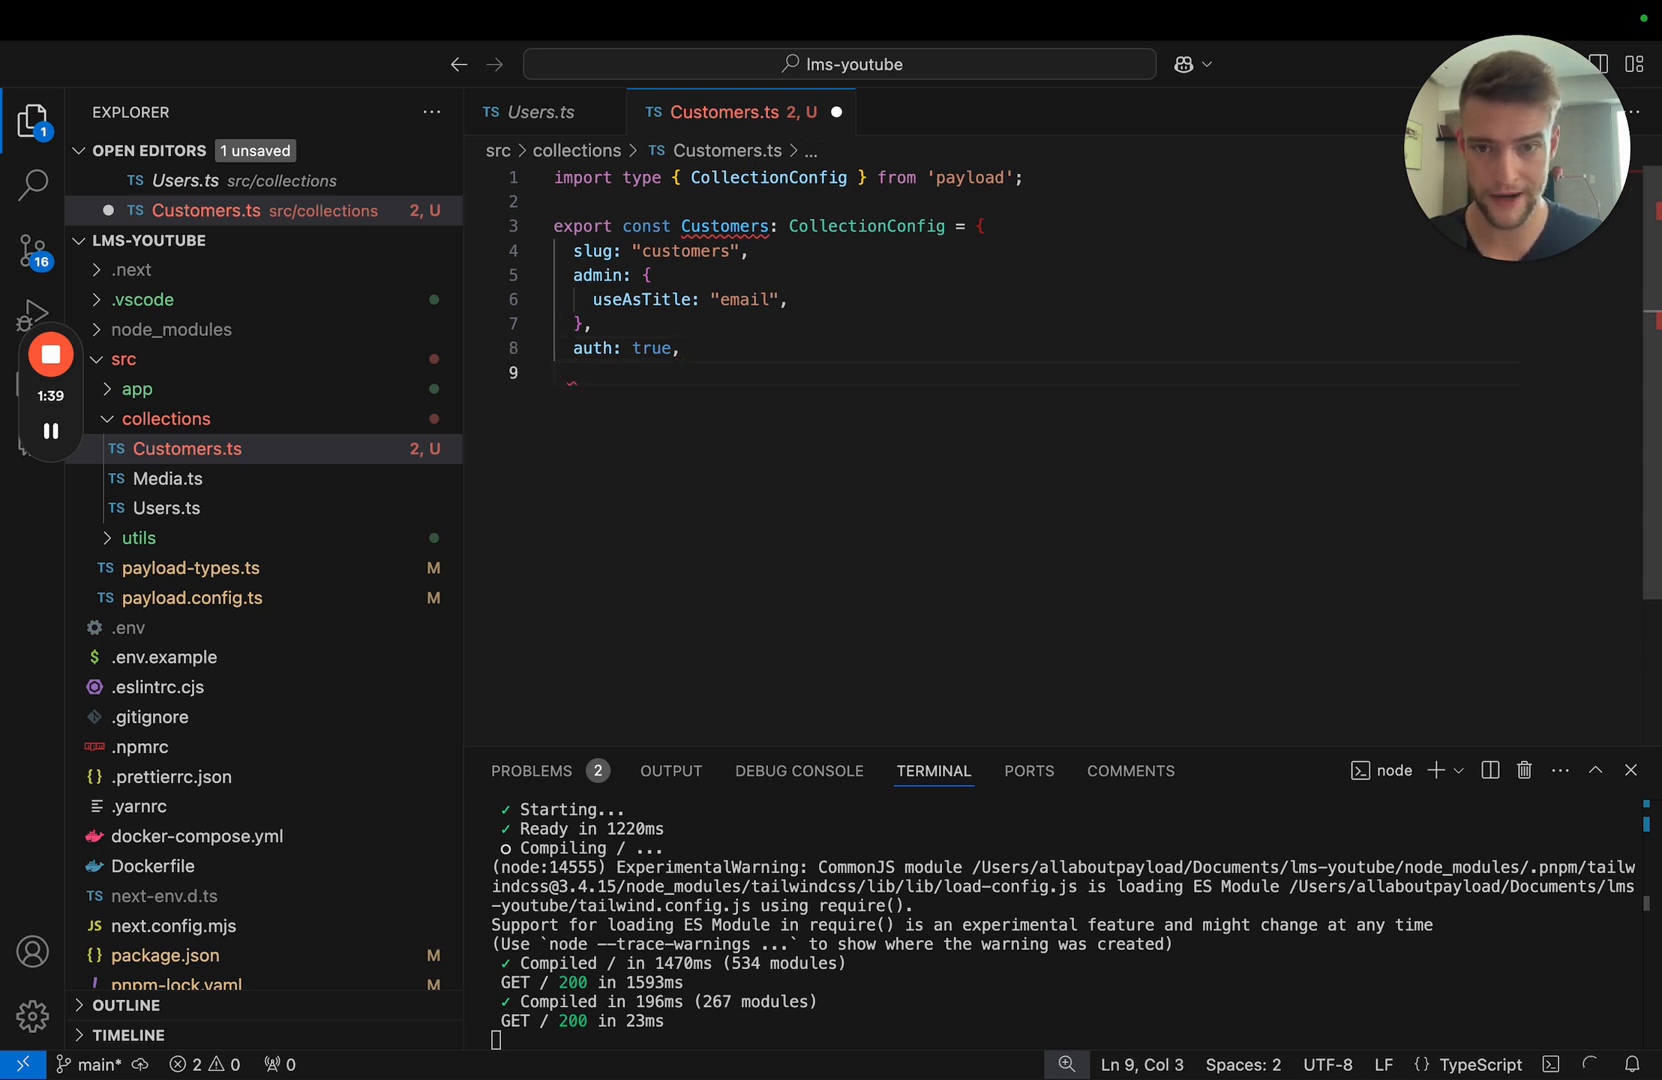
double_click(638, 298)
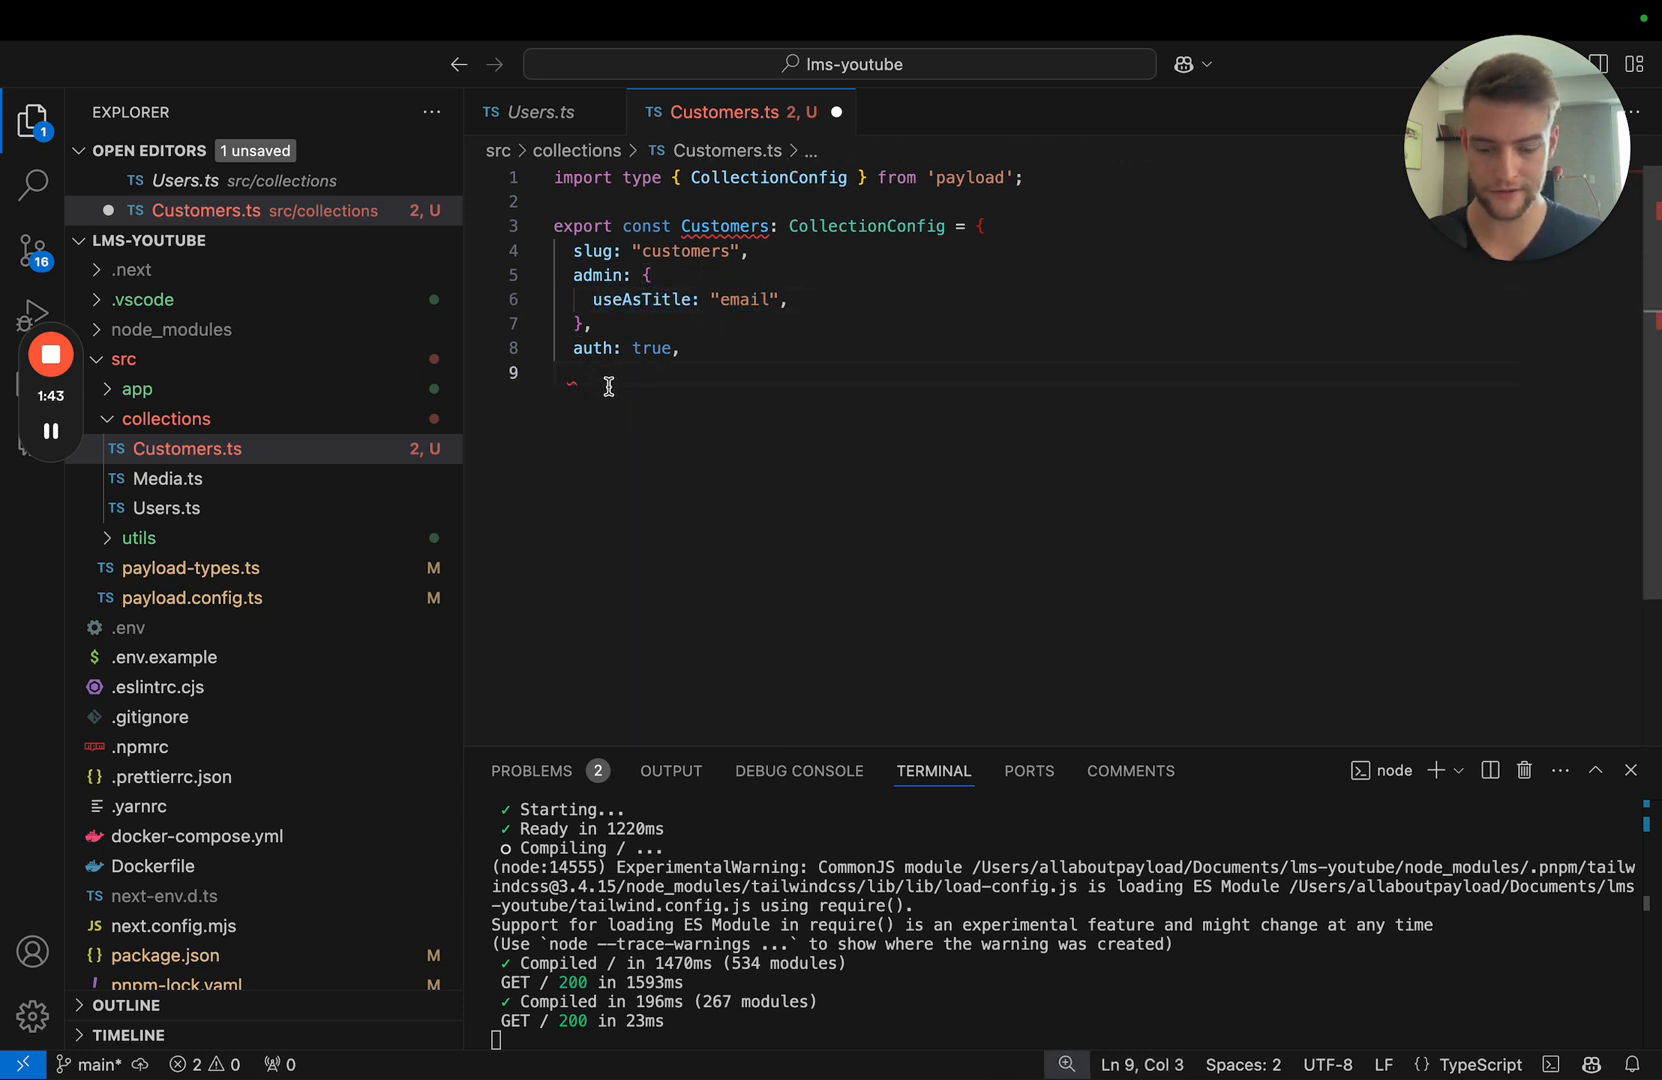
type("fiedls")
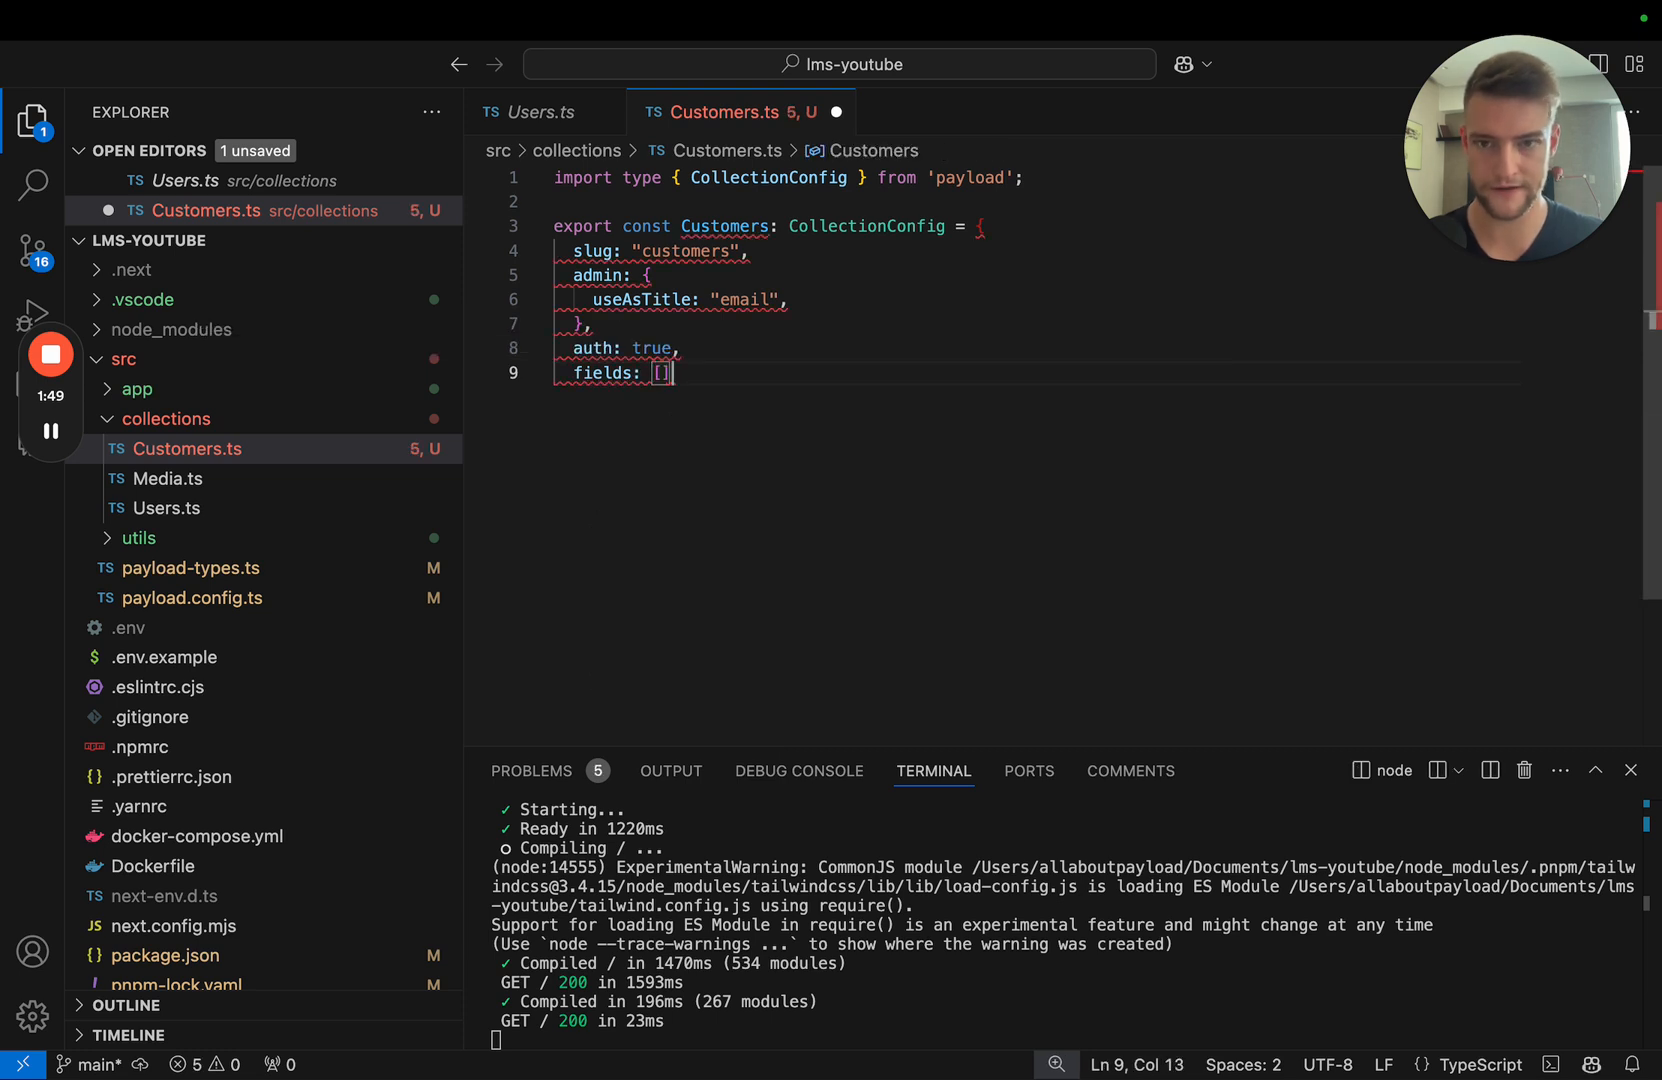
Close off the empty fields list and final brace, then save Customers.ts.
key("Enter")
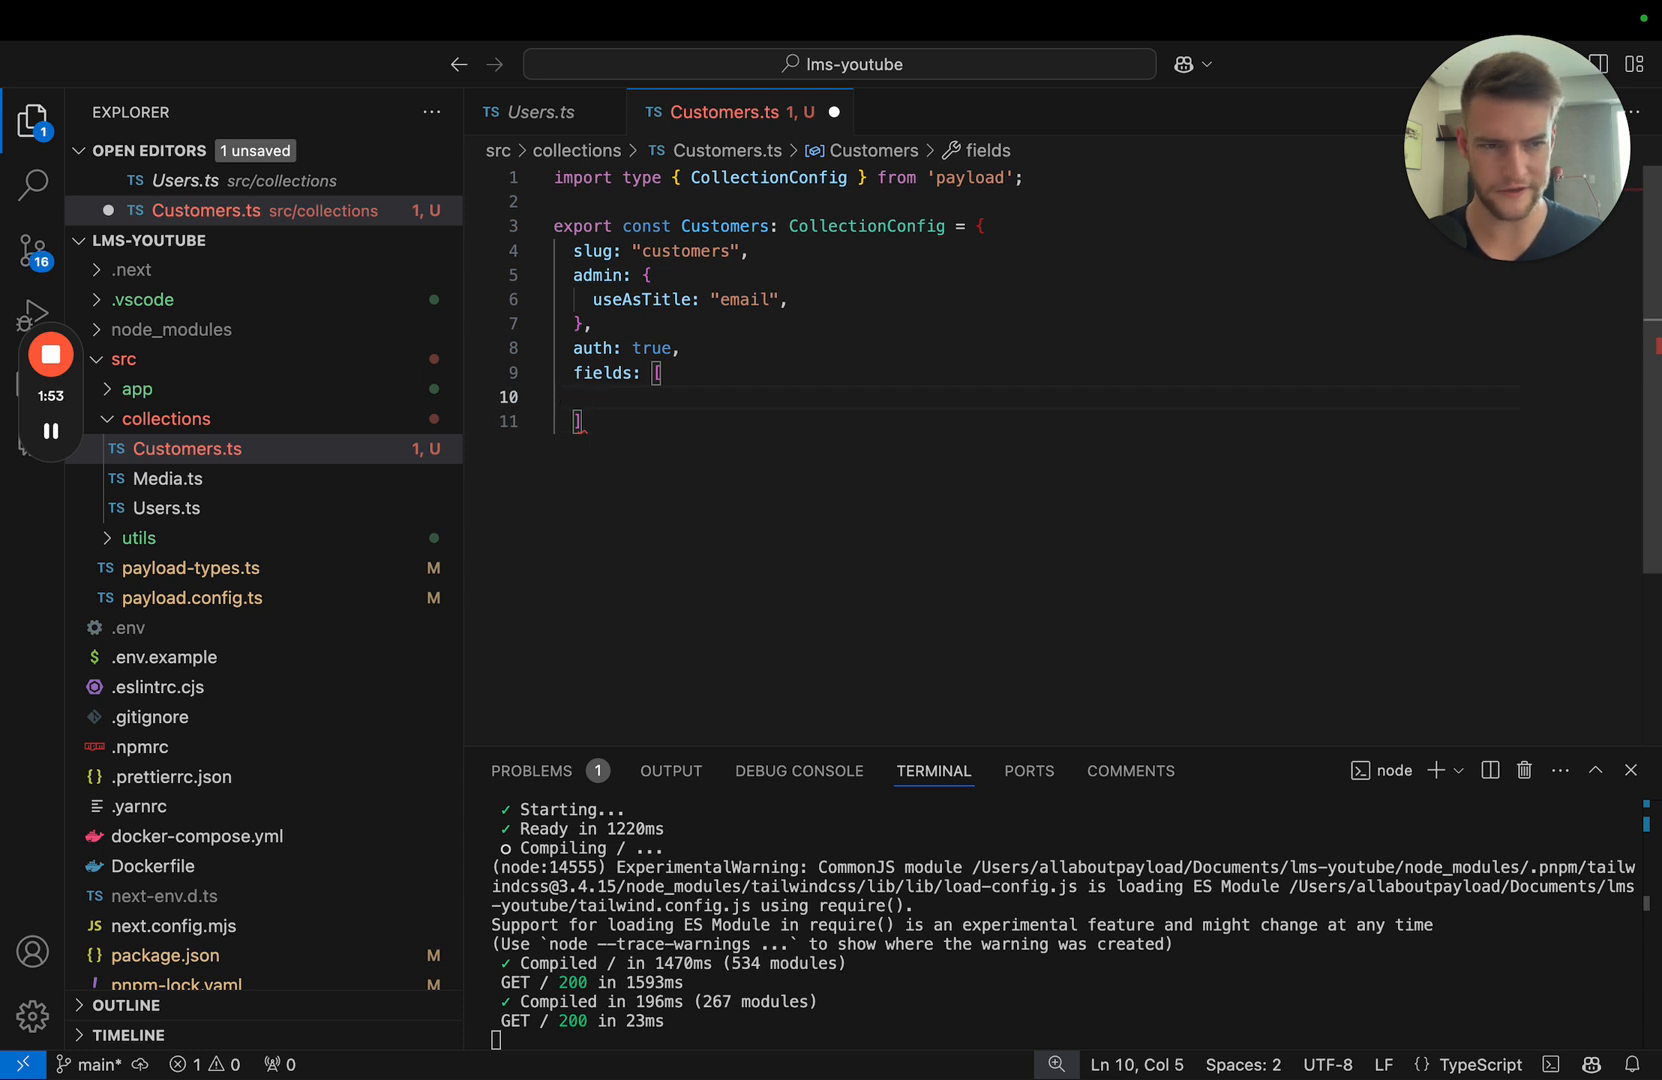
key("Enter")
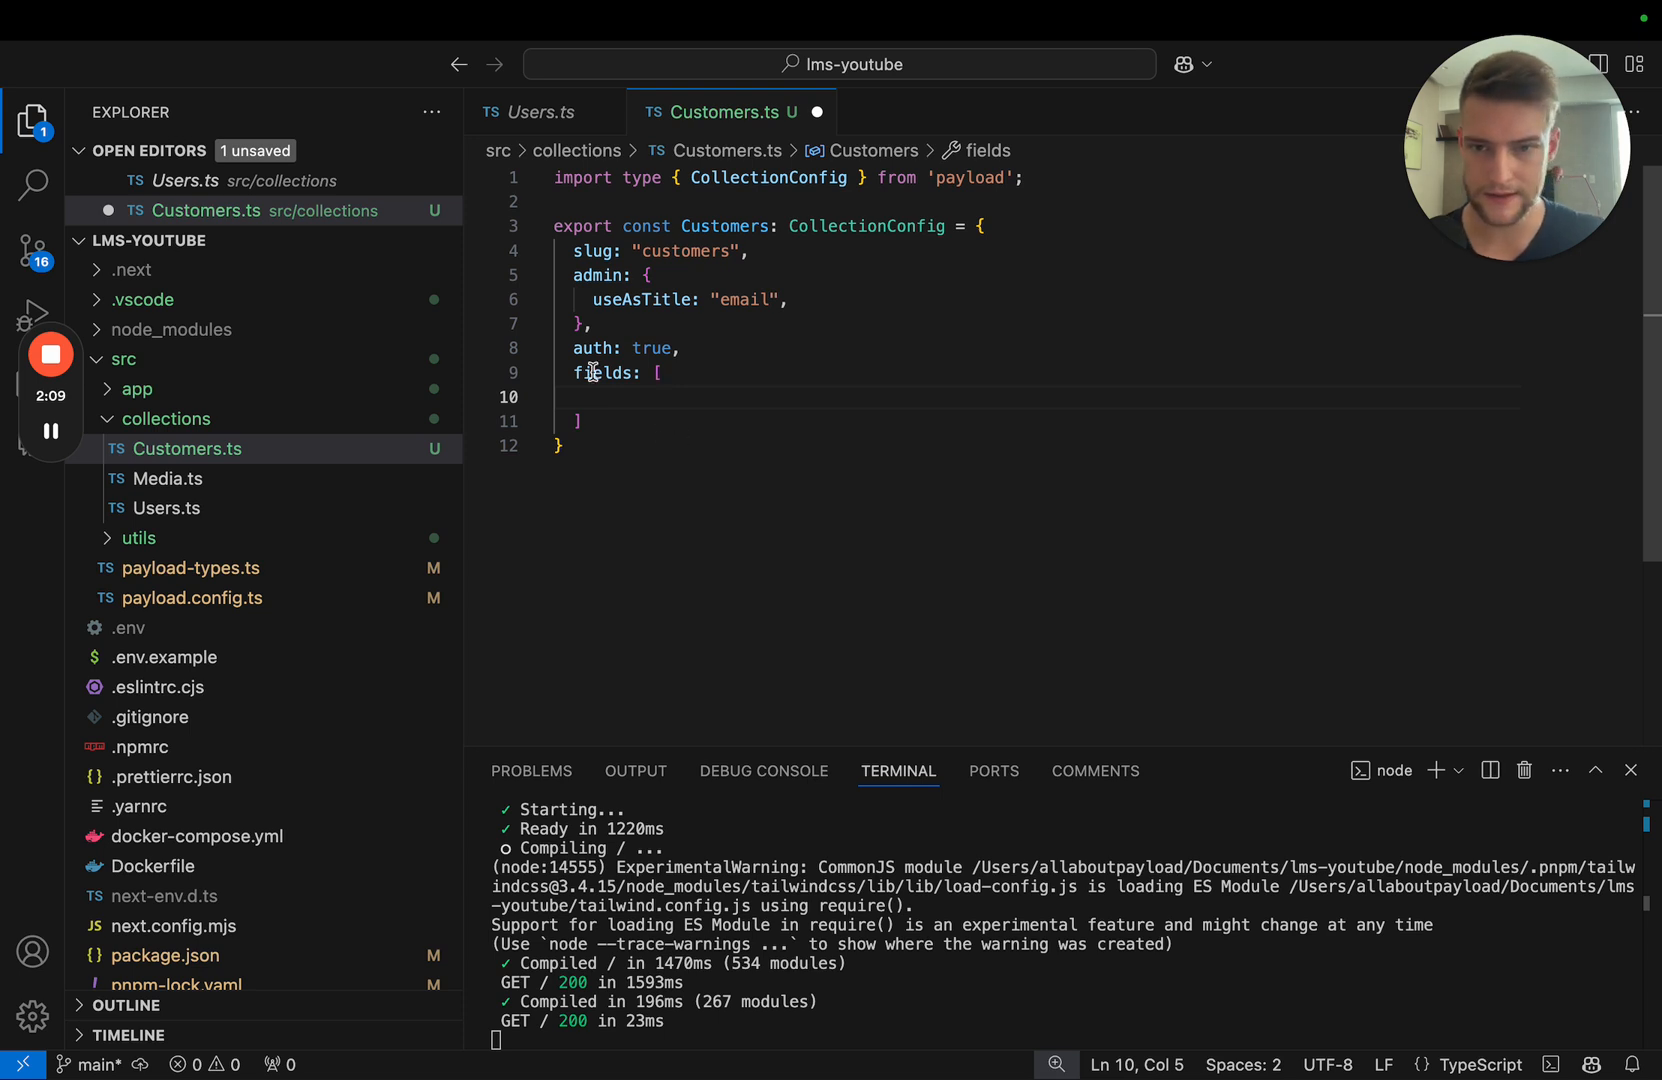
key("ctrl+a")
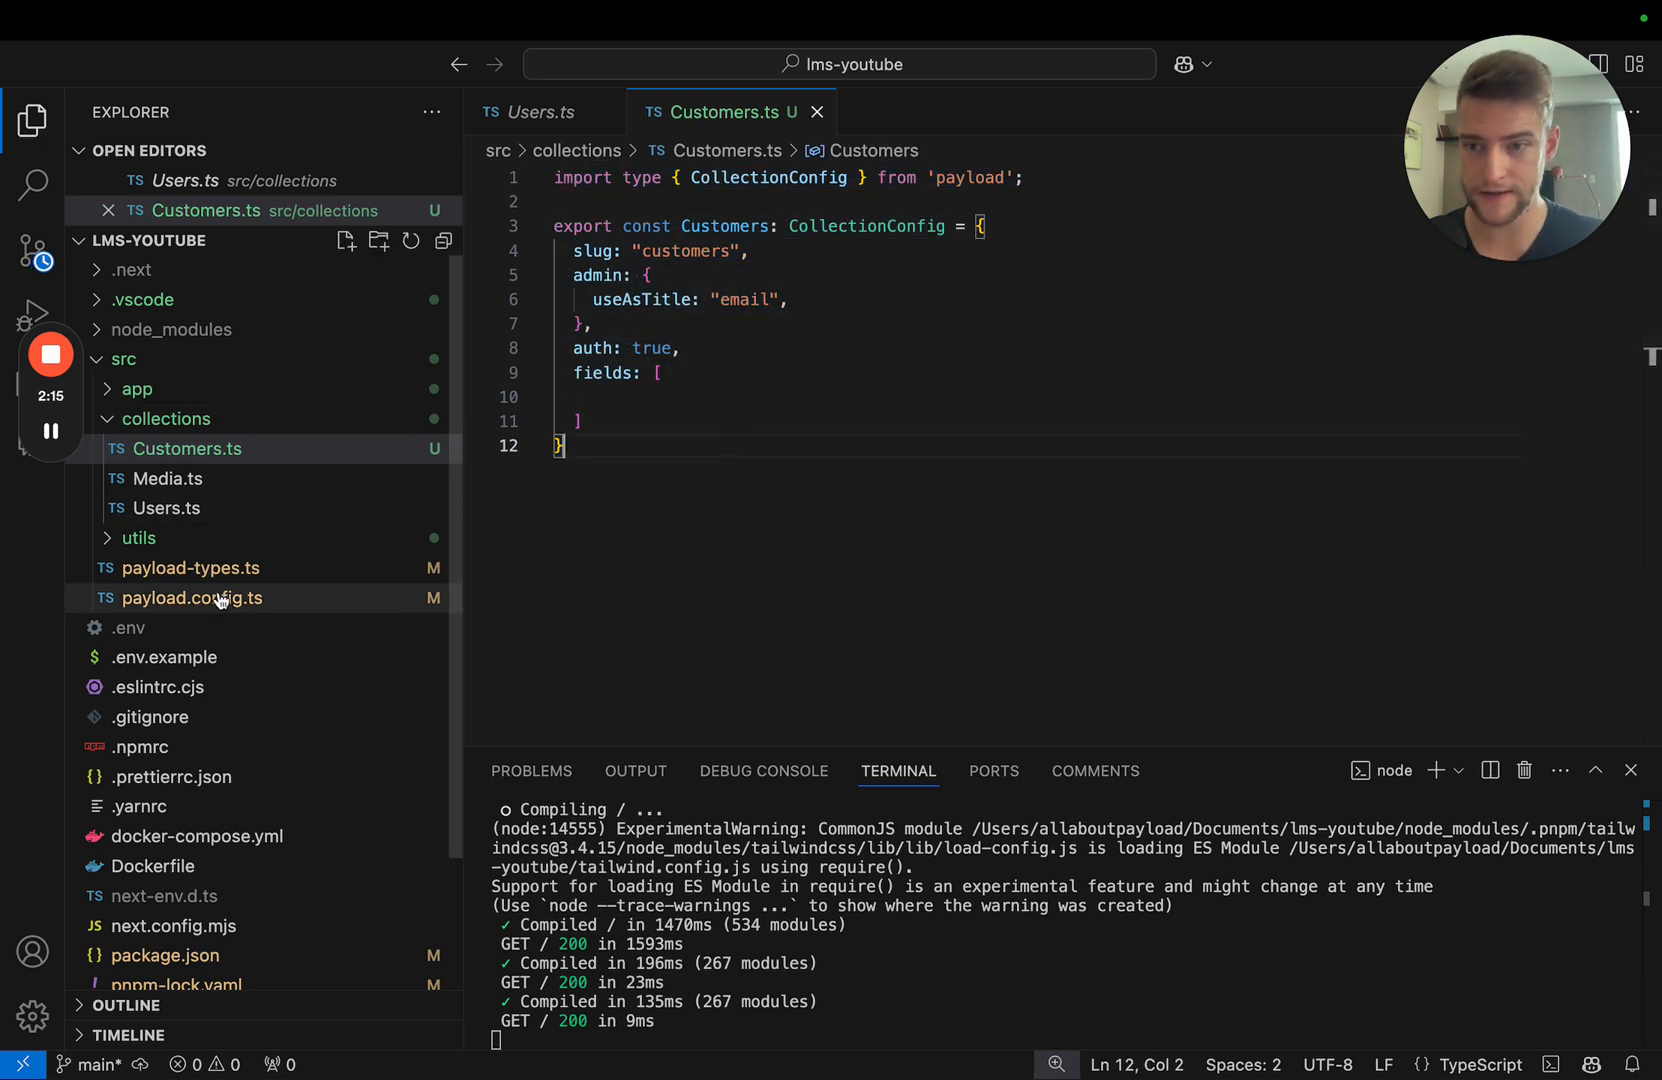
Open payload.config.ts before moving to the Payload admin login page in the browser.
left_click(192, 598)
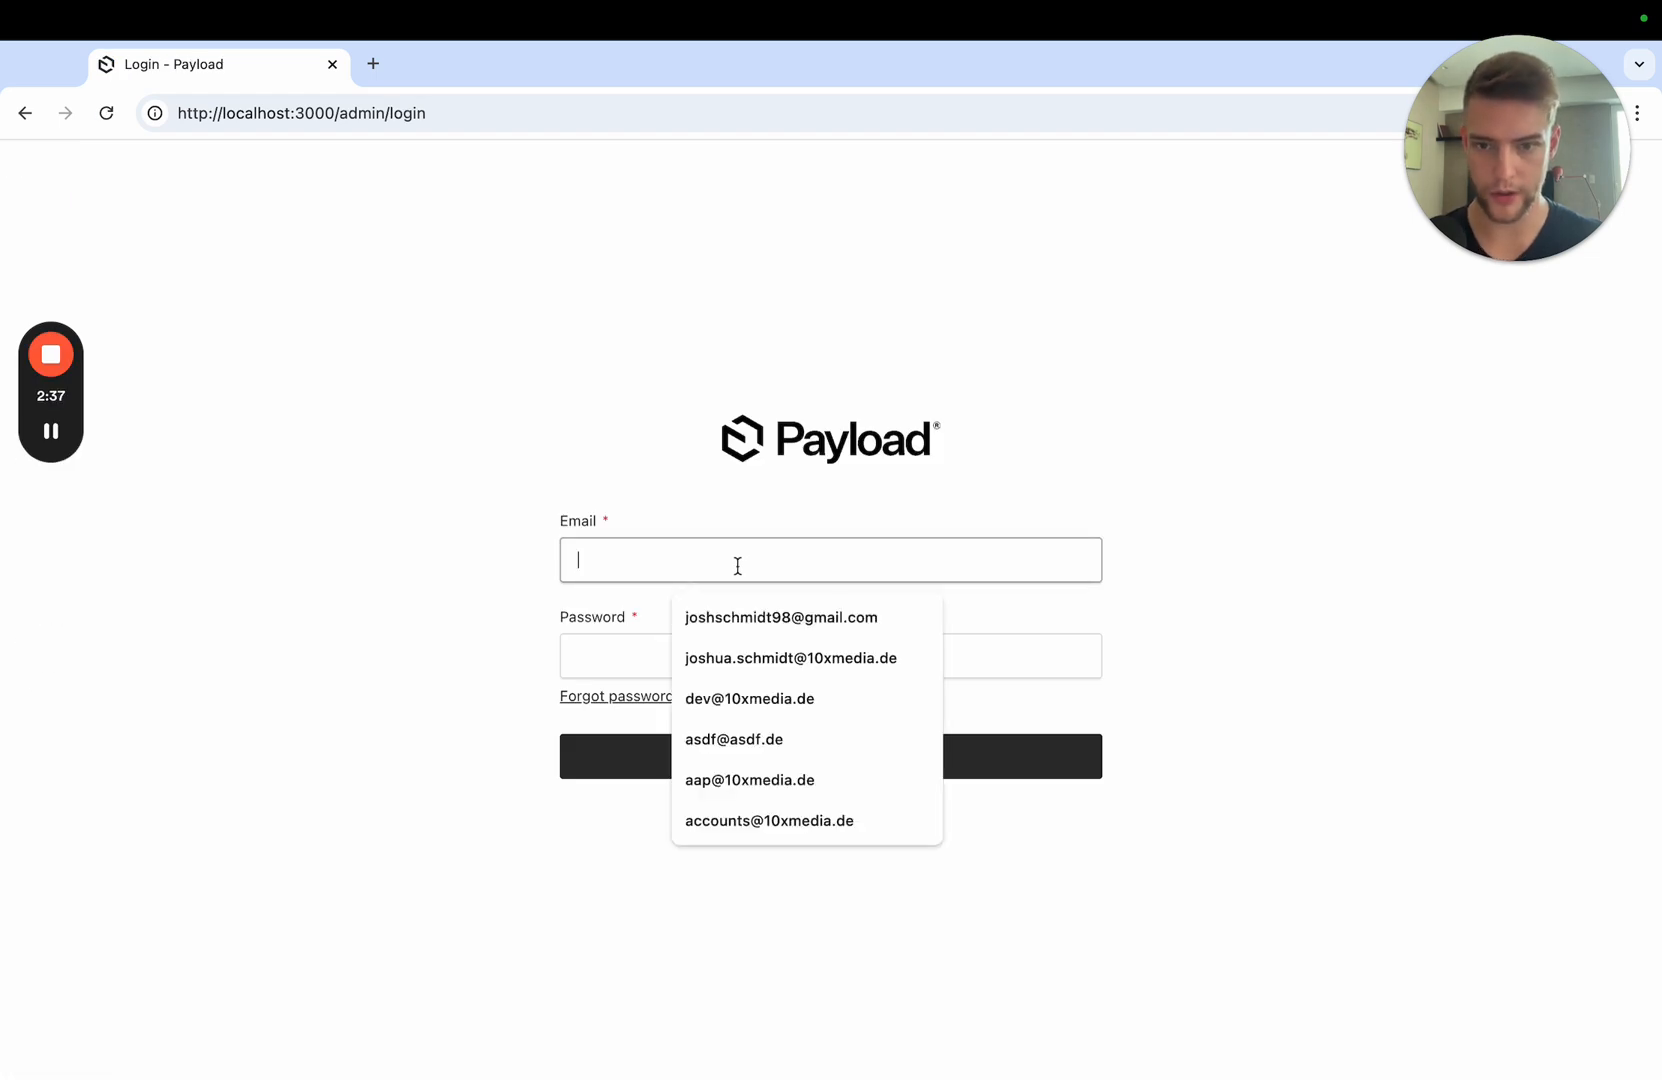
Log in to the Payload admin with the saved email and password.
left_click(790, 658)
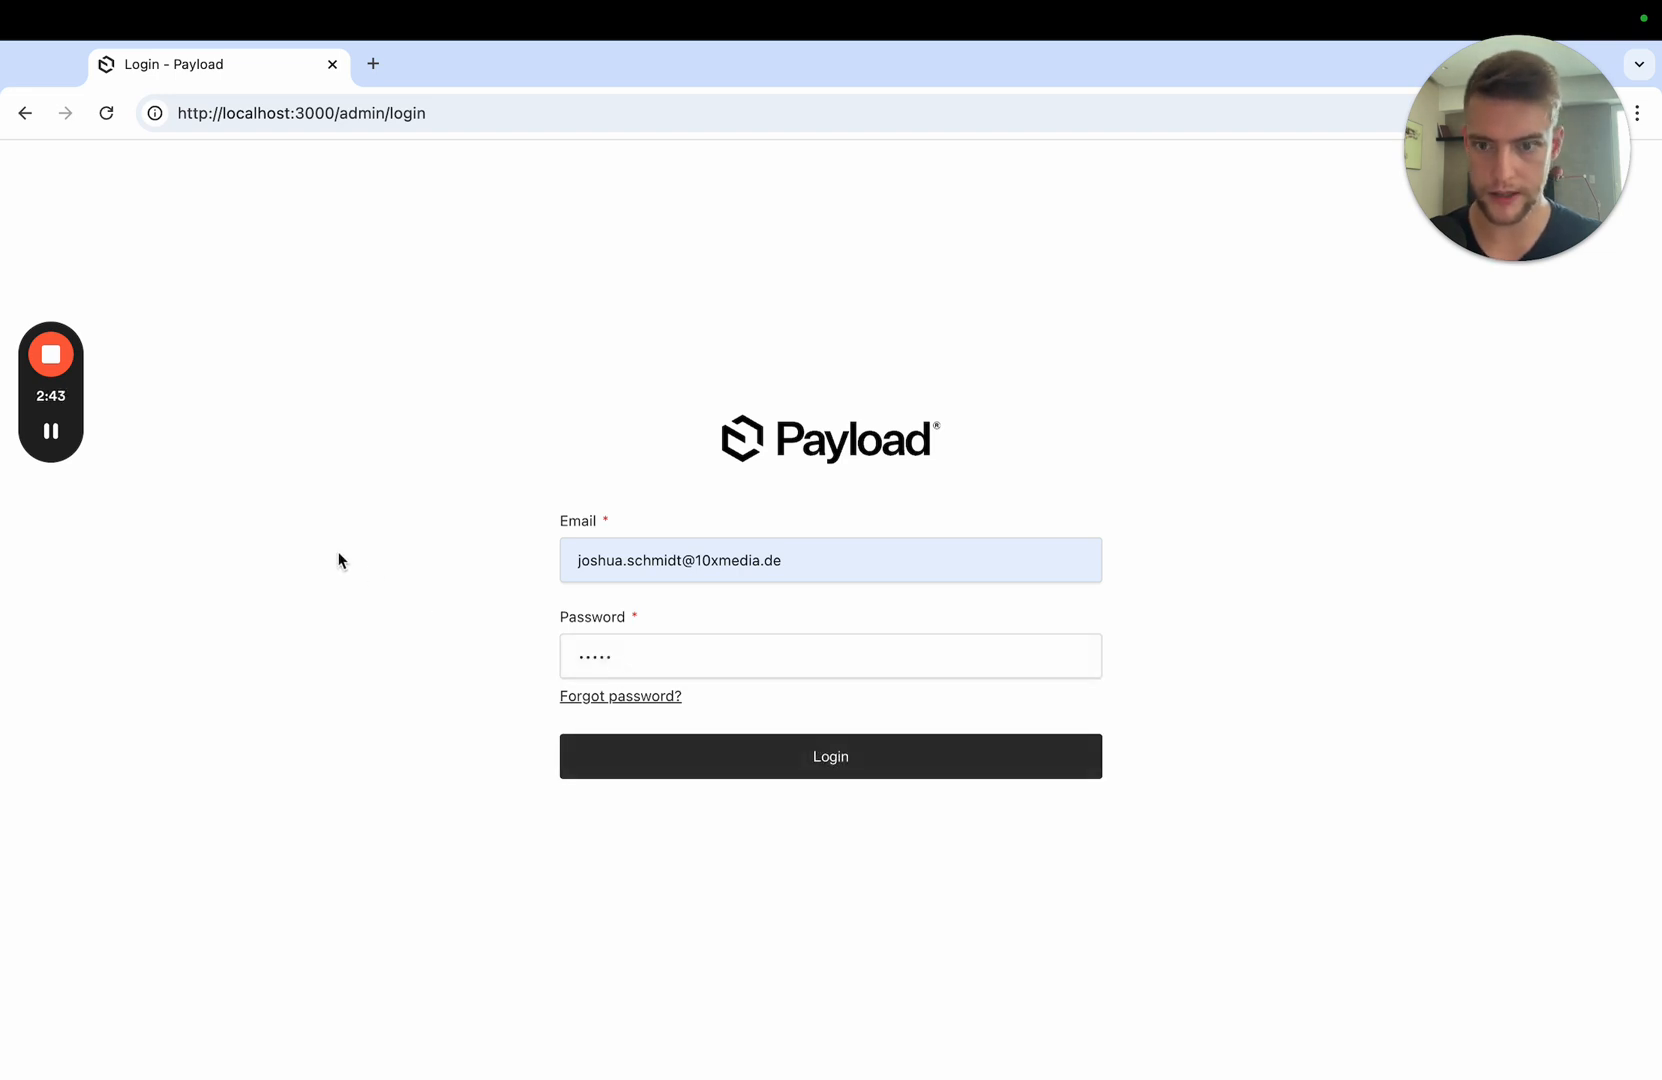
left_click(830, 756)
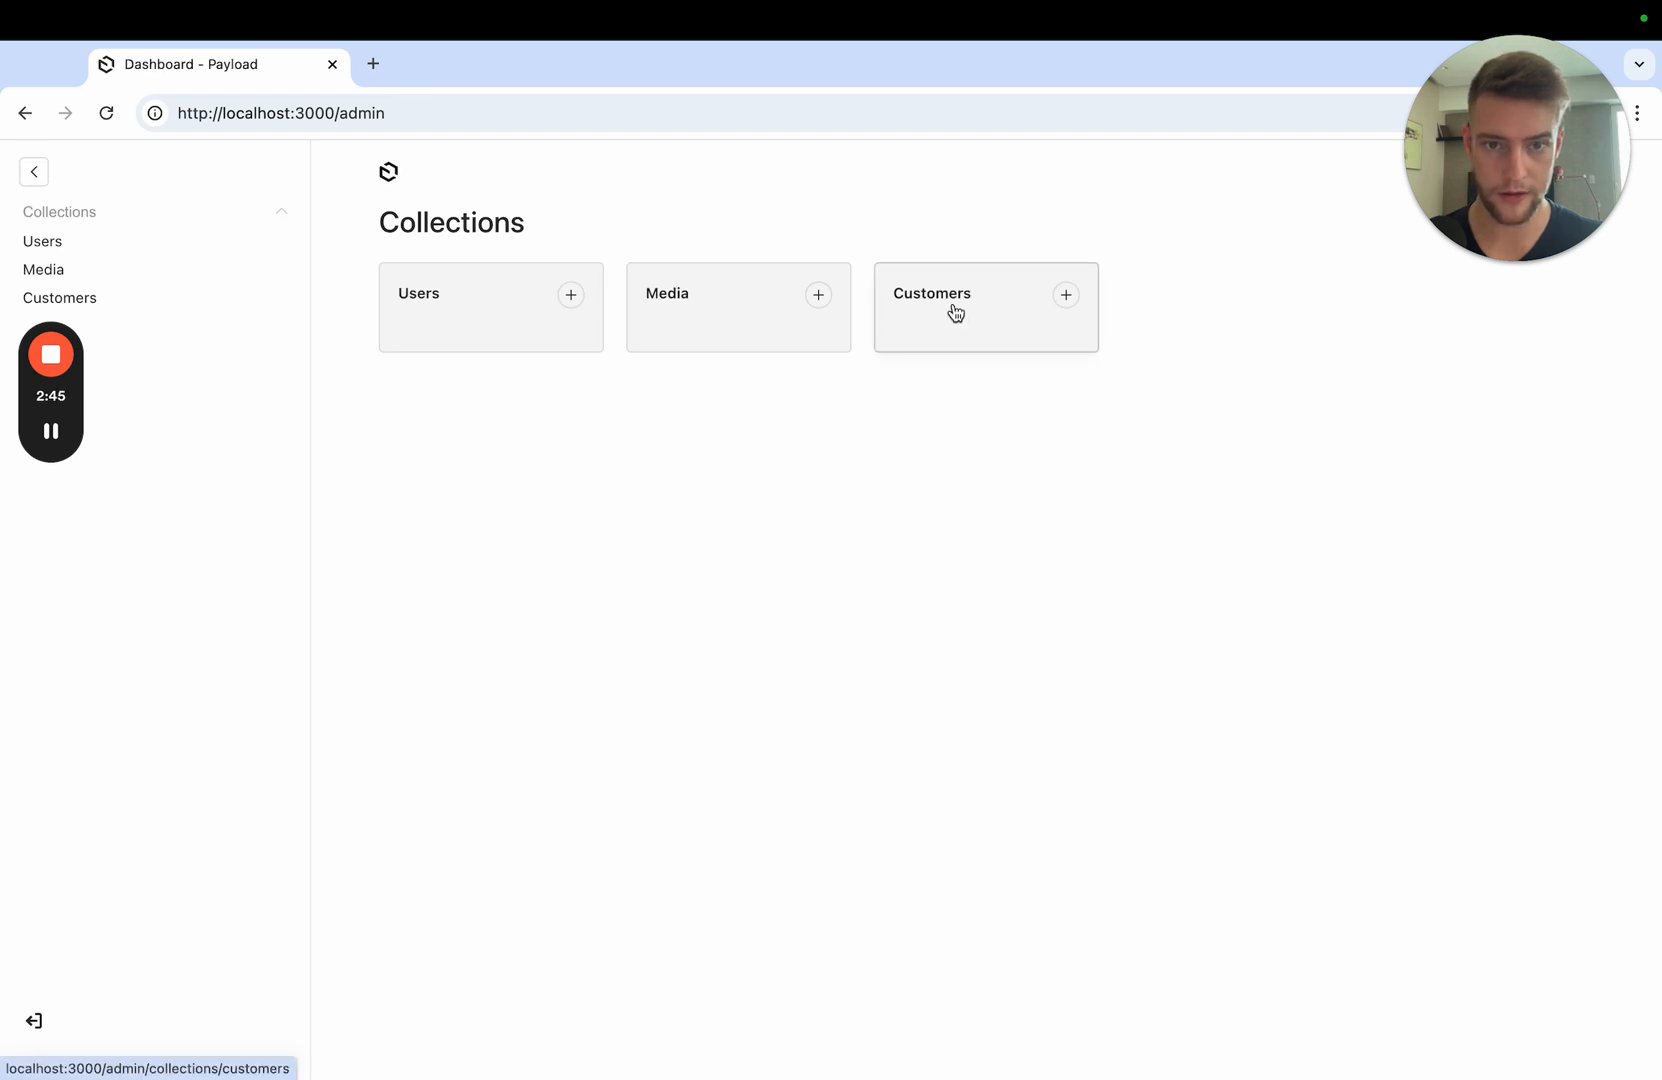
Go into the Customers collection and start creating a new customer record.
left_click(930, 294)
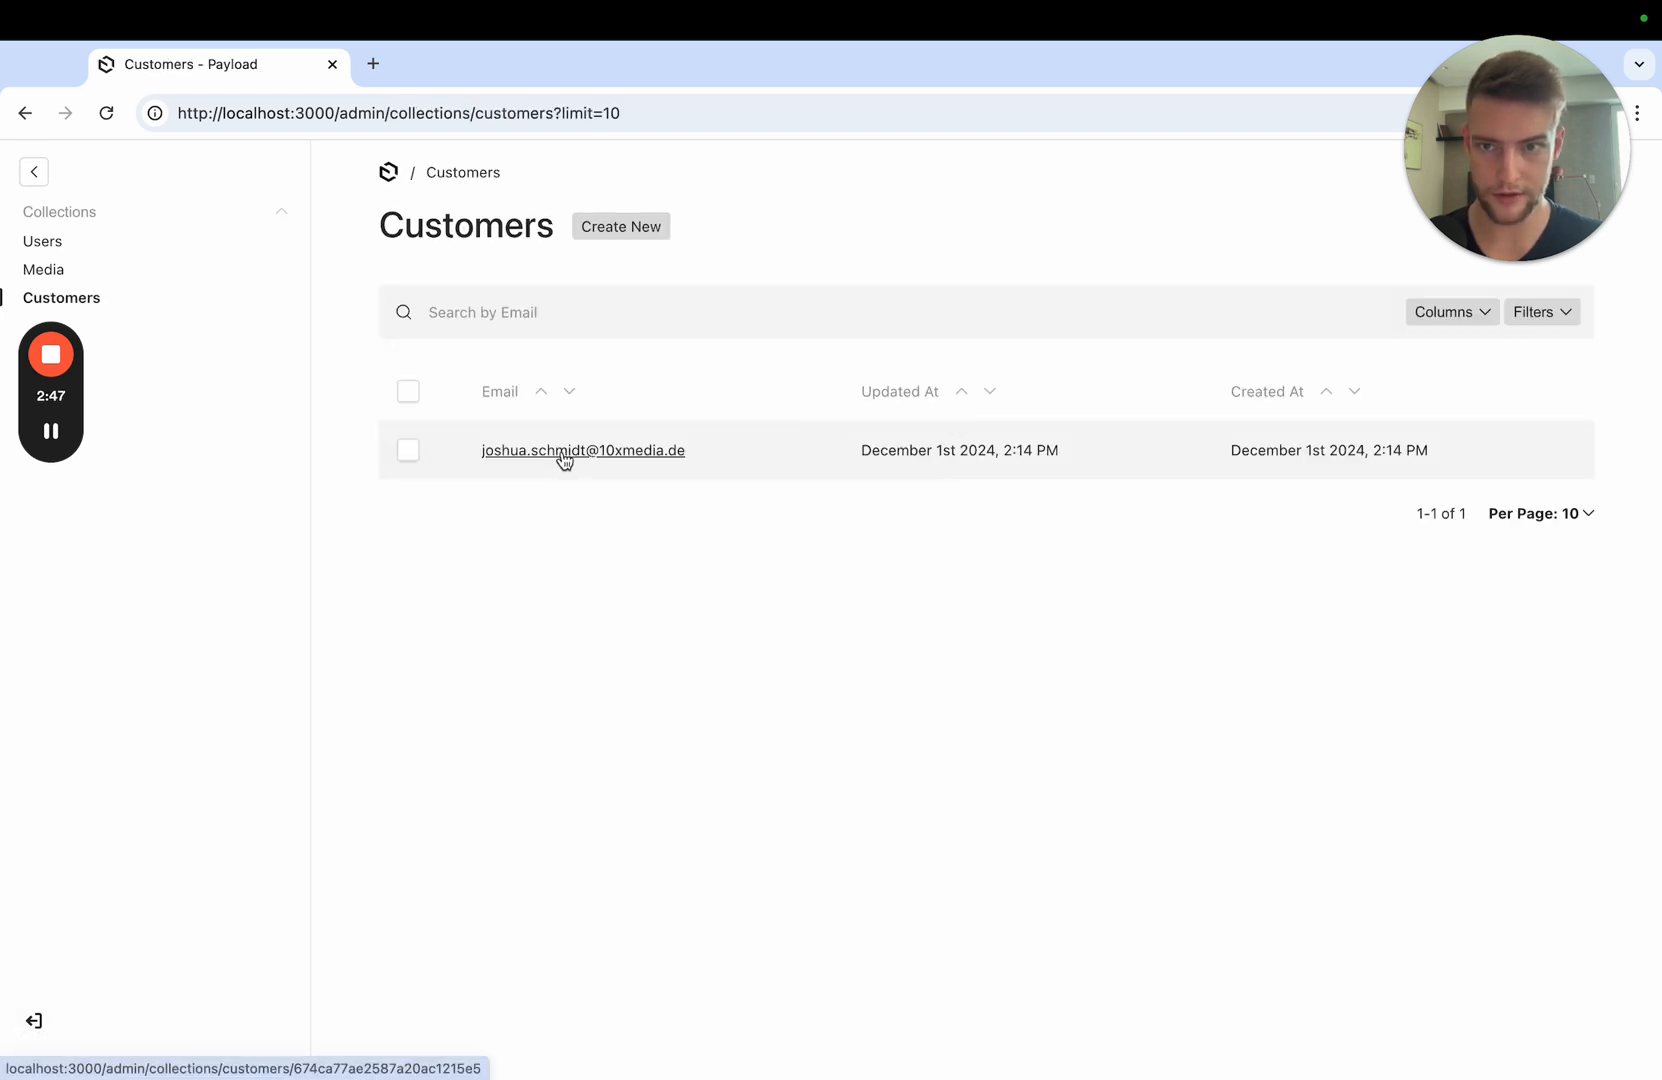
mouse_move(670, 542)
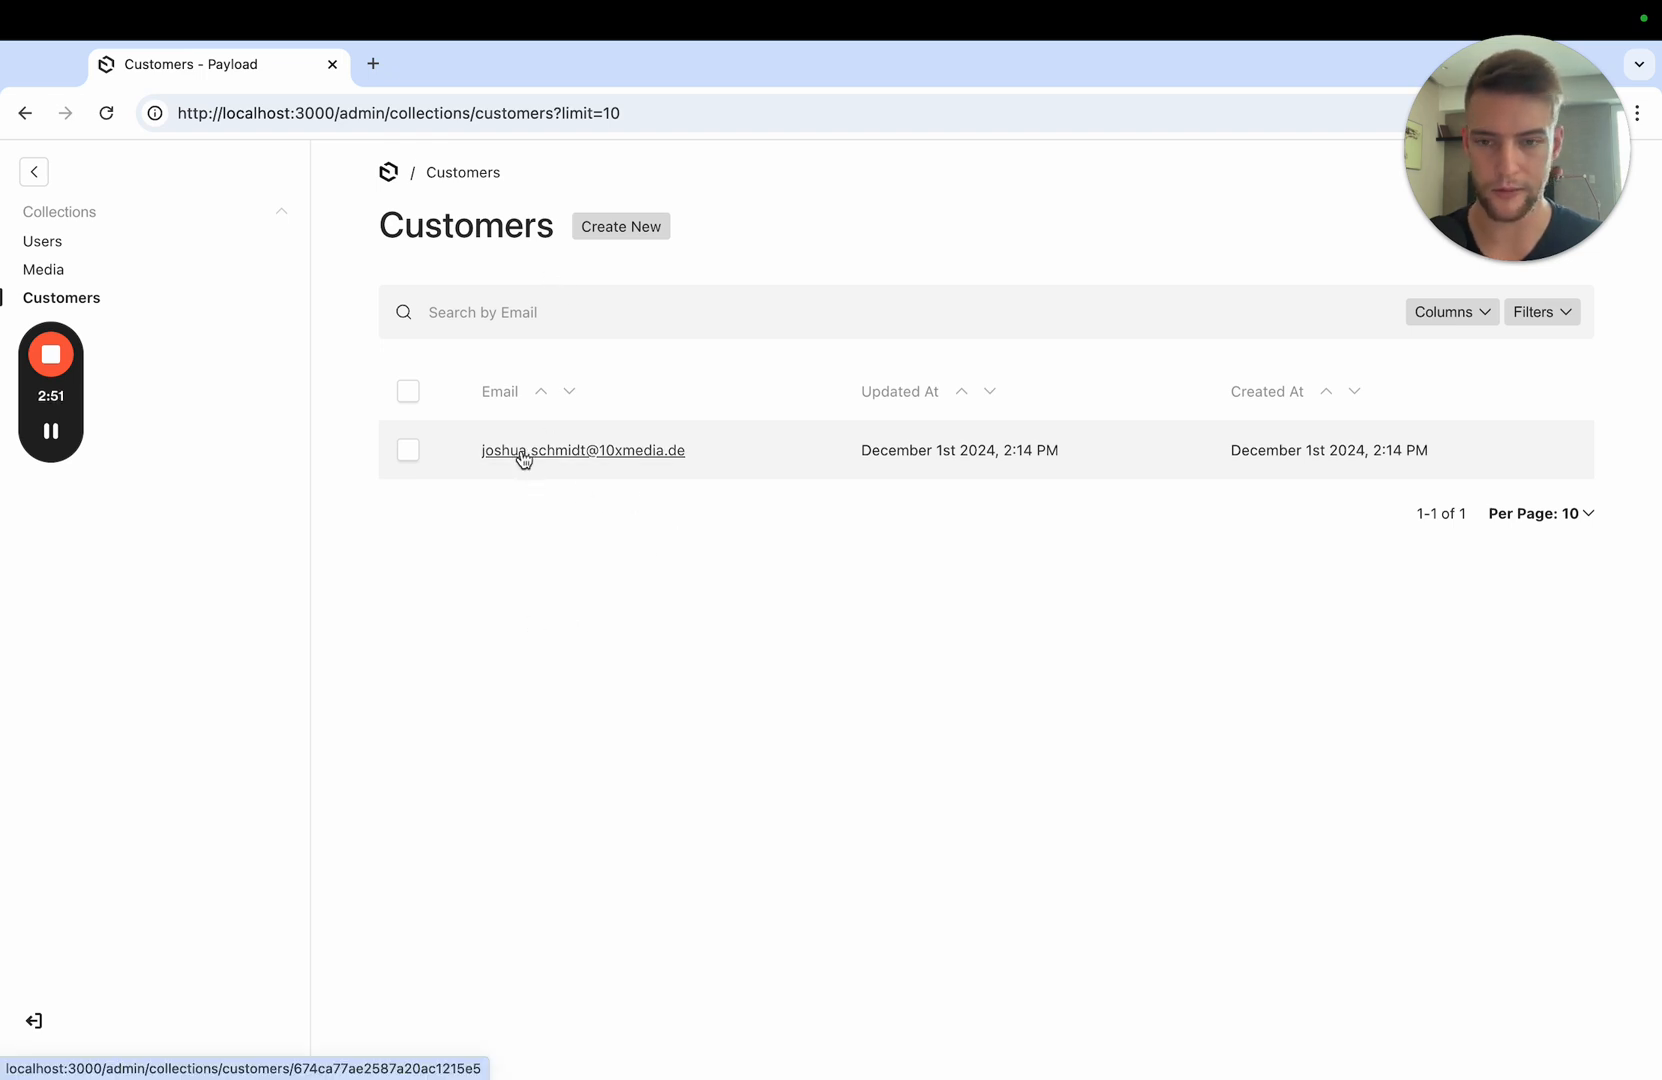
left_click(582, 450)
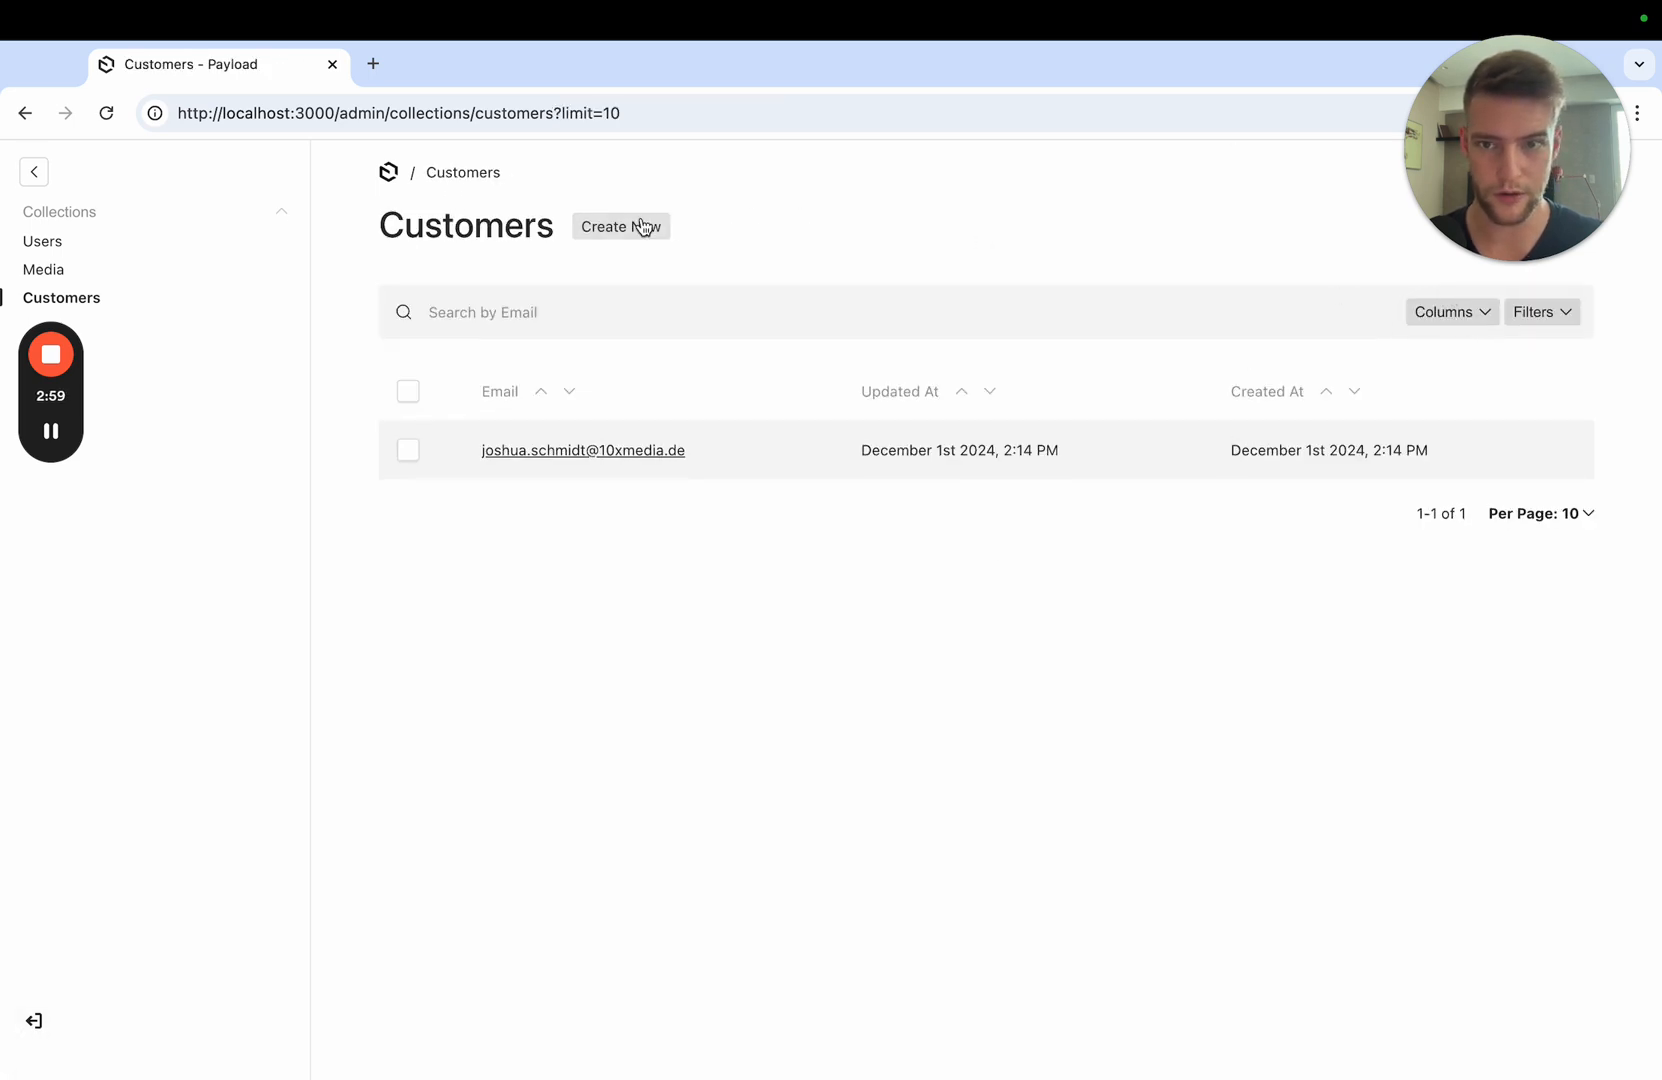
left_click(620, 226)
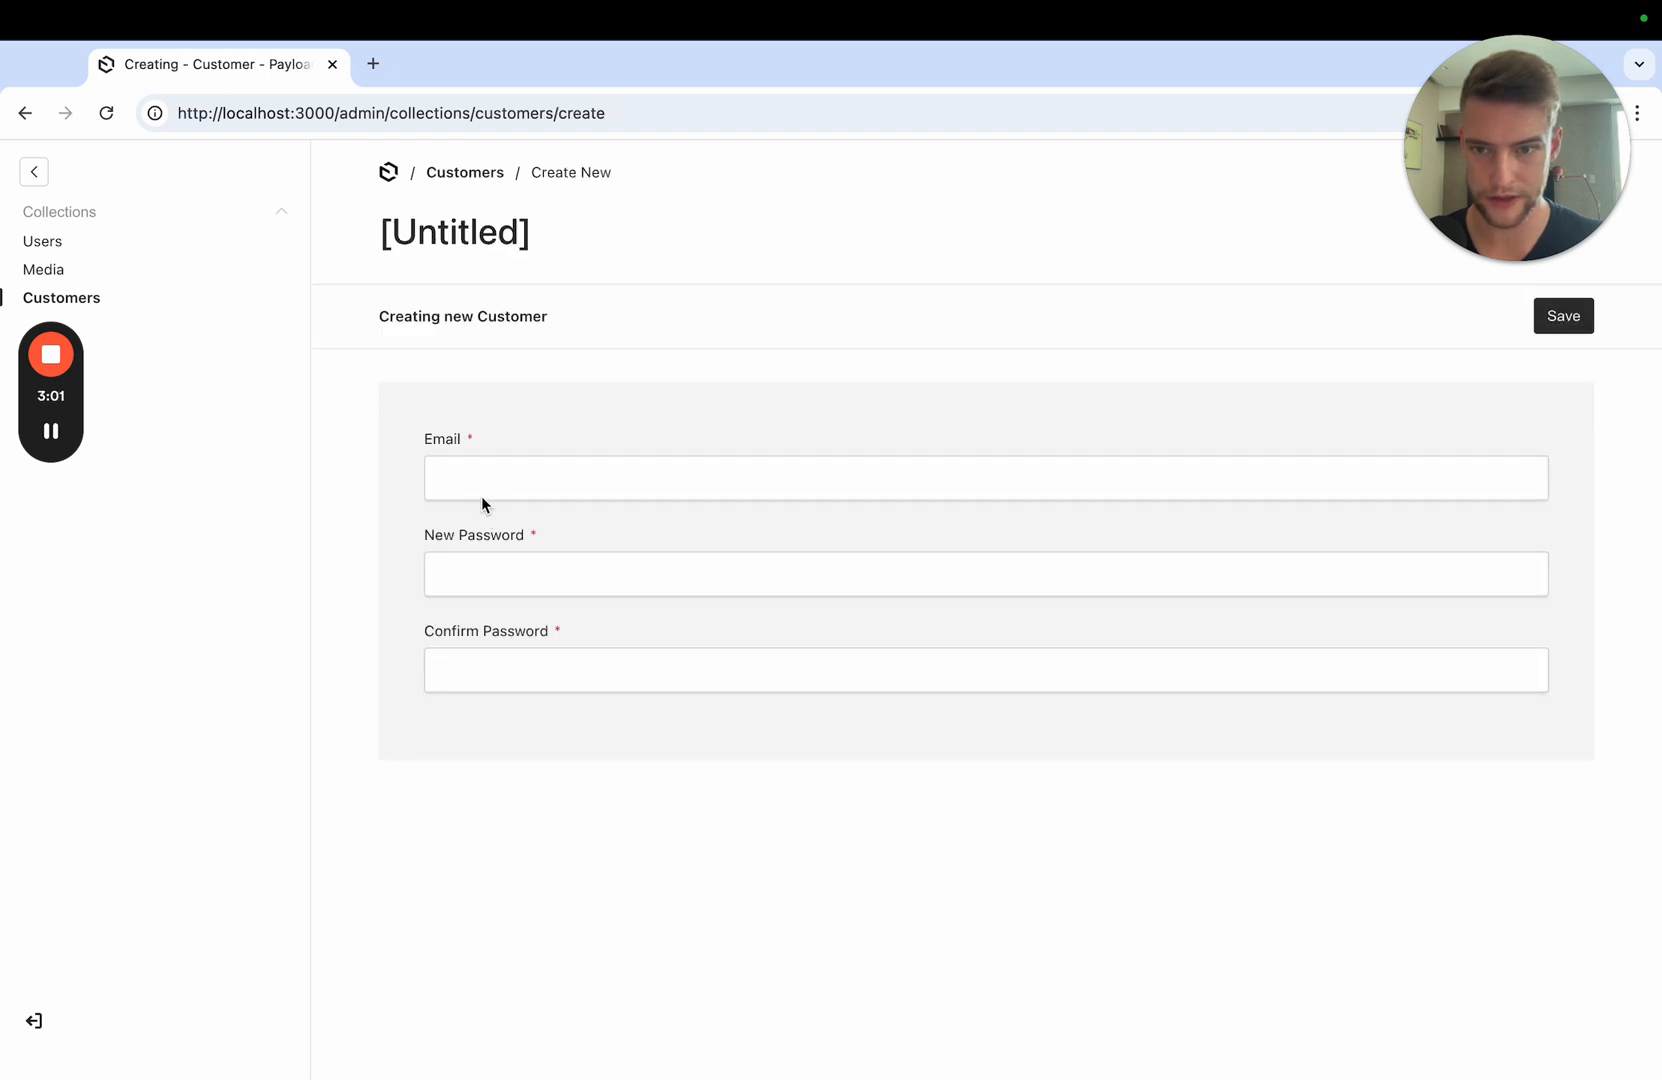
mouse_move(448, 152)
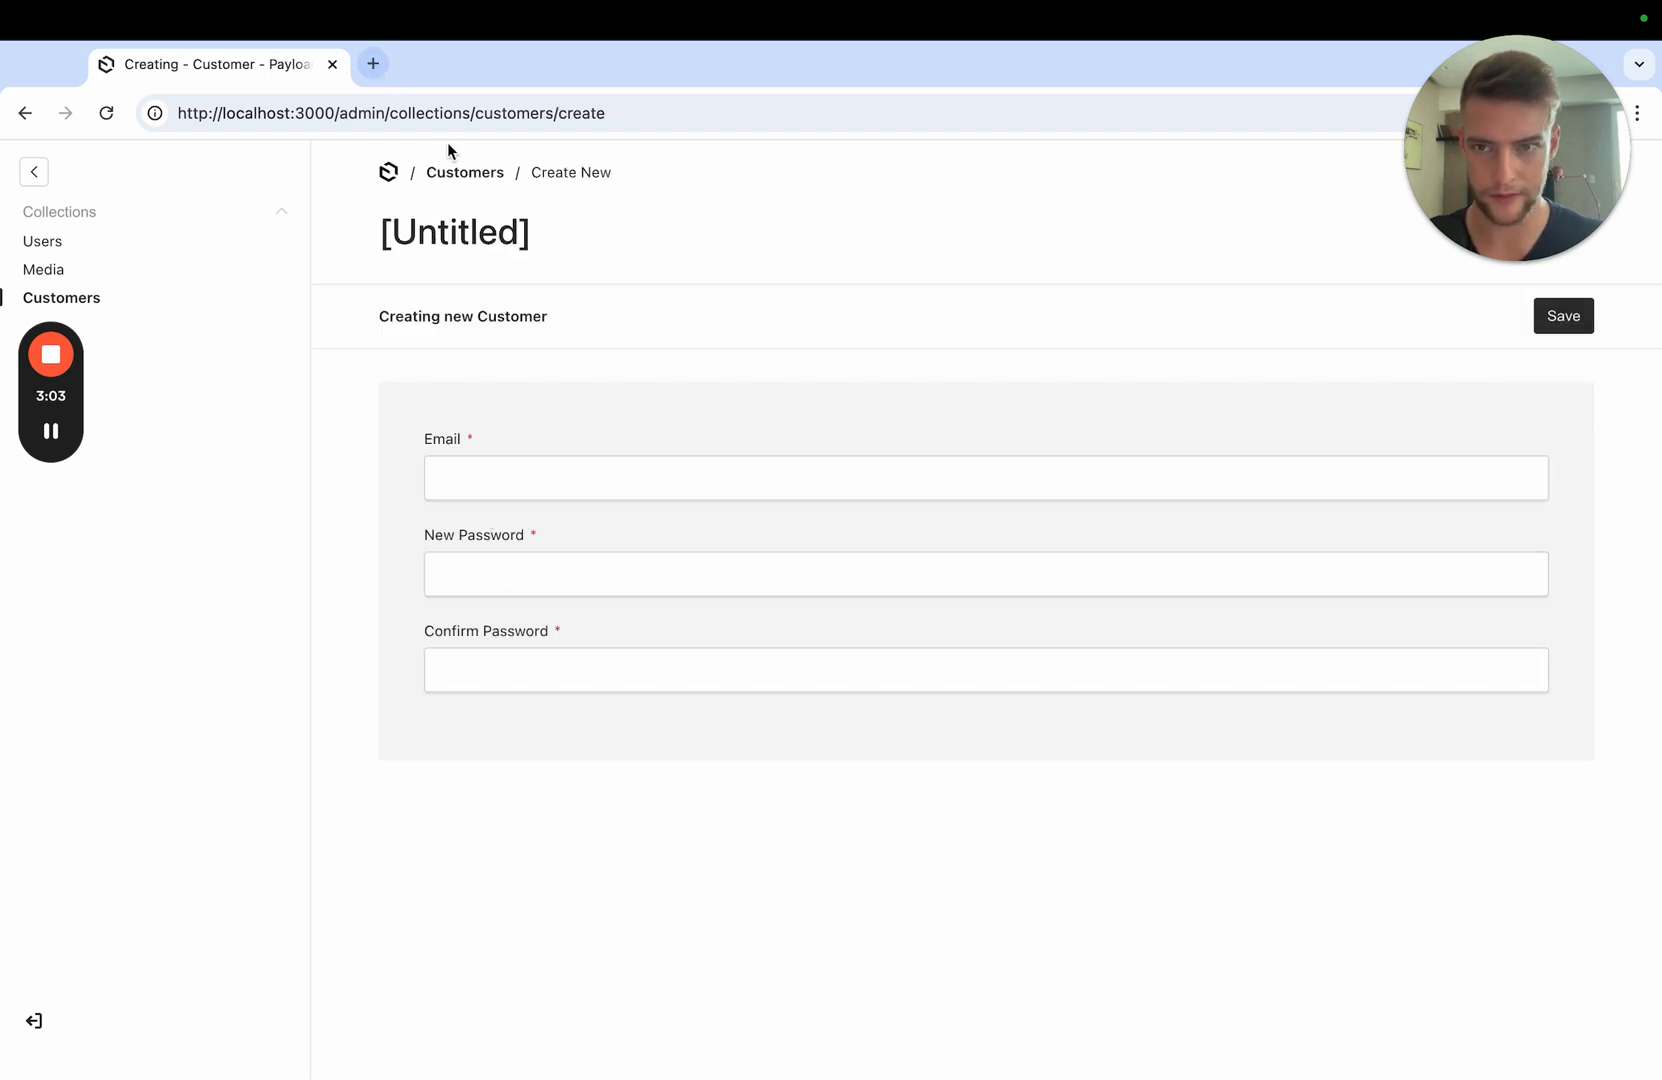
left_click(464, 172)
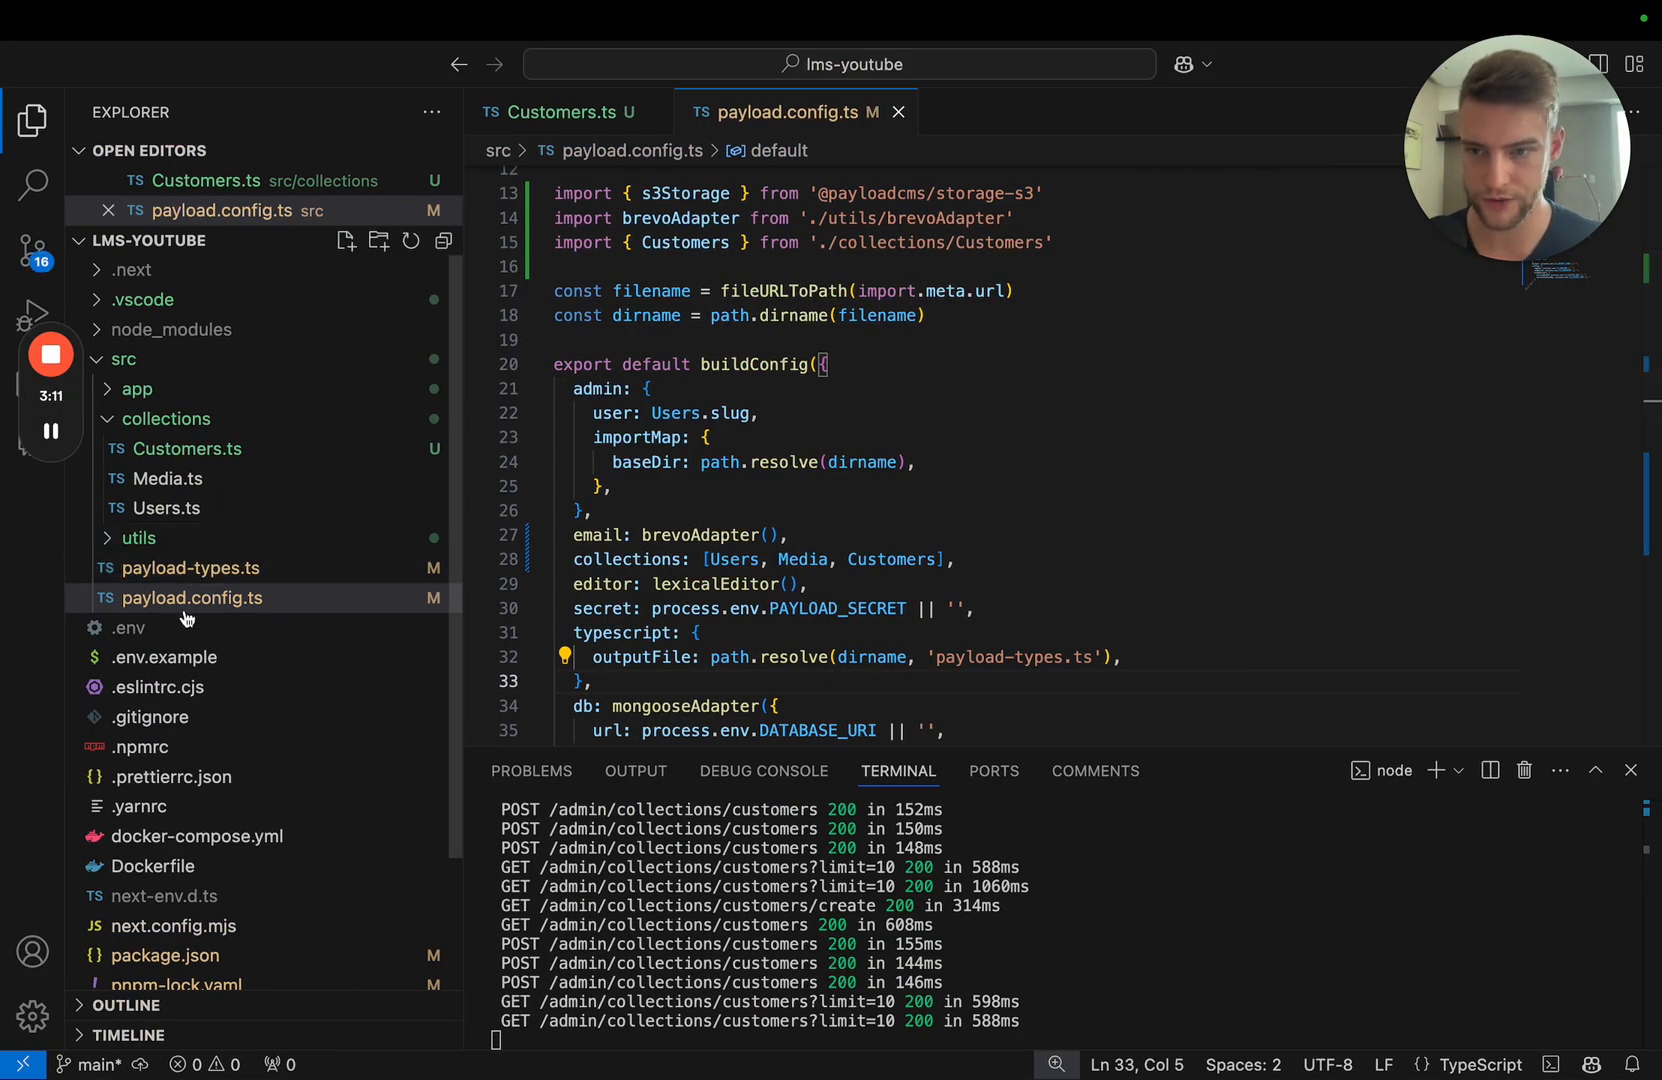
Review the current payload-types.ts generated file.
left_click(192, 596)
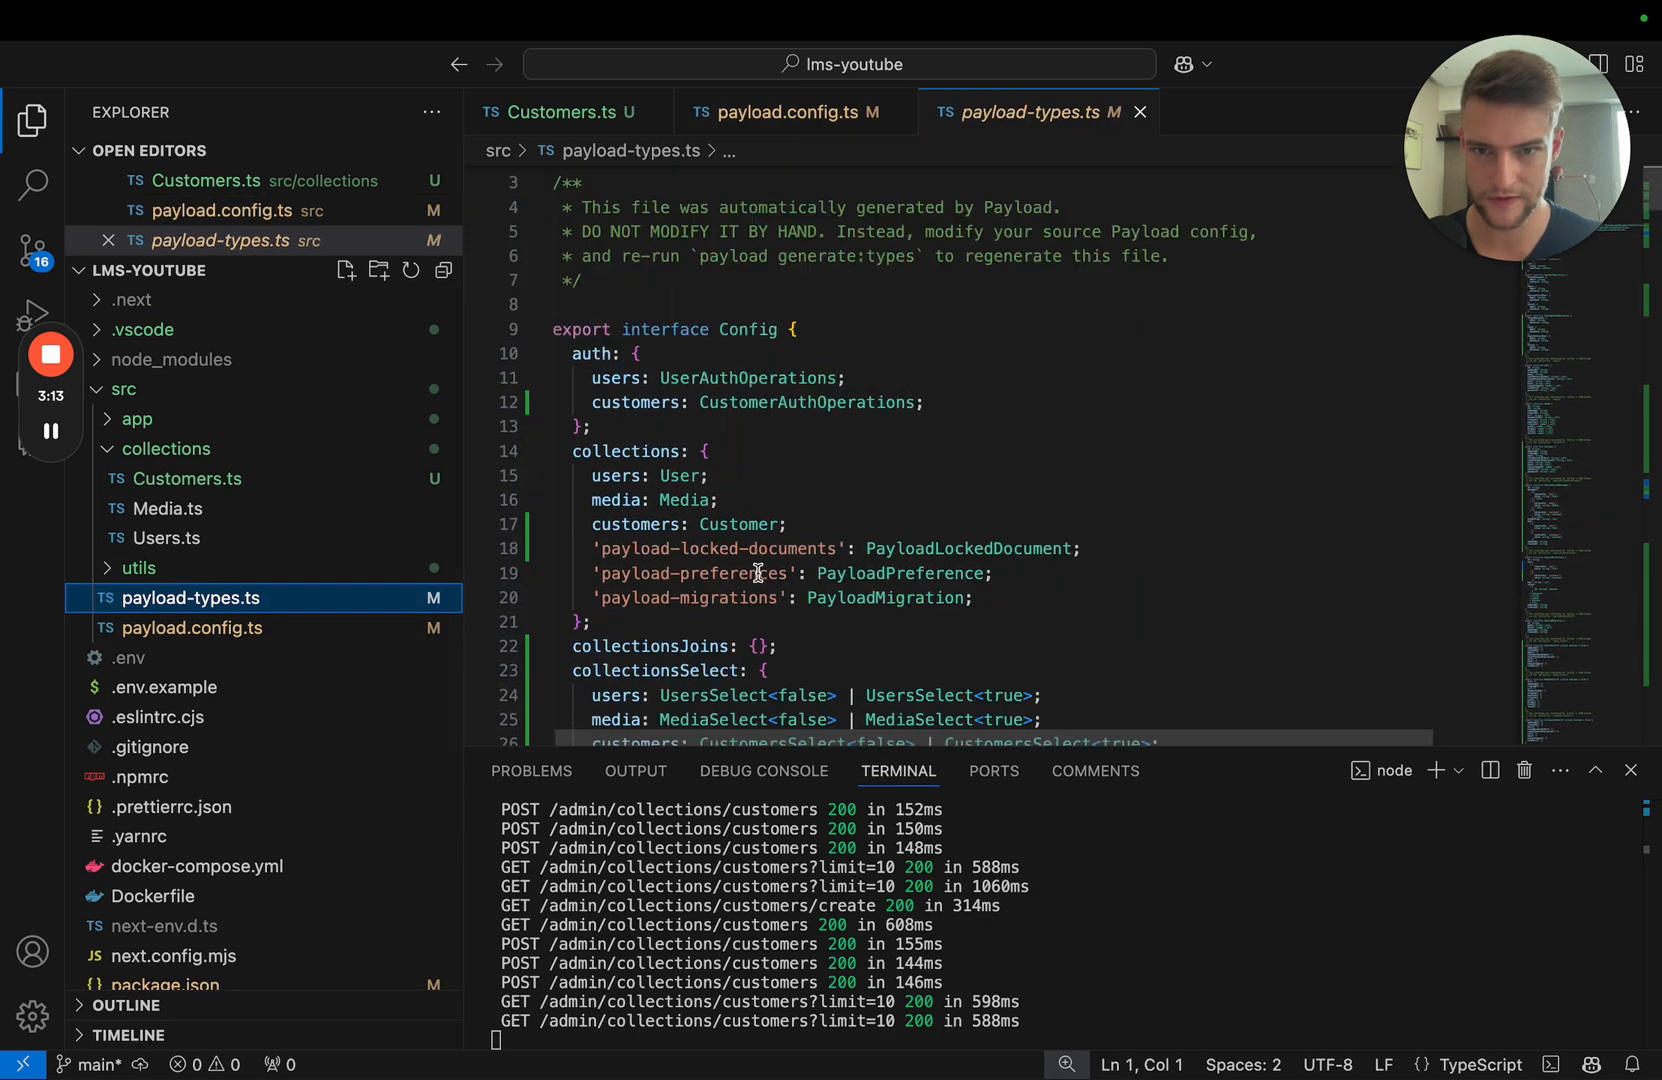
scroll("up", 3)
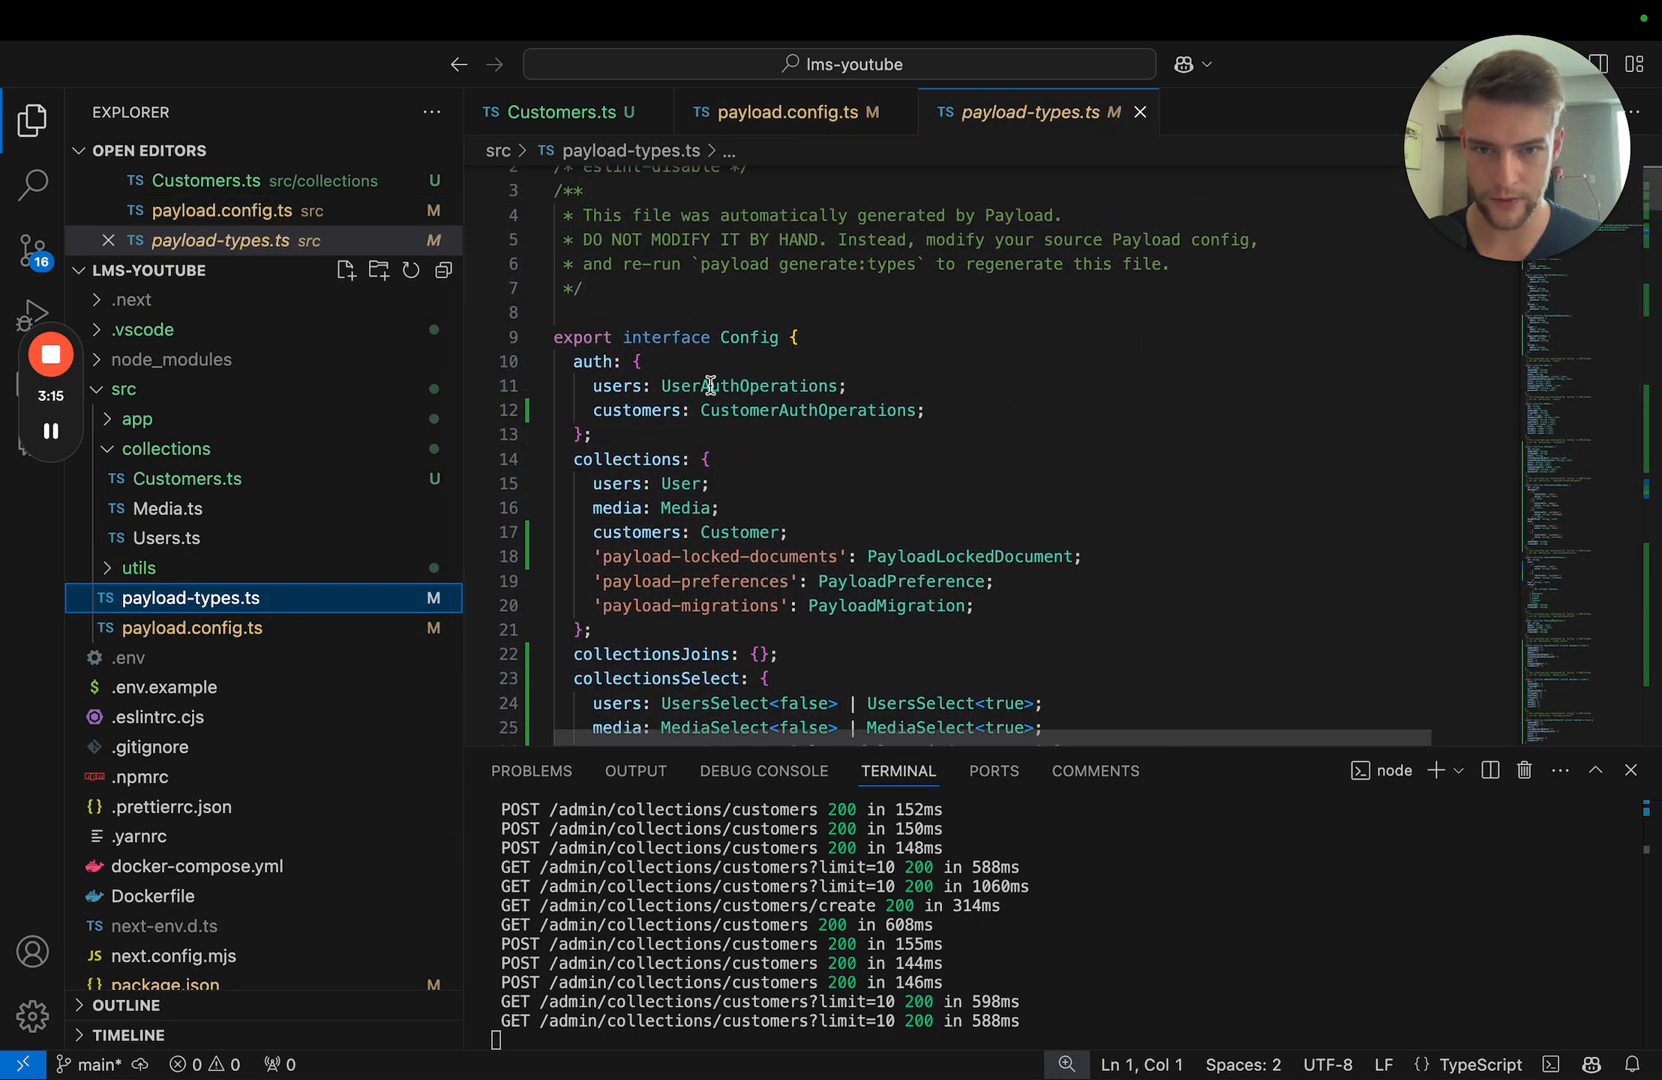
scroll("down", 3)
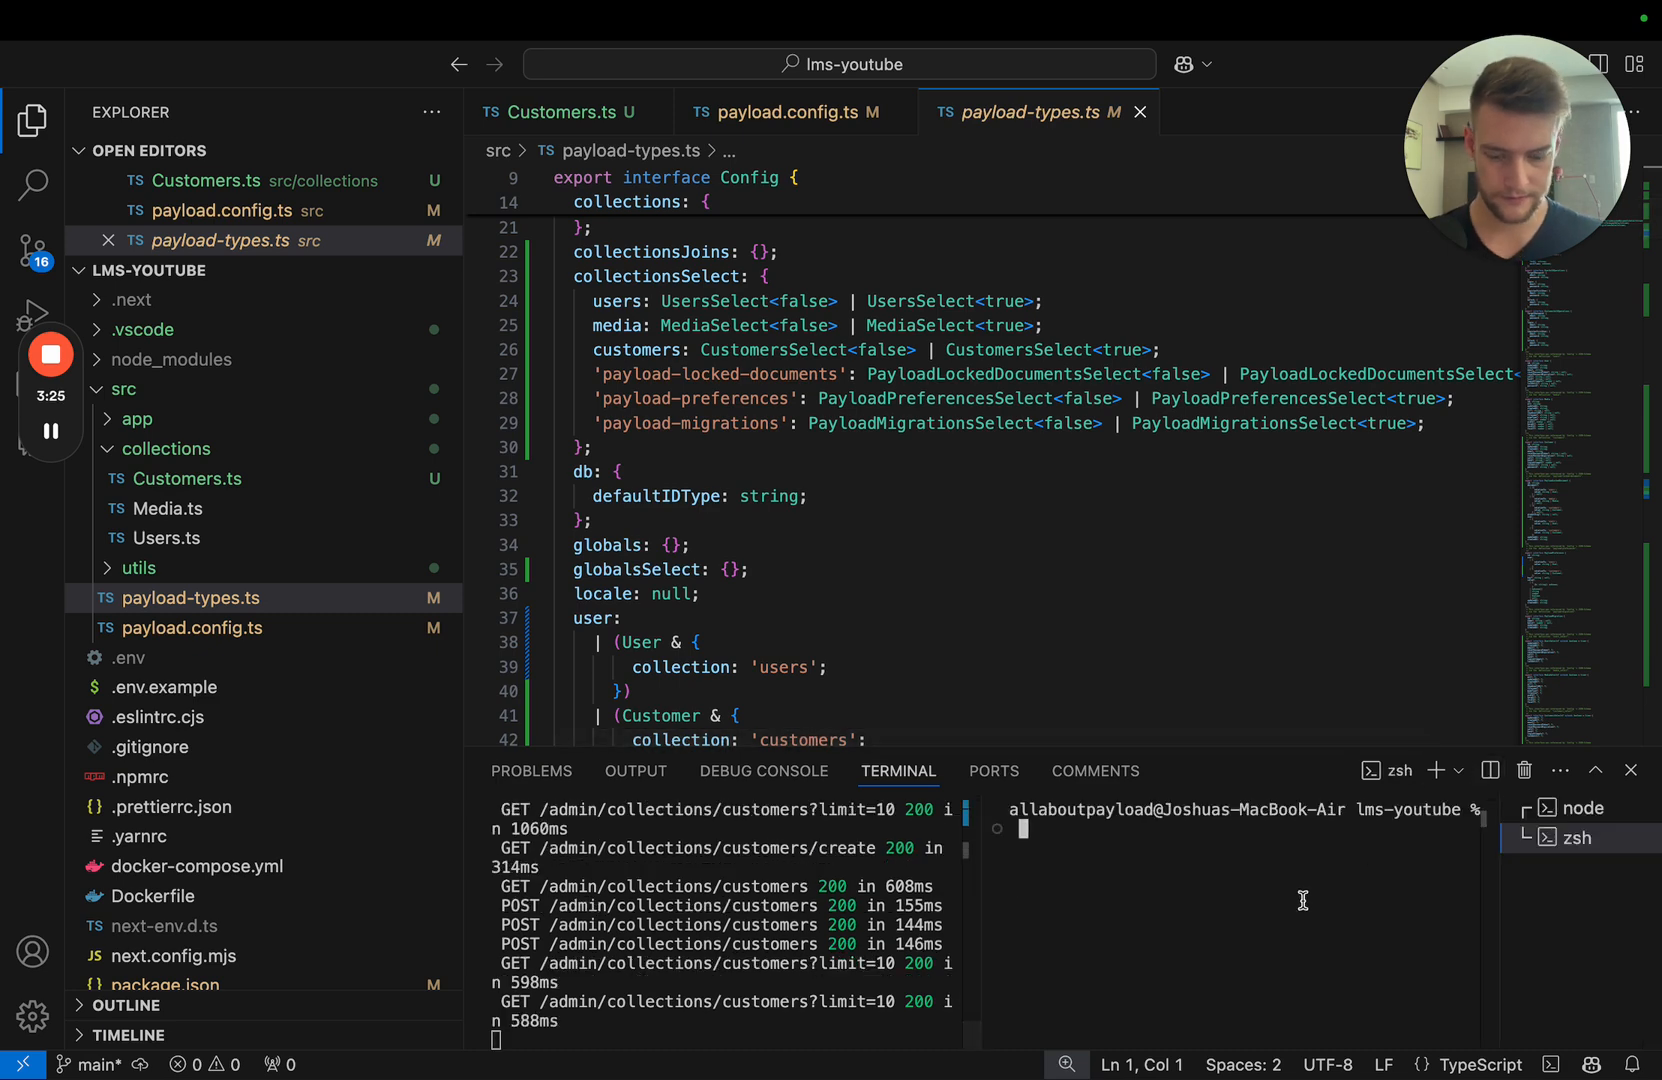
Run pnpm payload generate:types and check the customers entry in the user type.
type("pnp")
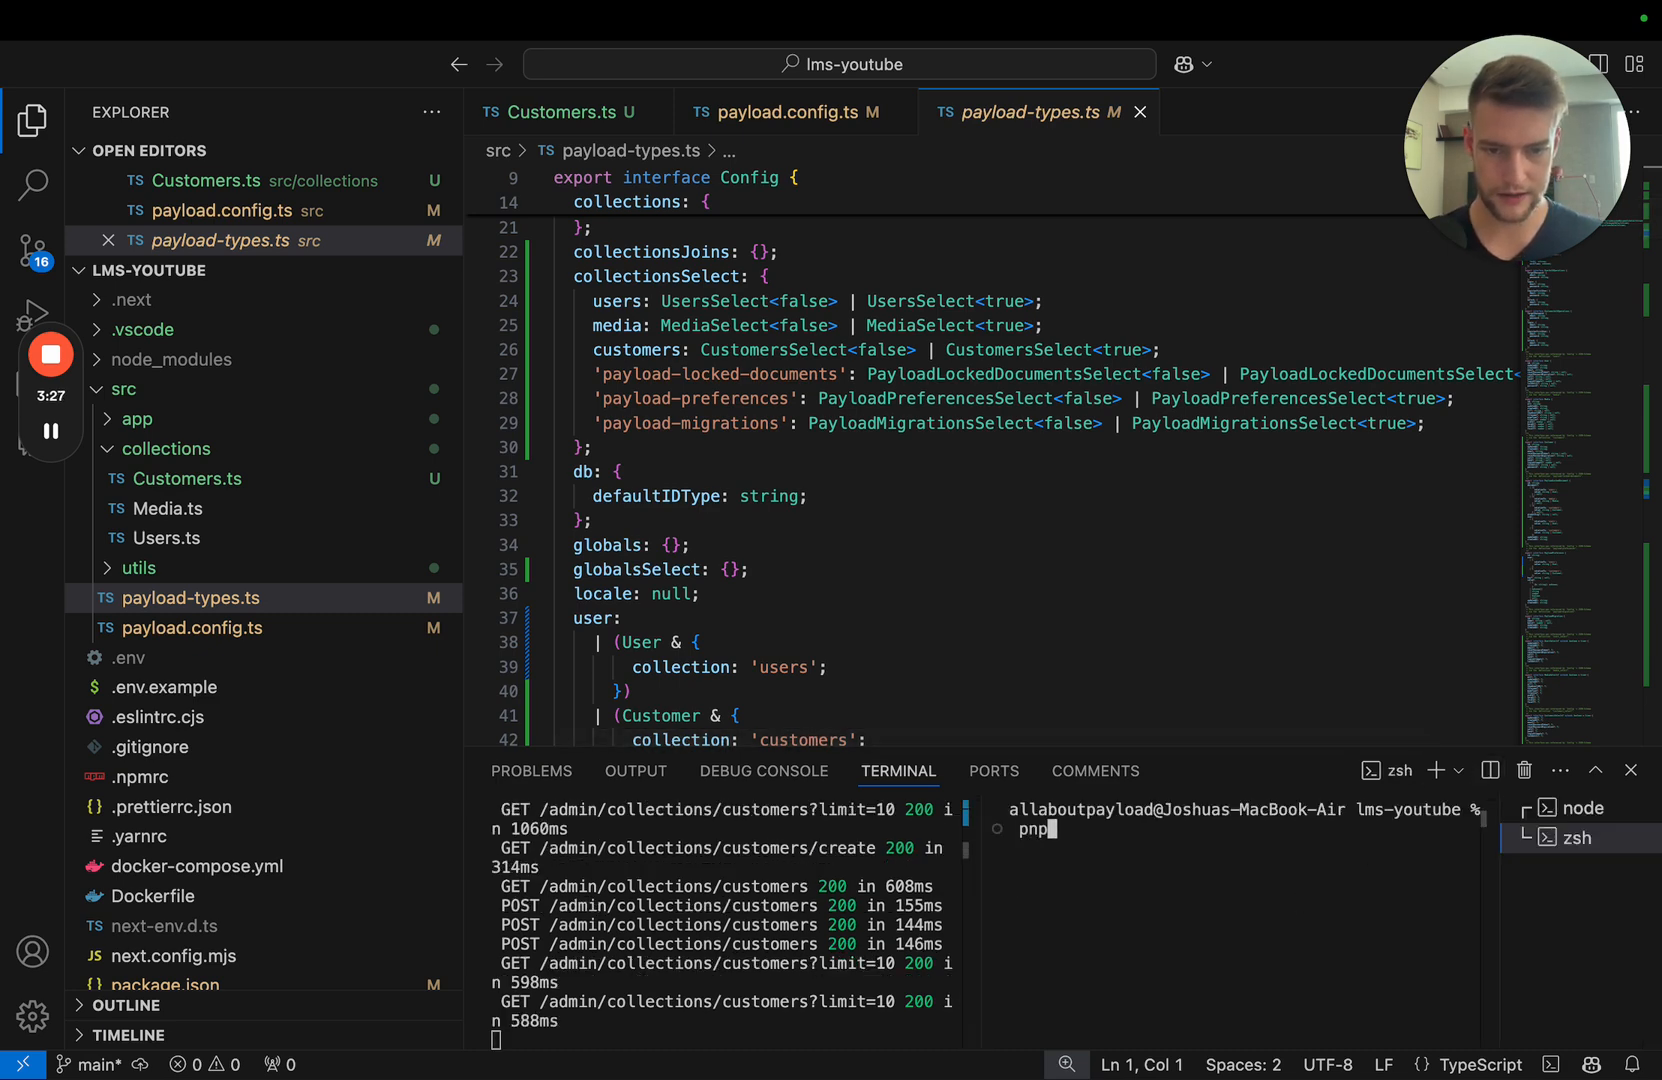
type("m p")
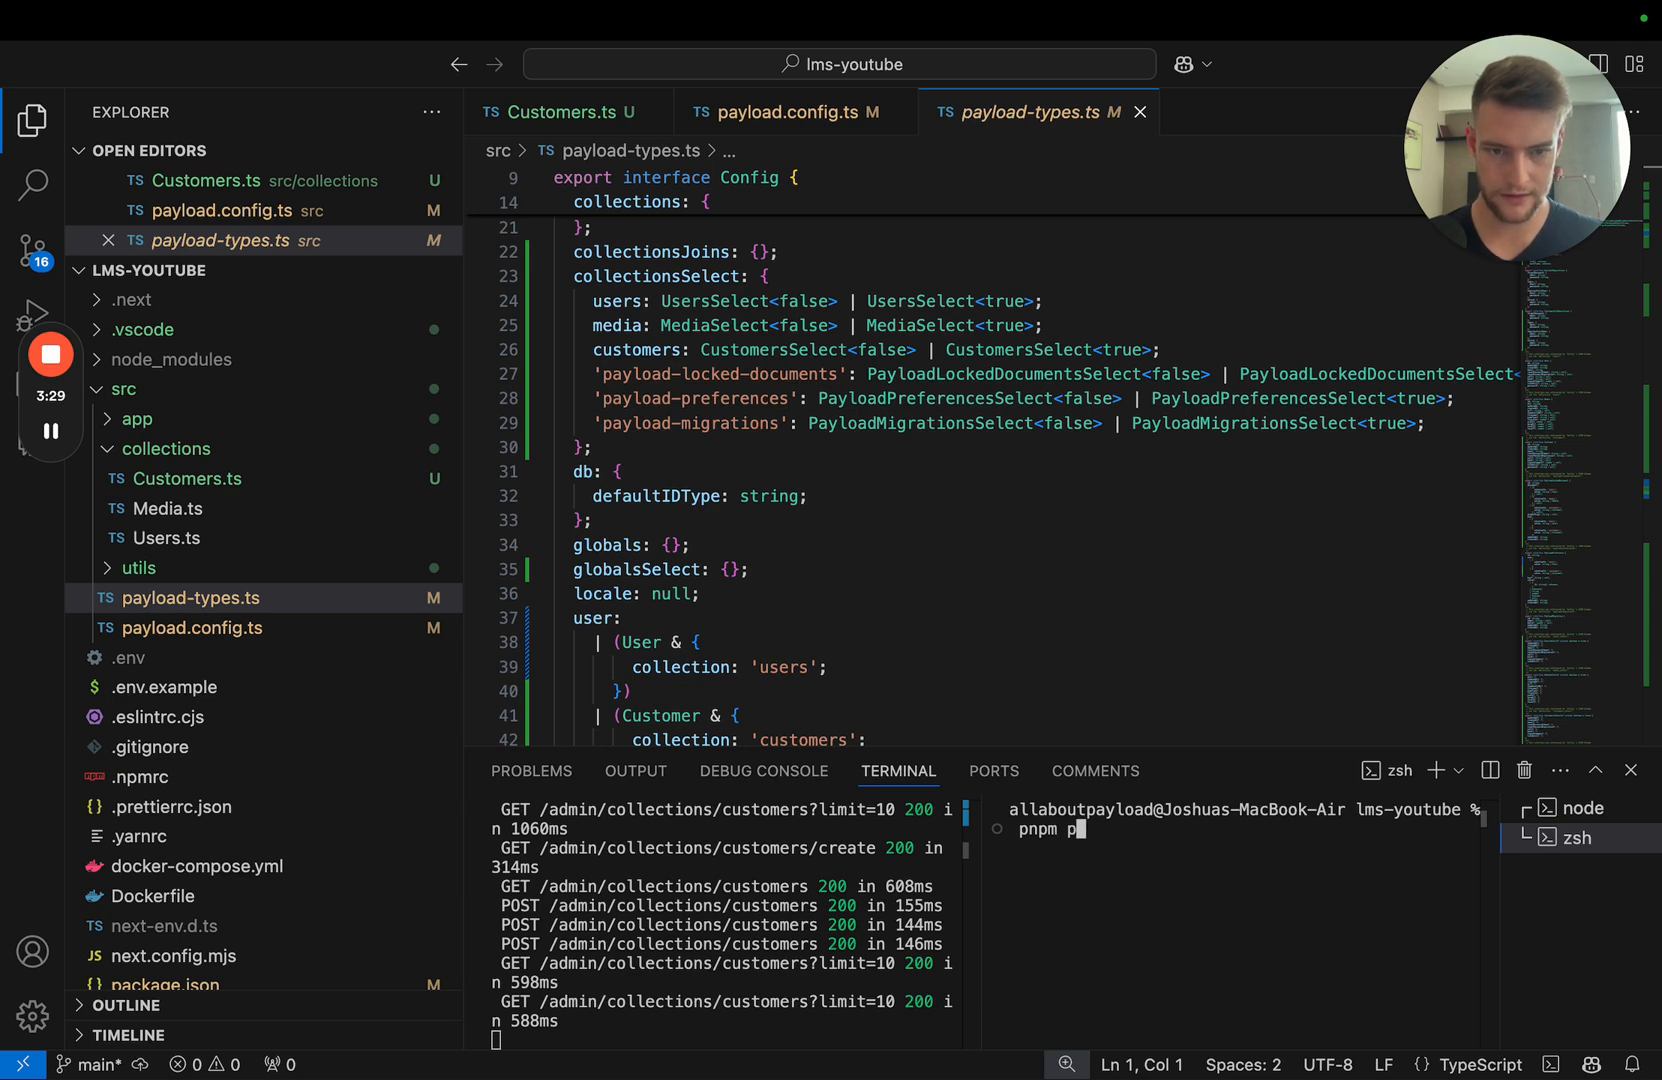
type("ayload gene")
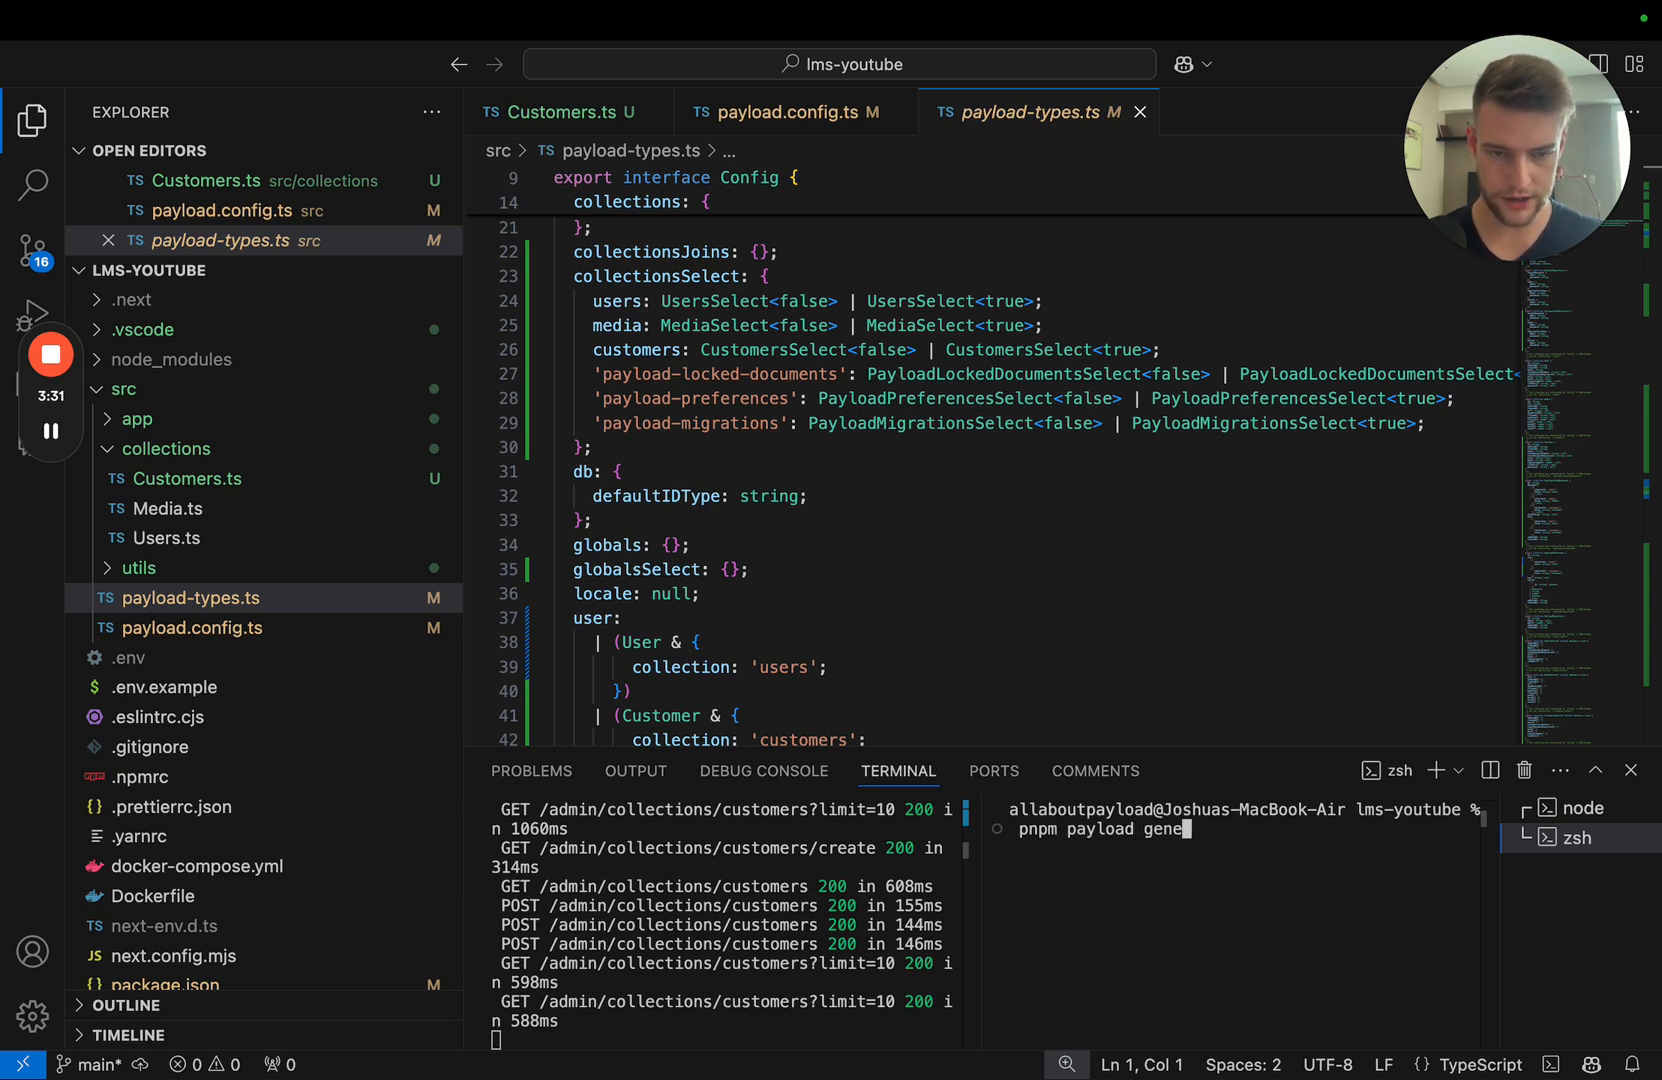
type("rate:t")
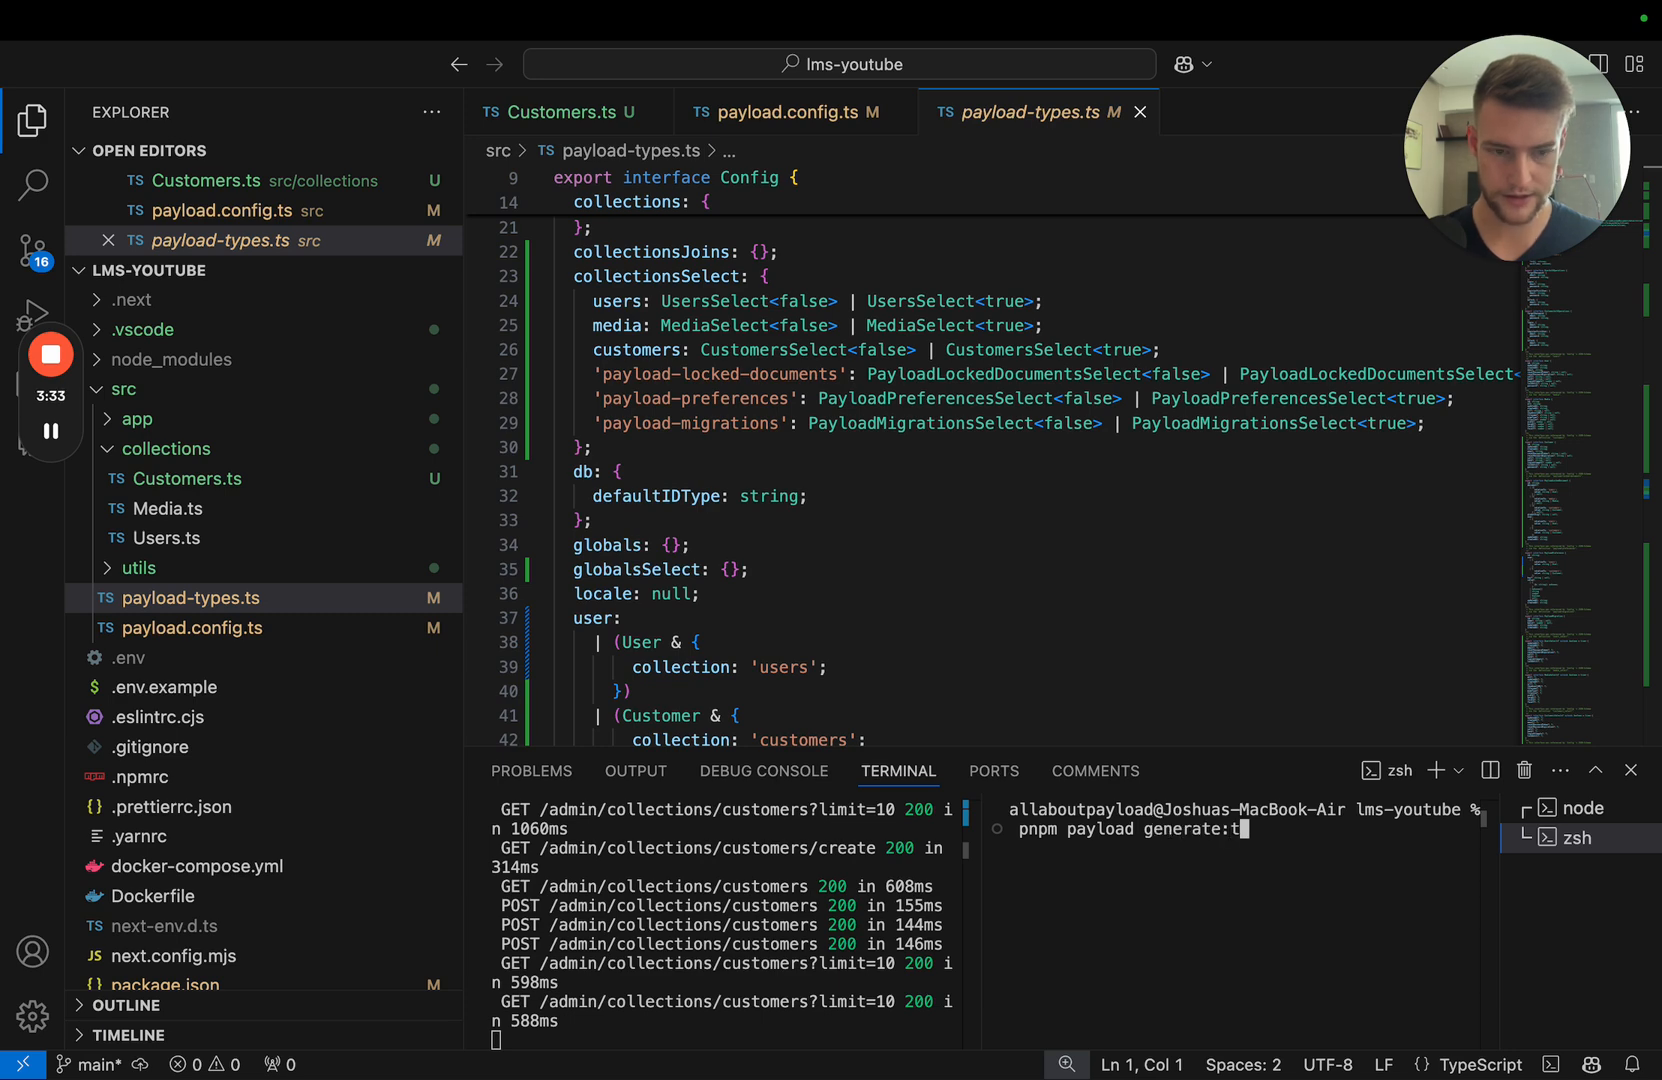
key("Return")
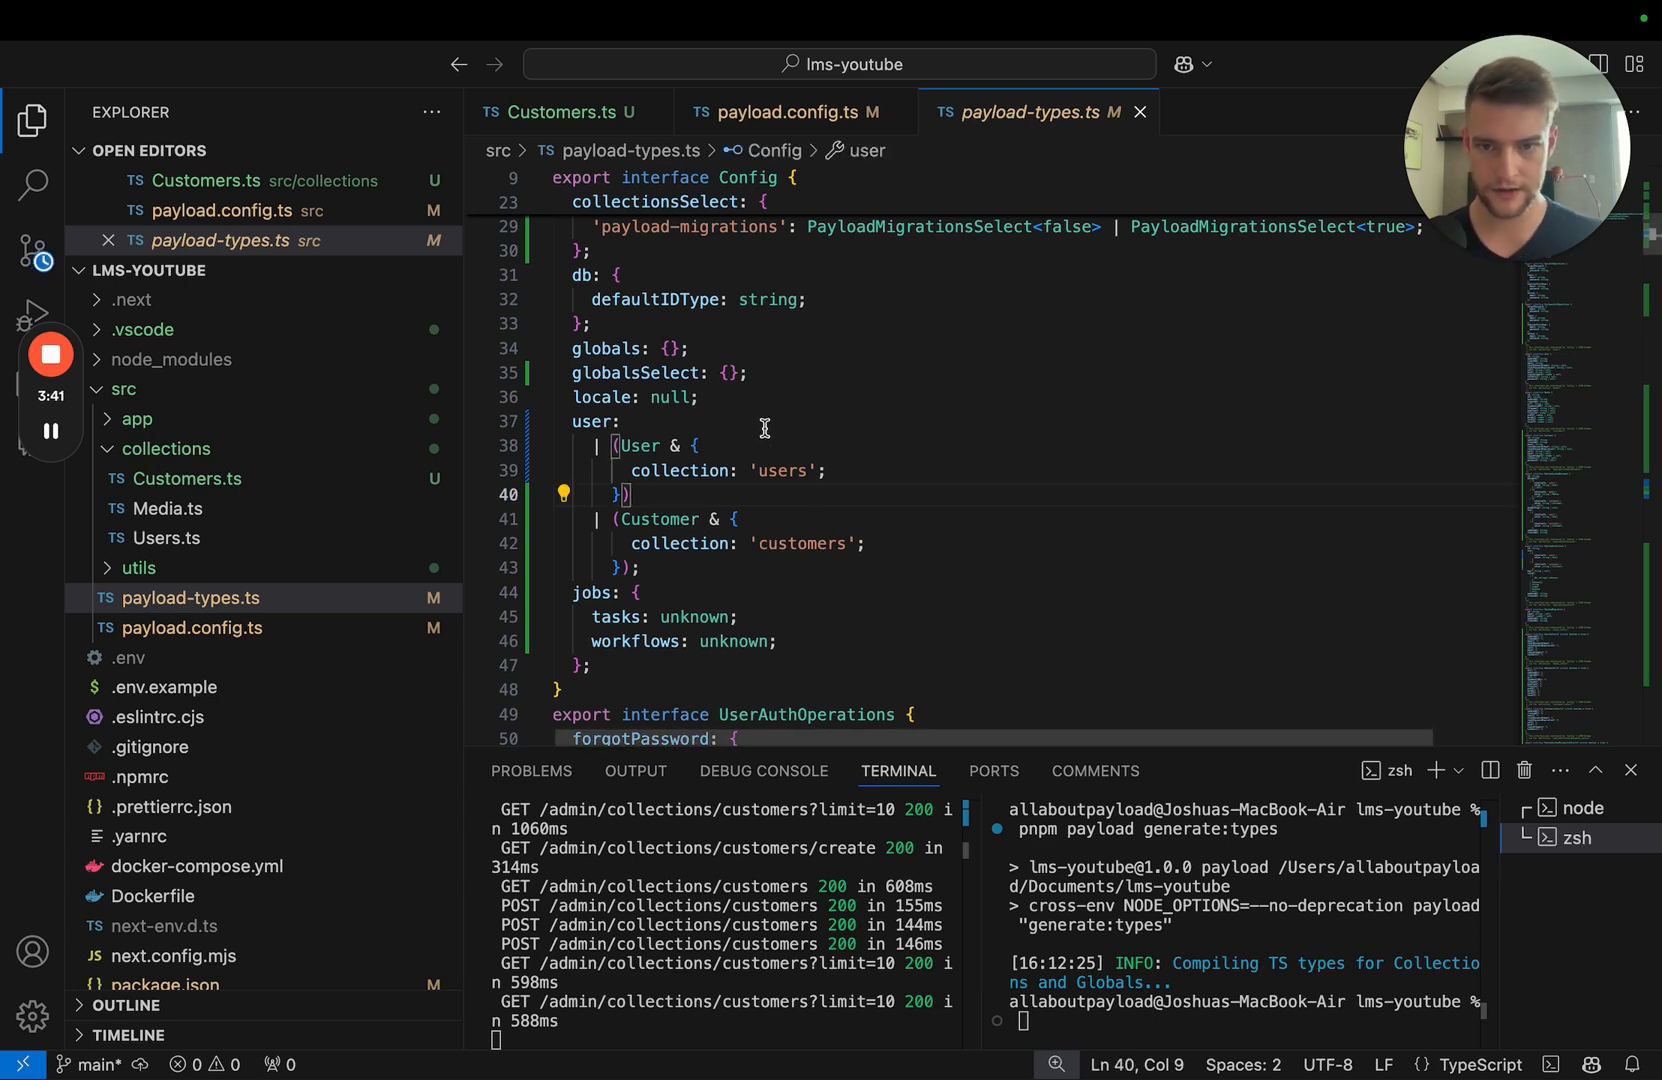
double_click(802, 544)
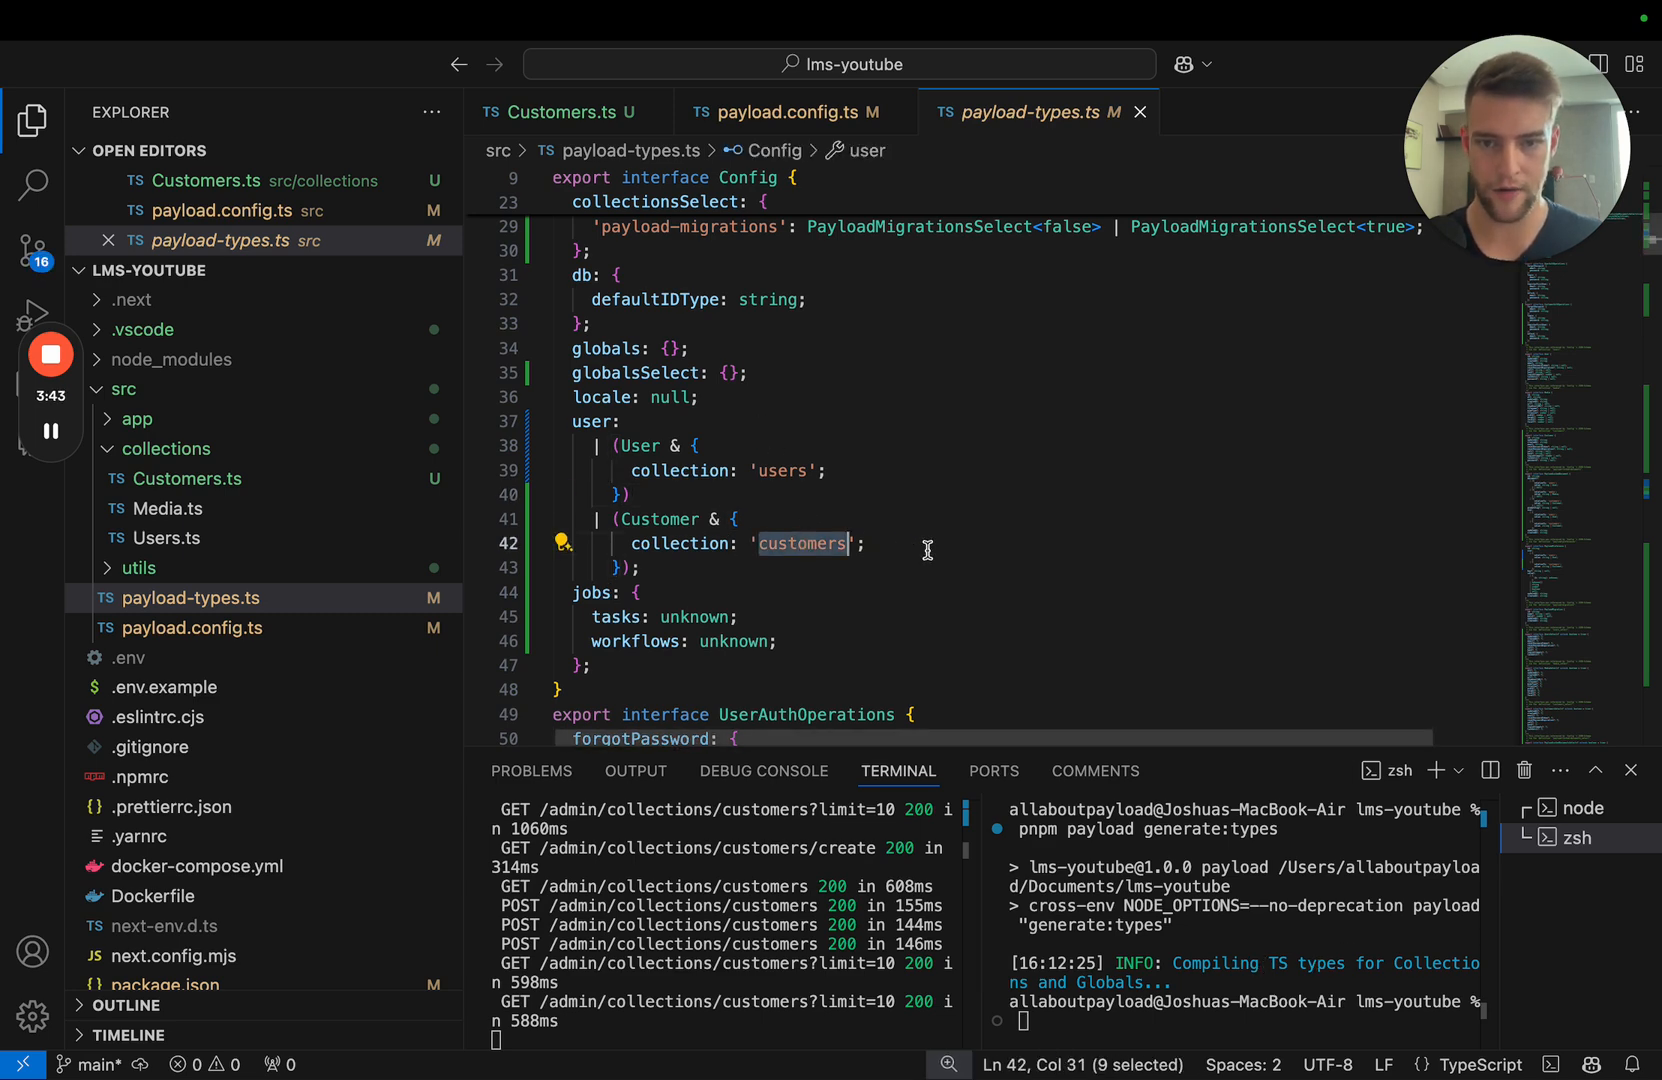
mouse_move(856, 280)
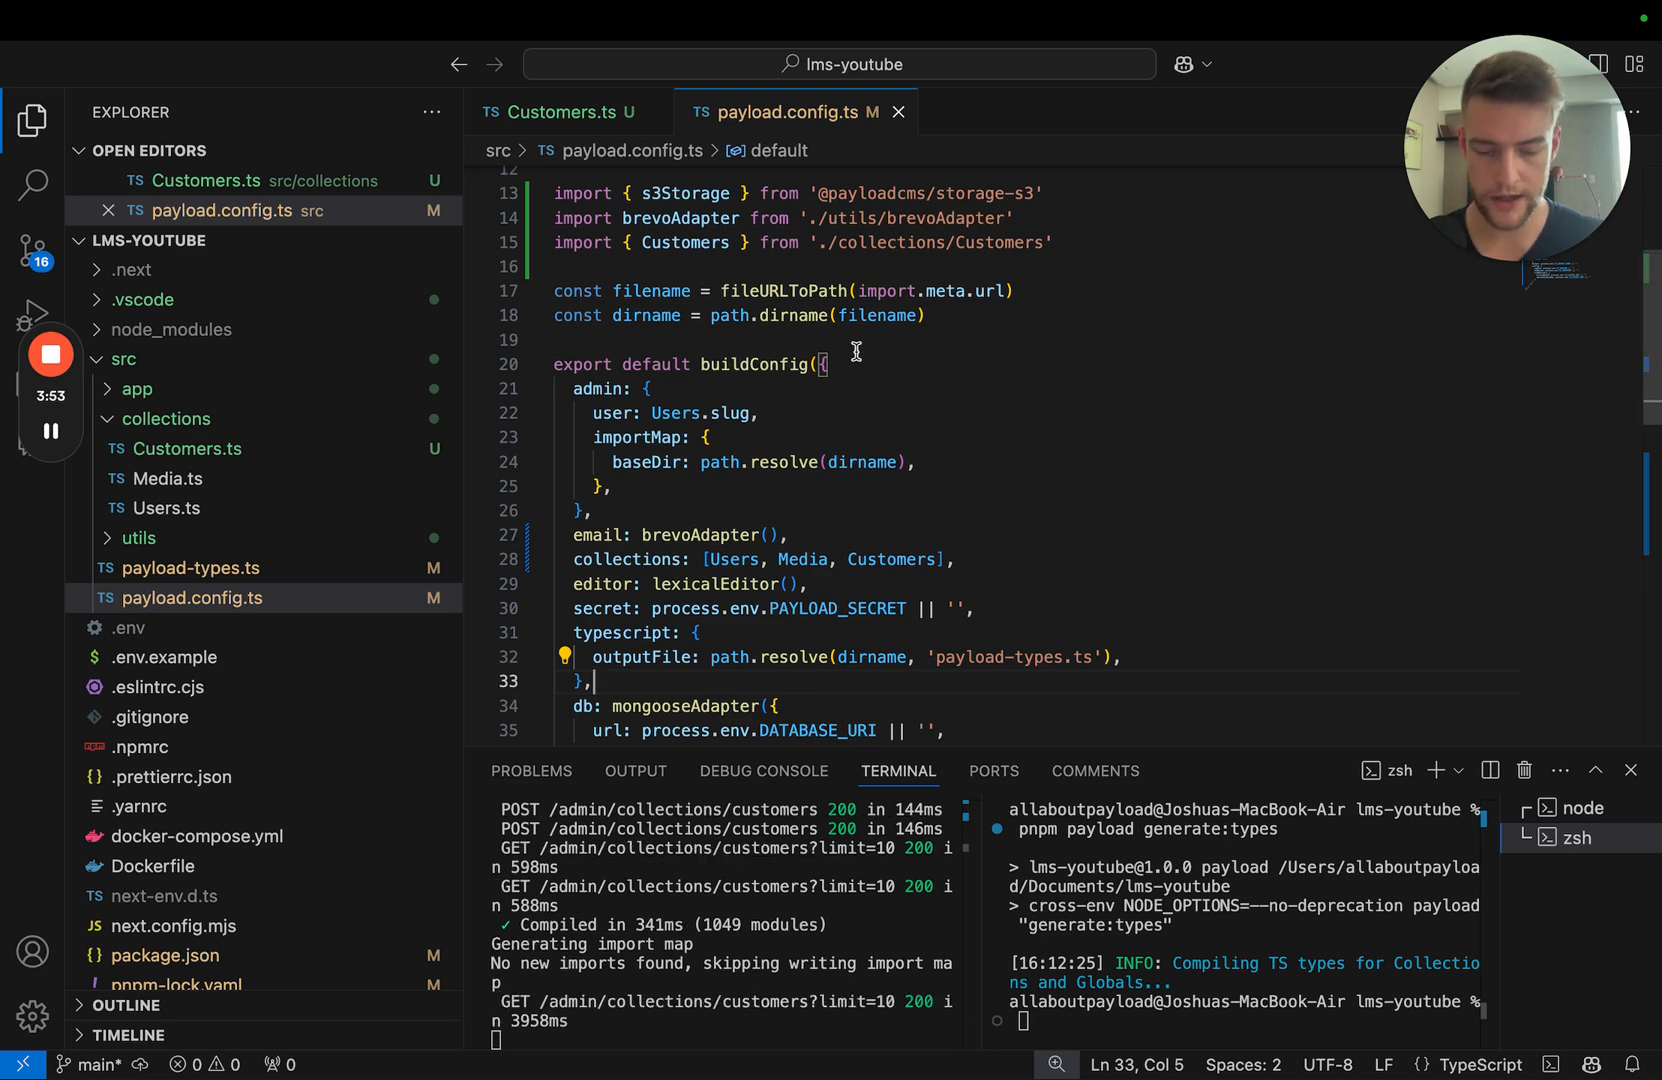
Close all editor tabs and expand the src/app folder.
left_click(898, 112)
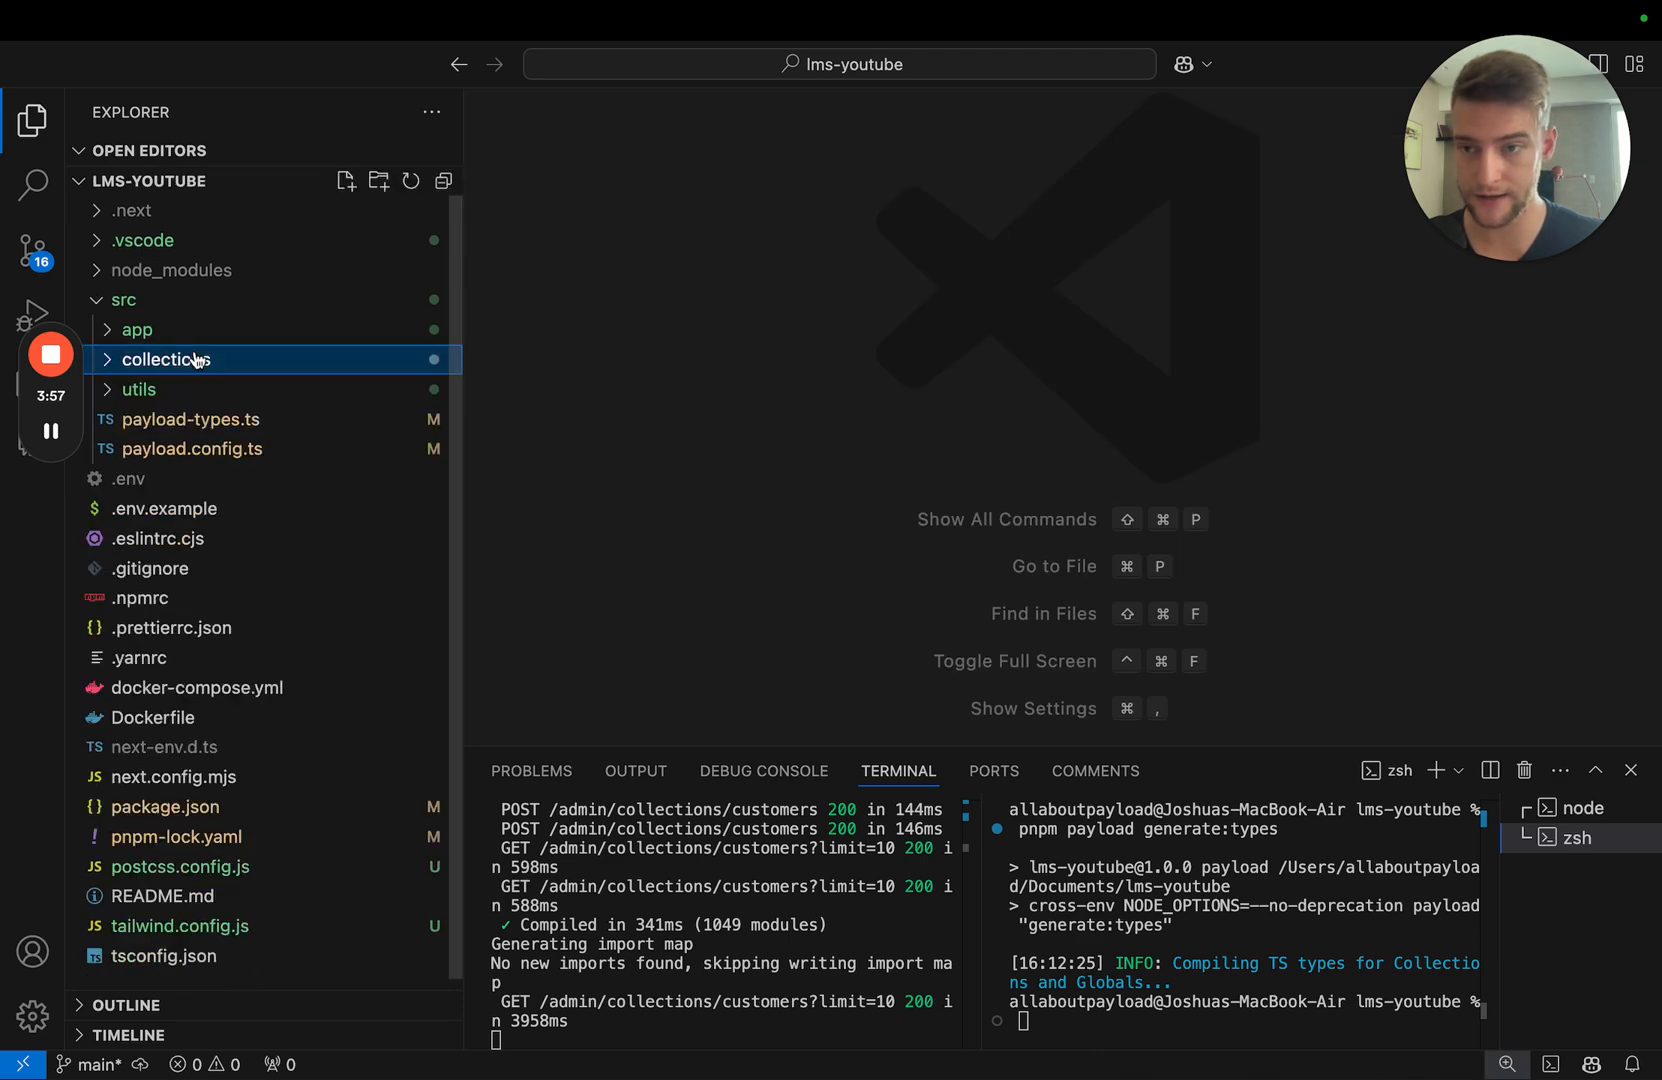
left_click(136, 330)
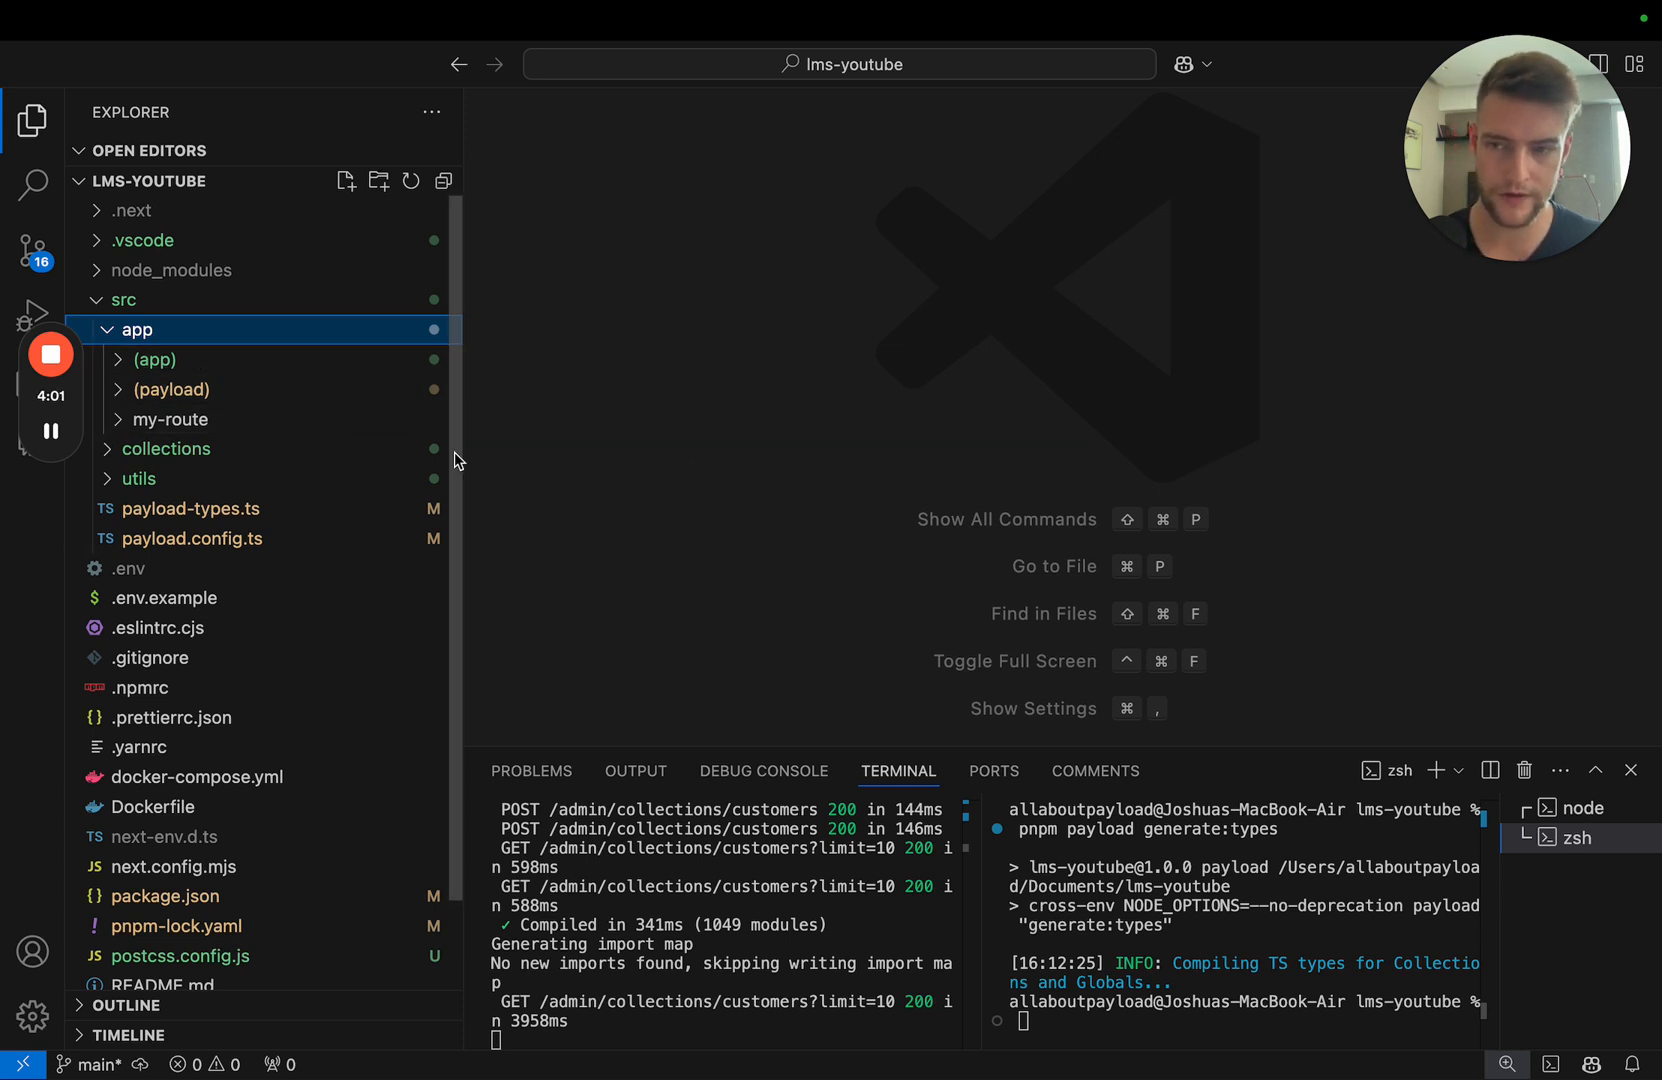
mouse_move(204, 392)
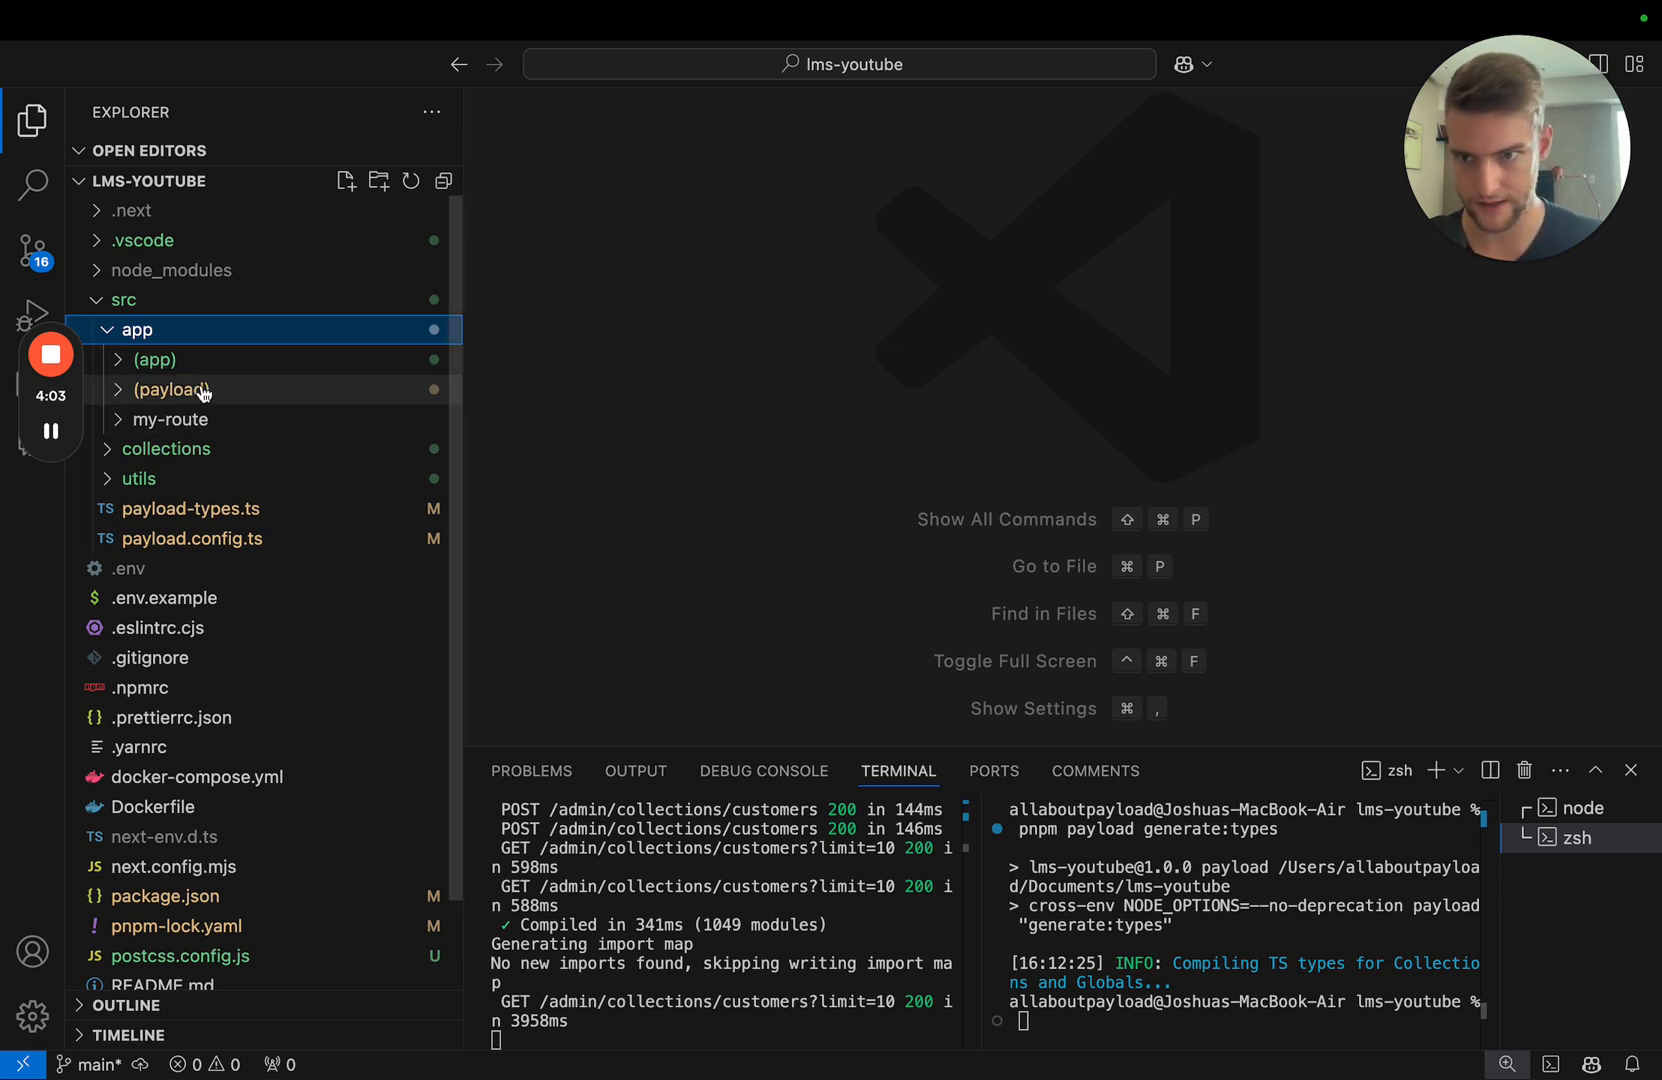
Create a new (authenticated) folder inside src/app/(app).
left_click(154, 360)
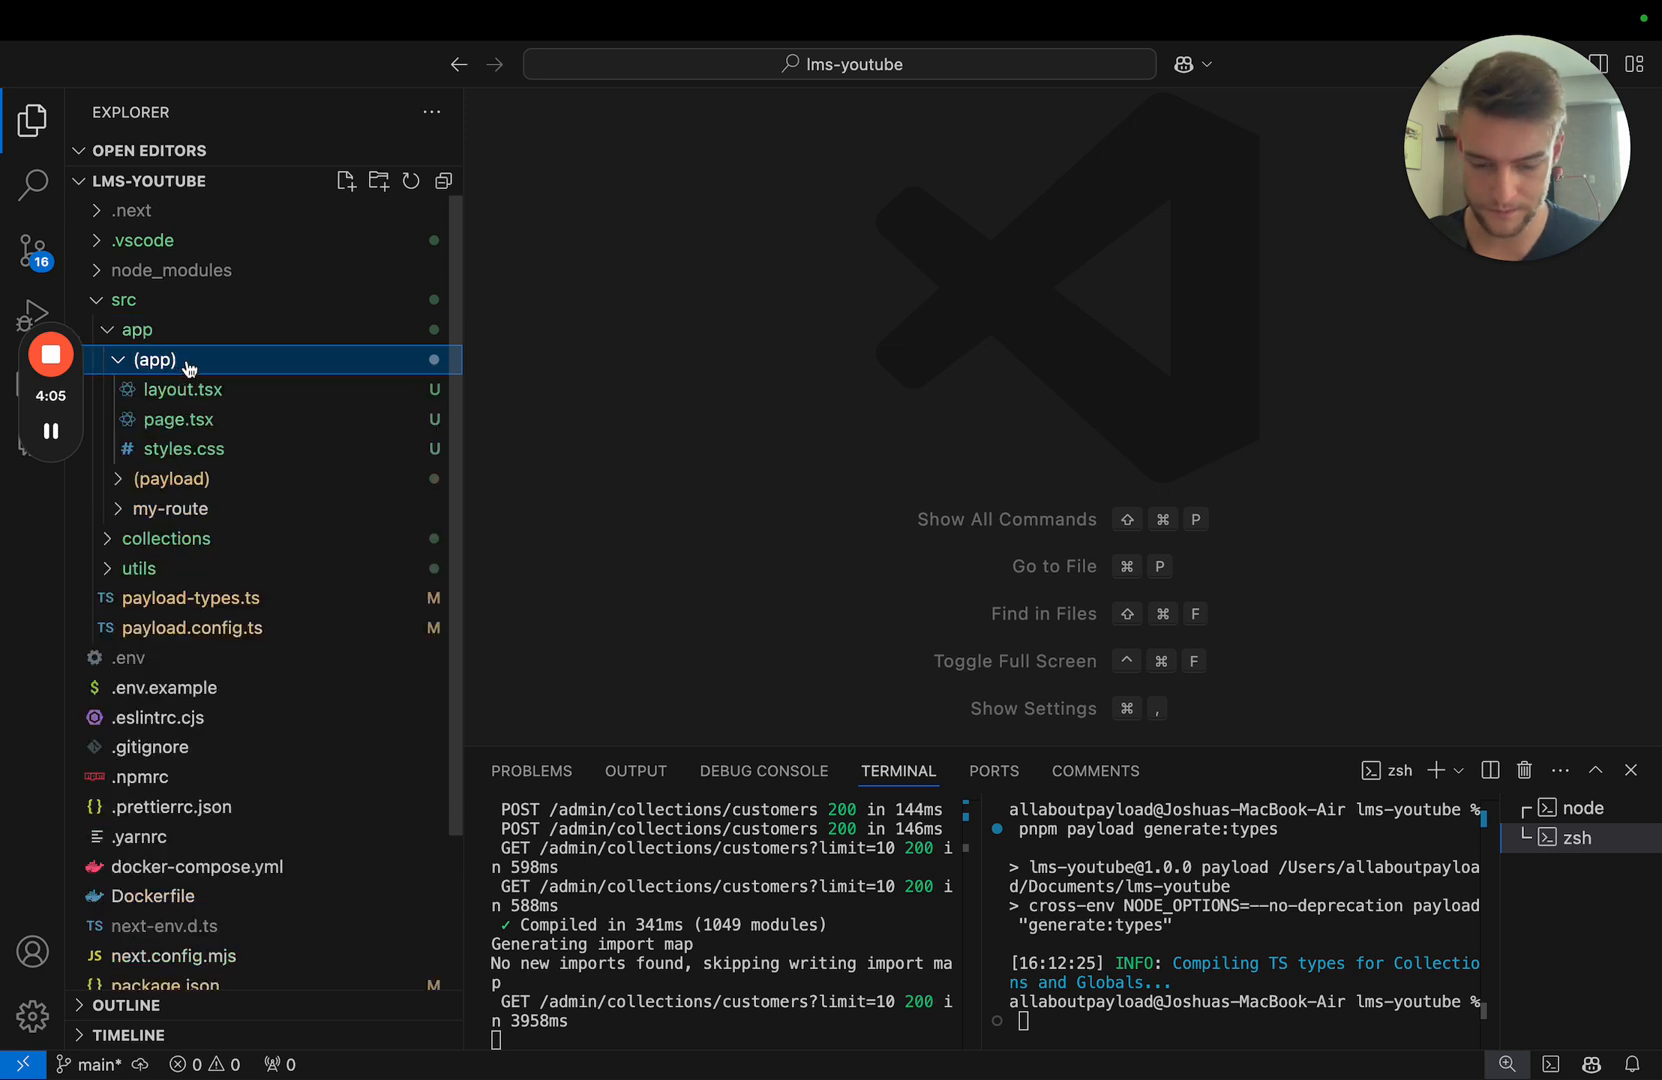
right_click(154, 360)
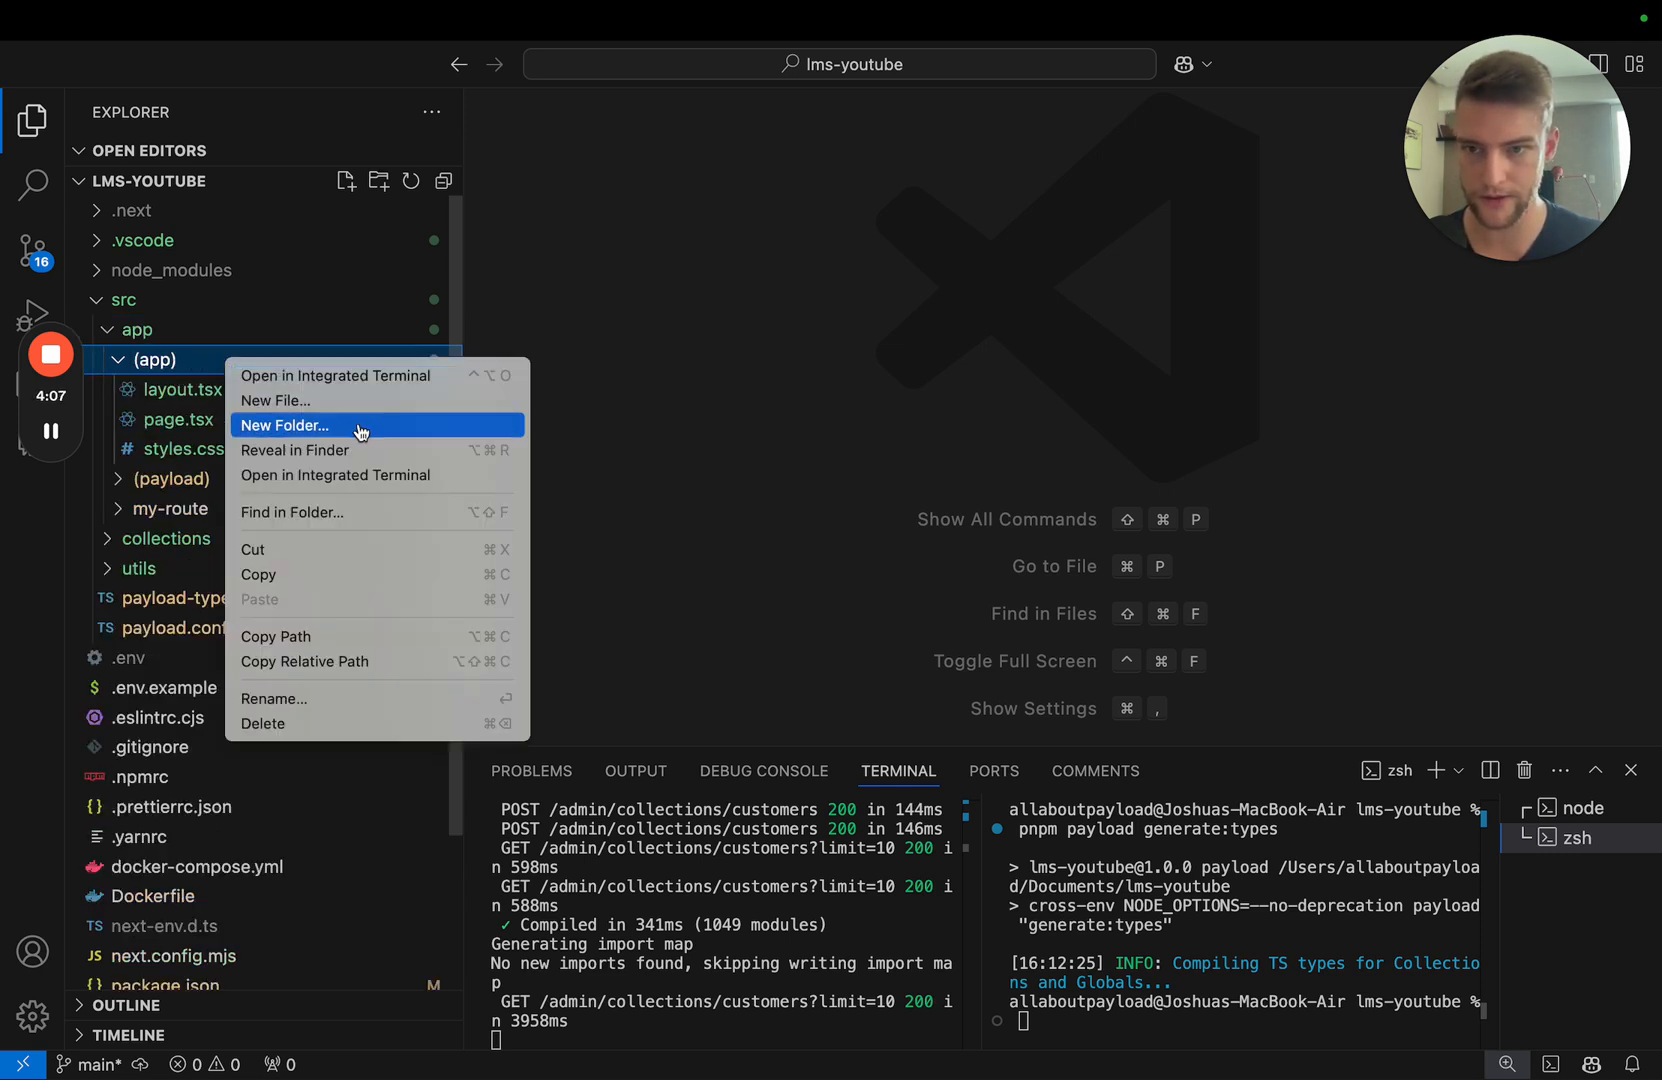
left_click(284, 426)
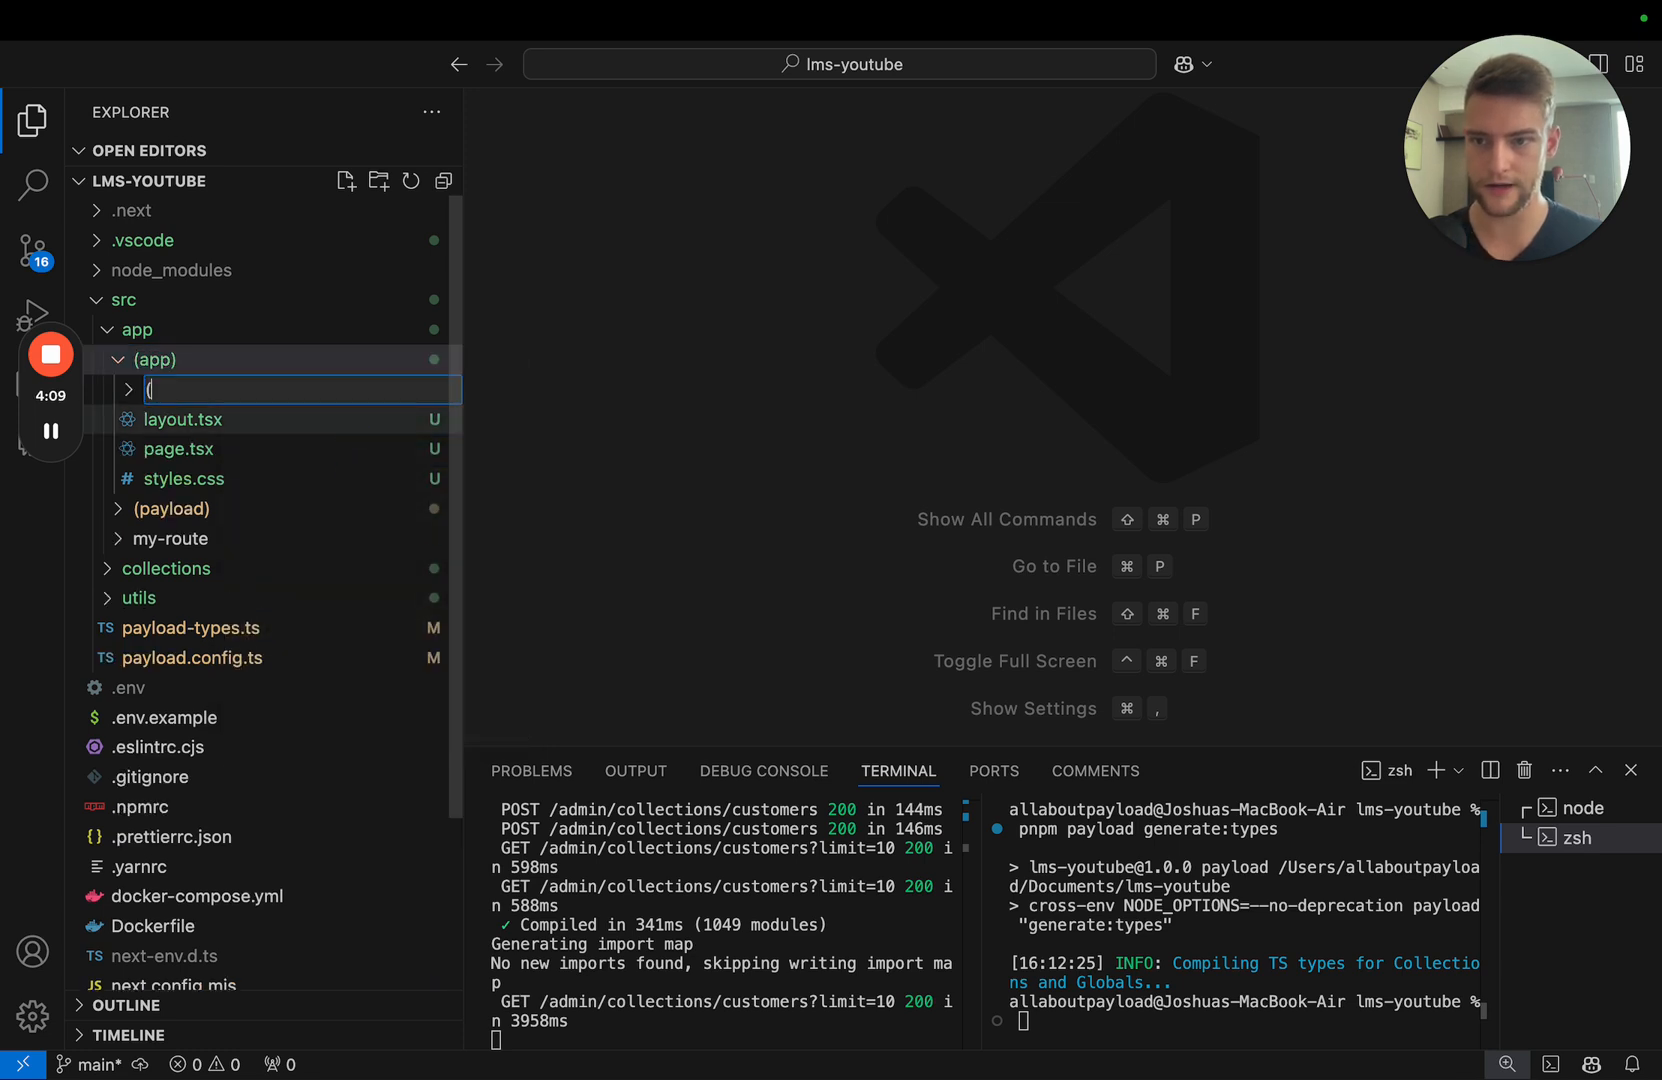
type("authenticated)")
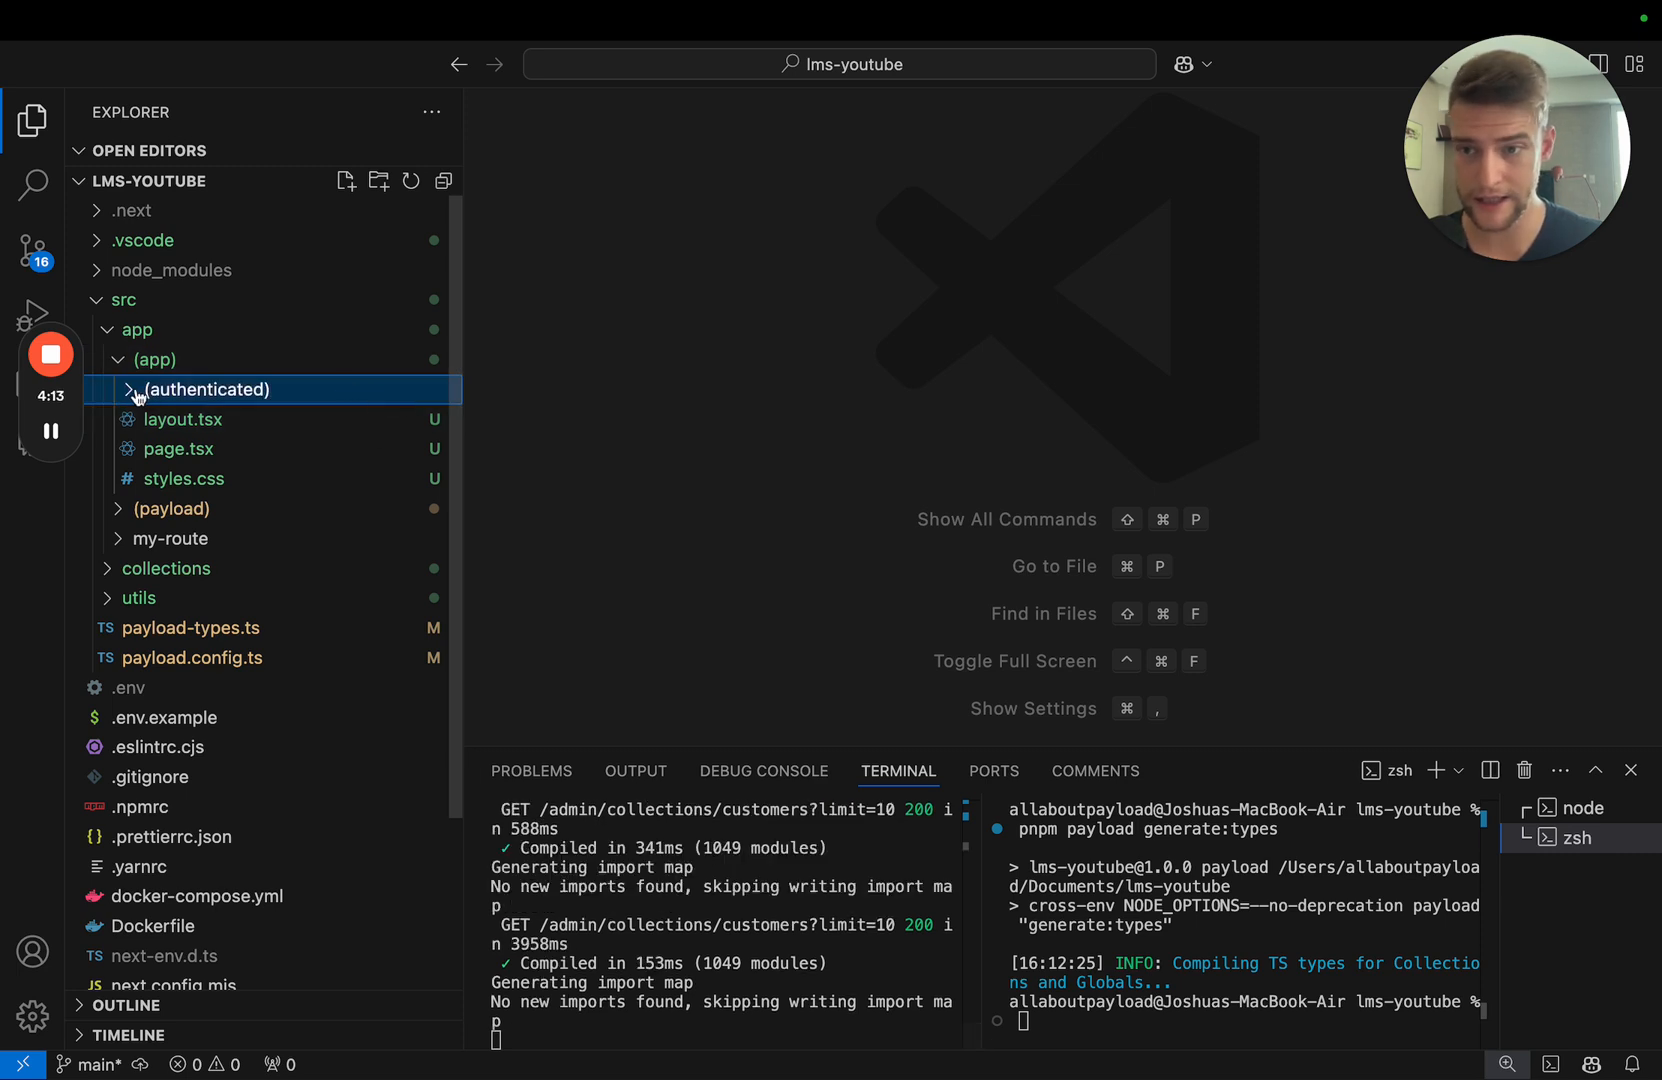
left_click(128, 390)
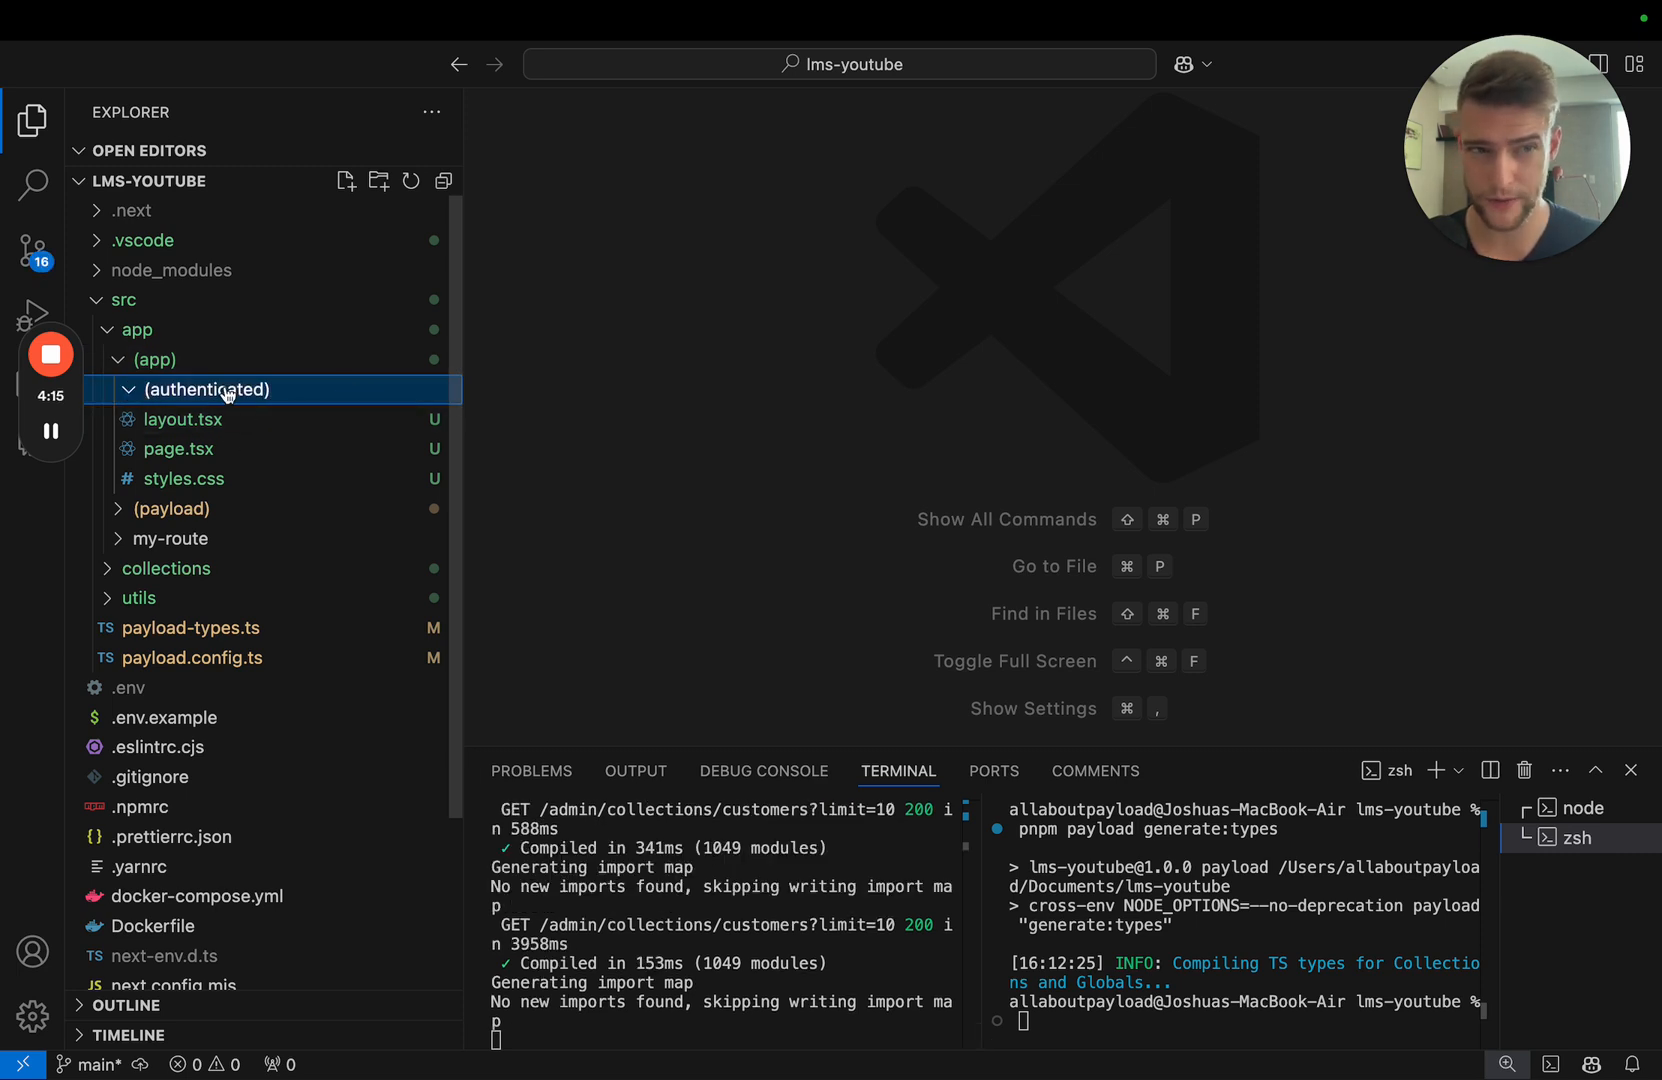
mouse_move(208, 388)
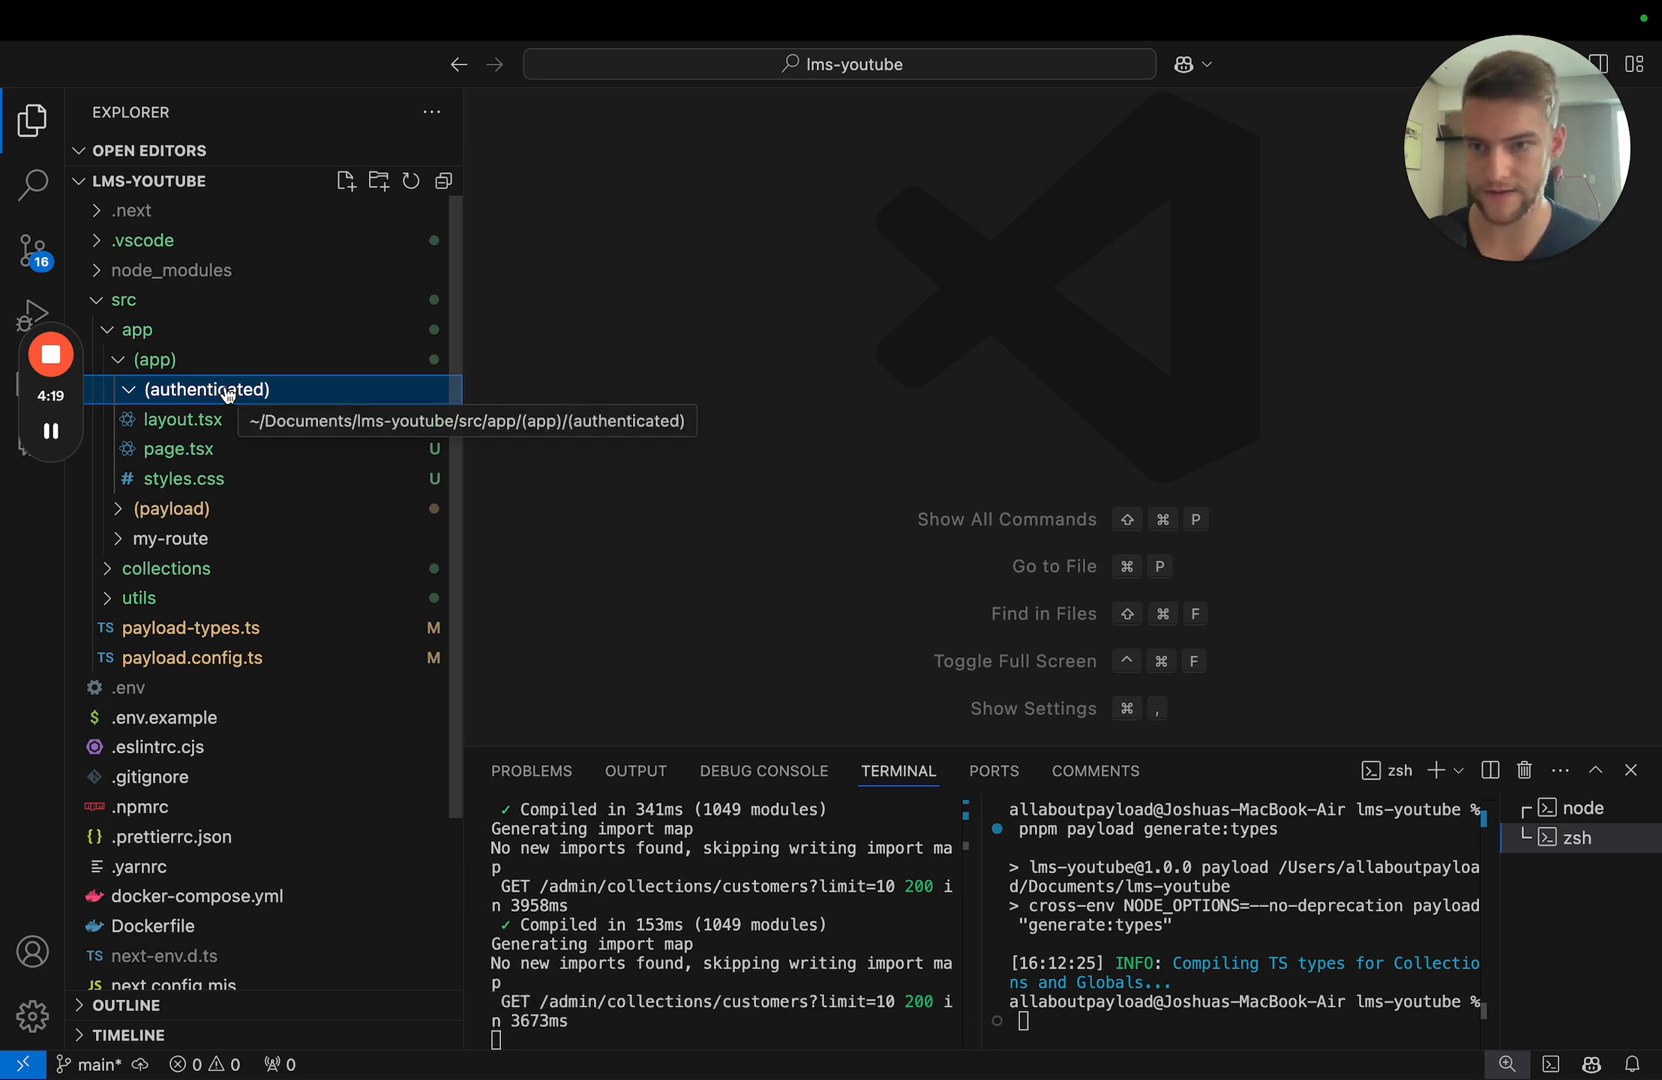
mouse_move(178, 448)
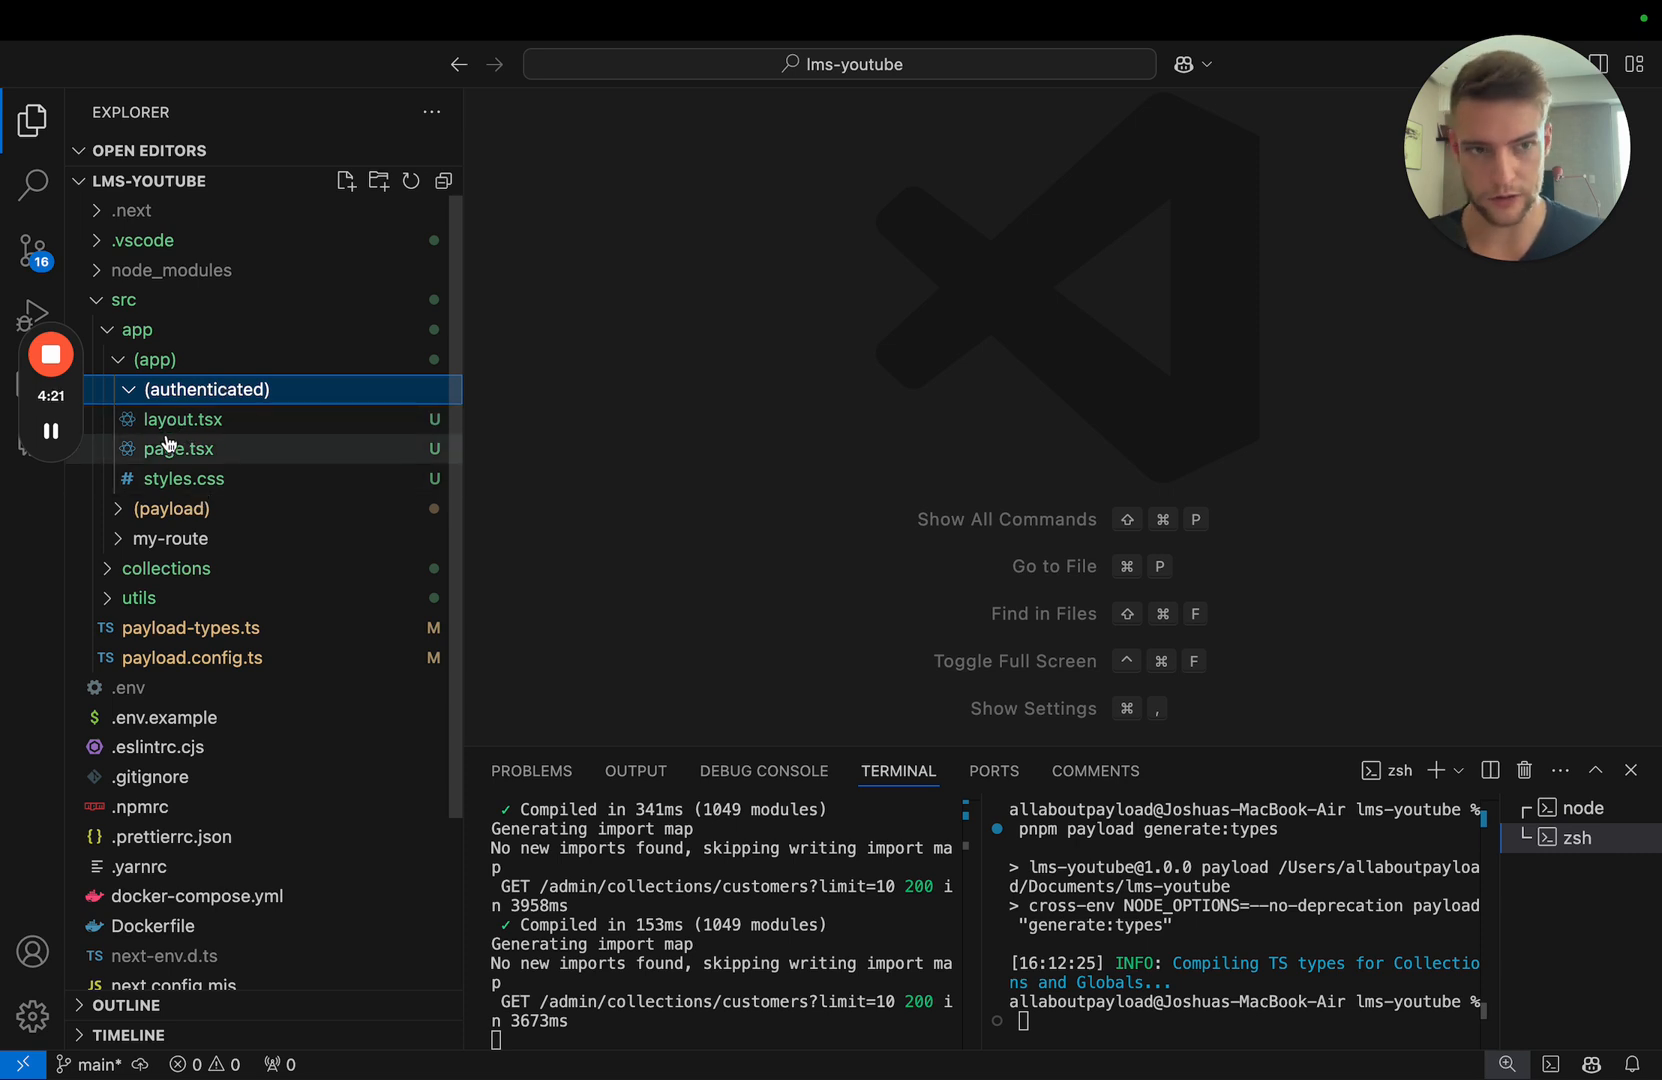
mouse_move(176, 448)
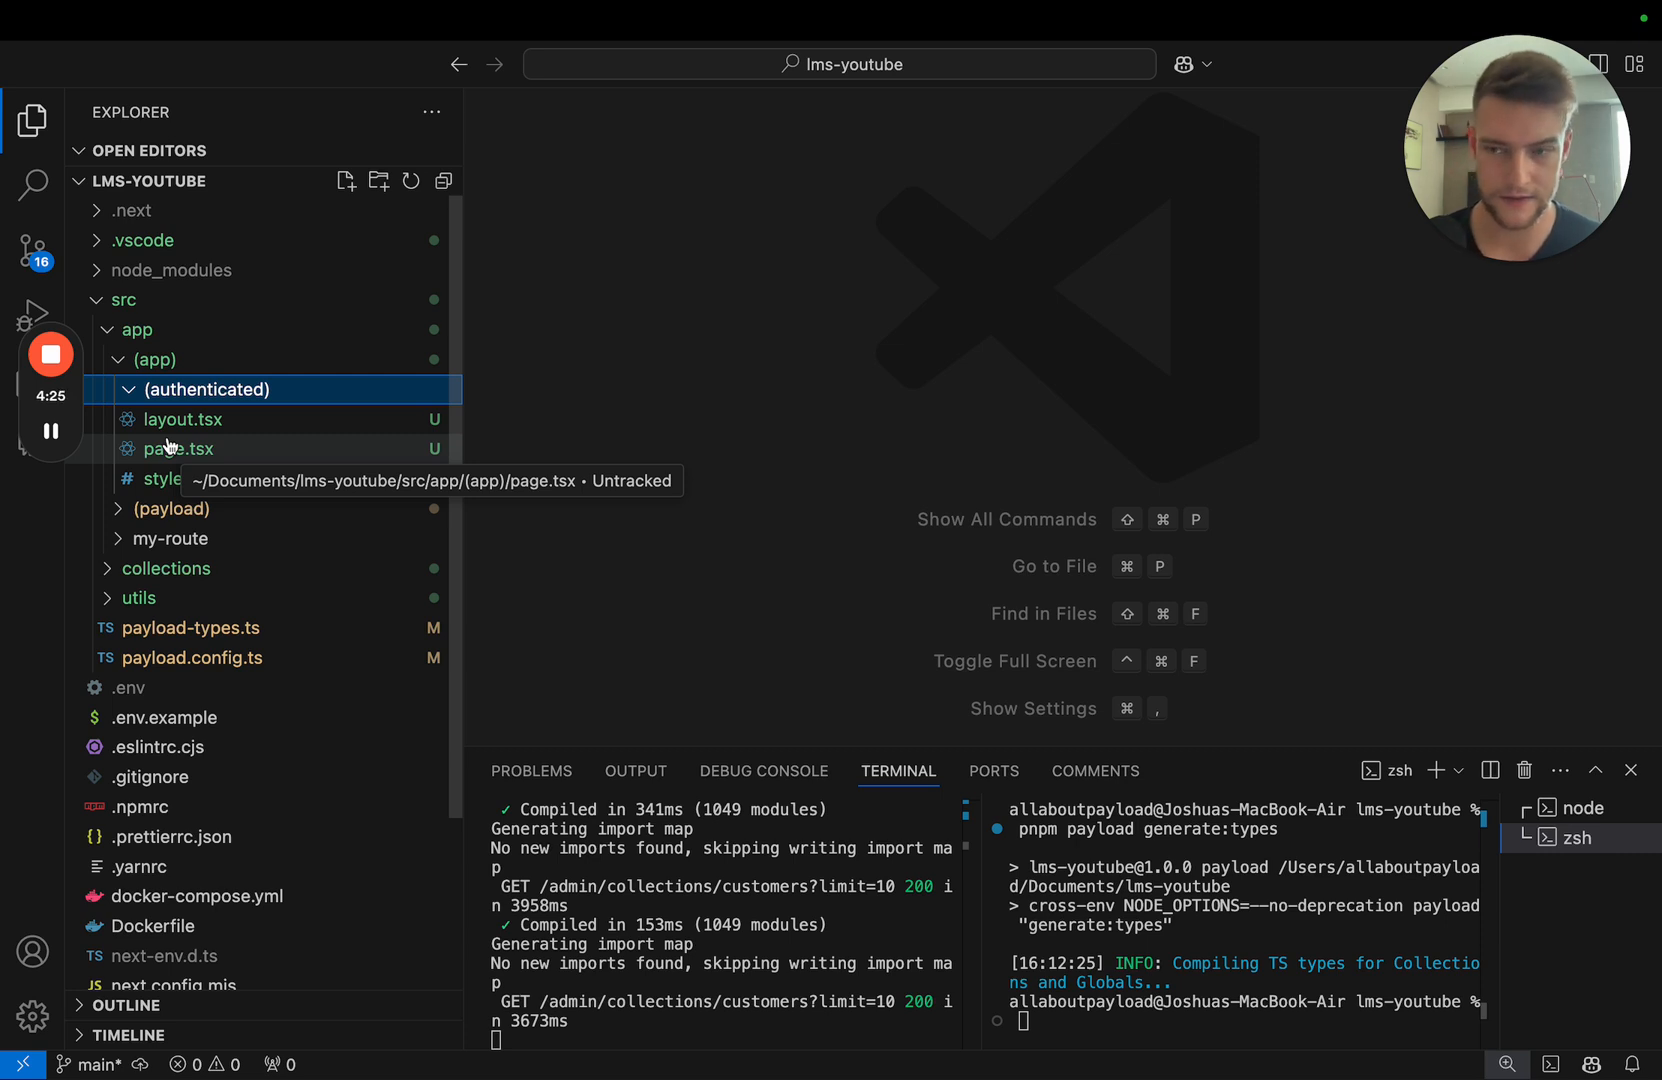
mouse_move(346, 408)
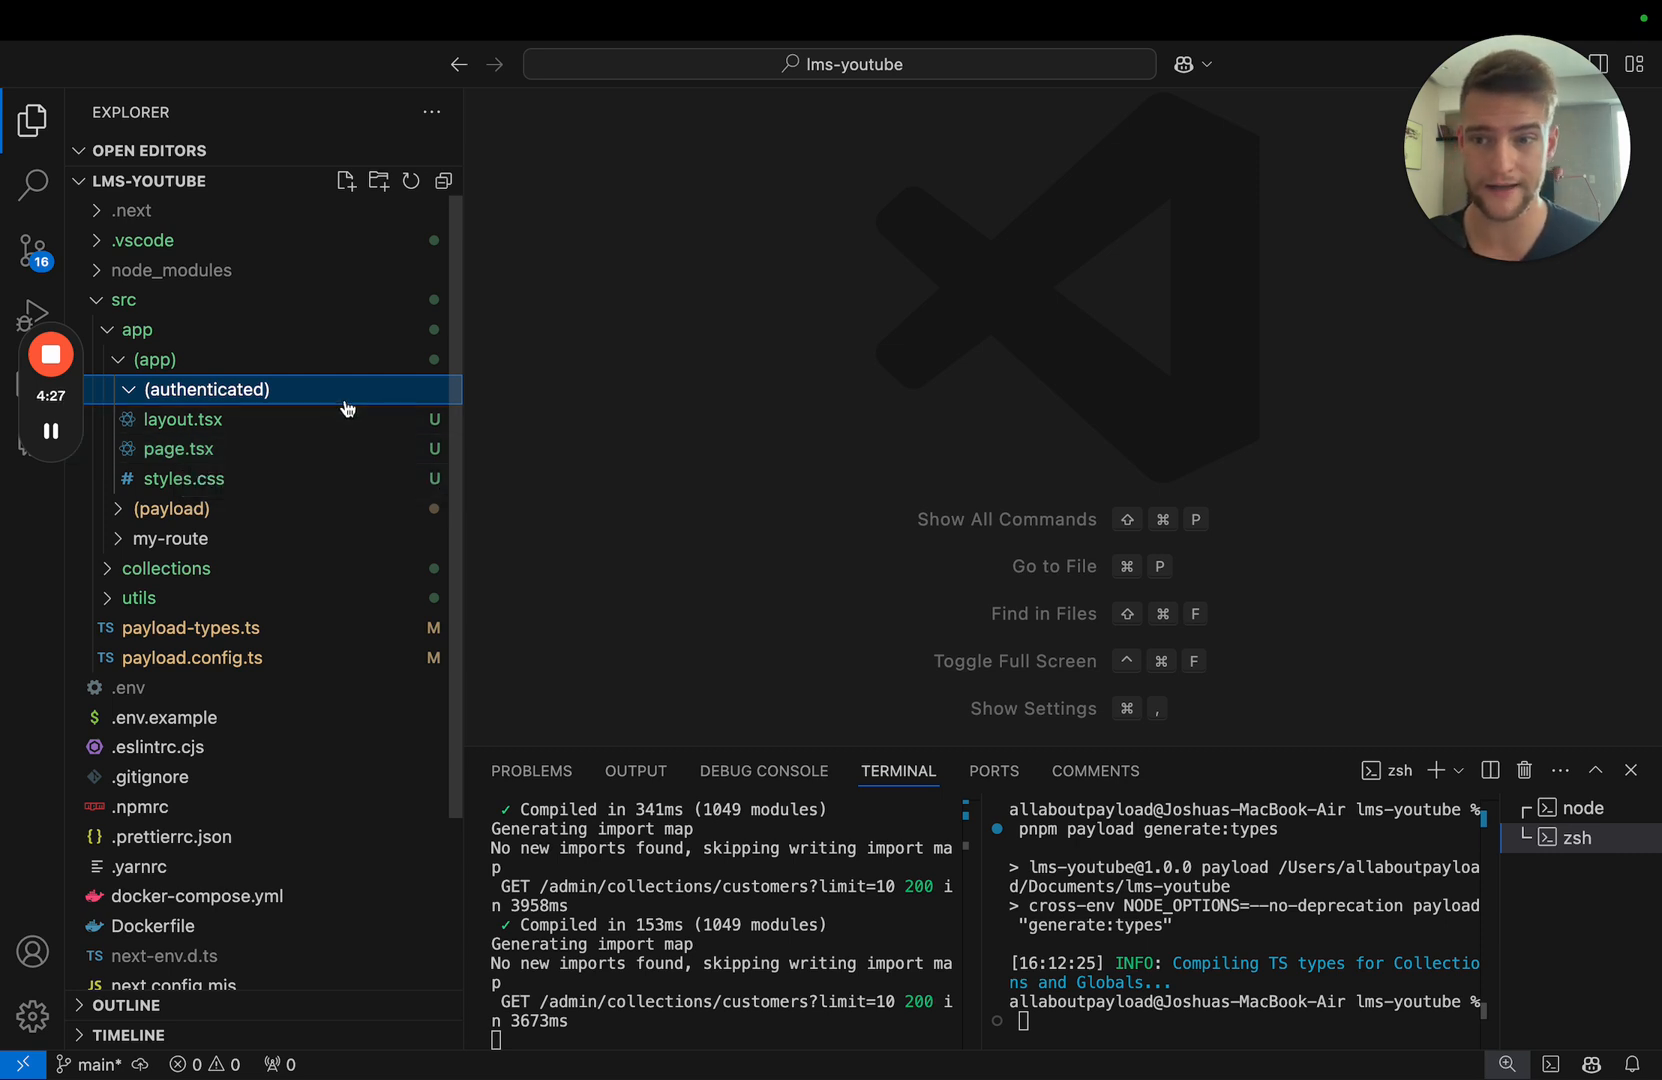
mouse_move(208, 388)
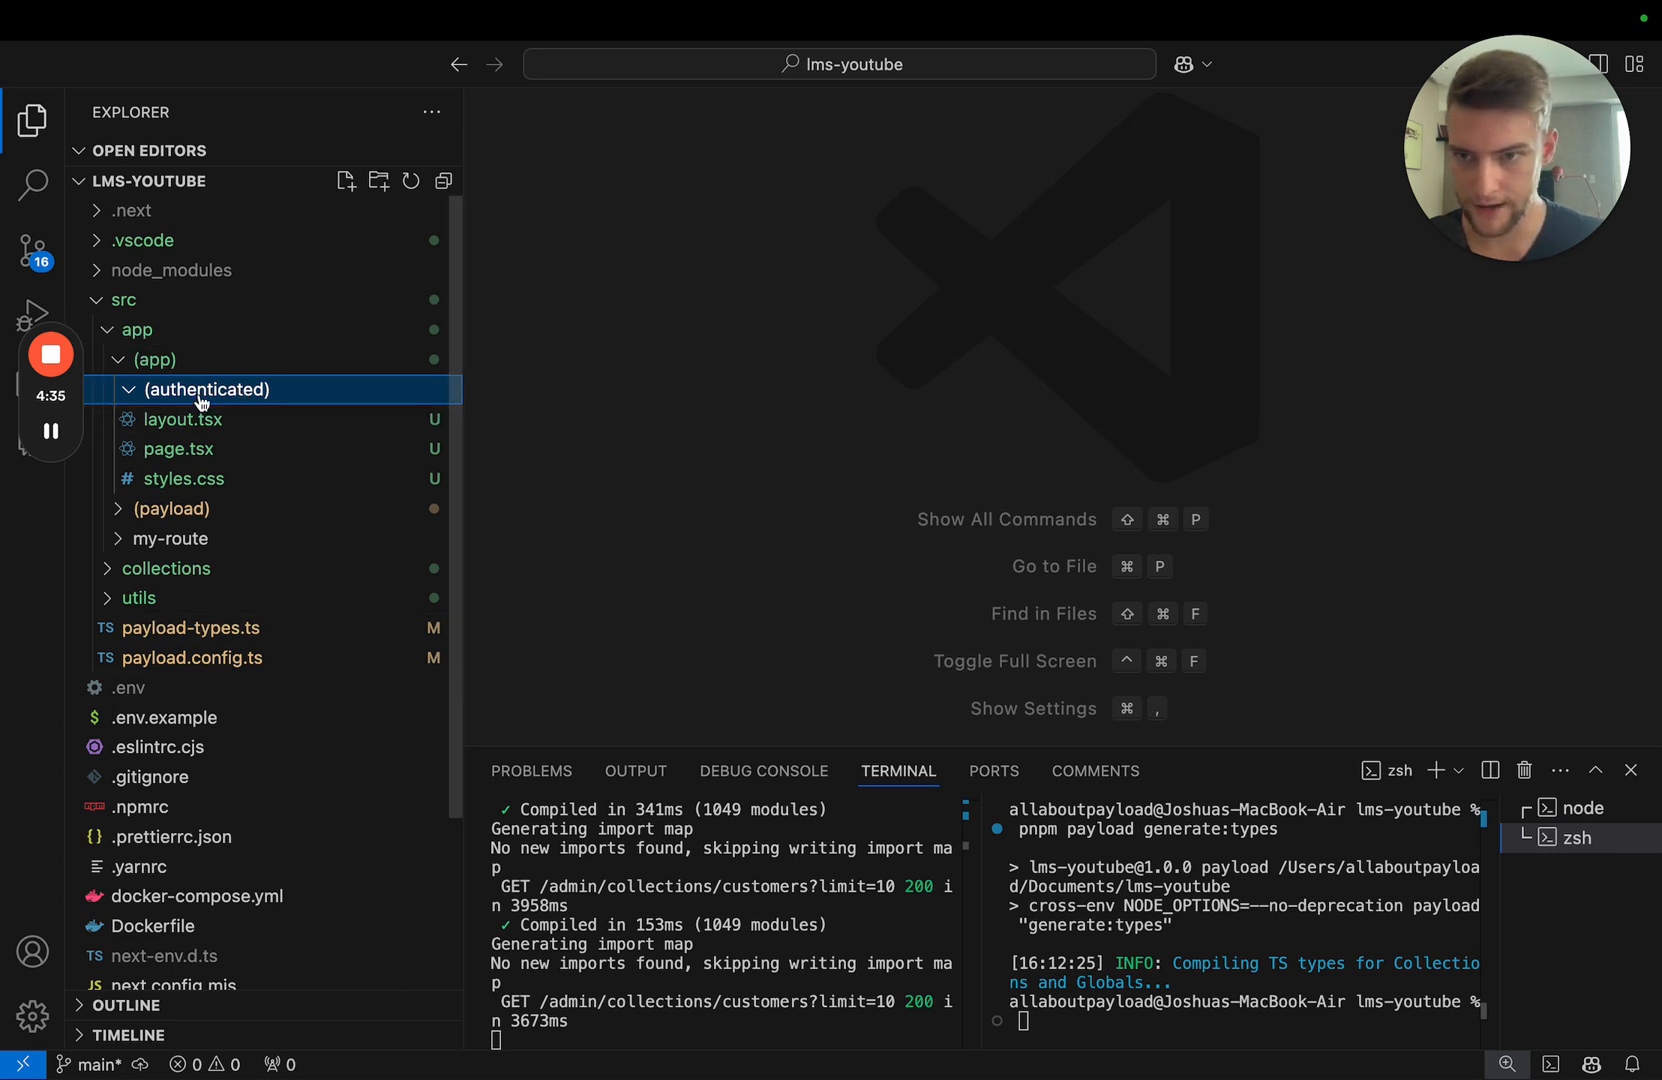
mouse_move(208, 388)
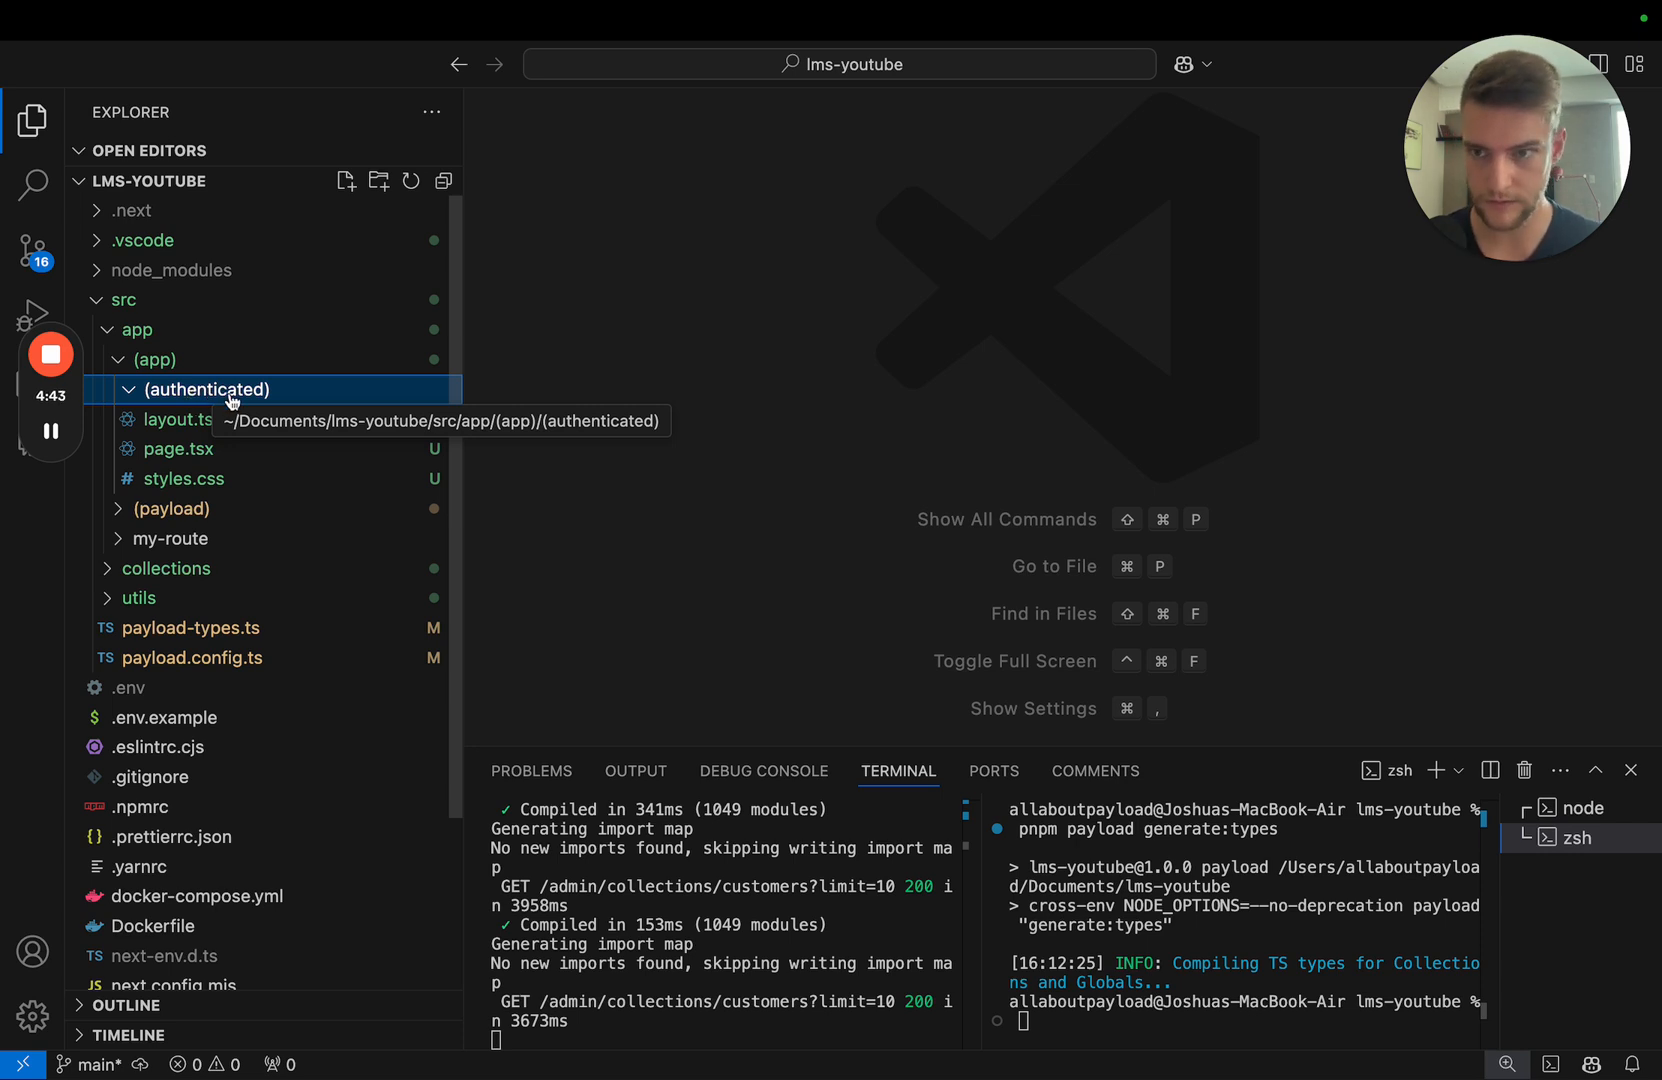
Create an actions folder inside the (authenticated) folder.
right_click(206, 388)
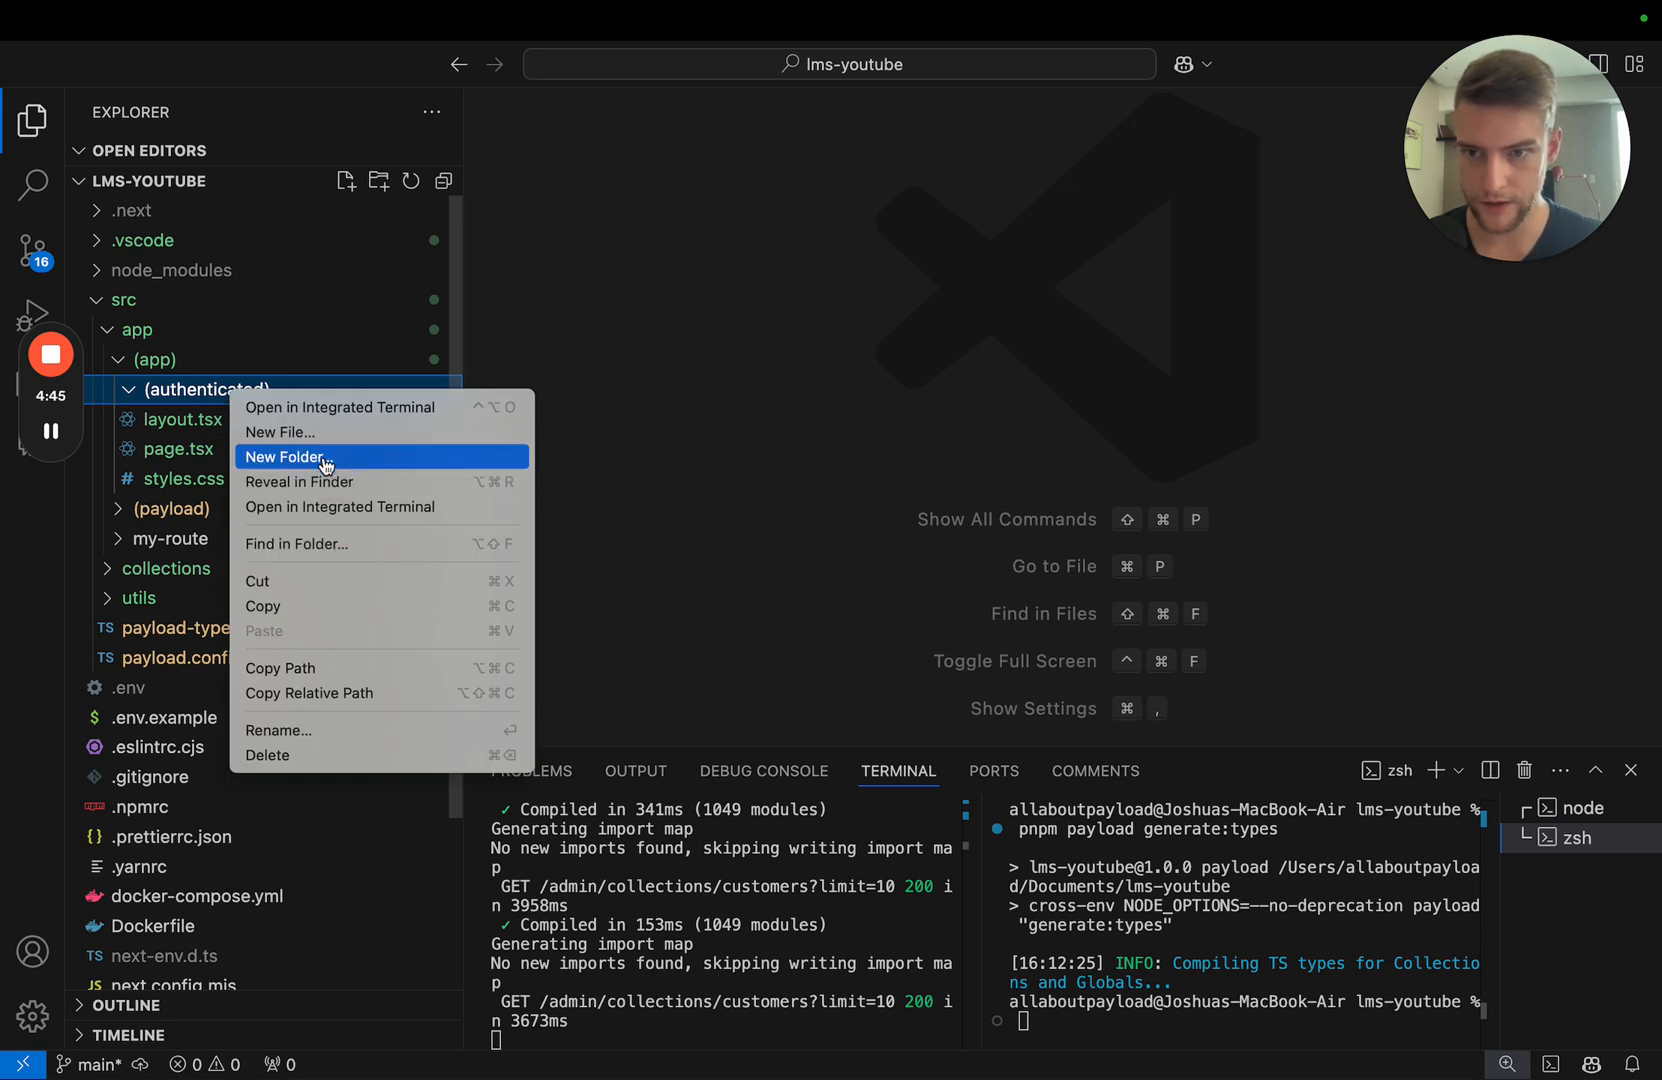
left_click(290, 456)
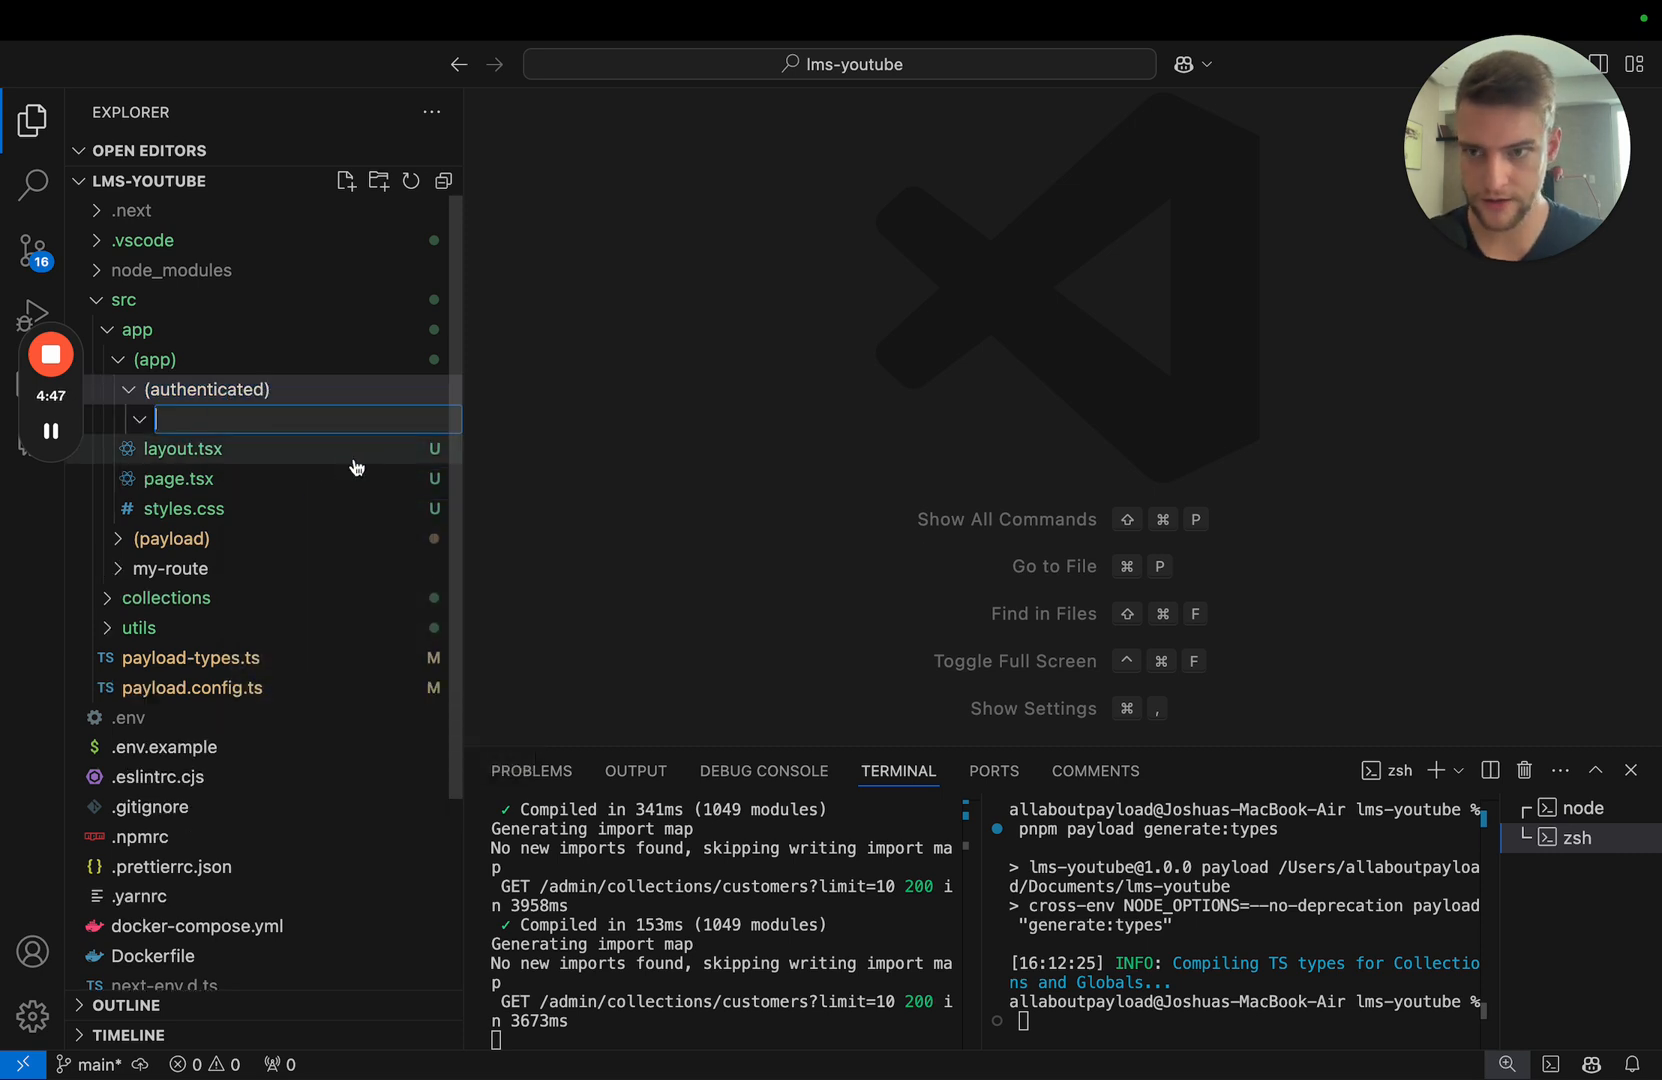
type("actions")
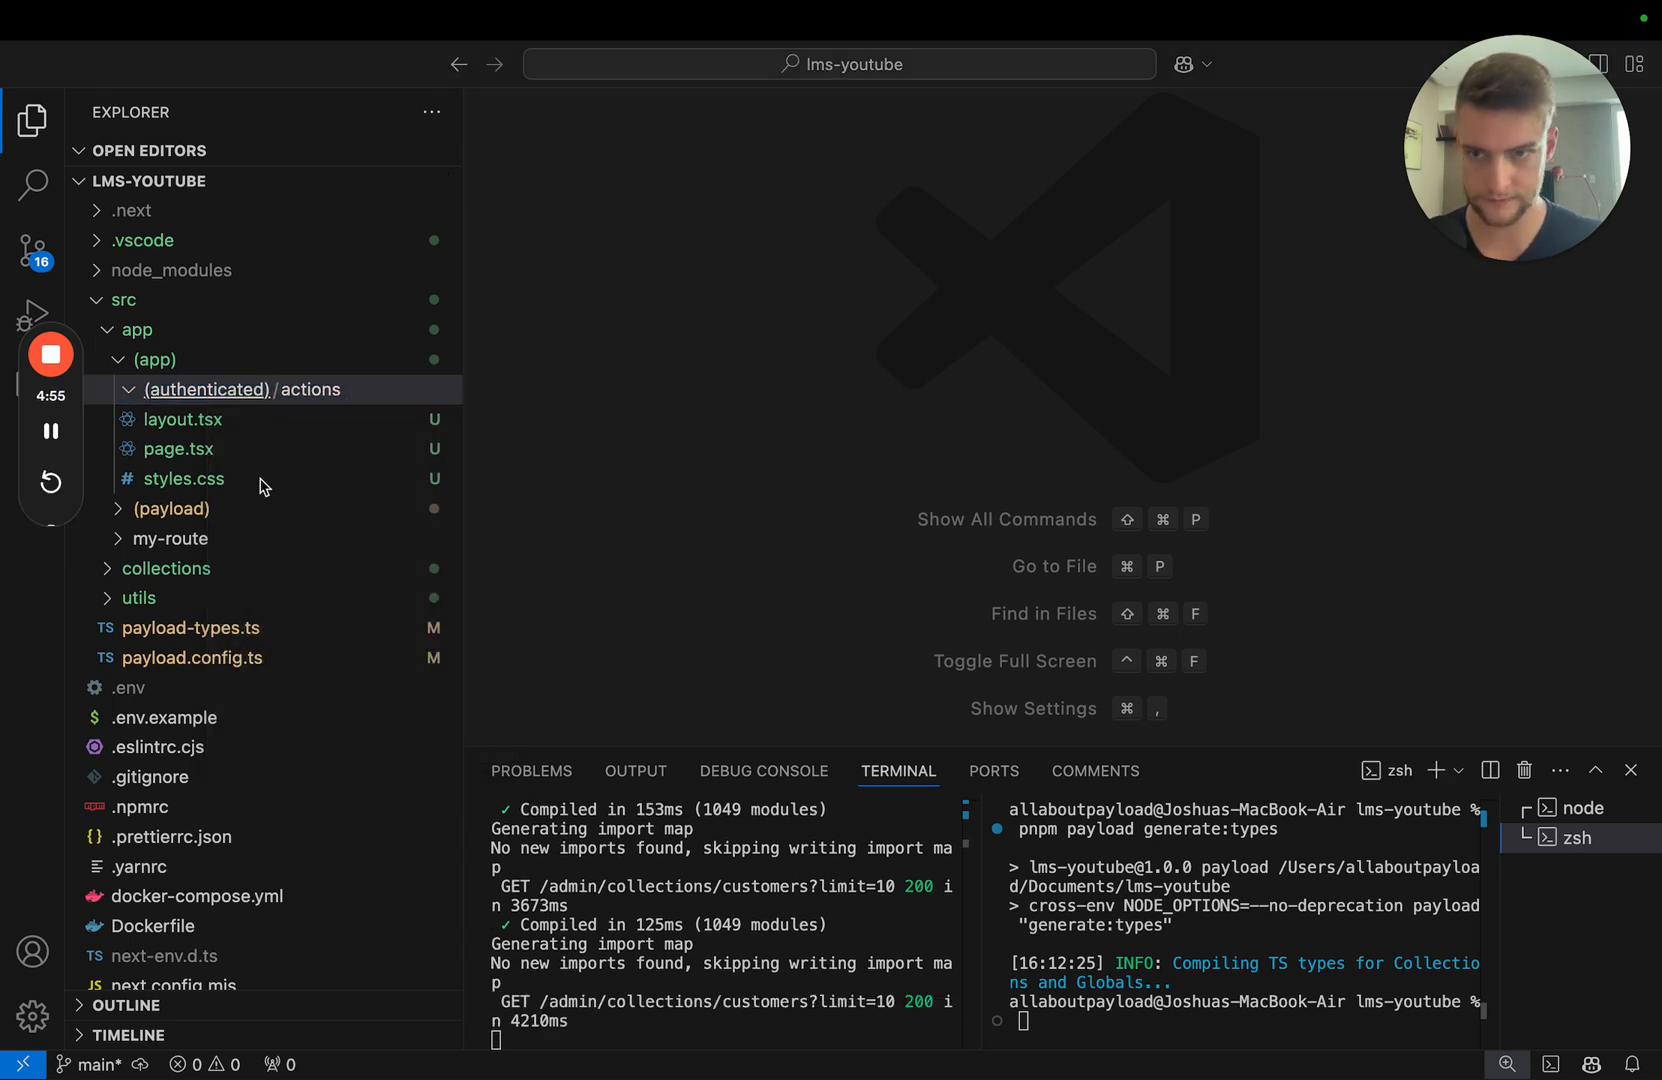
Start another new, still unnamed folder inside (authenticated) alongside actions.
right_click(254, 388)
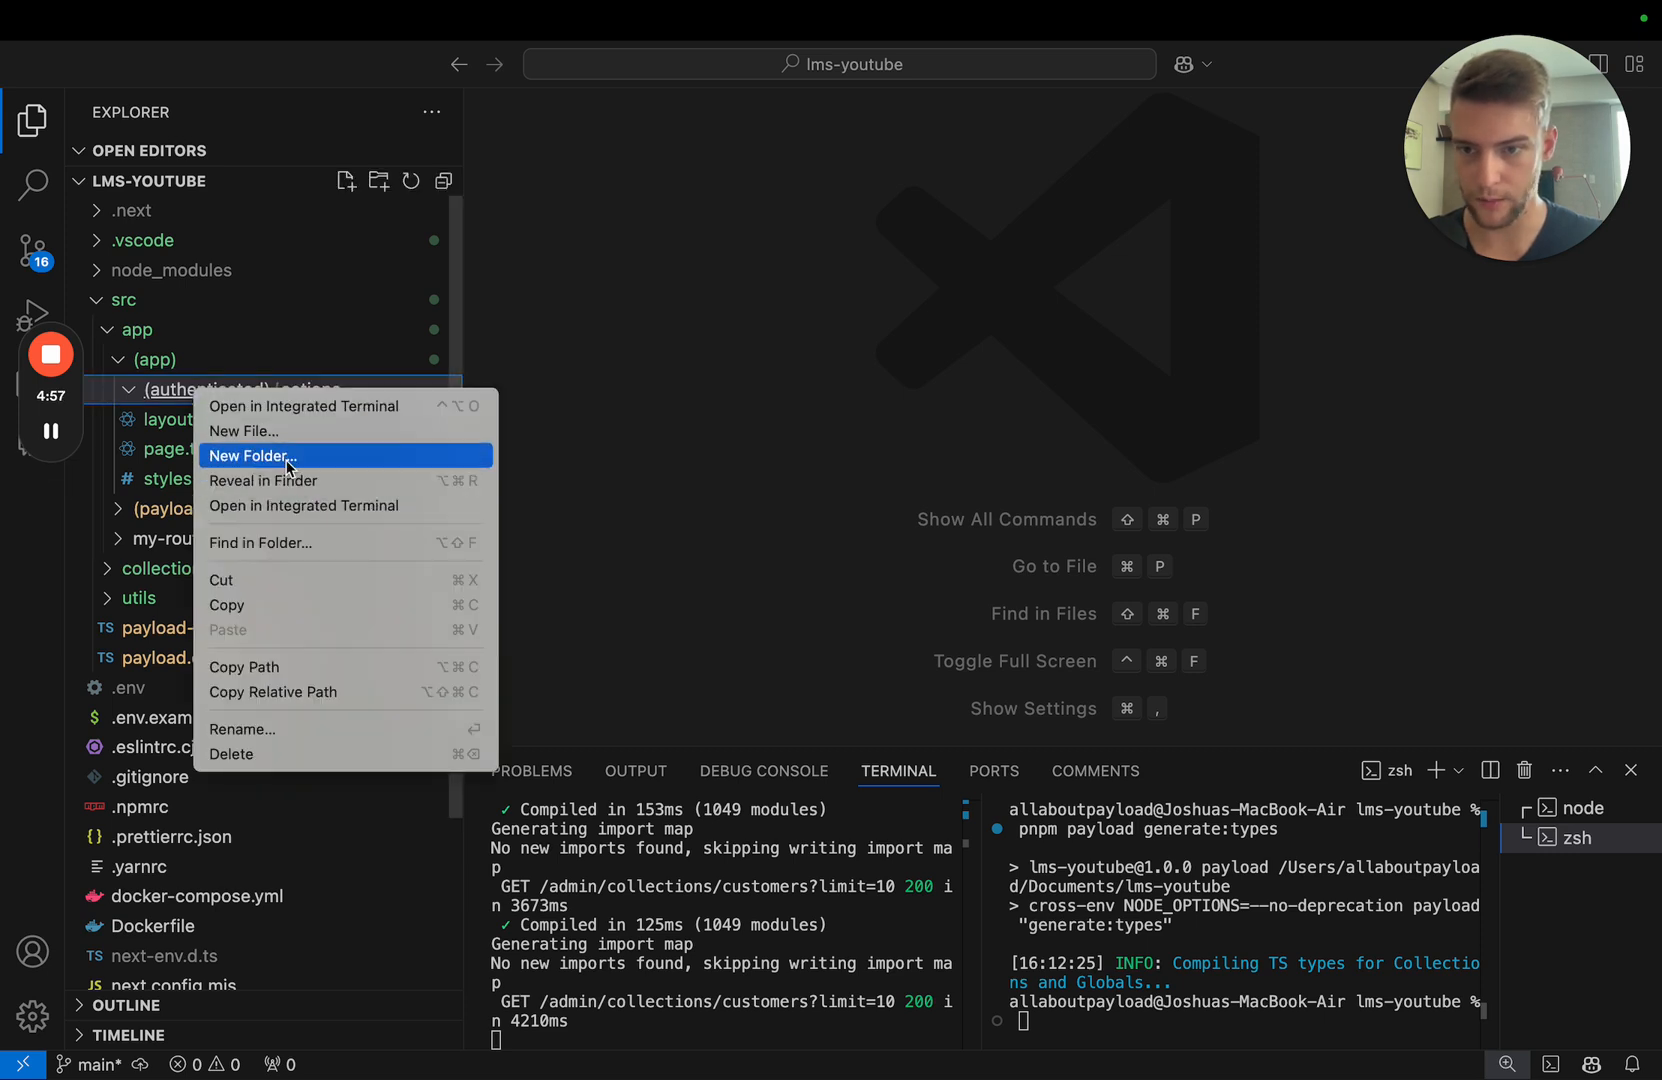
left_click(252, 456)
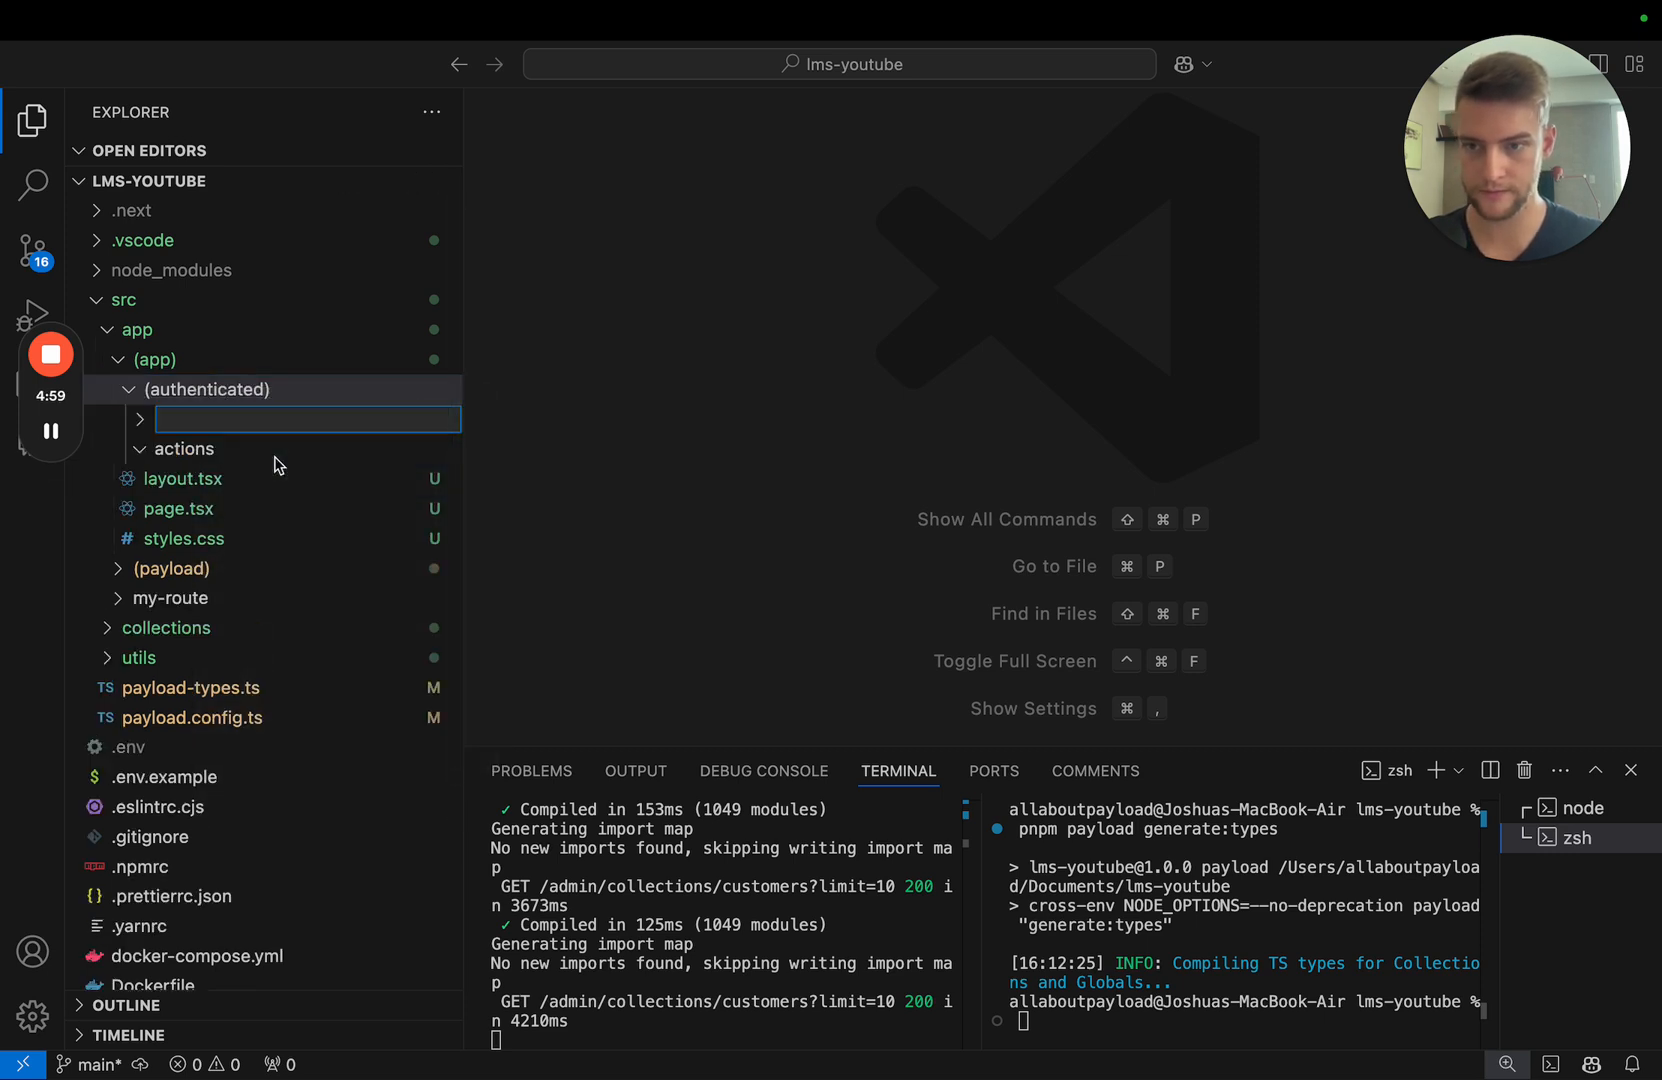
right_click(208, 388)
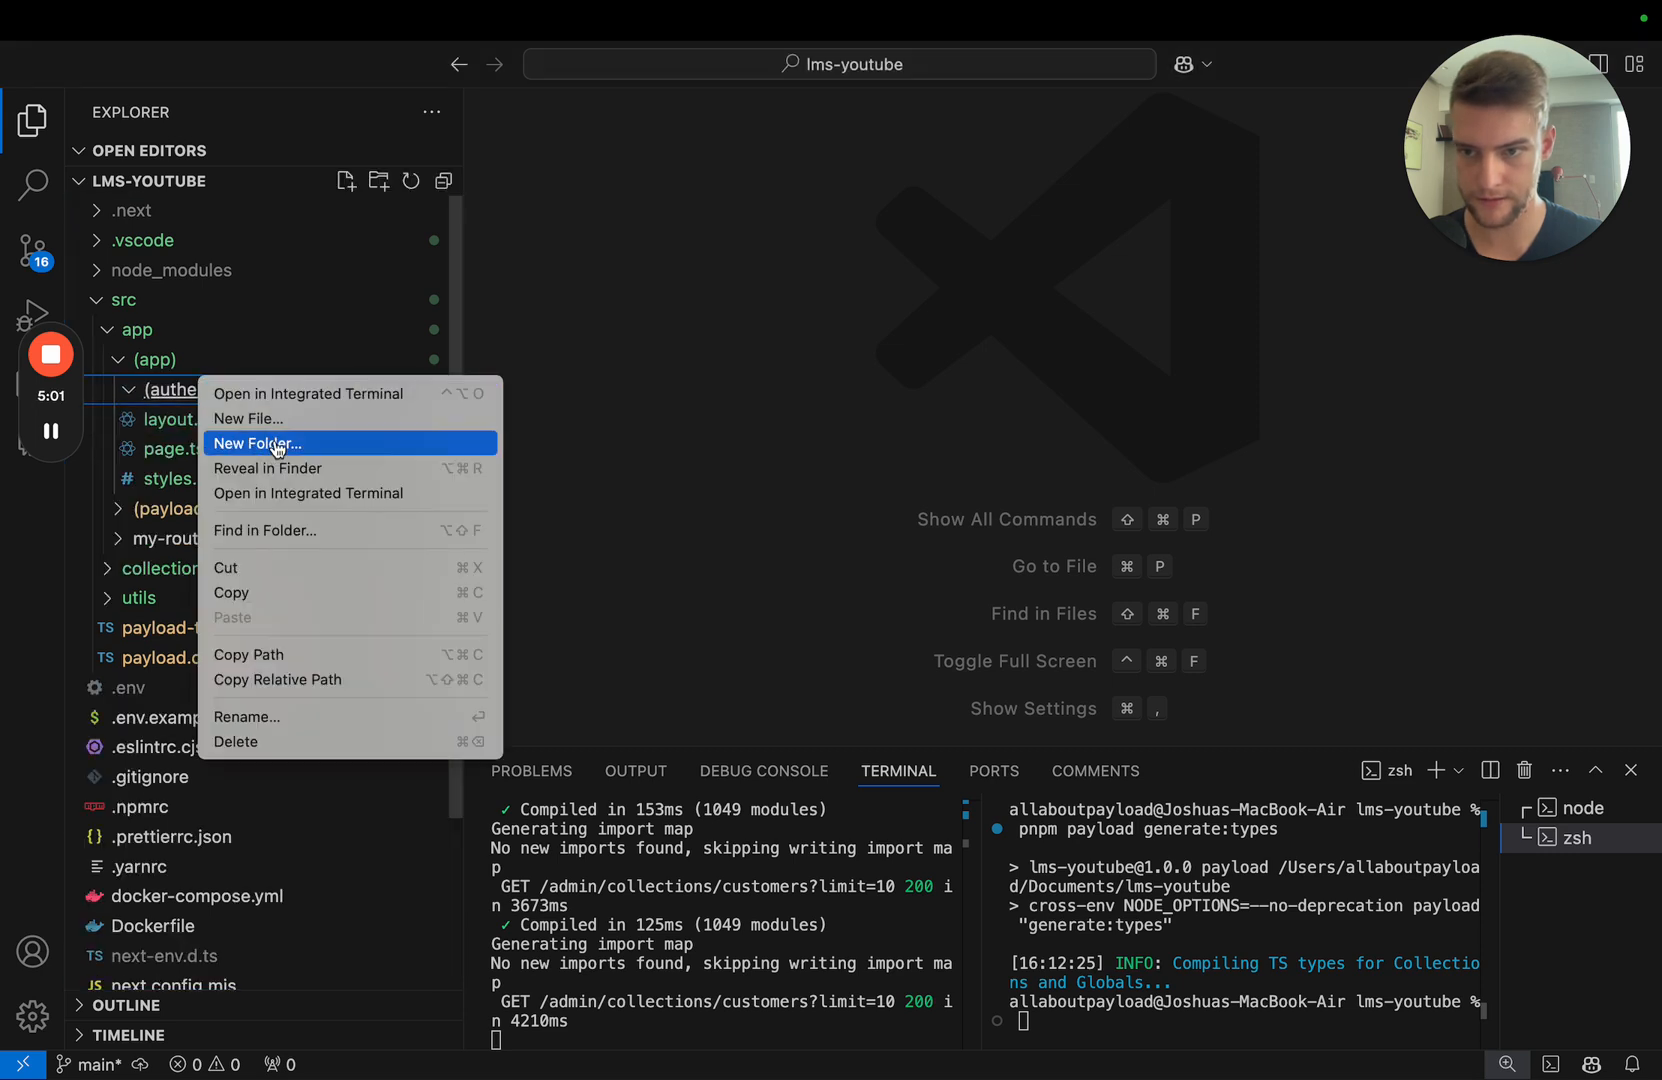
left_click(258, 444)
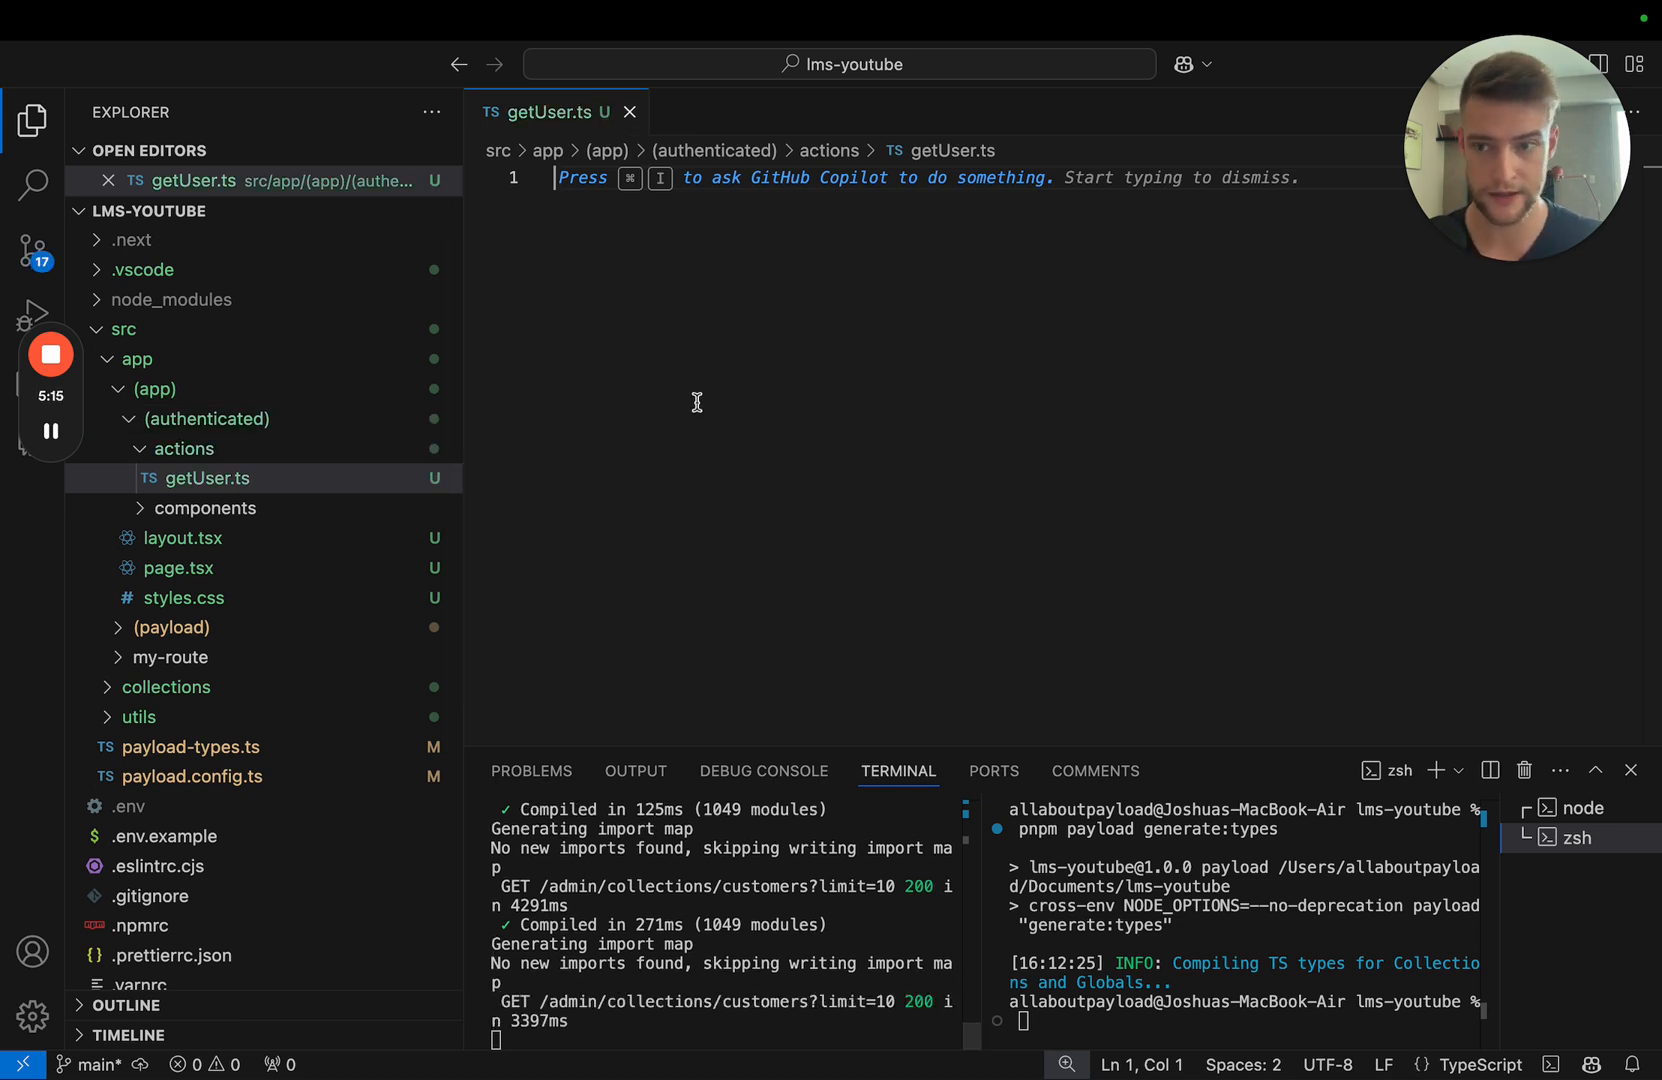
mouse_move(704, 540)
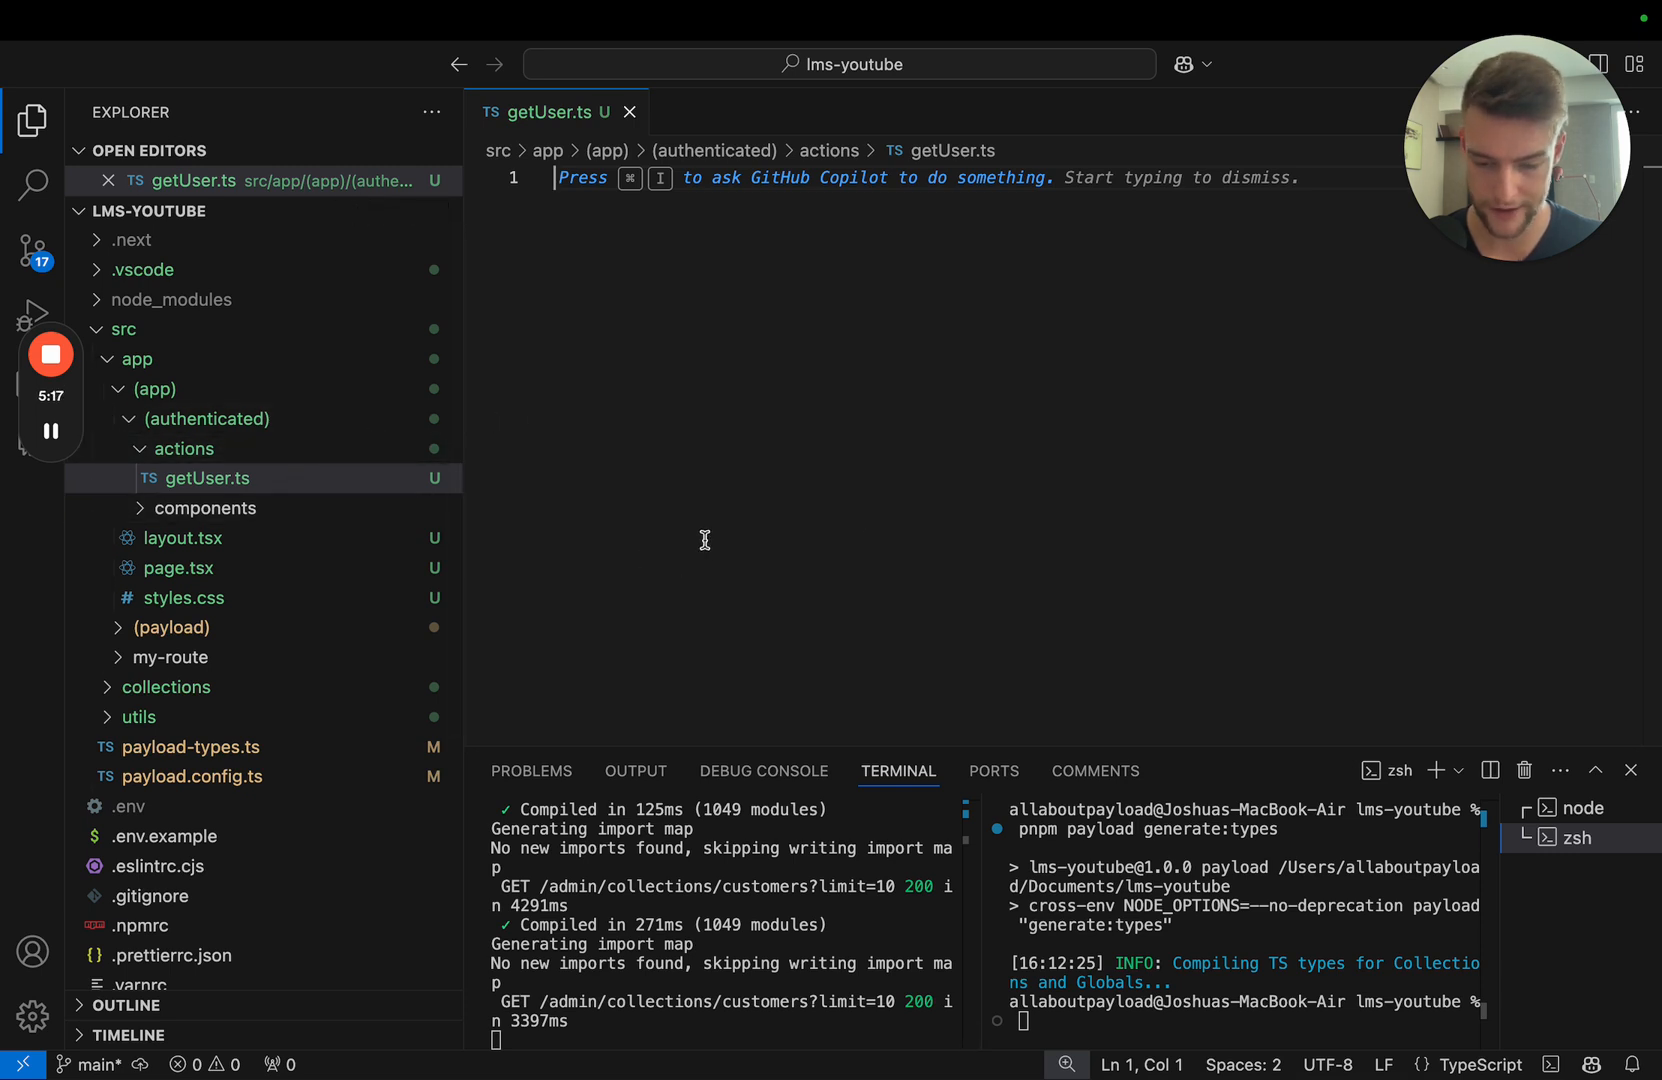
Switch the bottom panel from Debug Console back to the Terminal showing the dev server output.
left_click(762, 770)
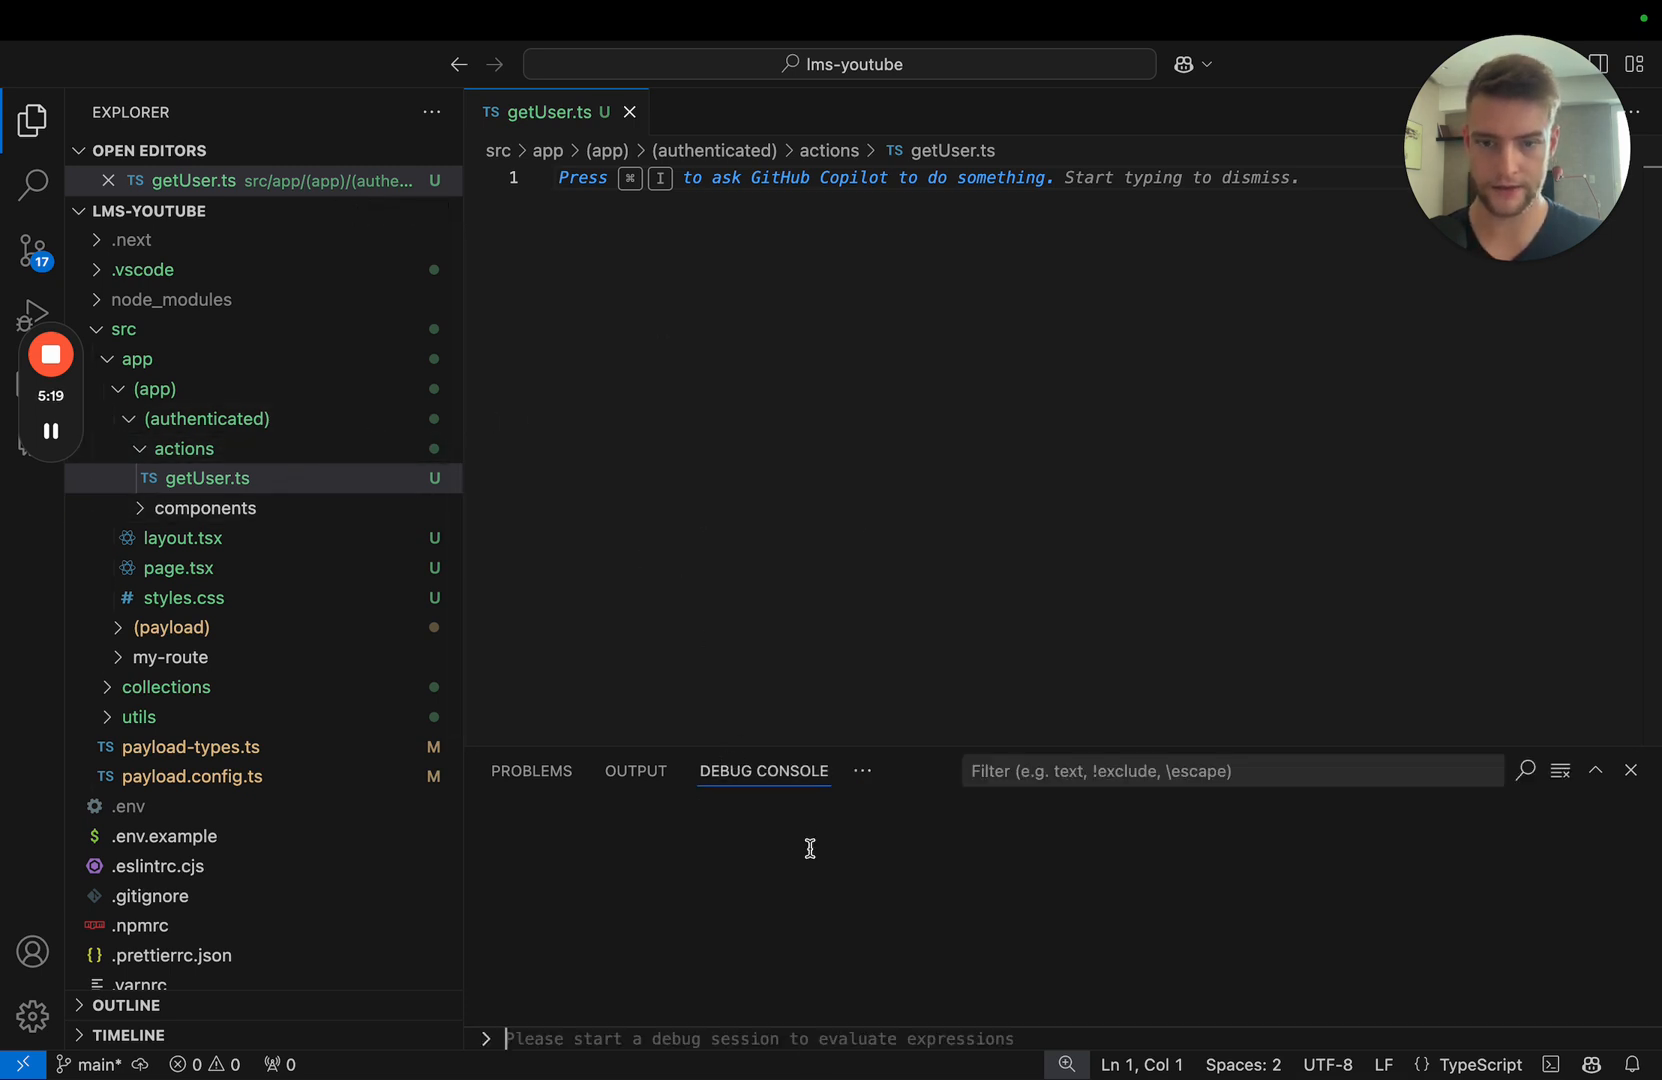
left_click(862, 770)
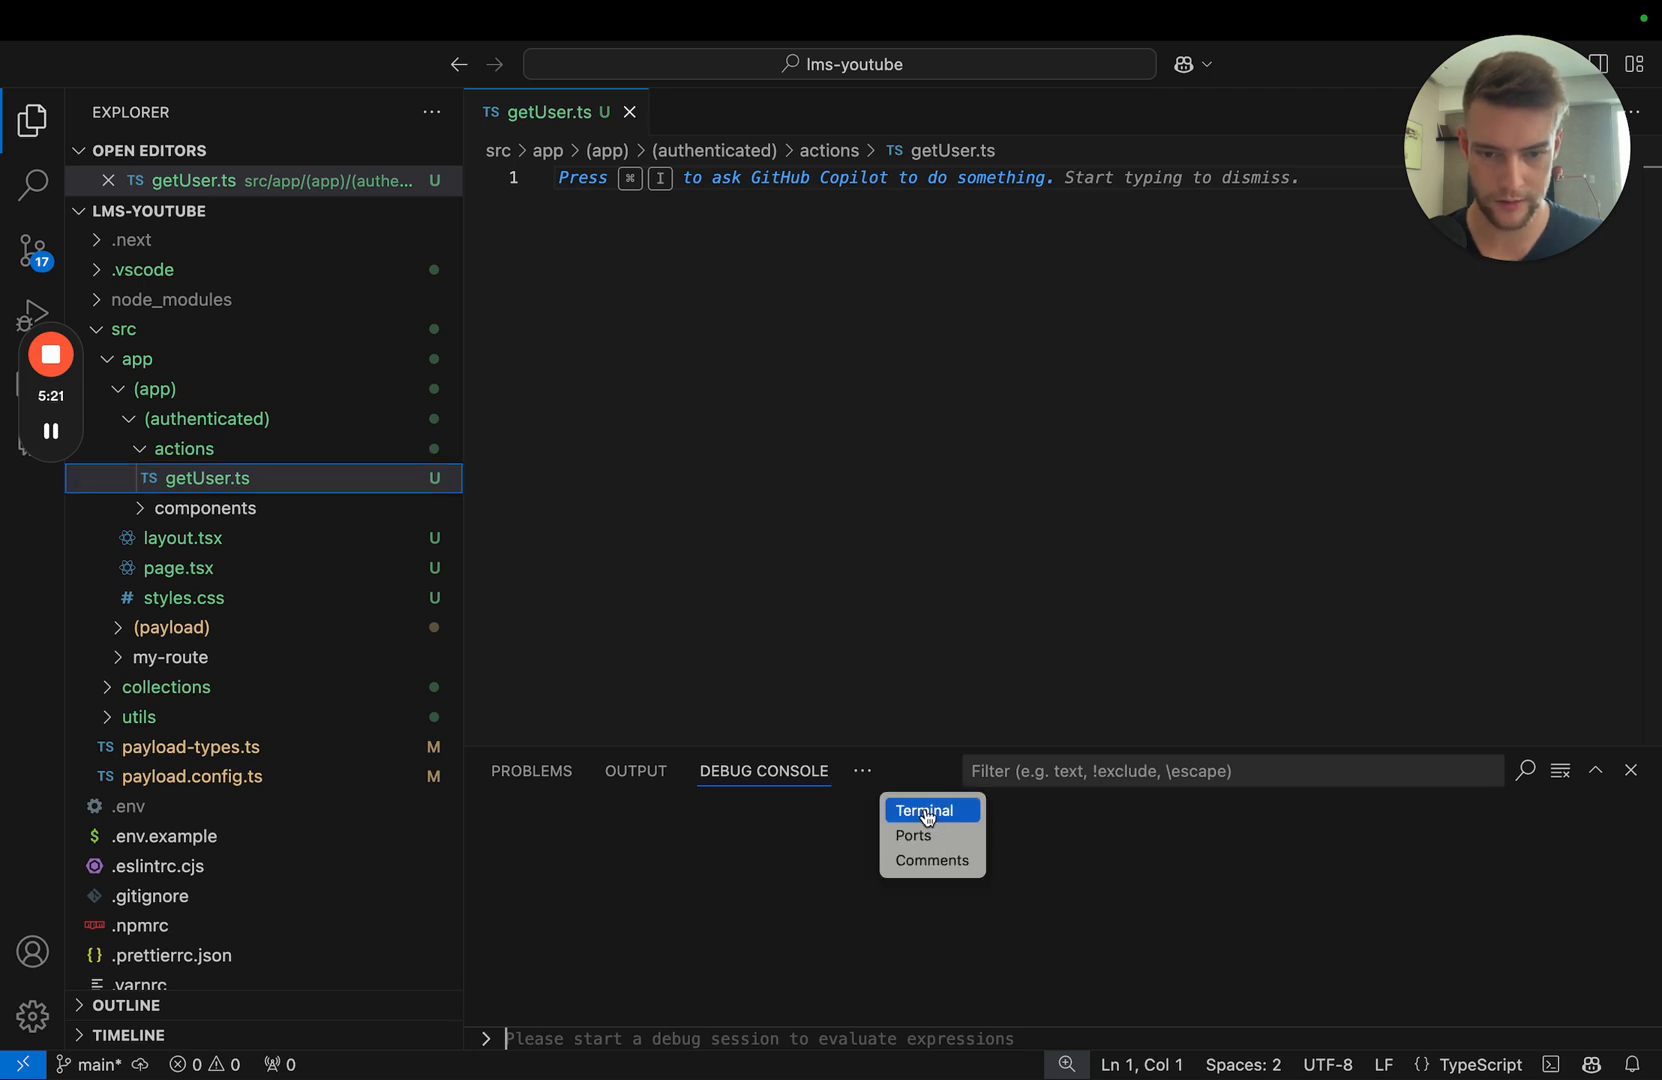
left_click(922, 810)
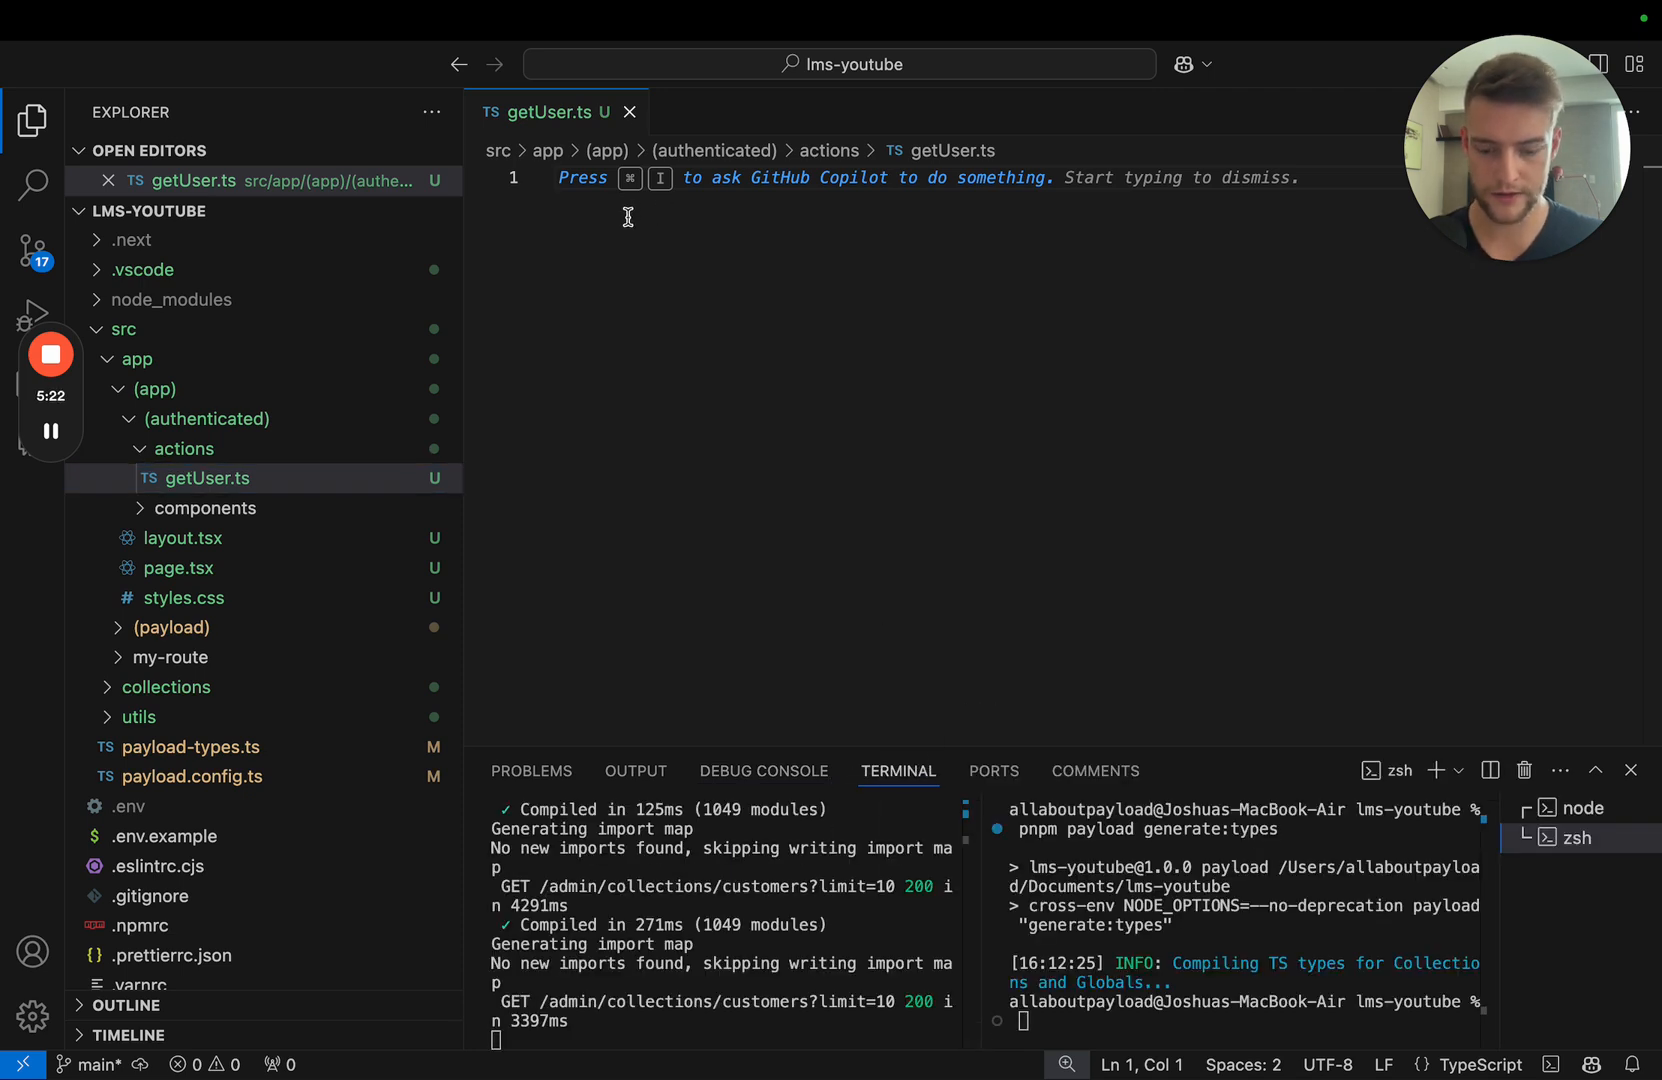
Begin getUser.ts with "use server" and import headers as getHeaders and getPayload.
type("\"user server\"")
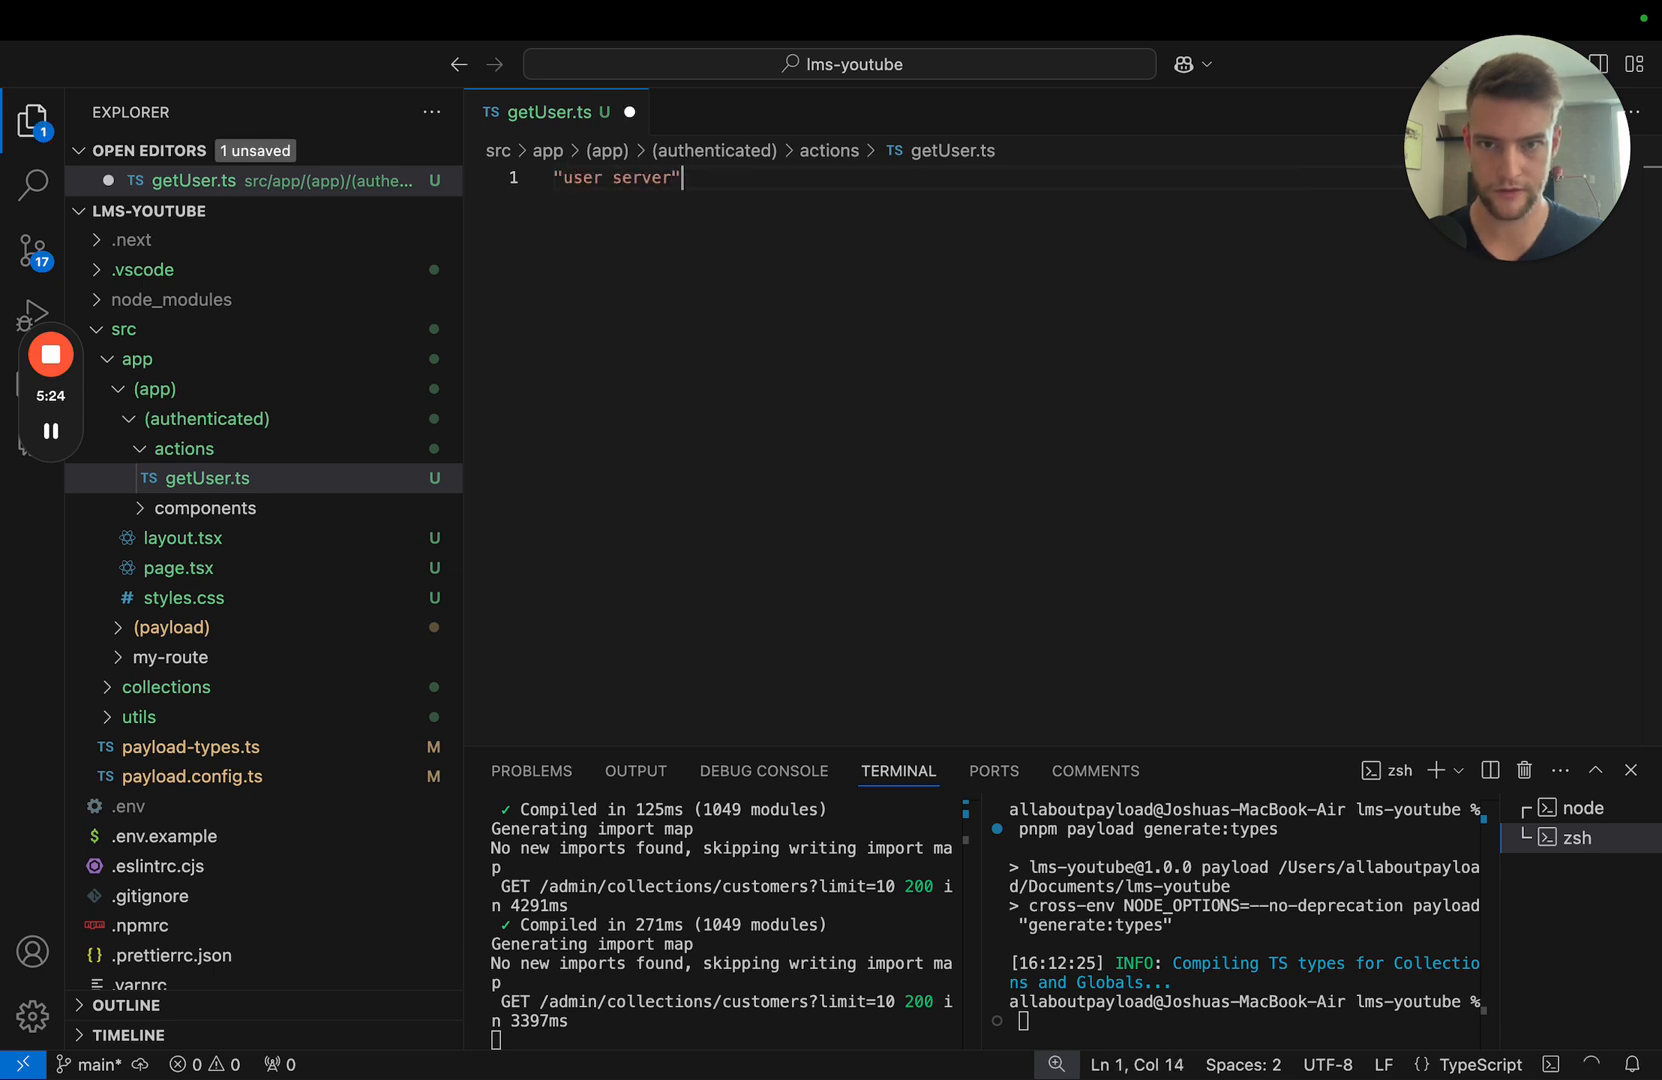
key("Enter")
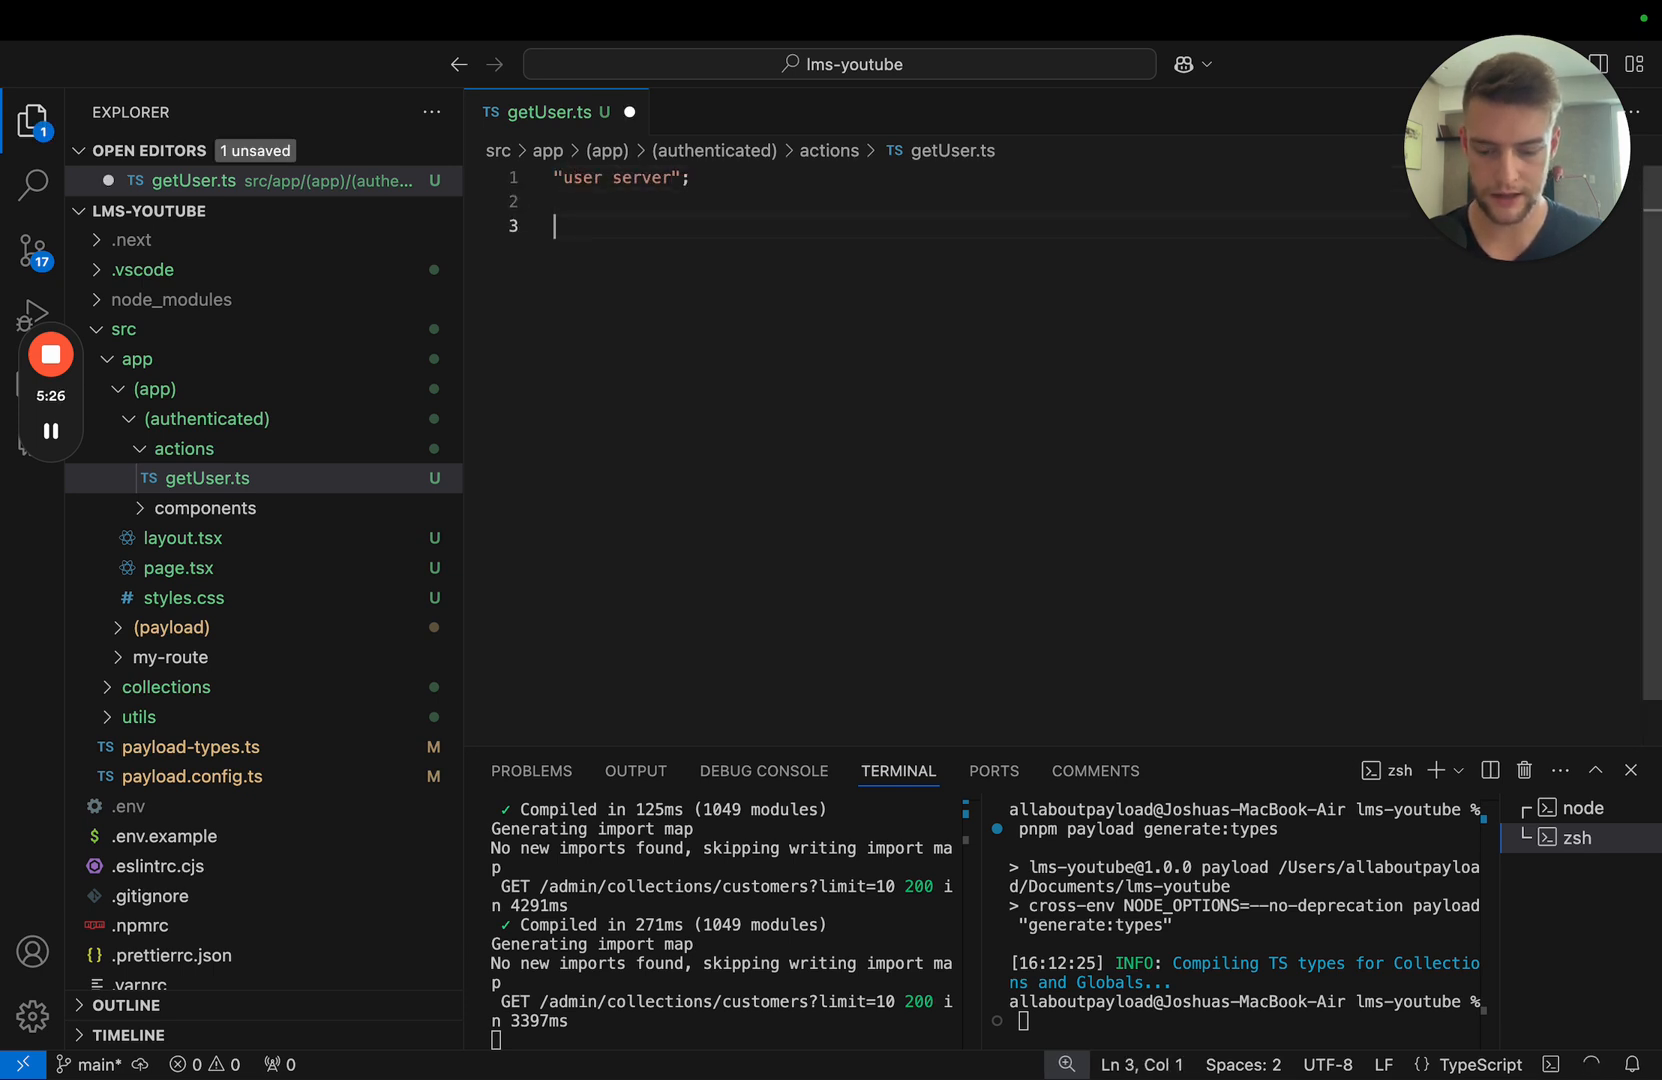
type("import { User } from \"../../../models/User\";")
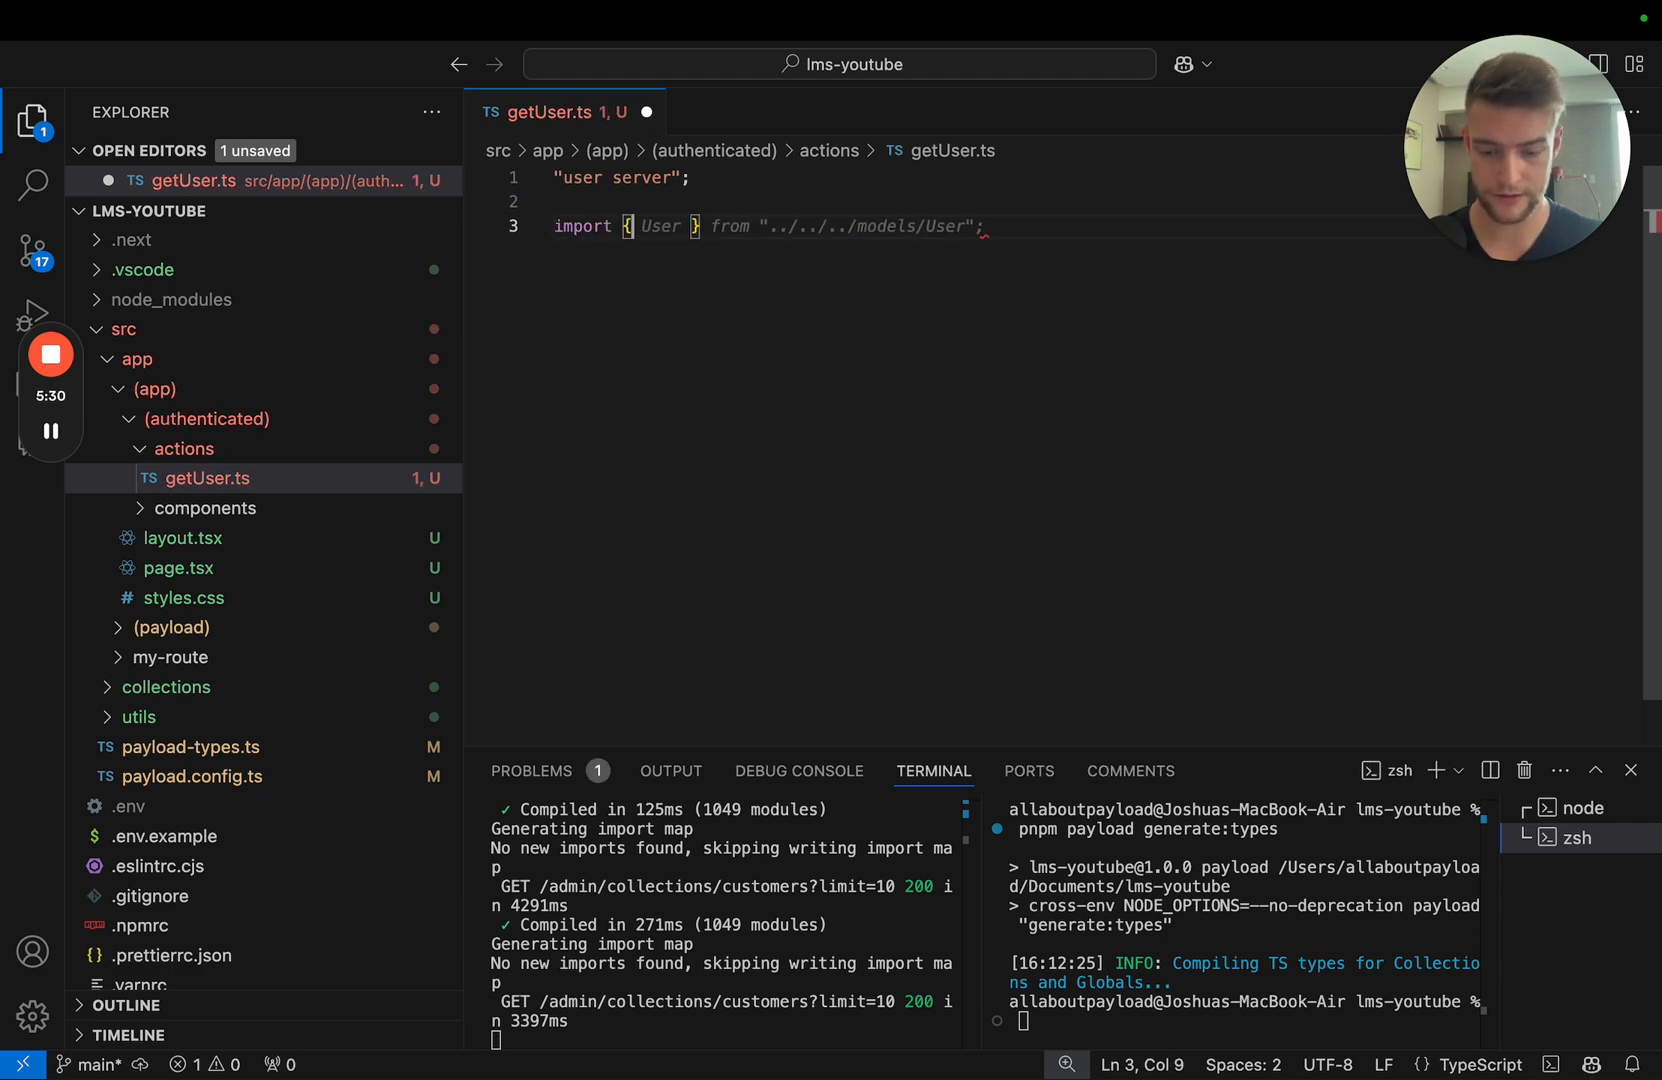
type("headers as")
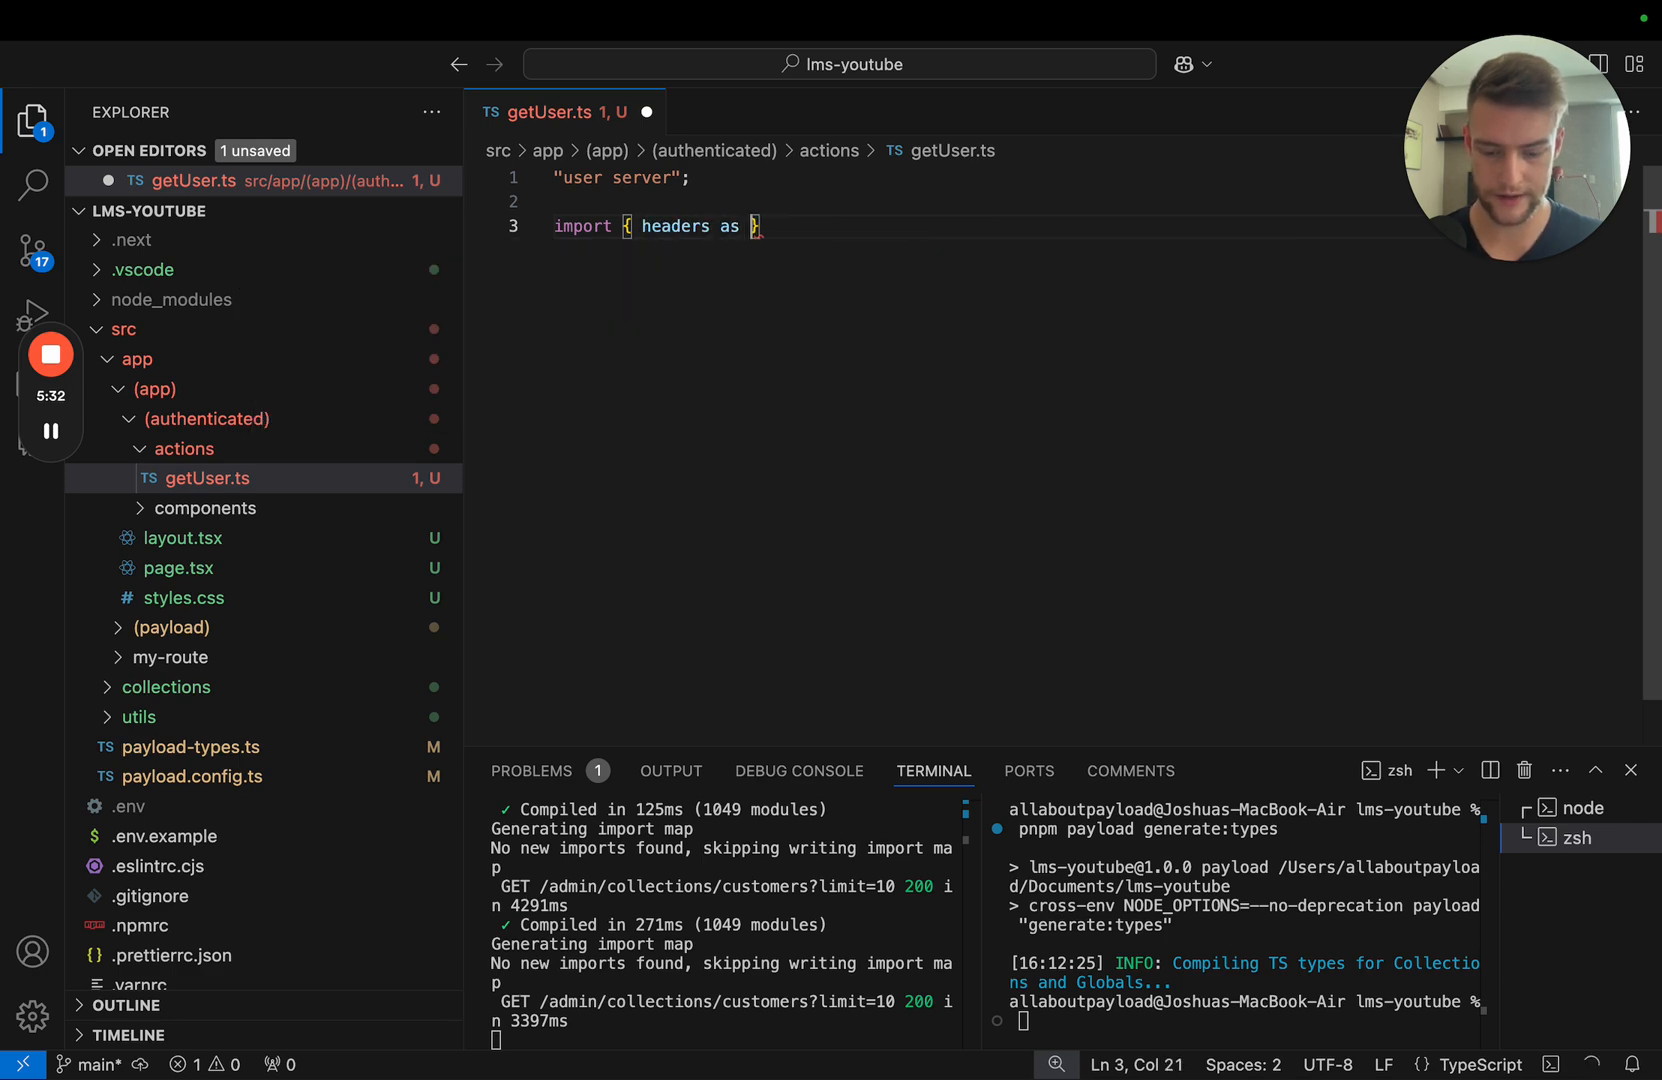
type("getHeaders } from \"./getHeaders\";")
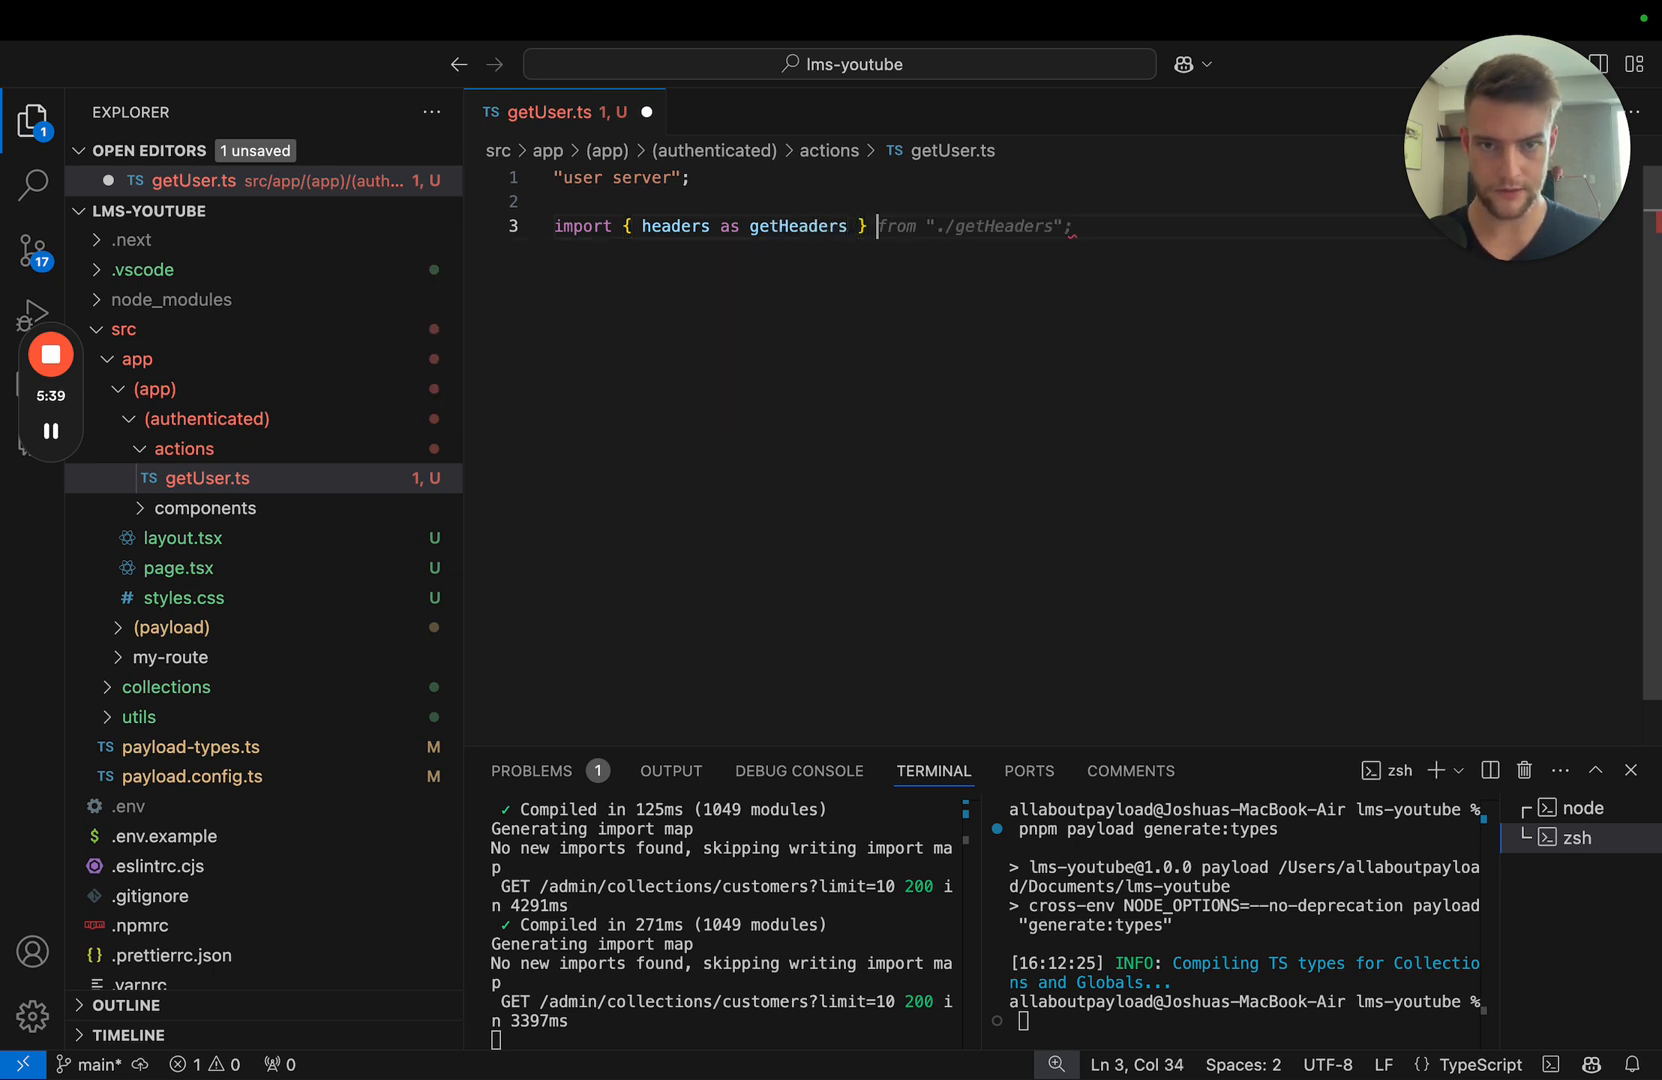
type("next/headers\";")
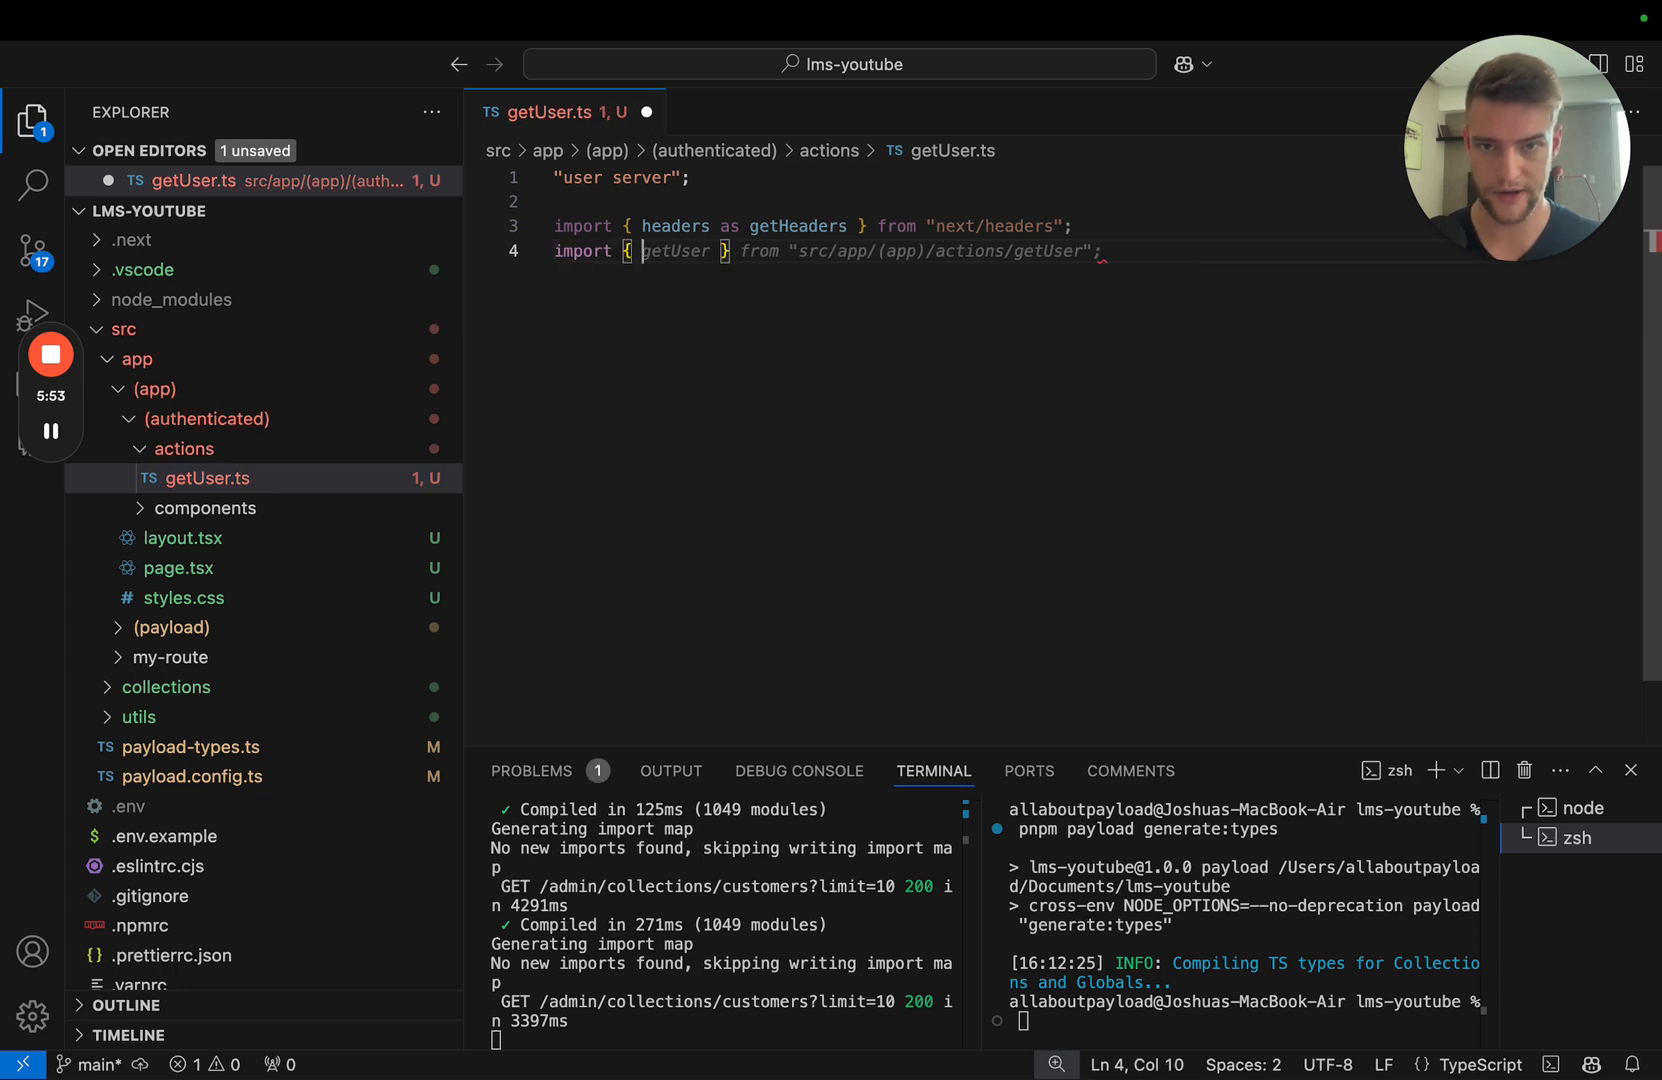
type("getPayload } from \"next/payload\"")
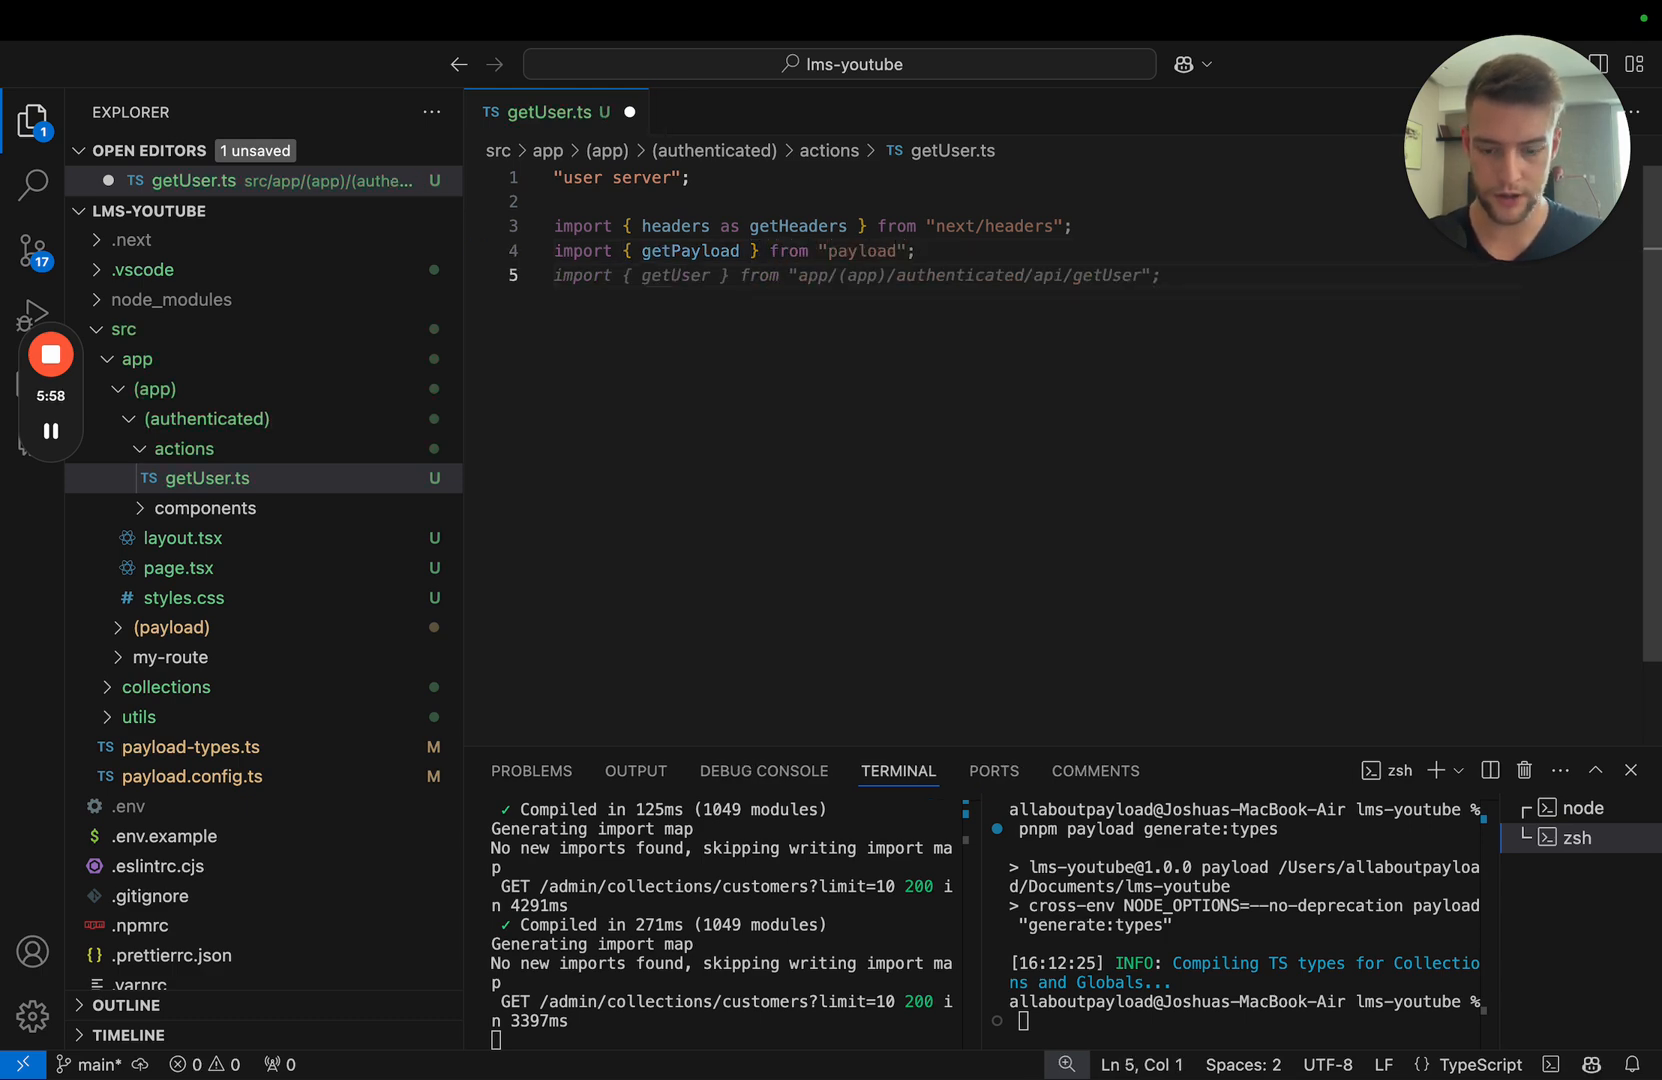
type("import")
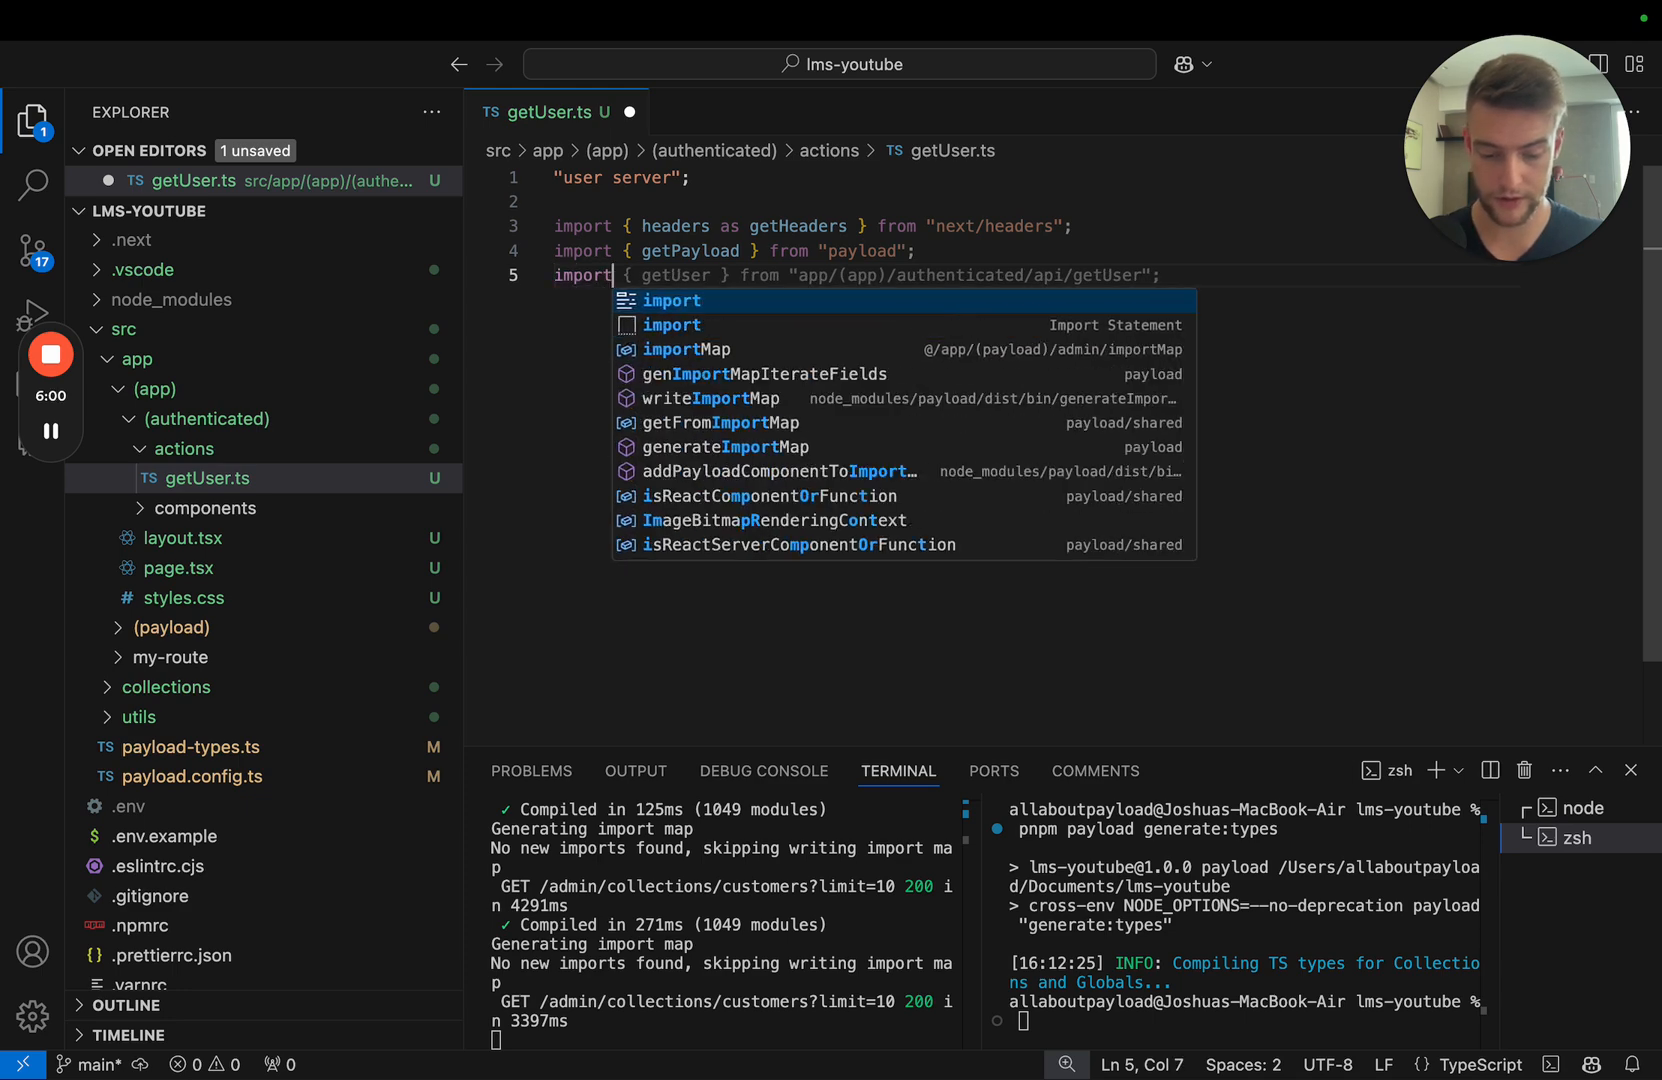
type("config")
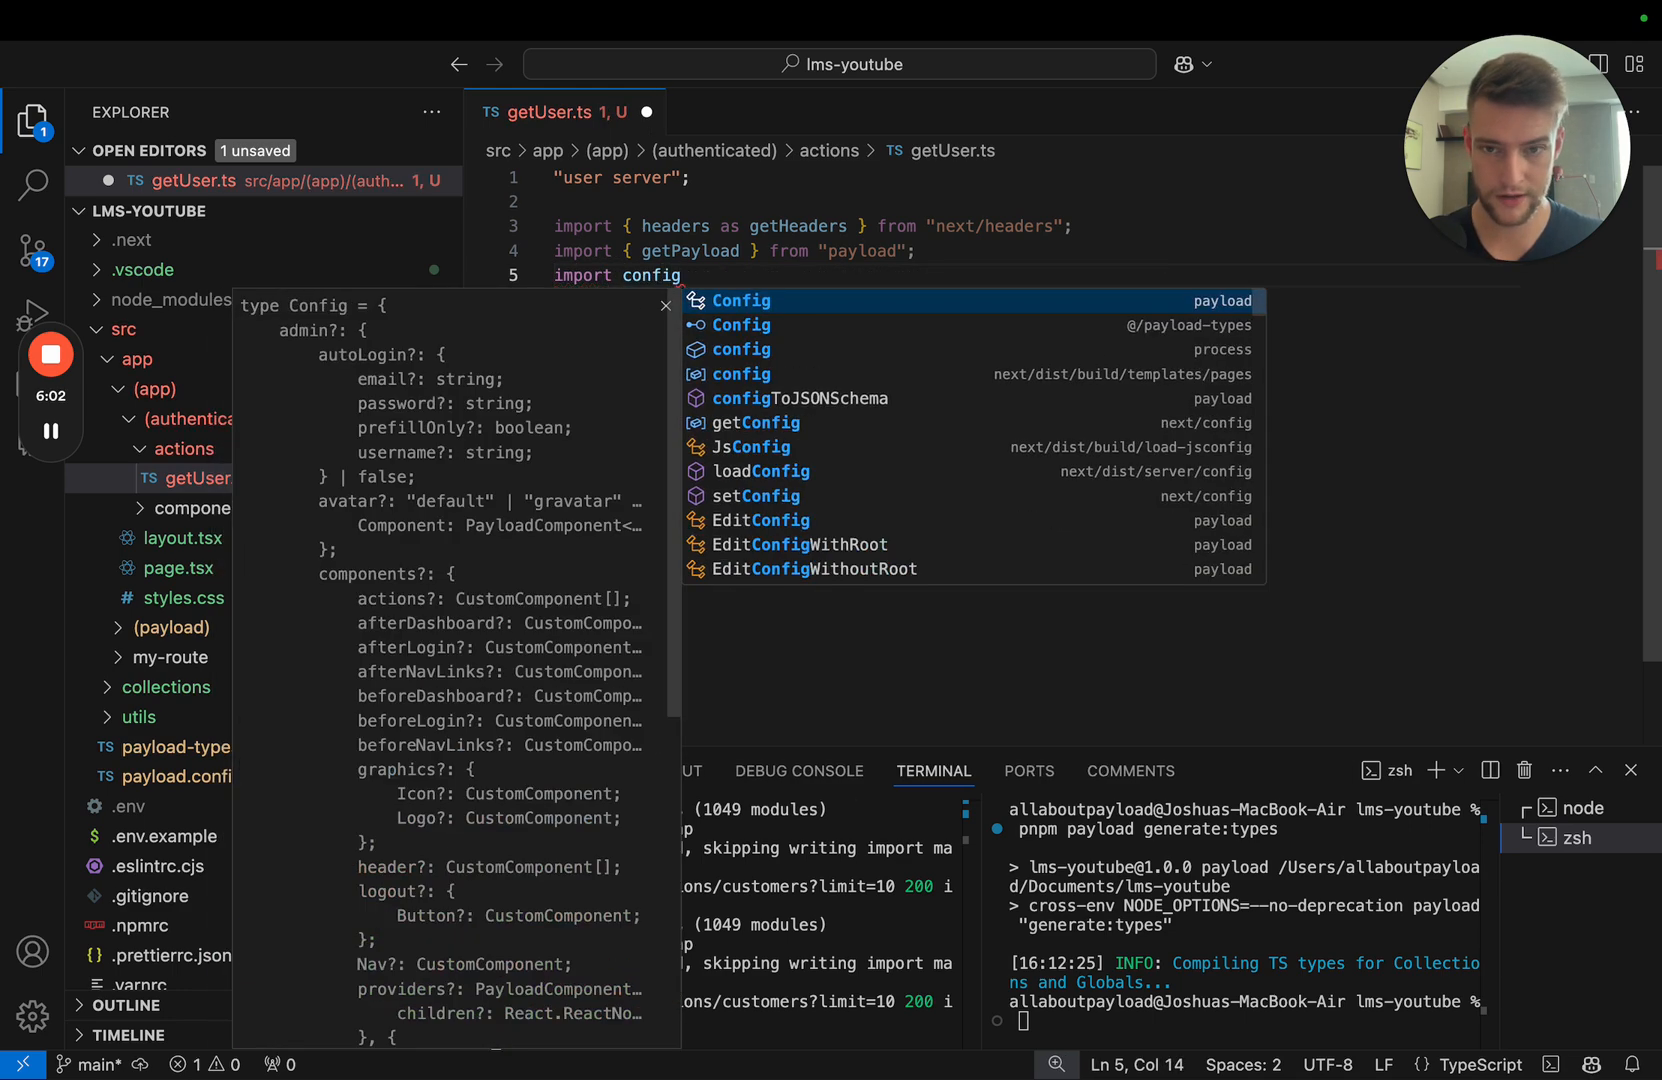
type("Promise from")
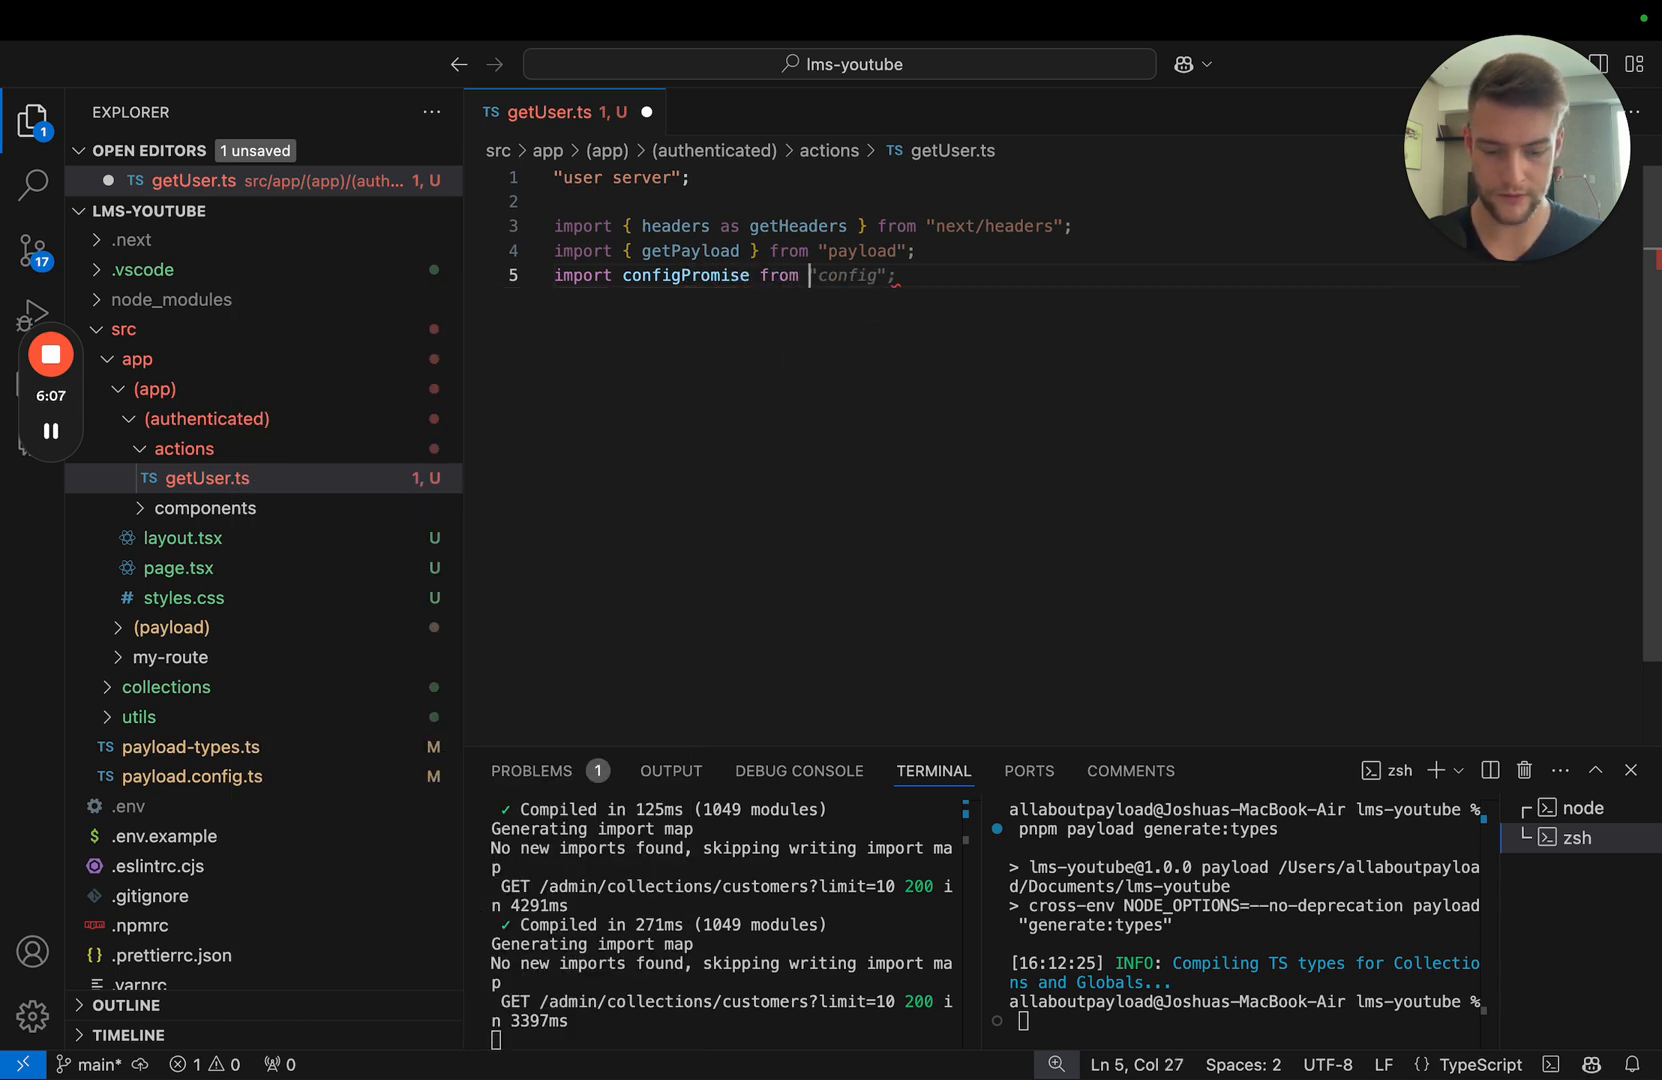
type("@payload-config\";")
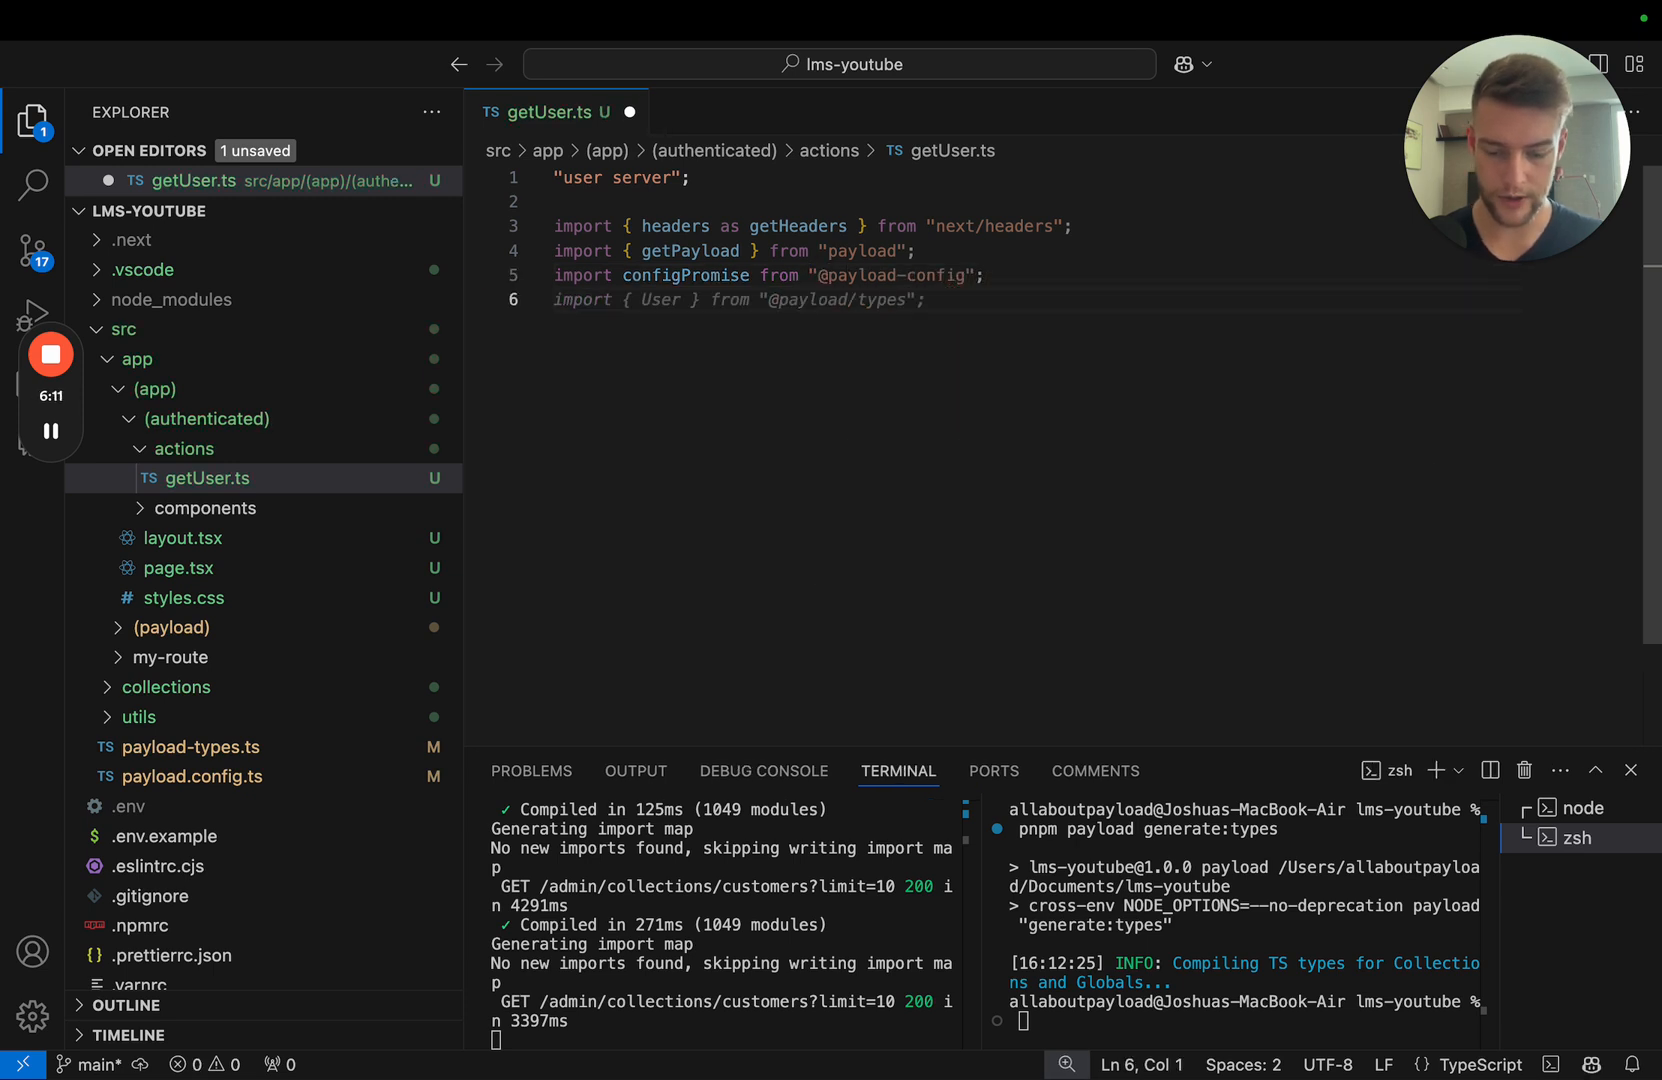
left_click(700, 300)
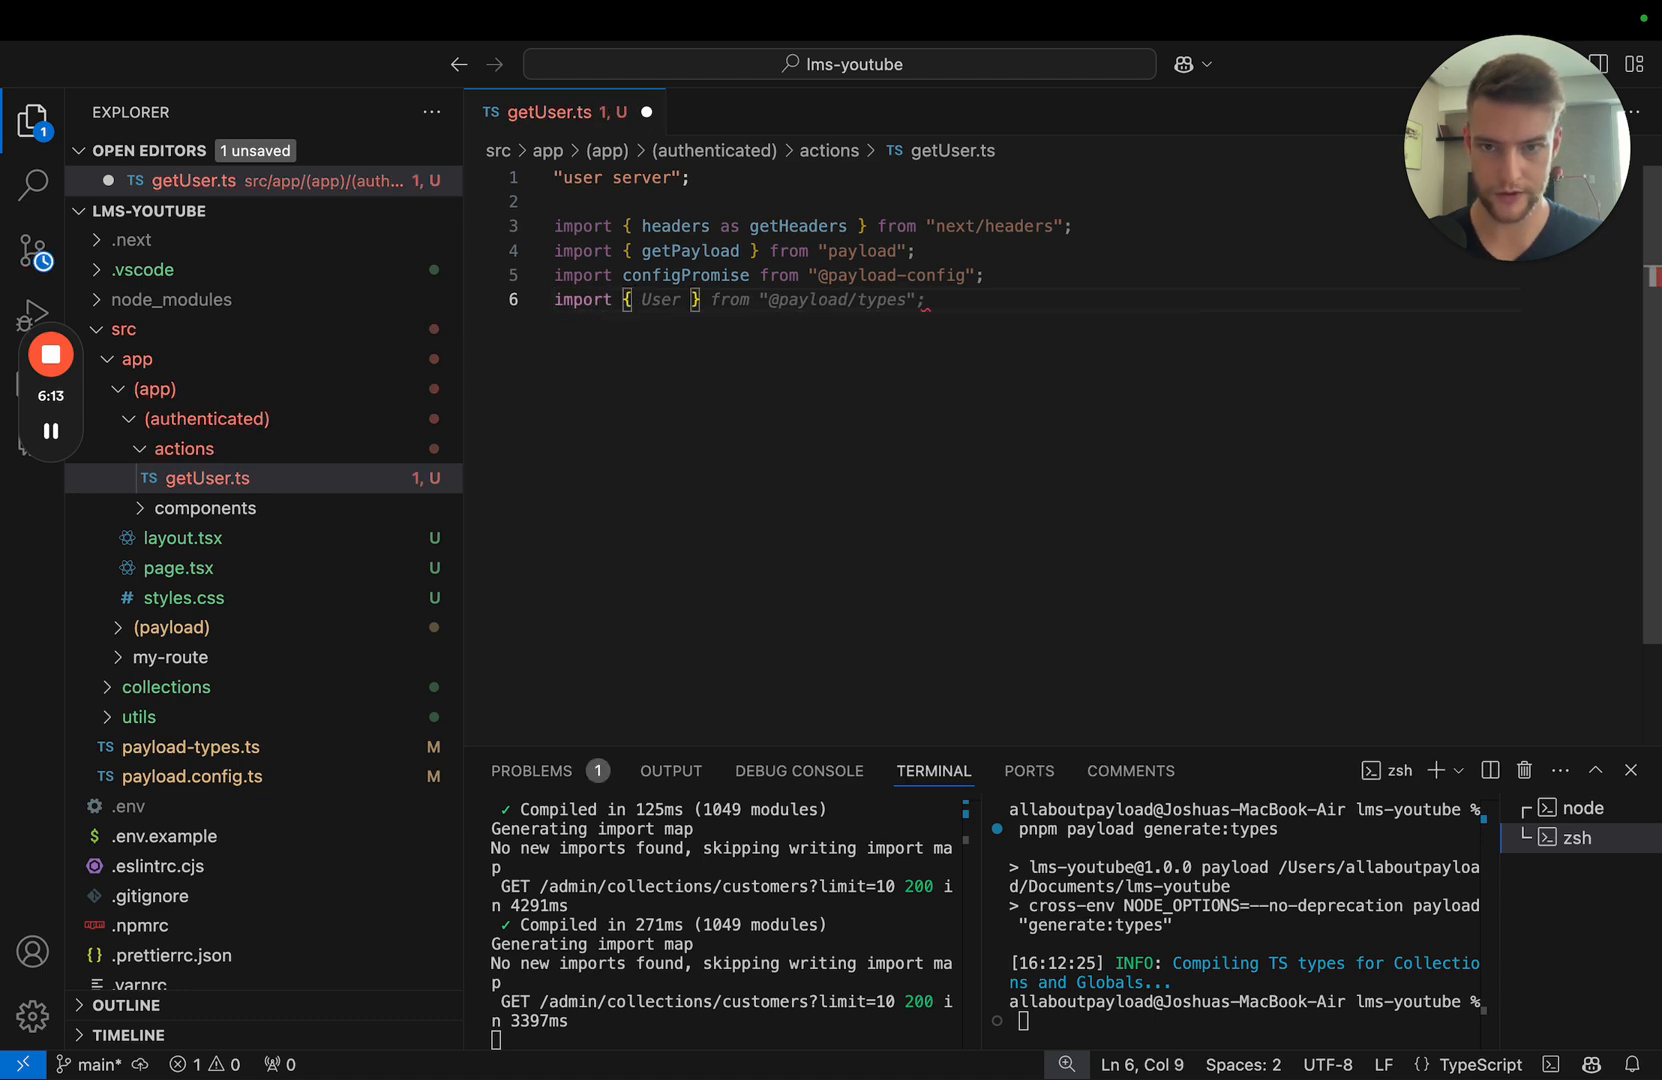
type("type")
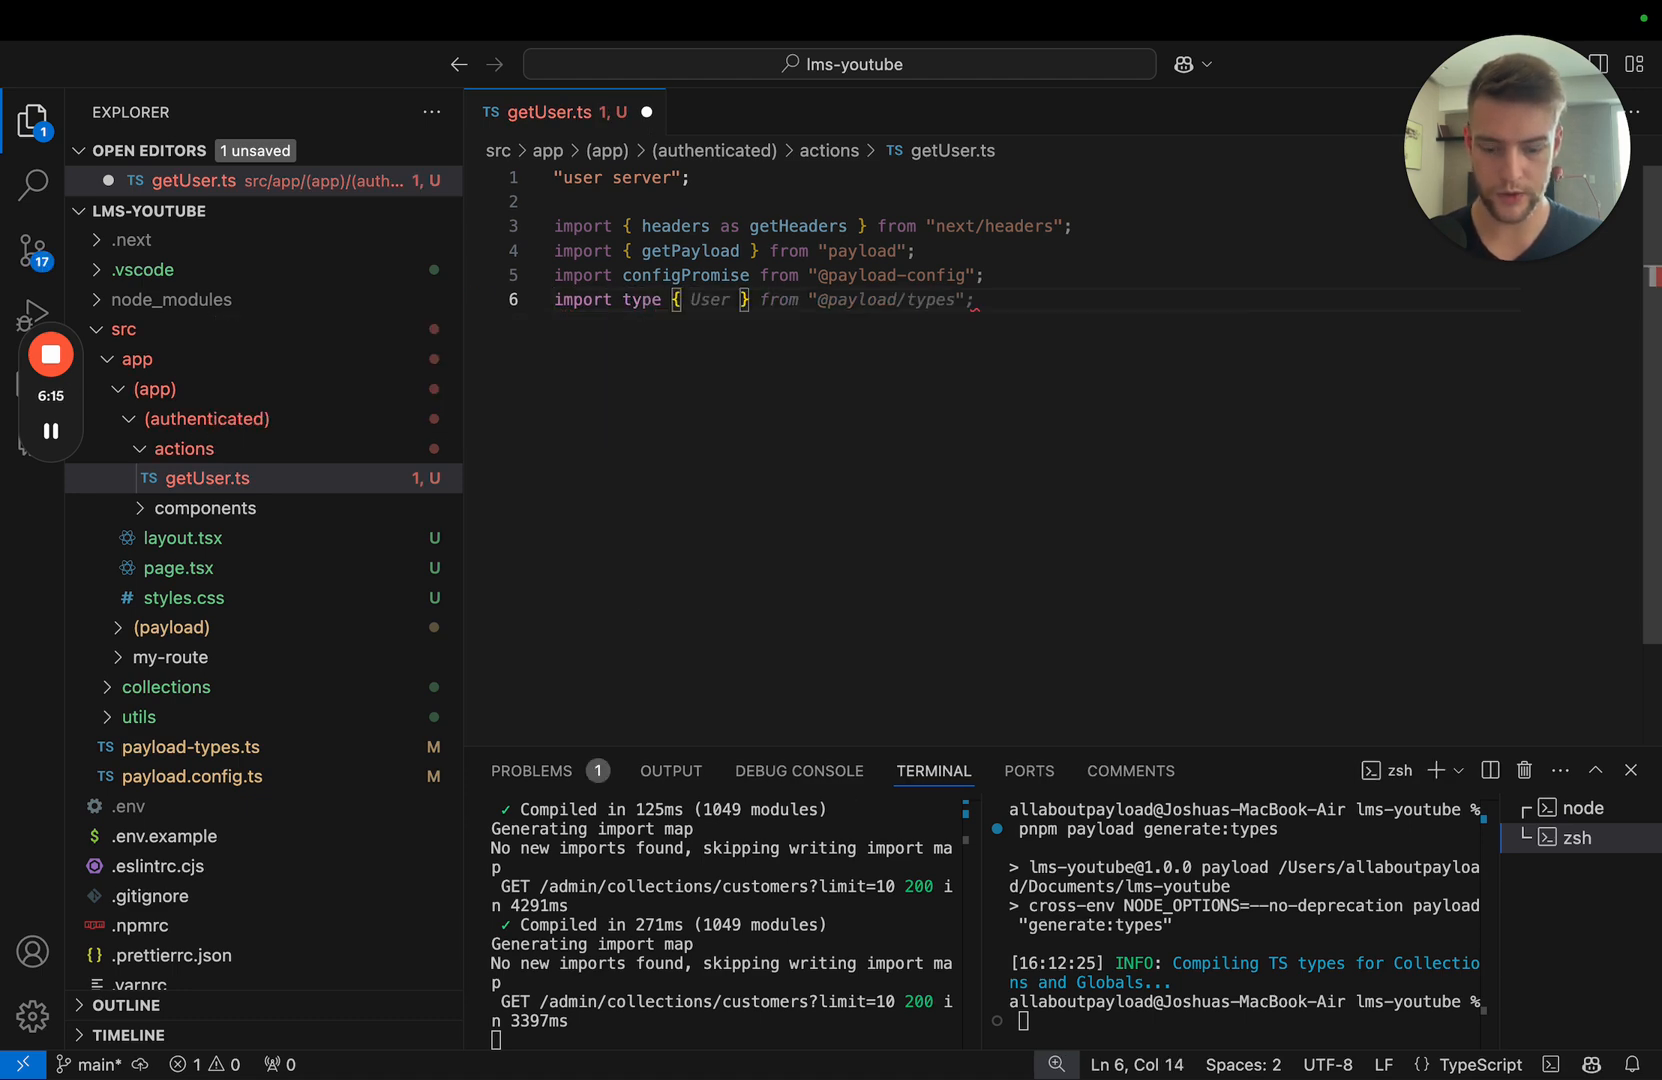
type("Payload")
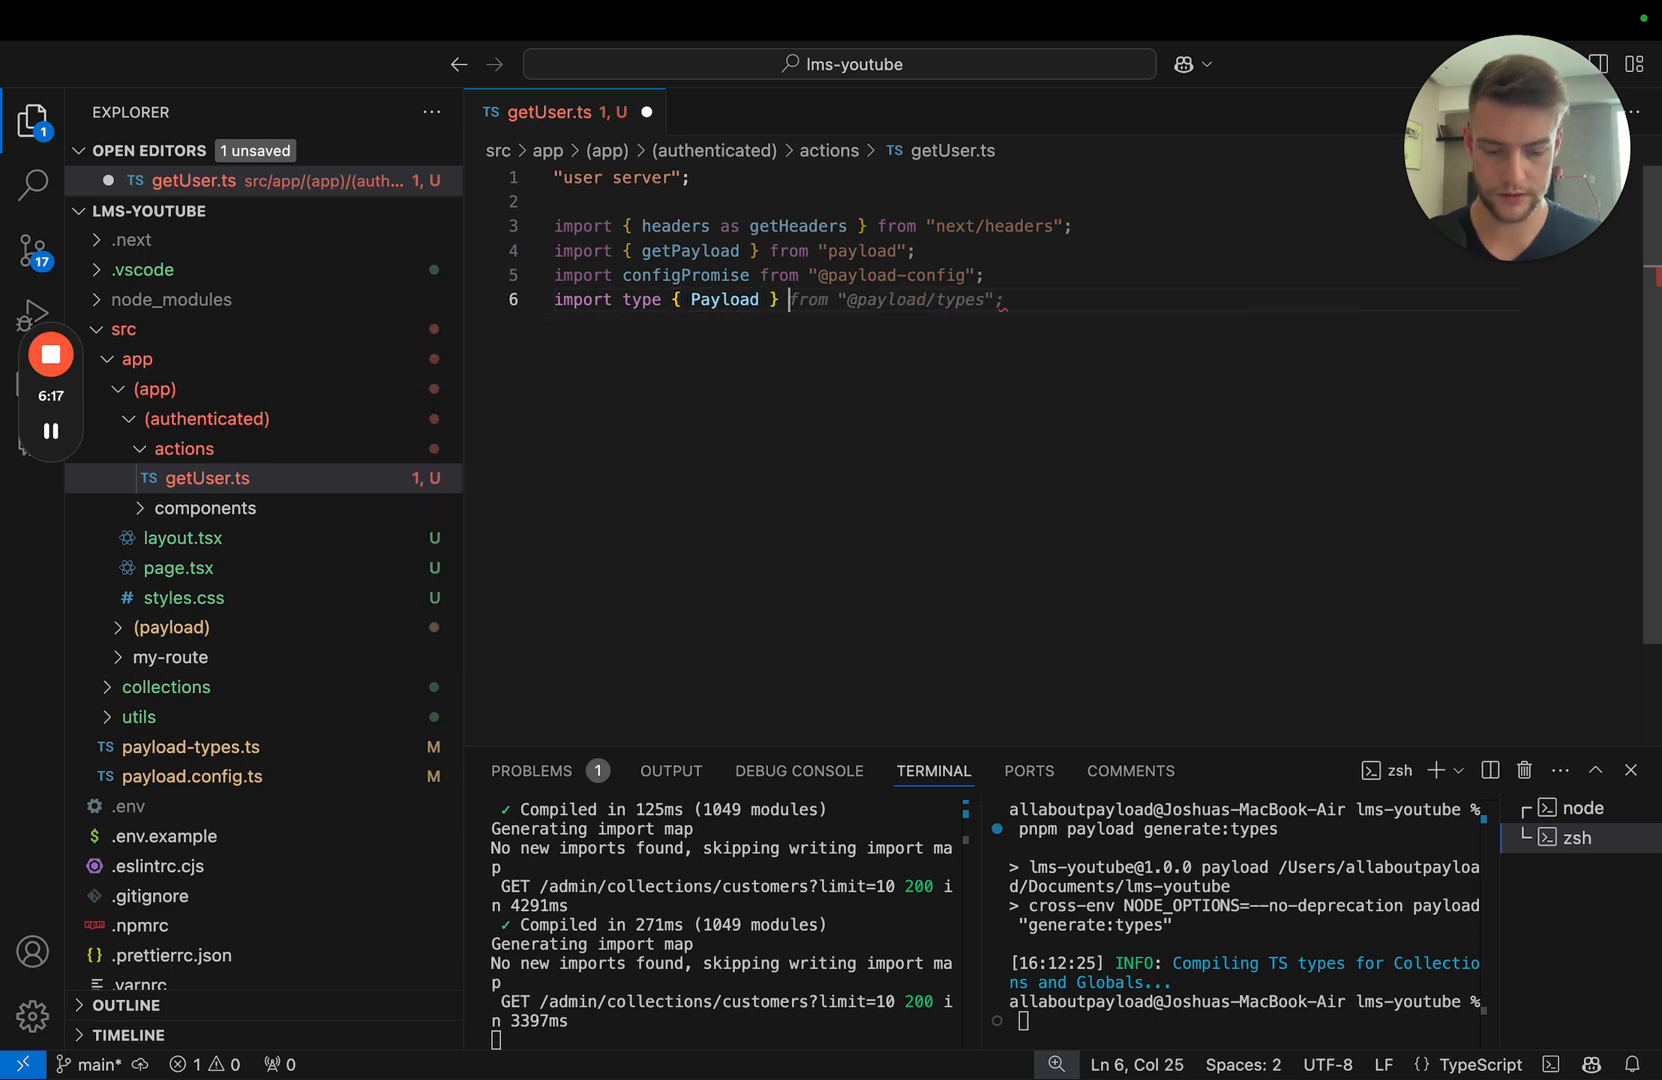
type("p")
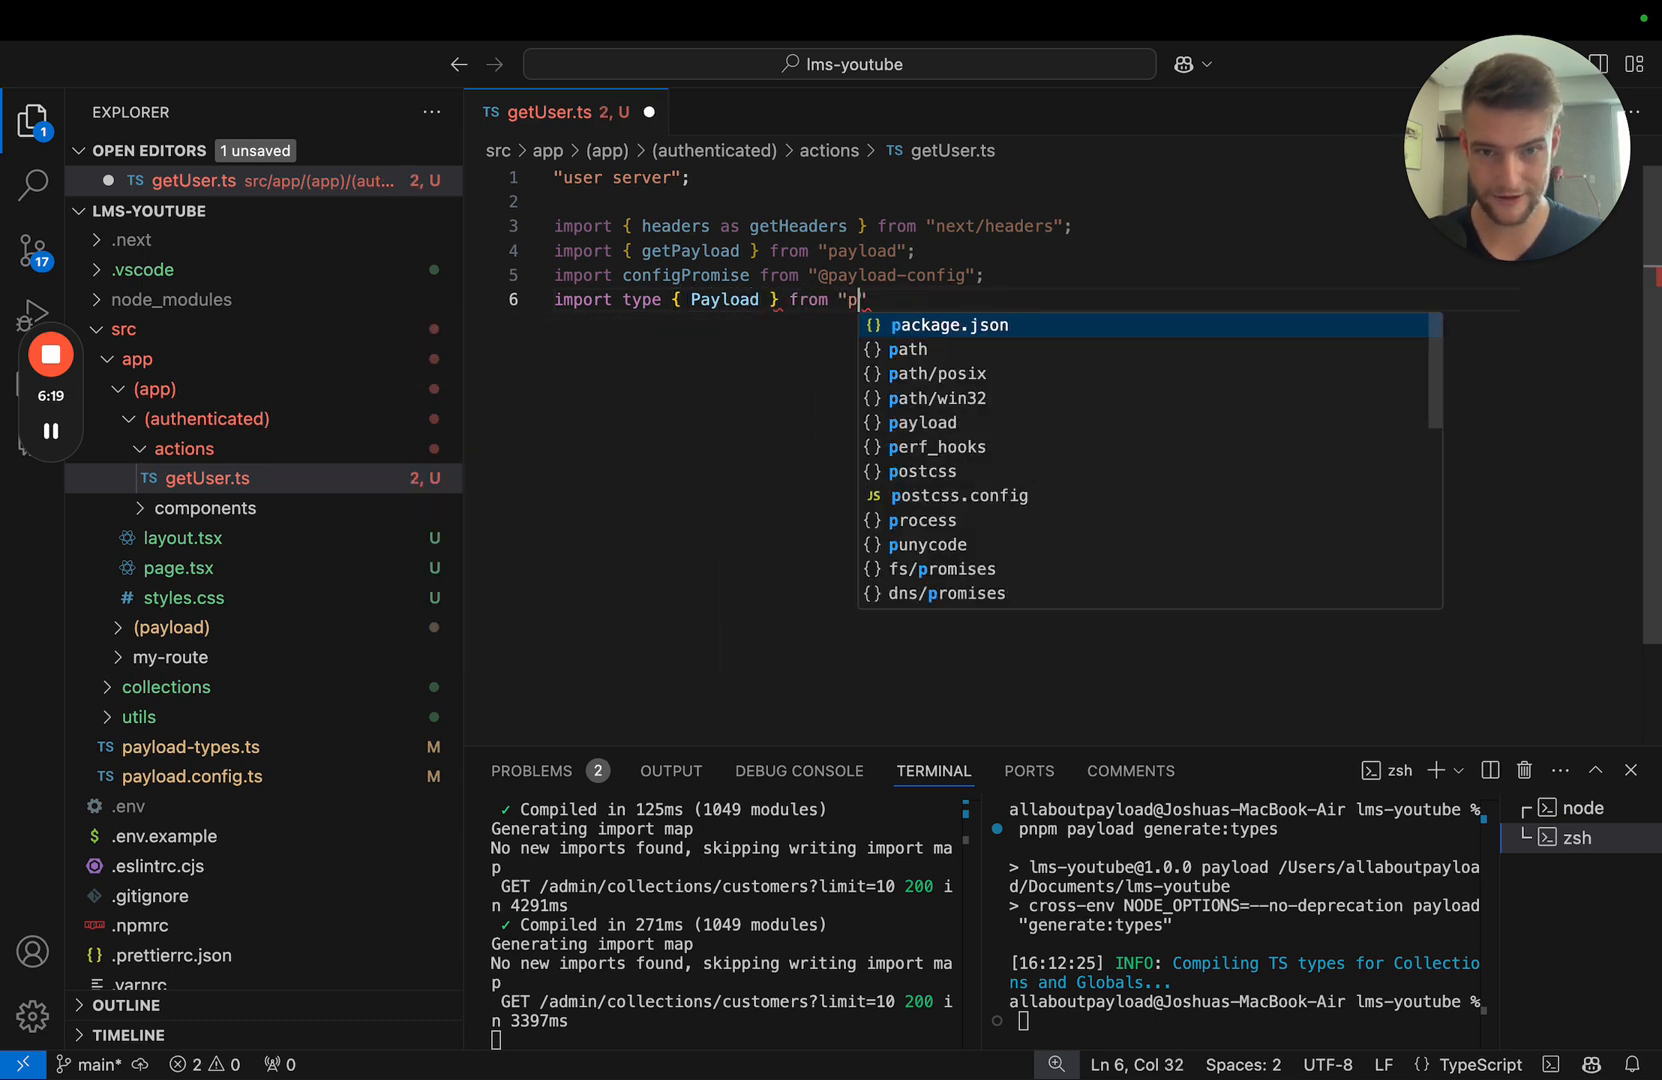
type("@payload/types")
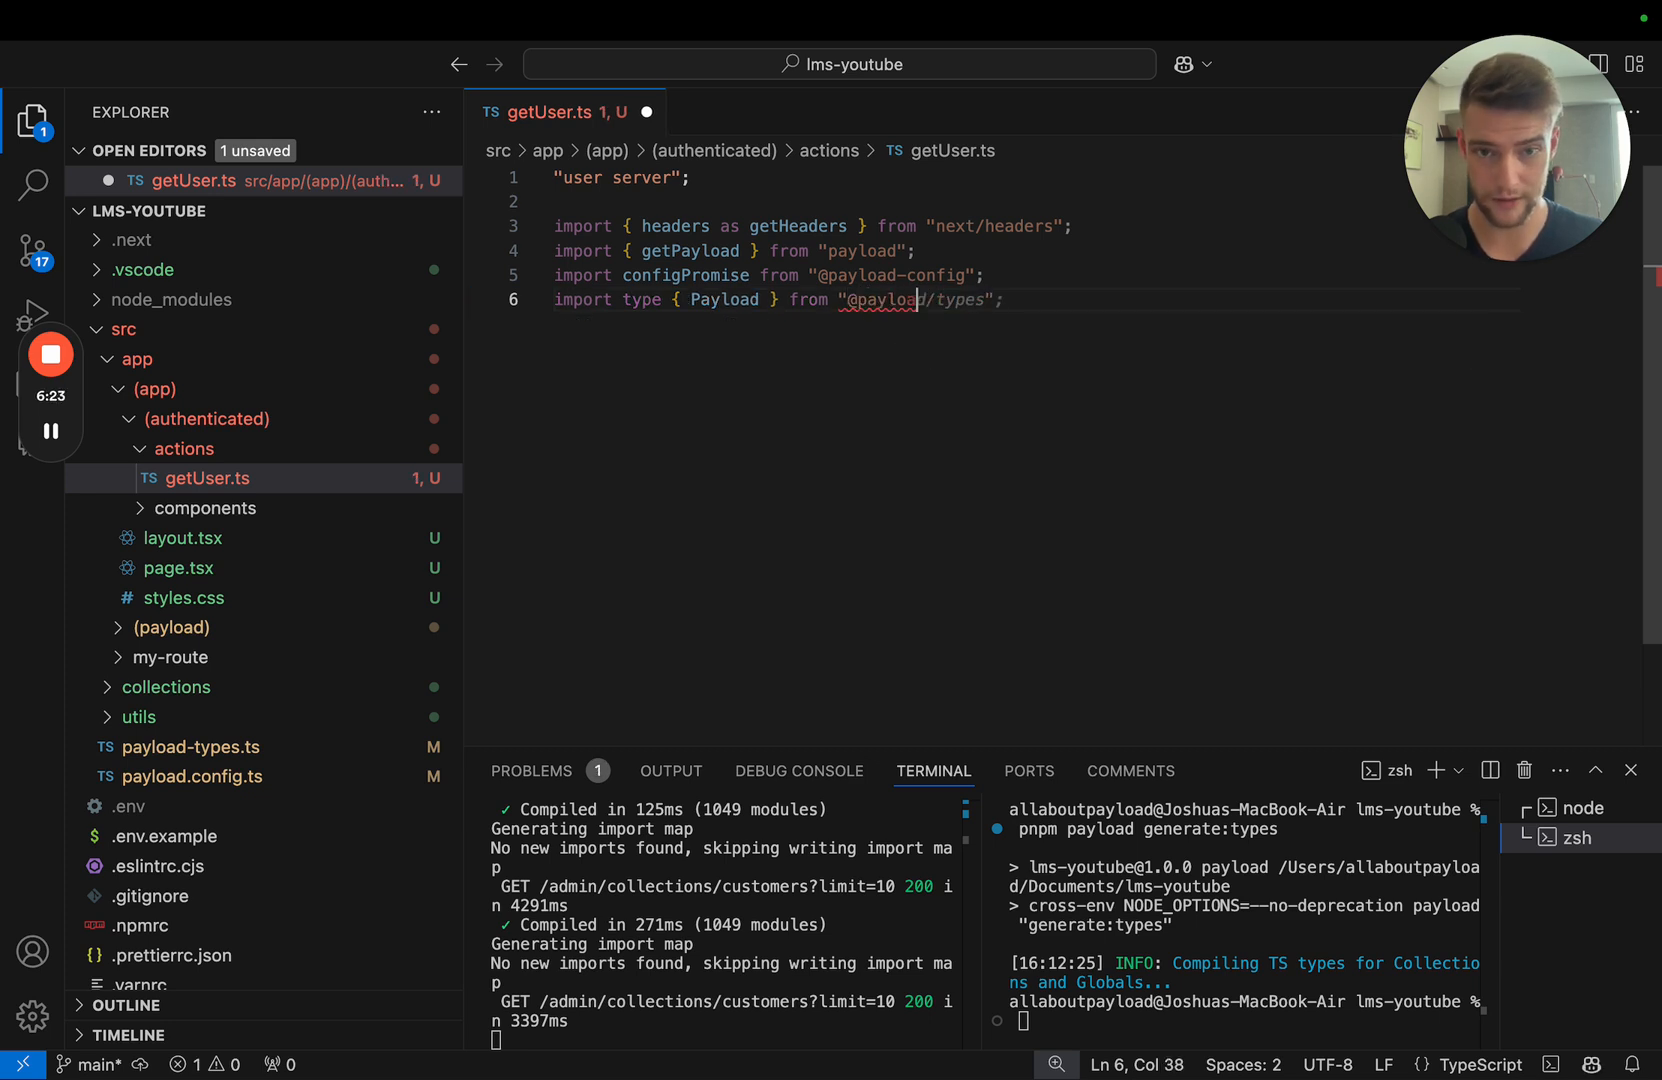
key("Backspace")
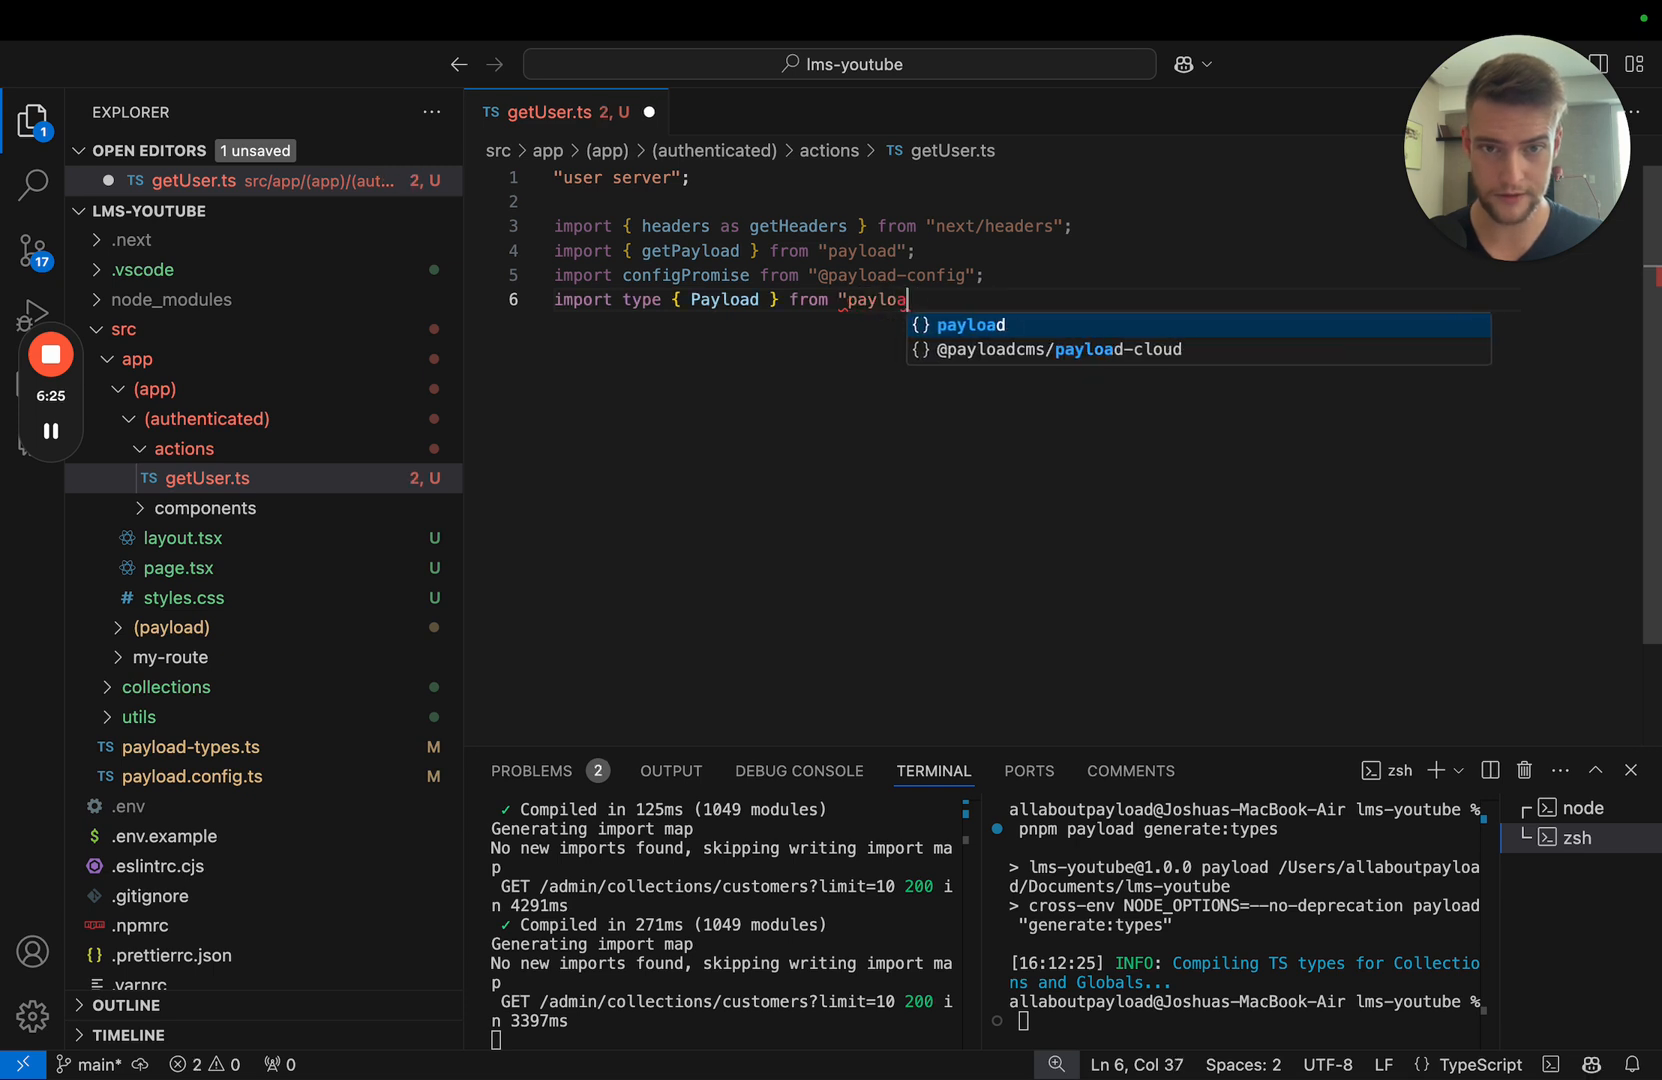
key("Enter")
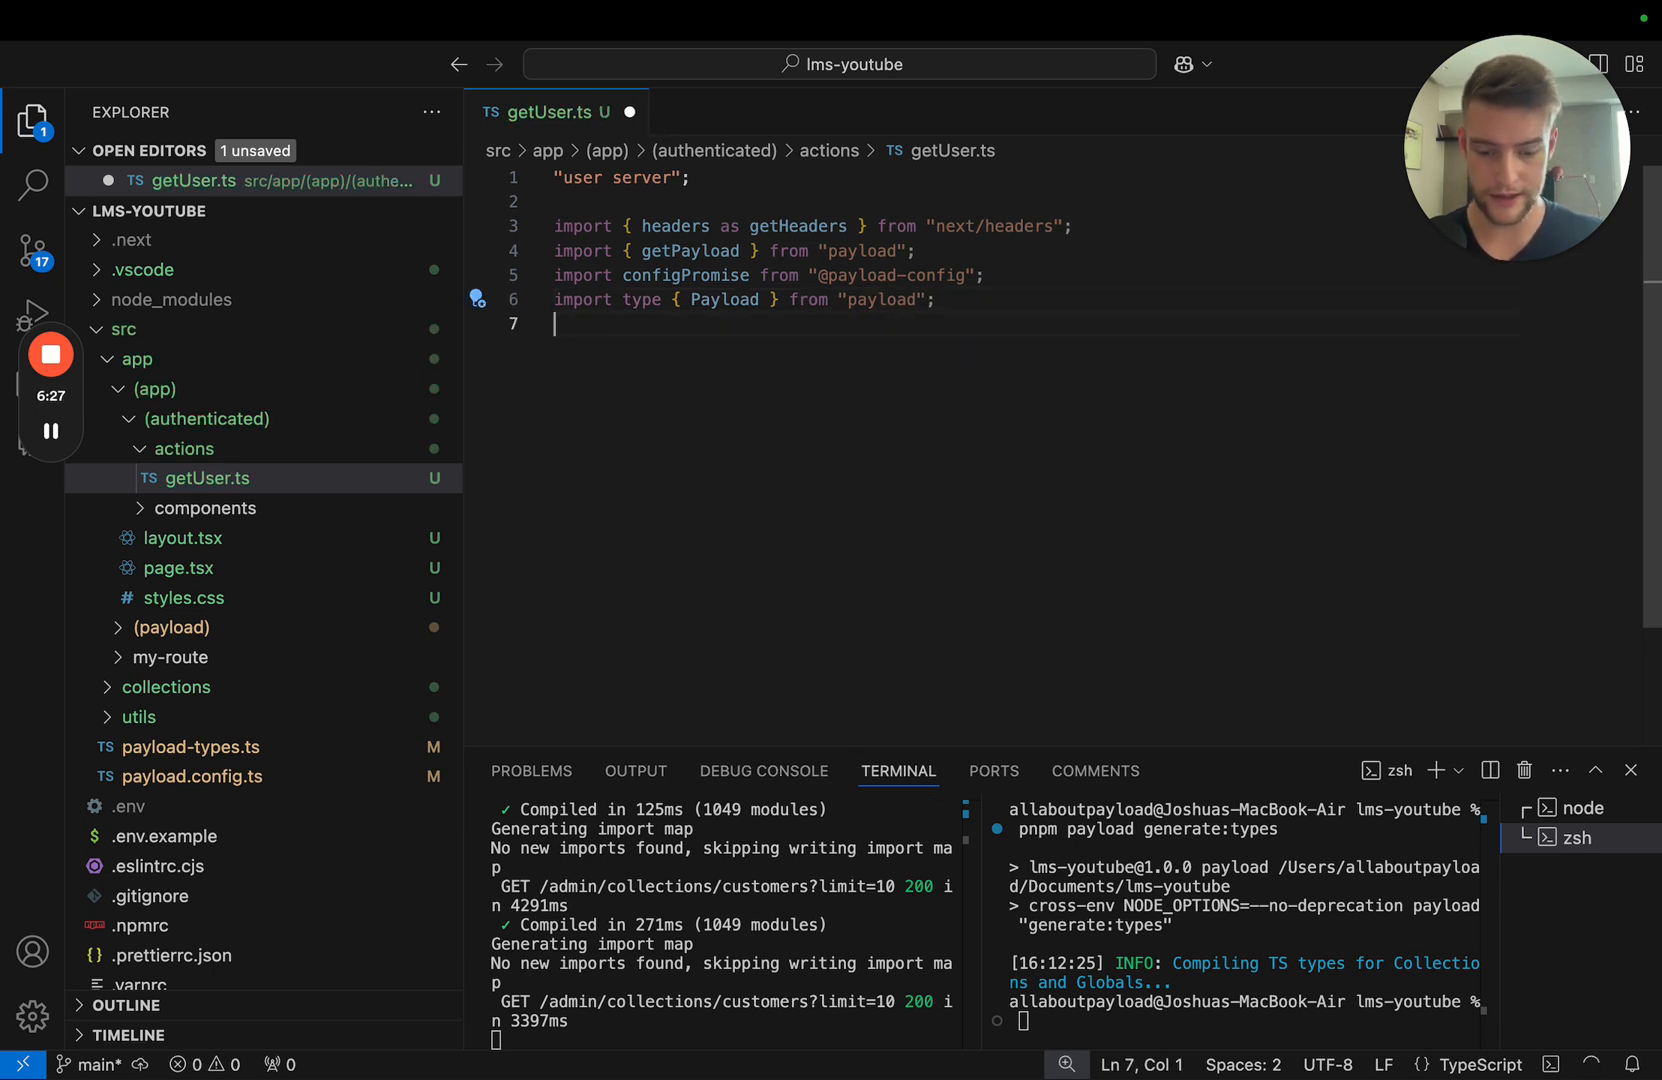
Import the Customer type from the @/ payload types and start a new line.
type("import {}")
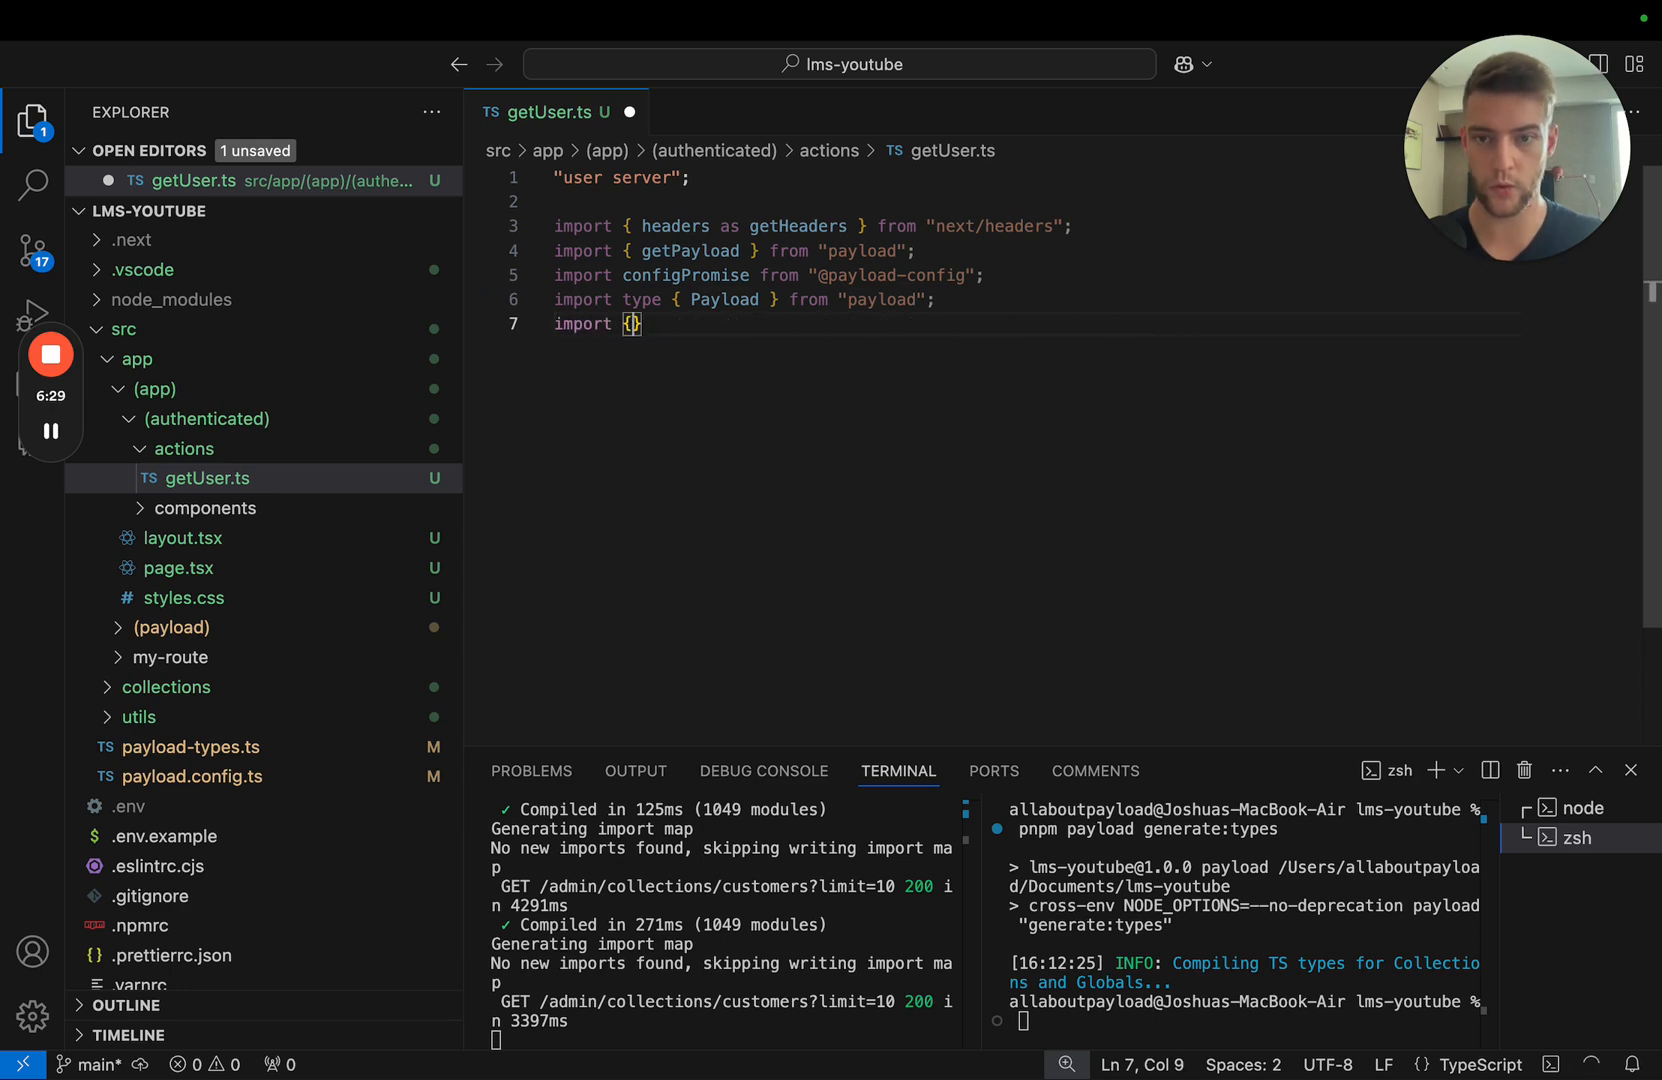
type("Customer")
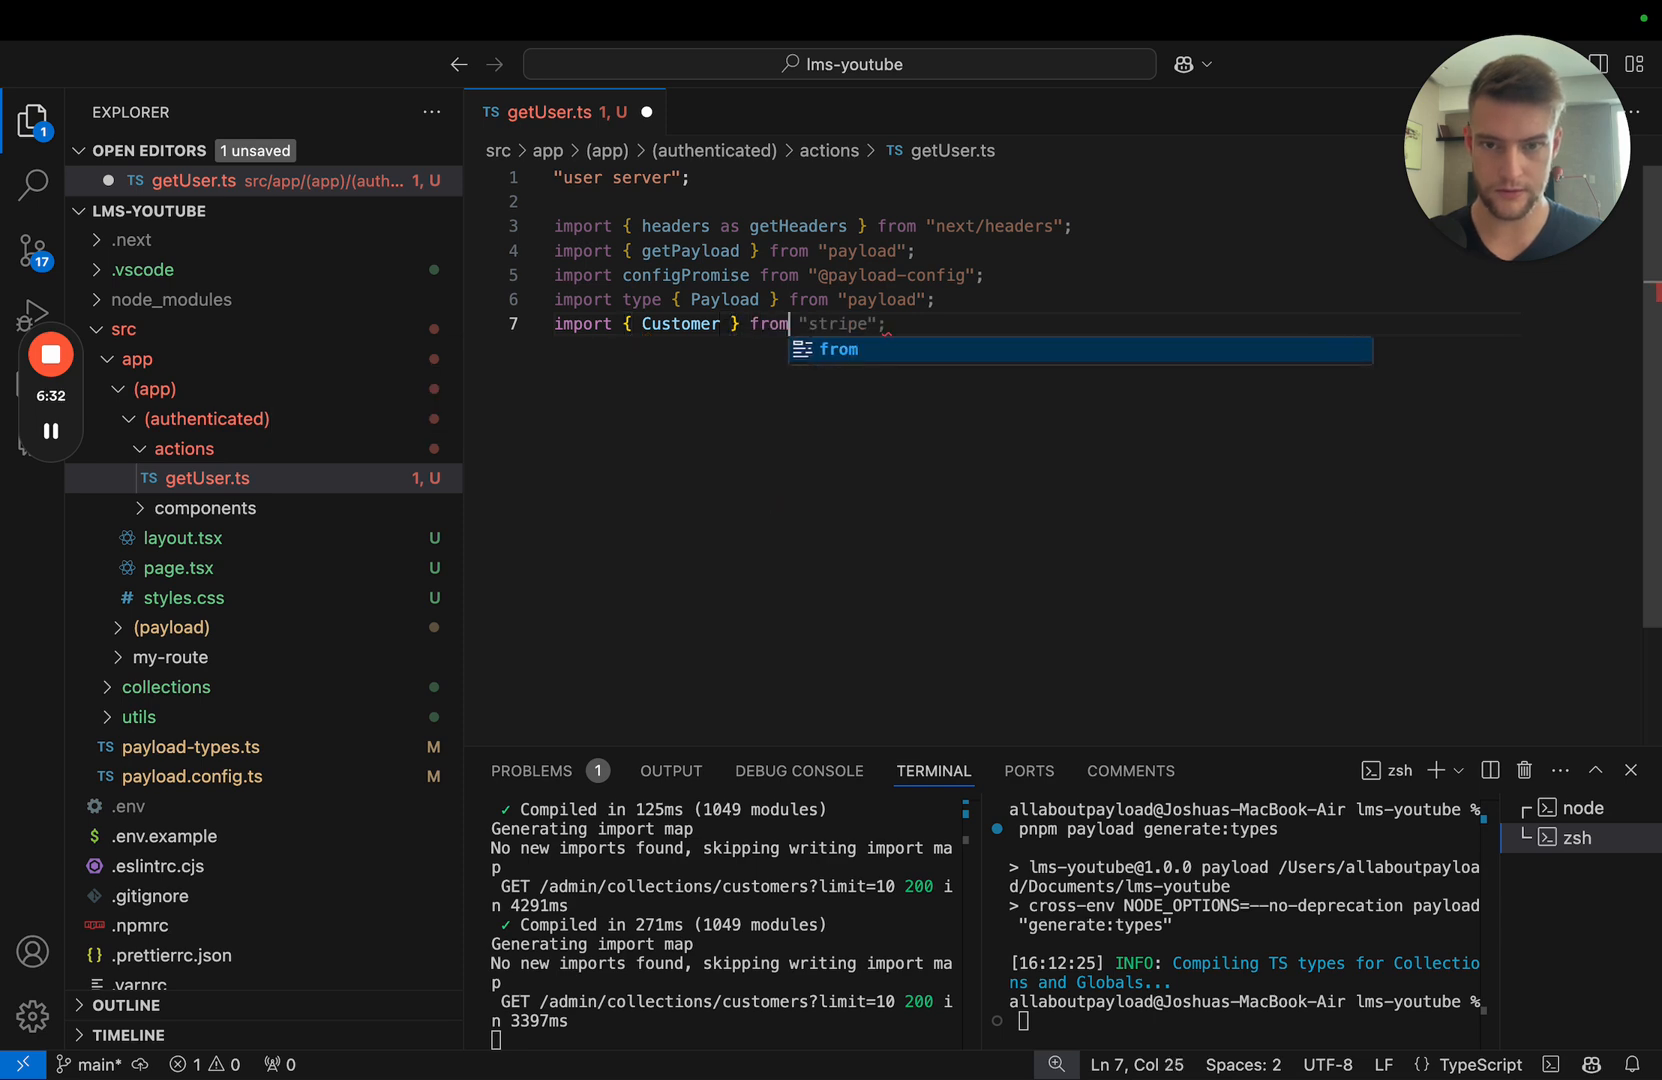
type("\"")
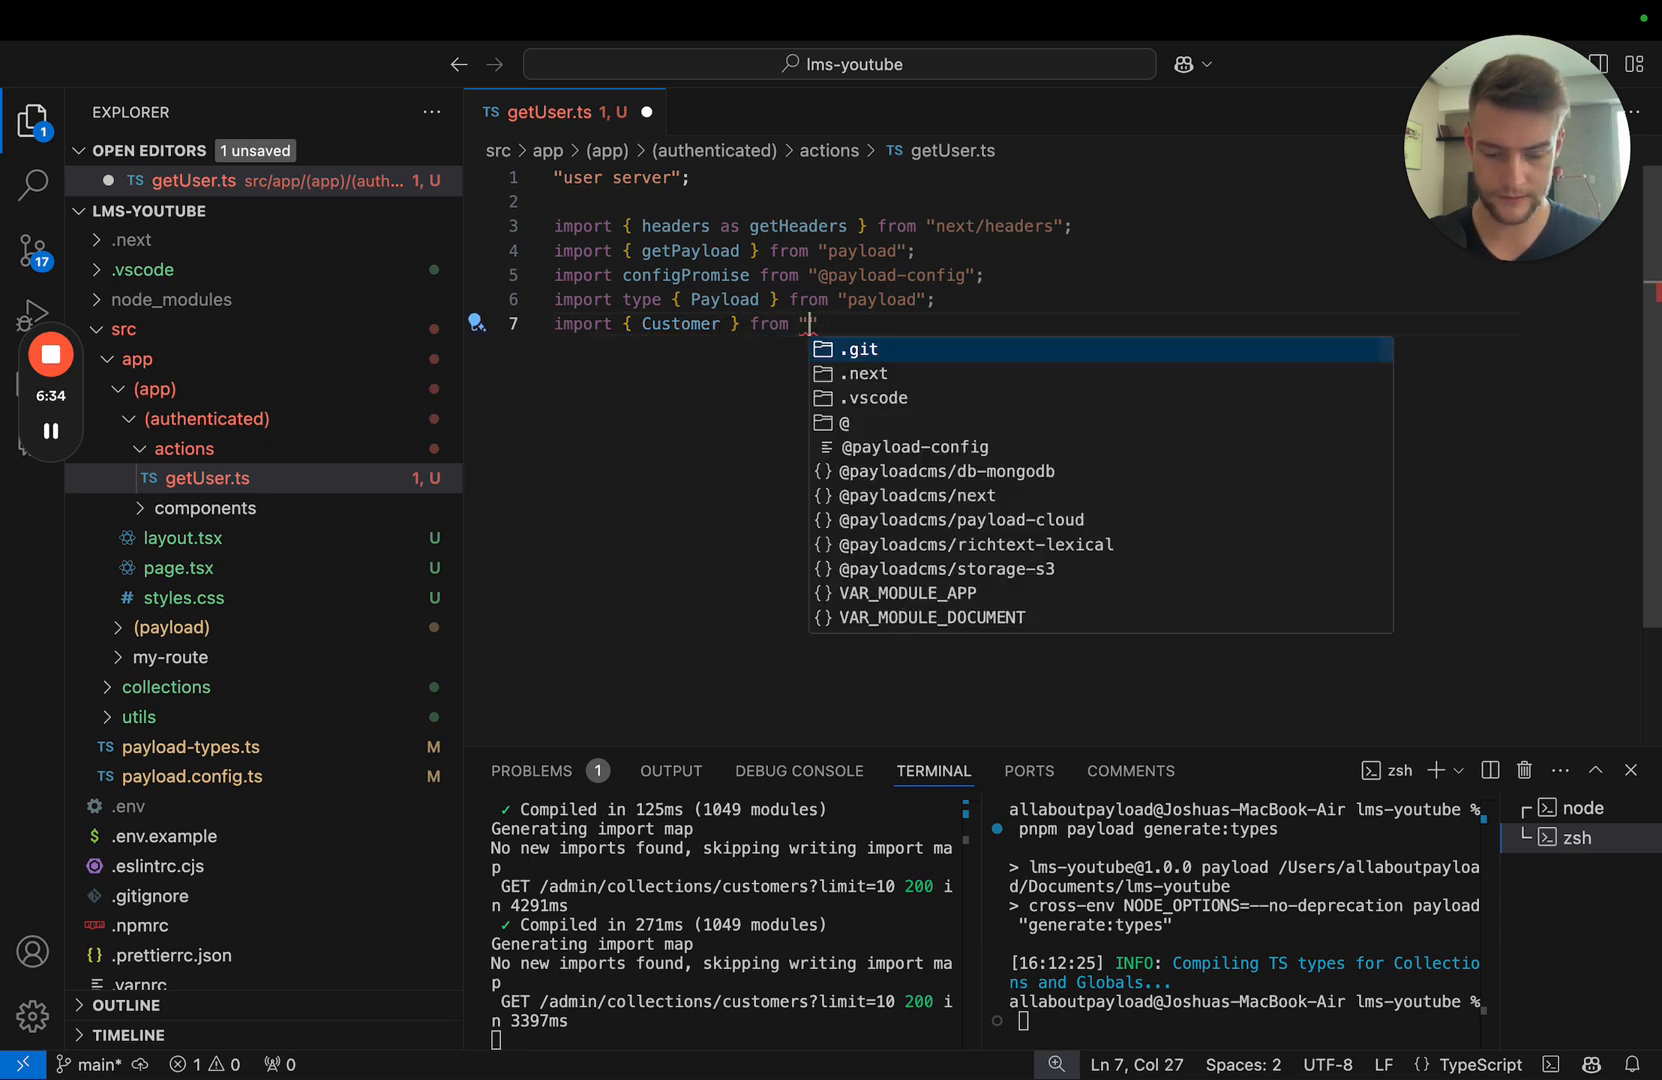
type("@/payload-types\";")
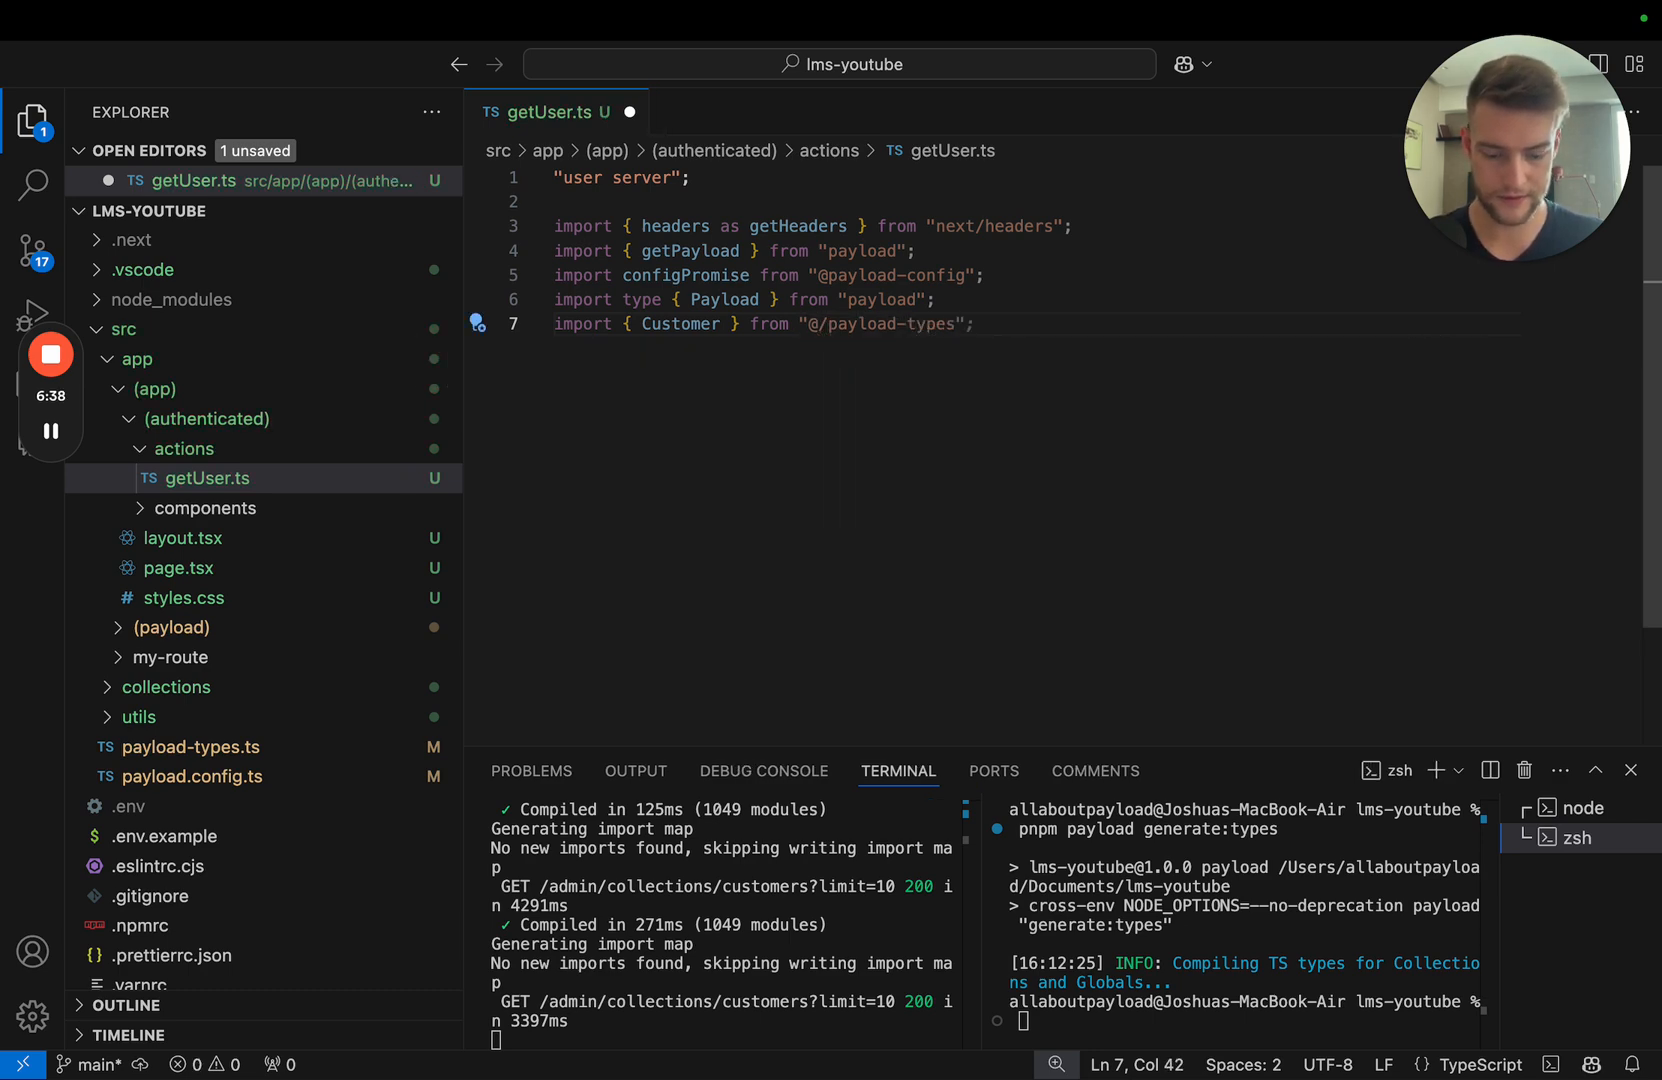
key("Enter")
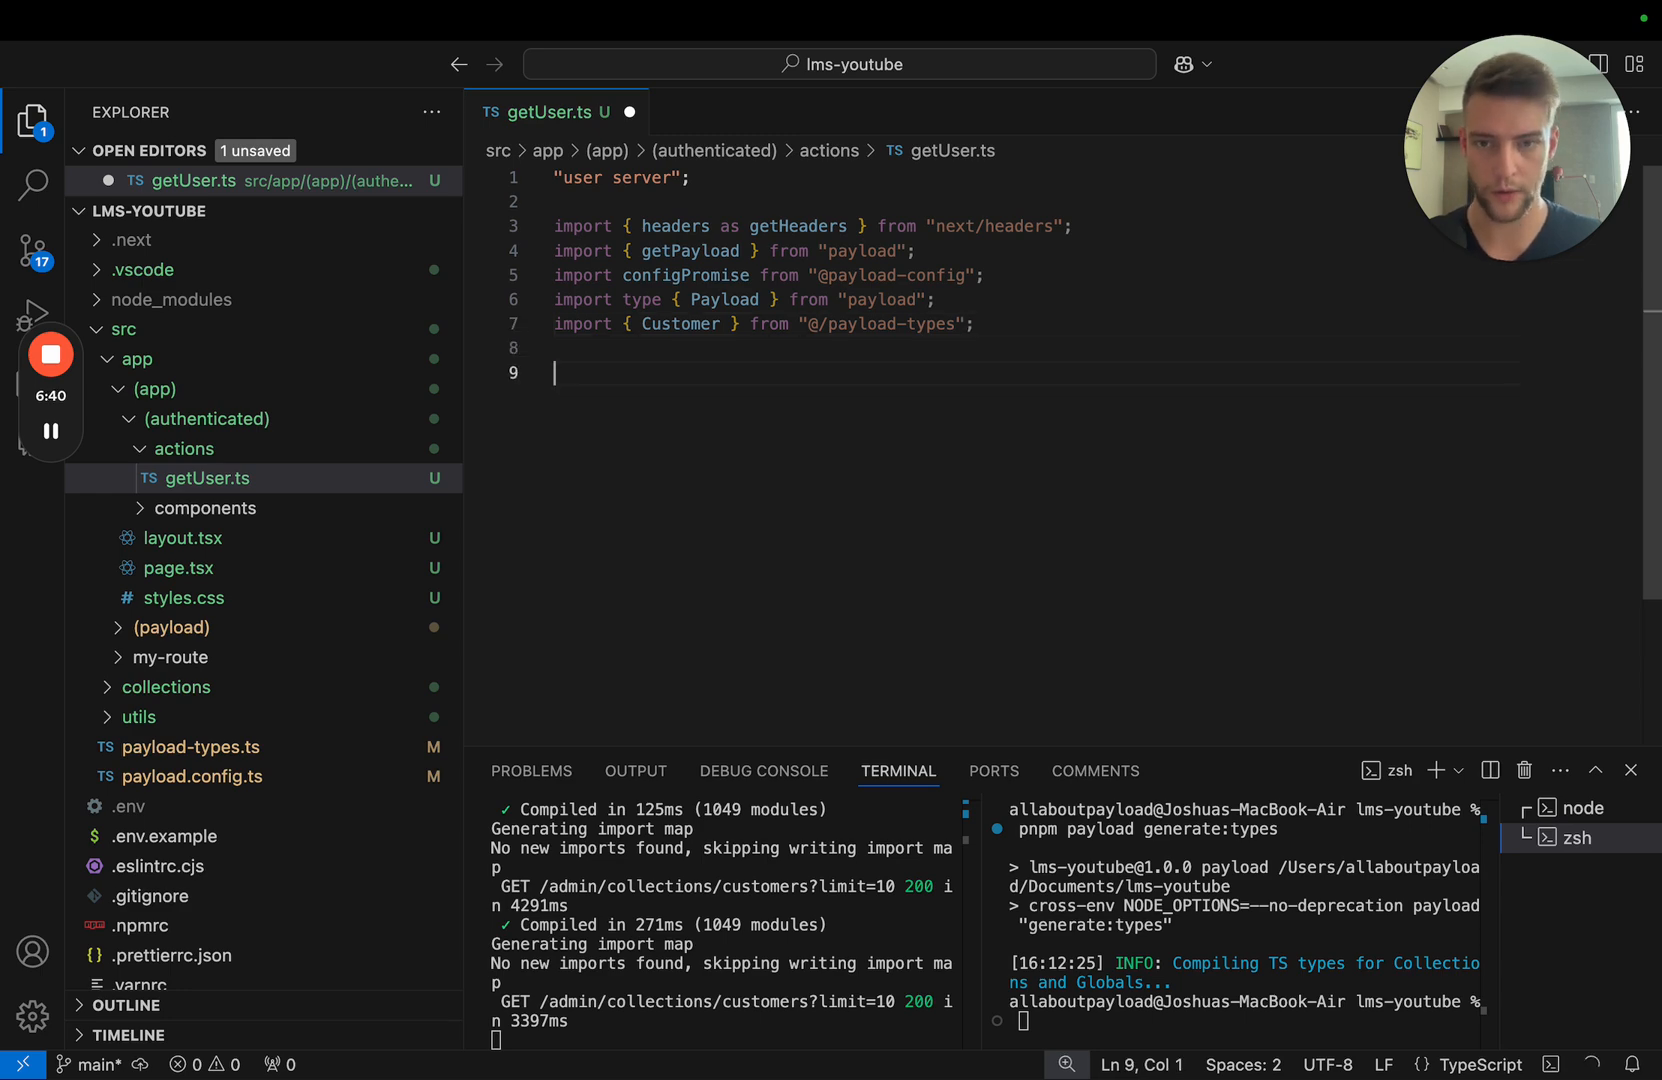
Write export async function getUser(): Promise<Customer|null> awaiting getHeaders, getPayload with config and payload.auth.
type("exp")
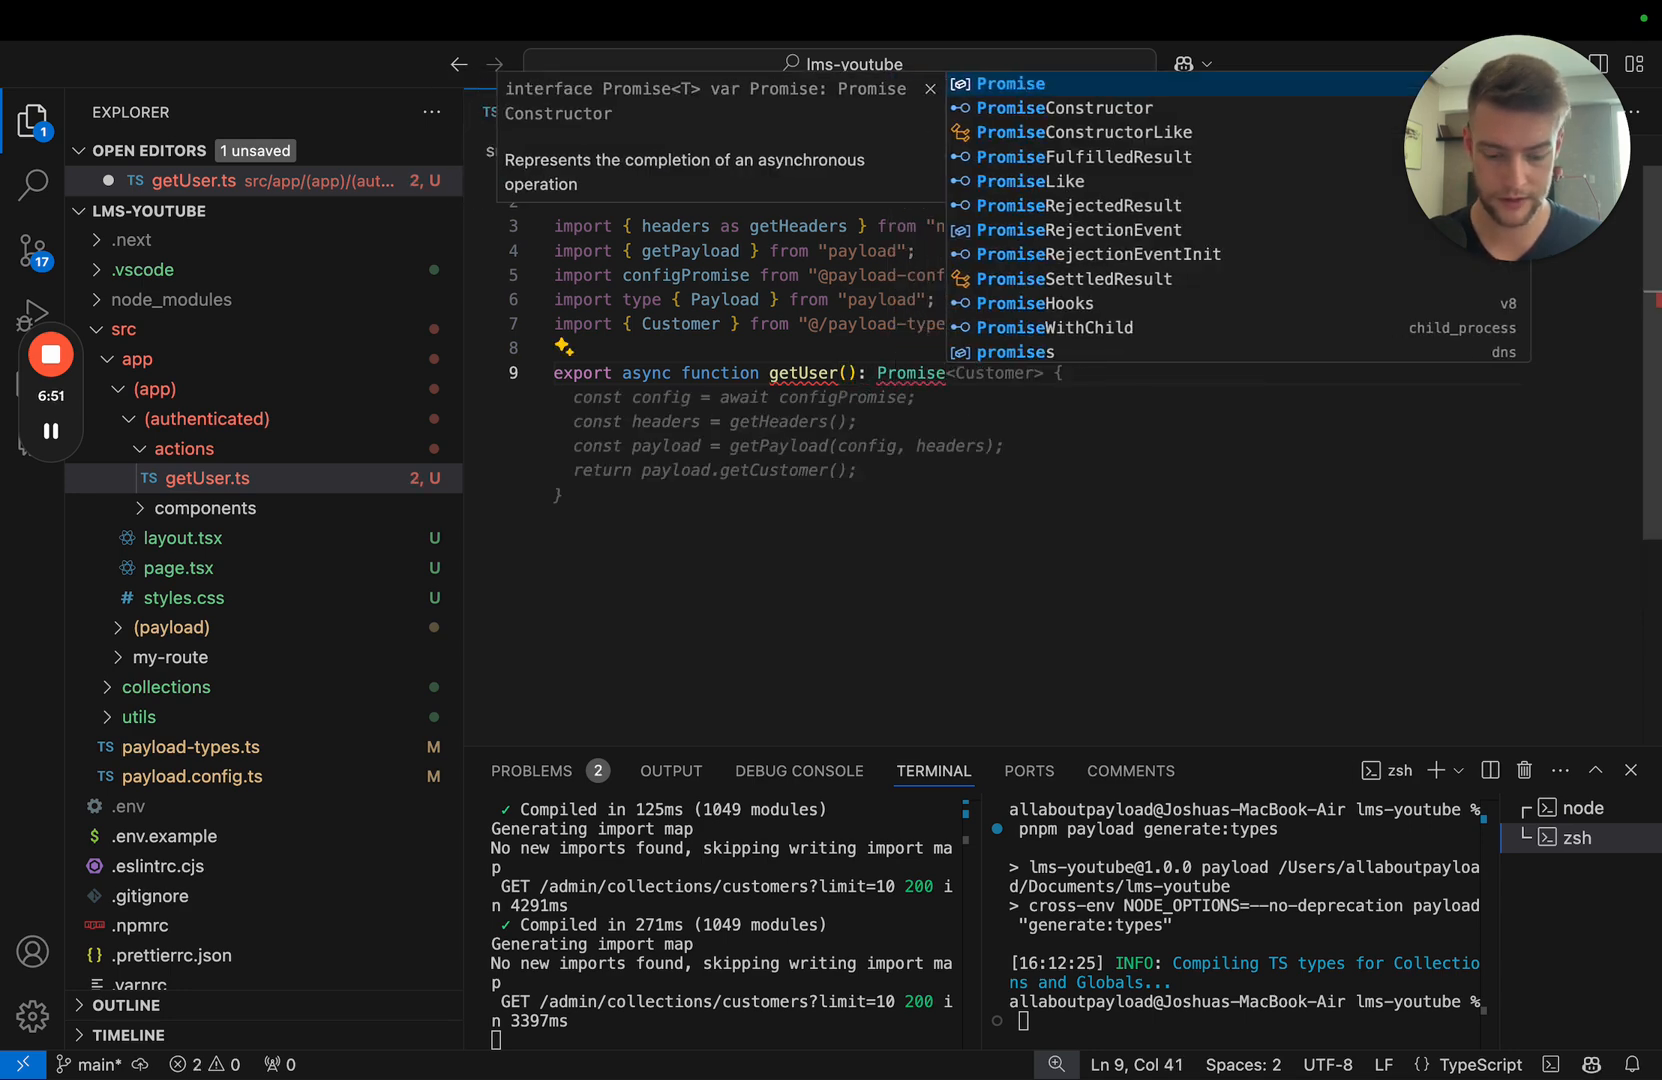
type("<Customer|null> {")
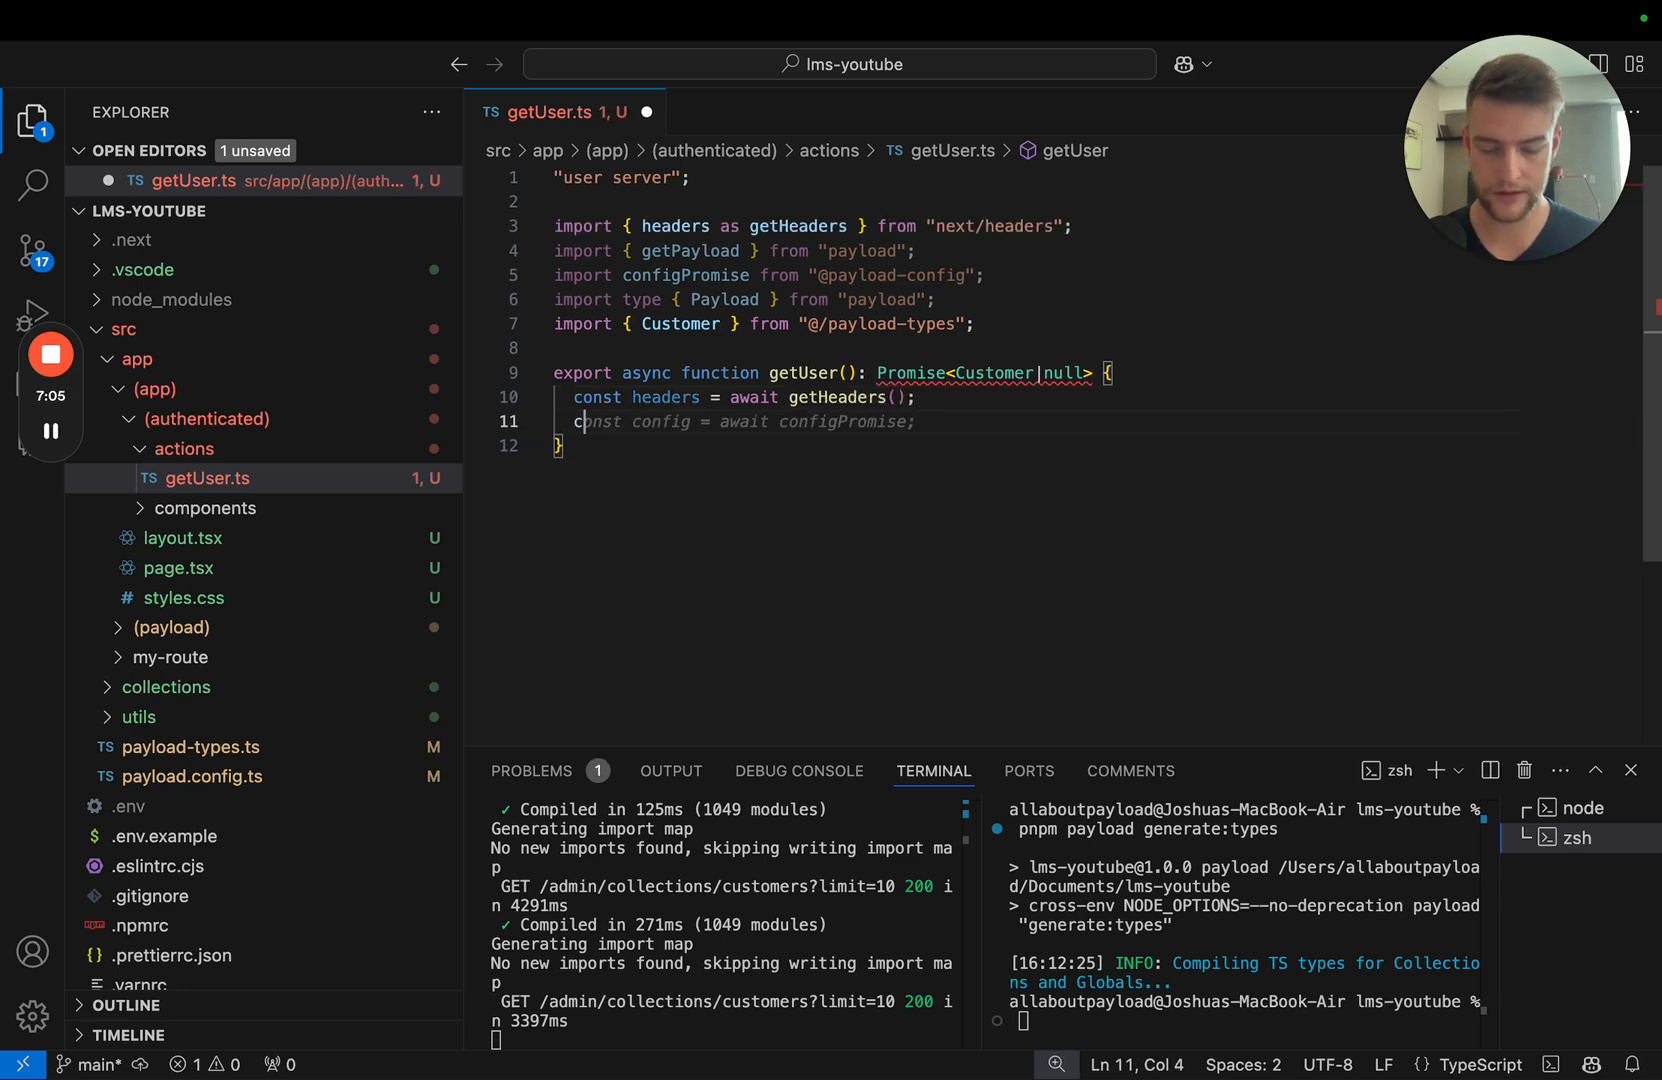
type("onst payload: Payload =")
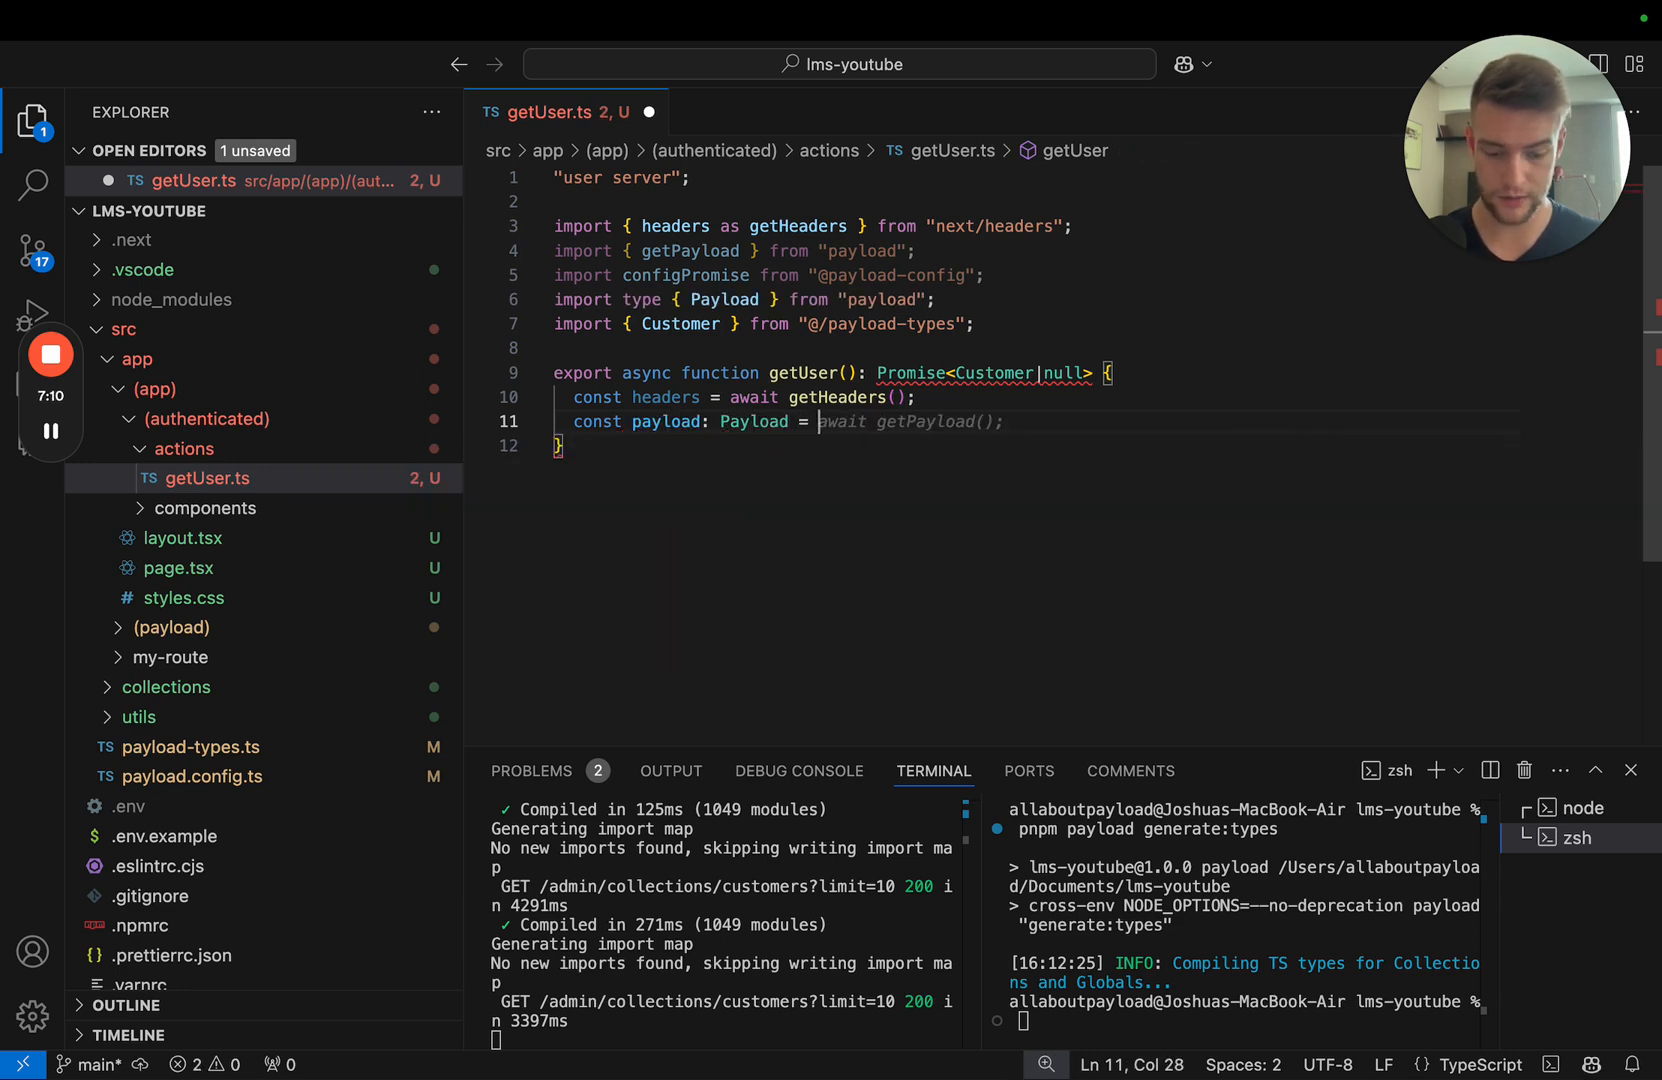
type("await getPayload({});")
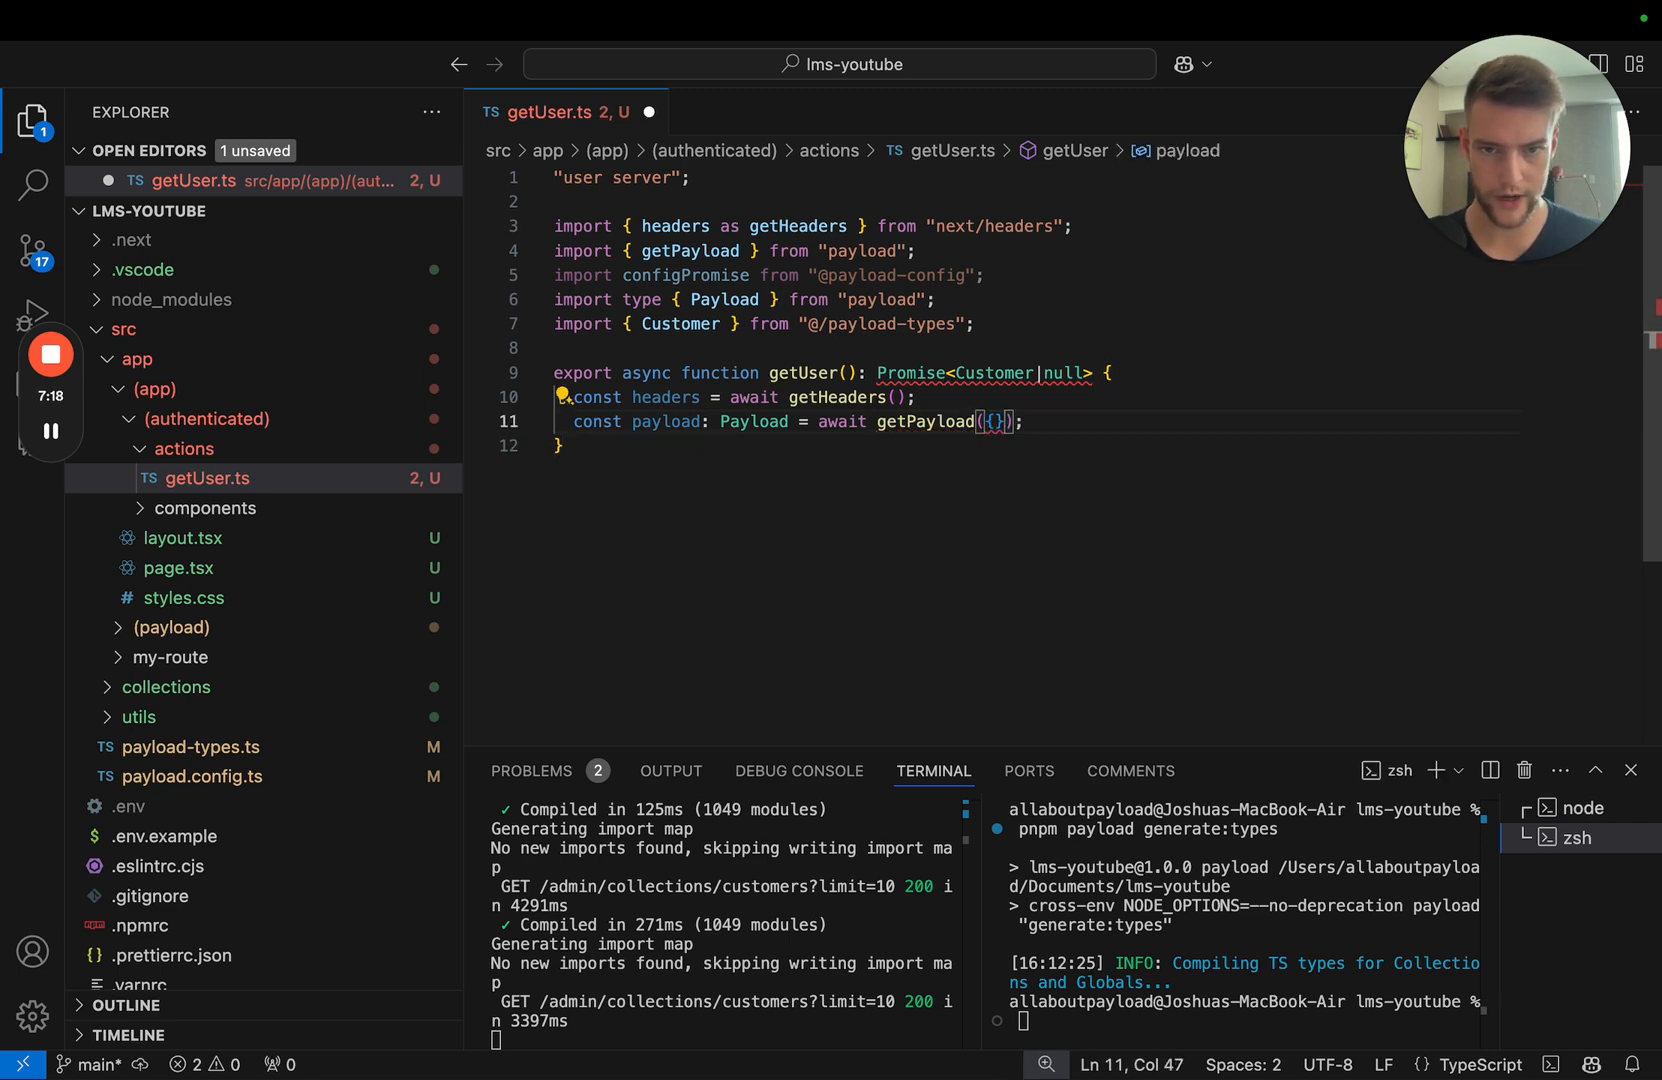
type("config: w")
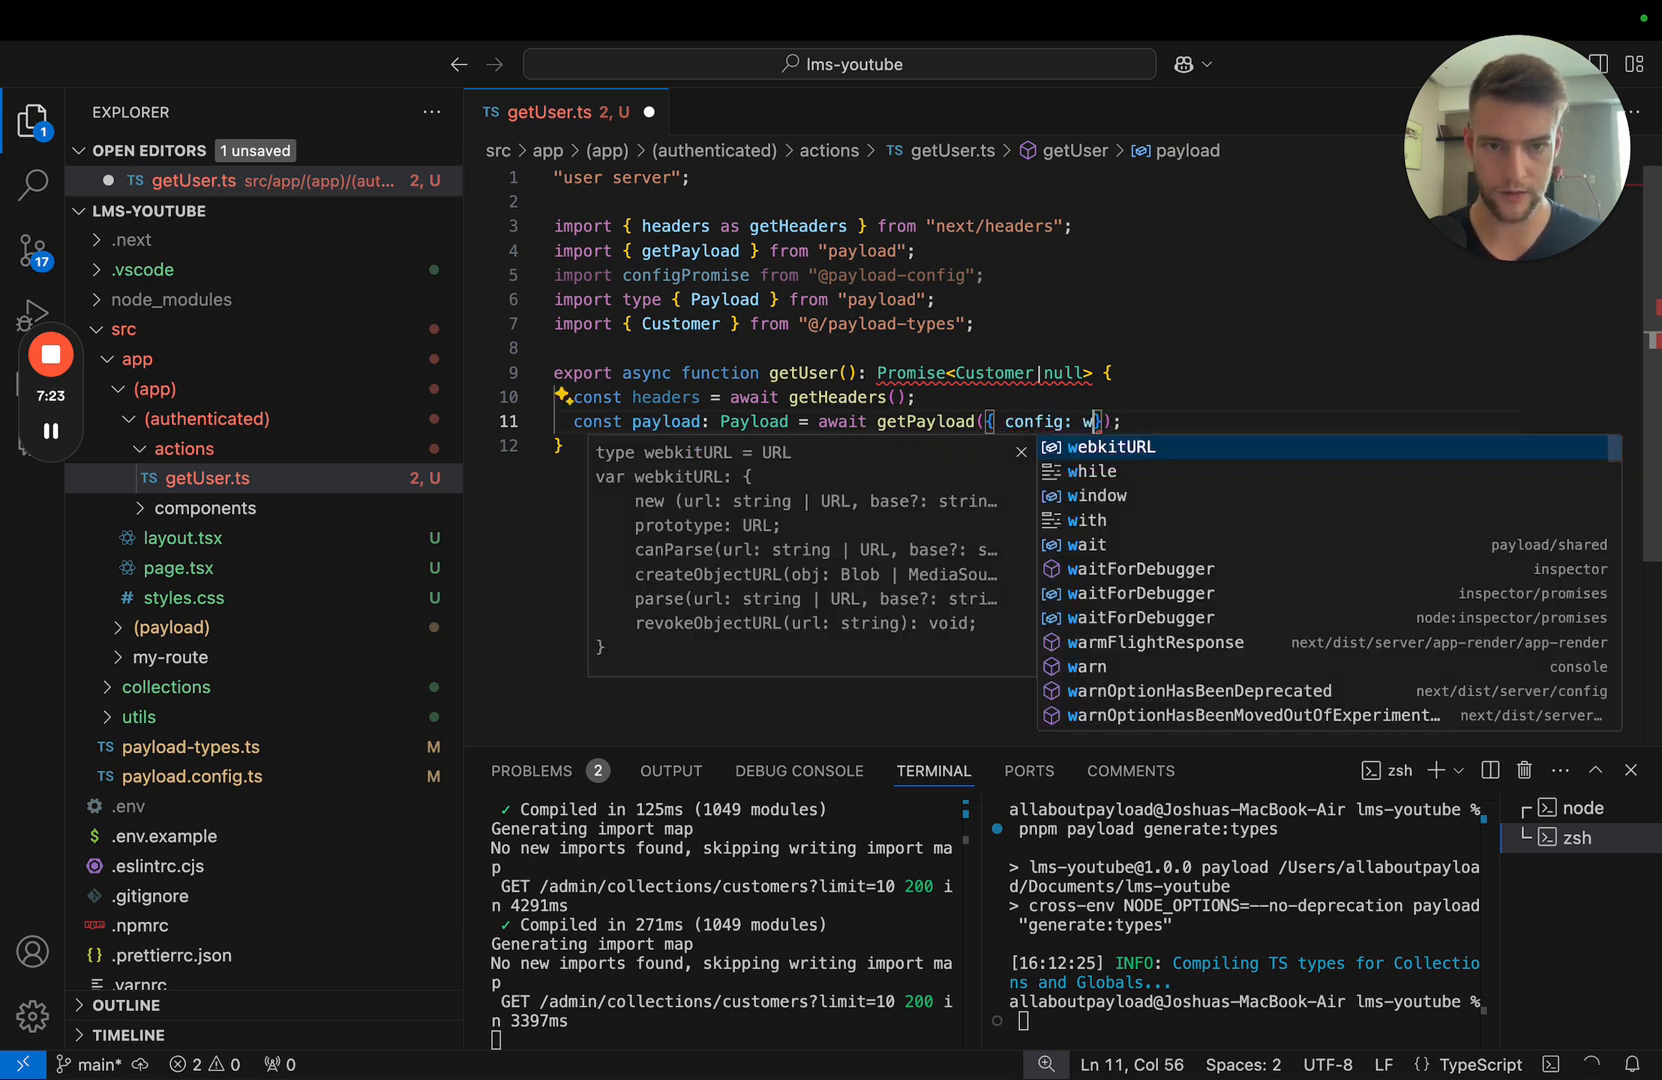
type("await configPromise")
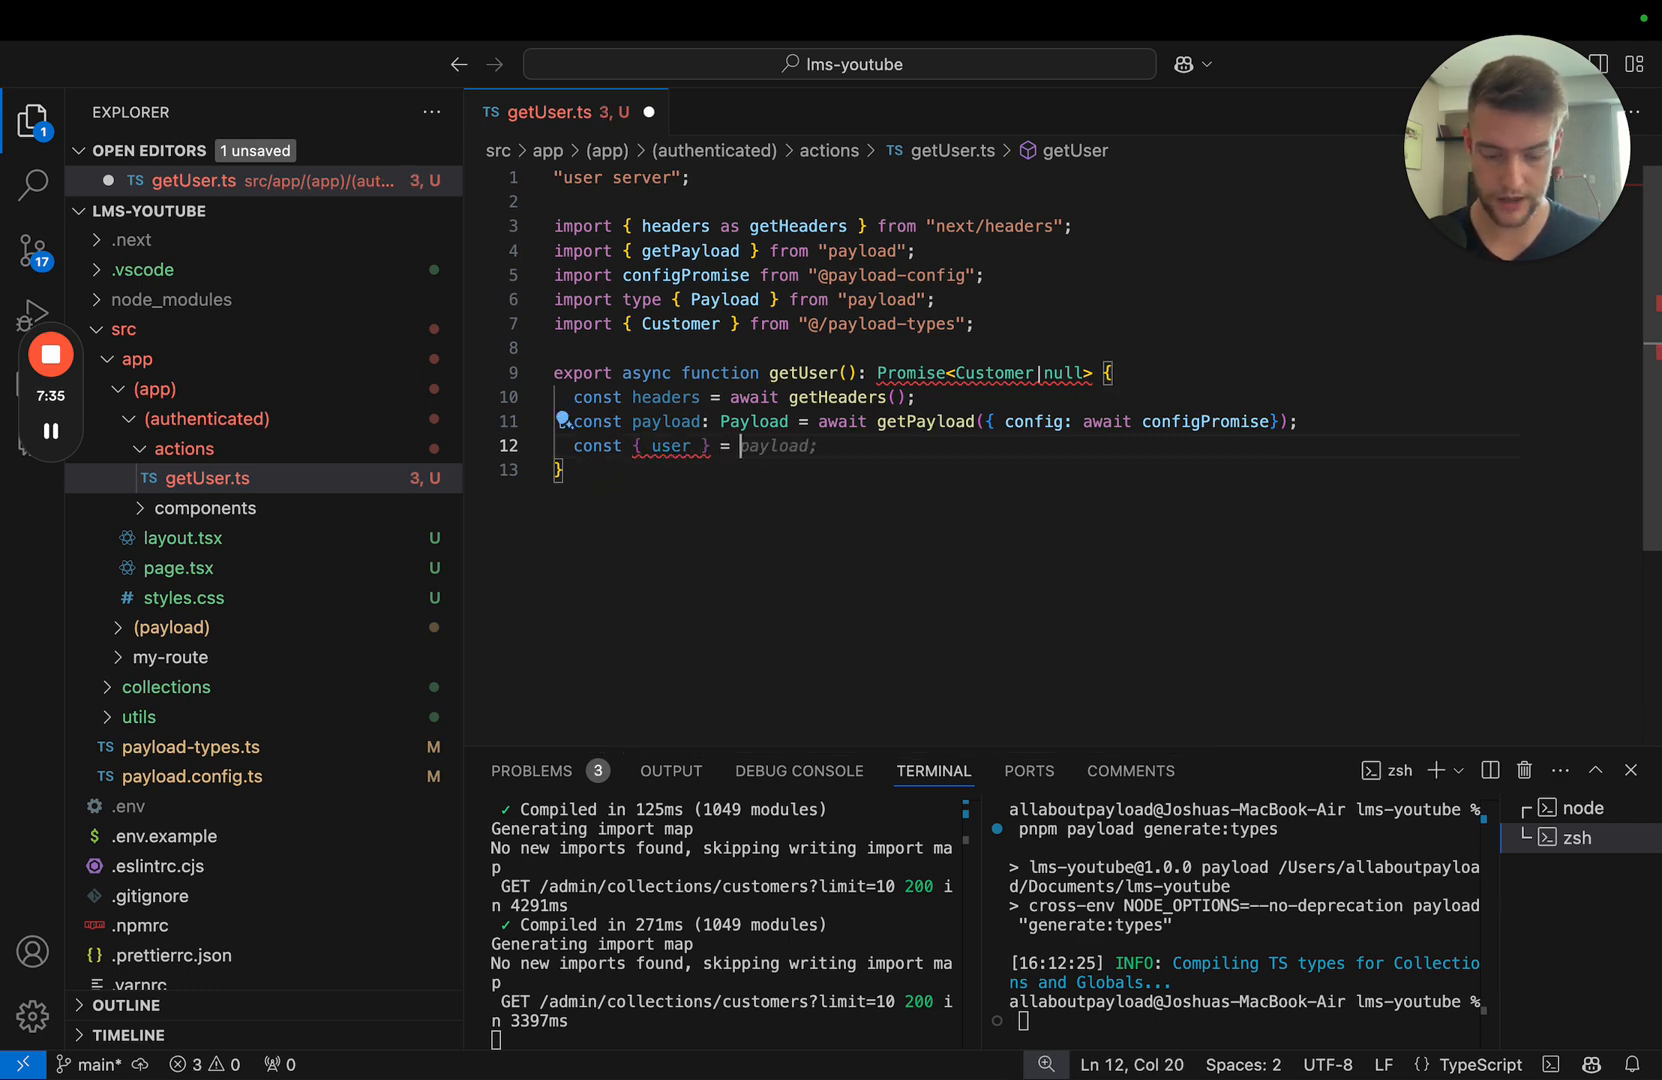
type("await payload.auth({ headers });")
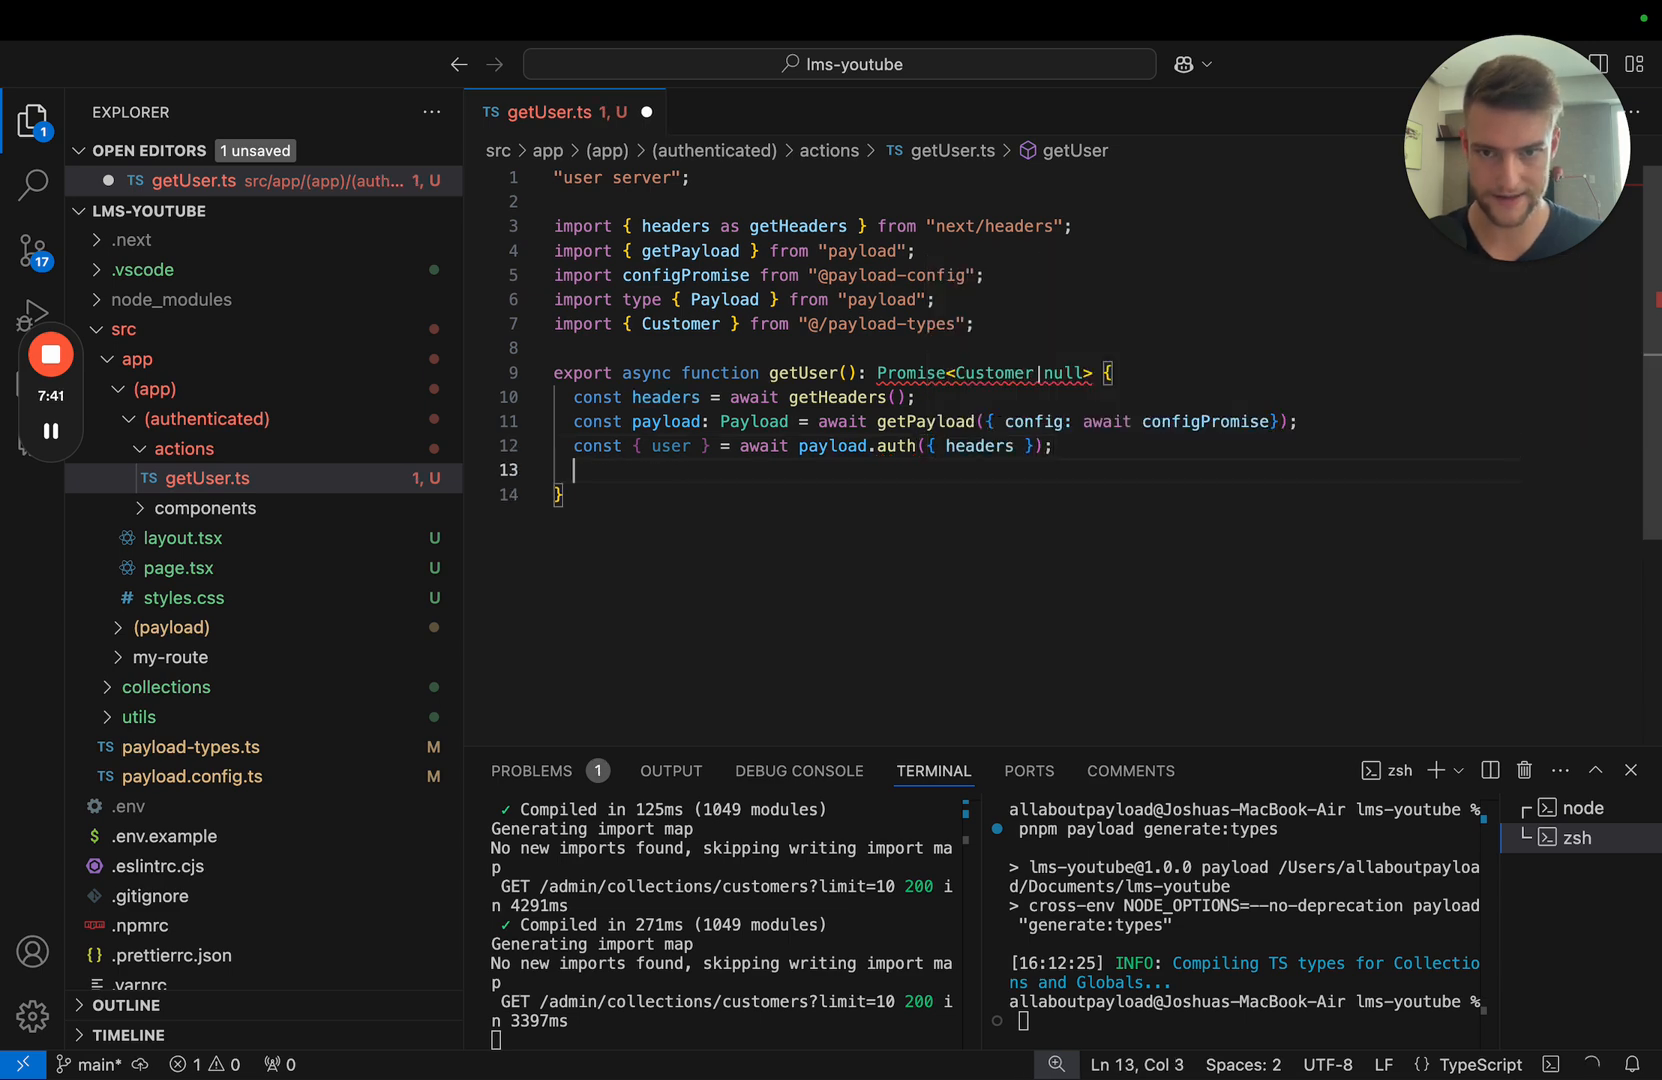
Return user || null from getUser and save the file.
type("return user;")
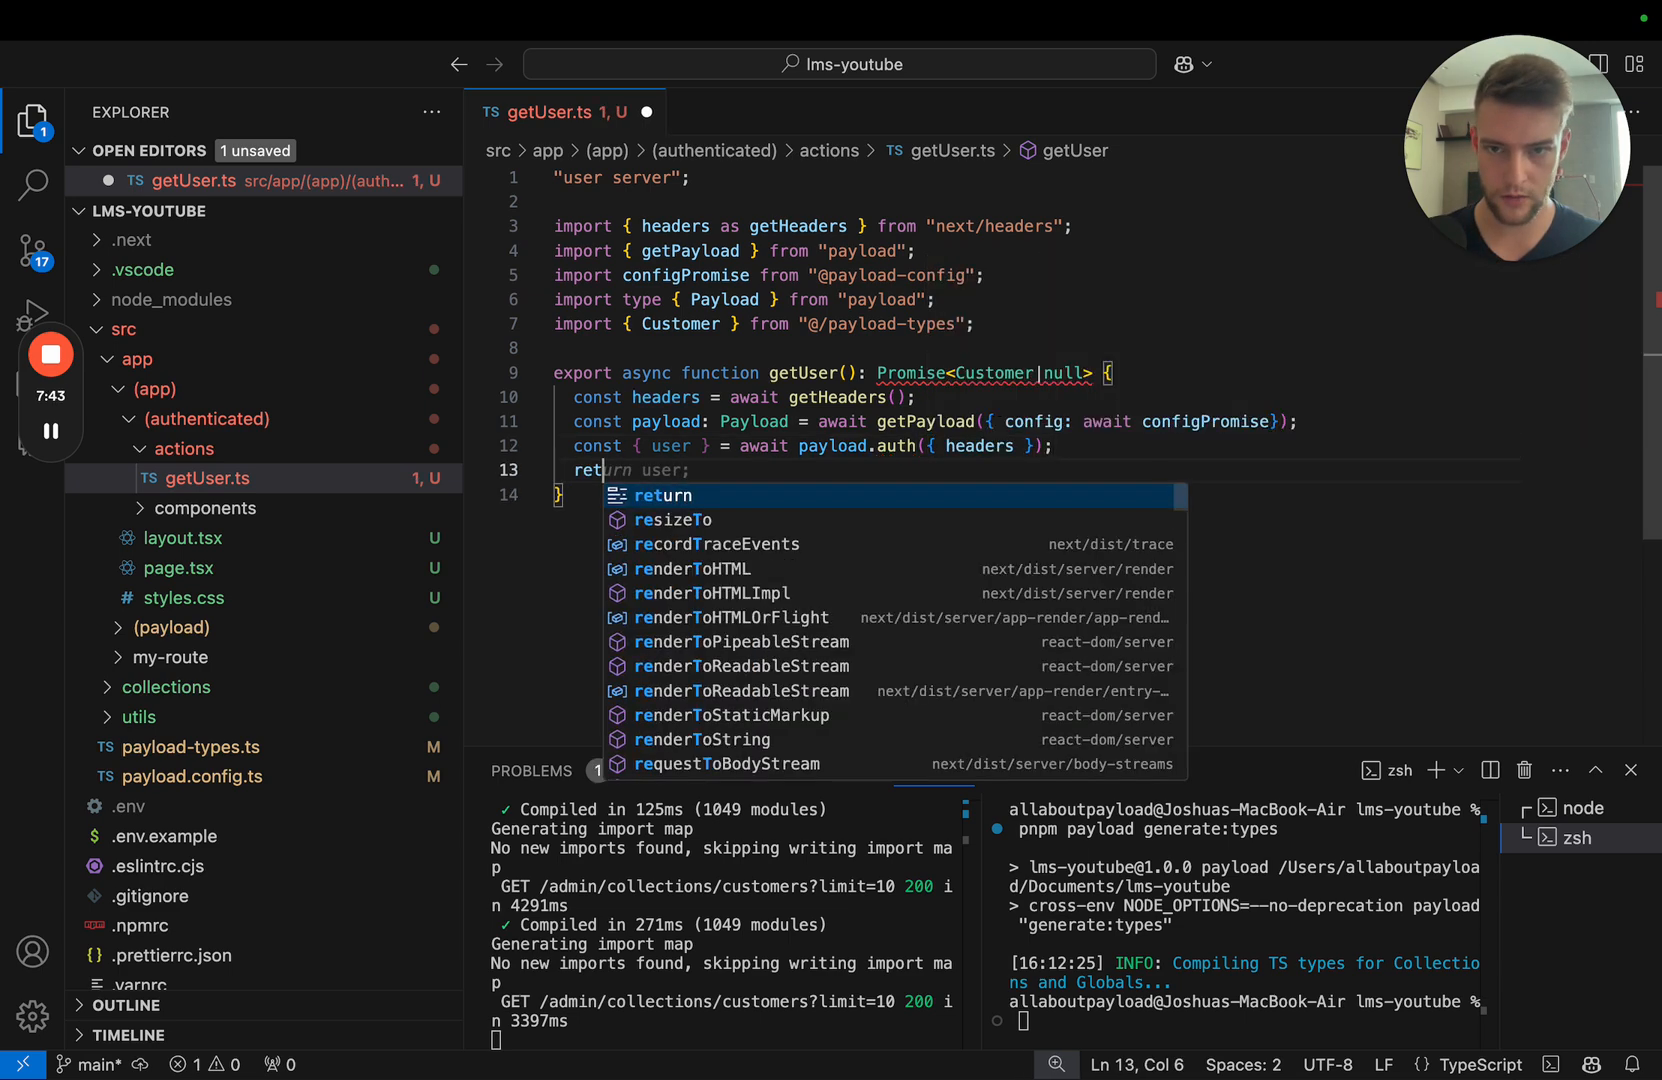
key("Escape")
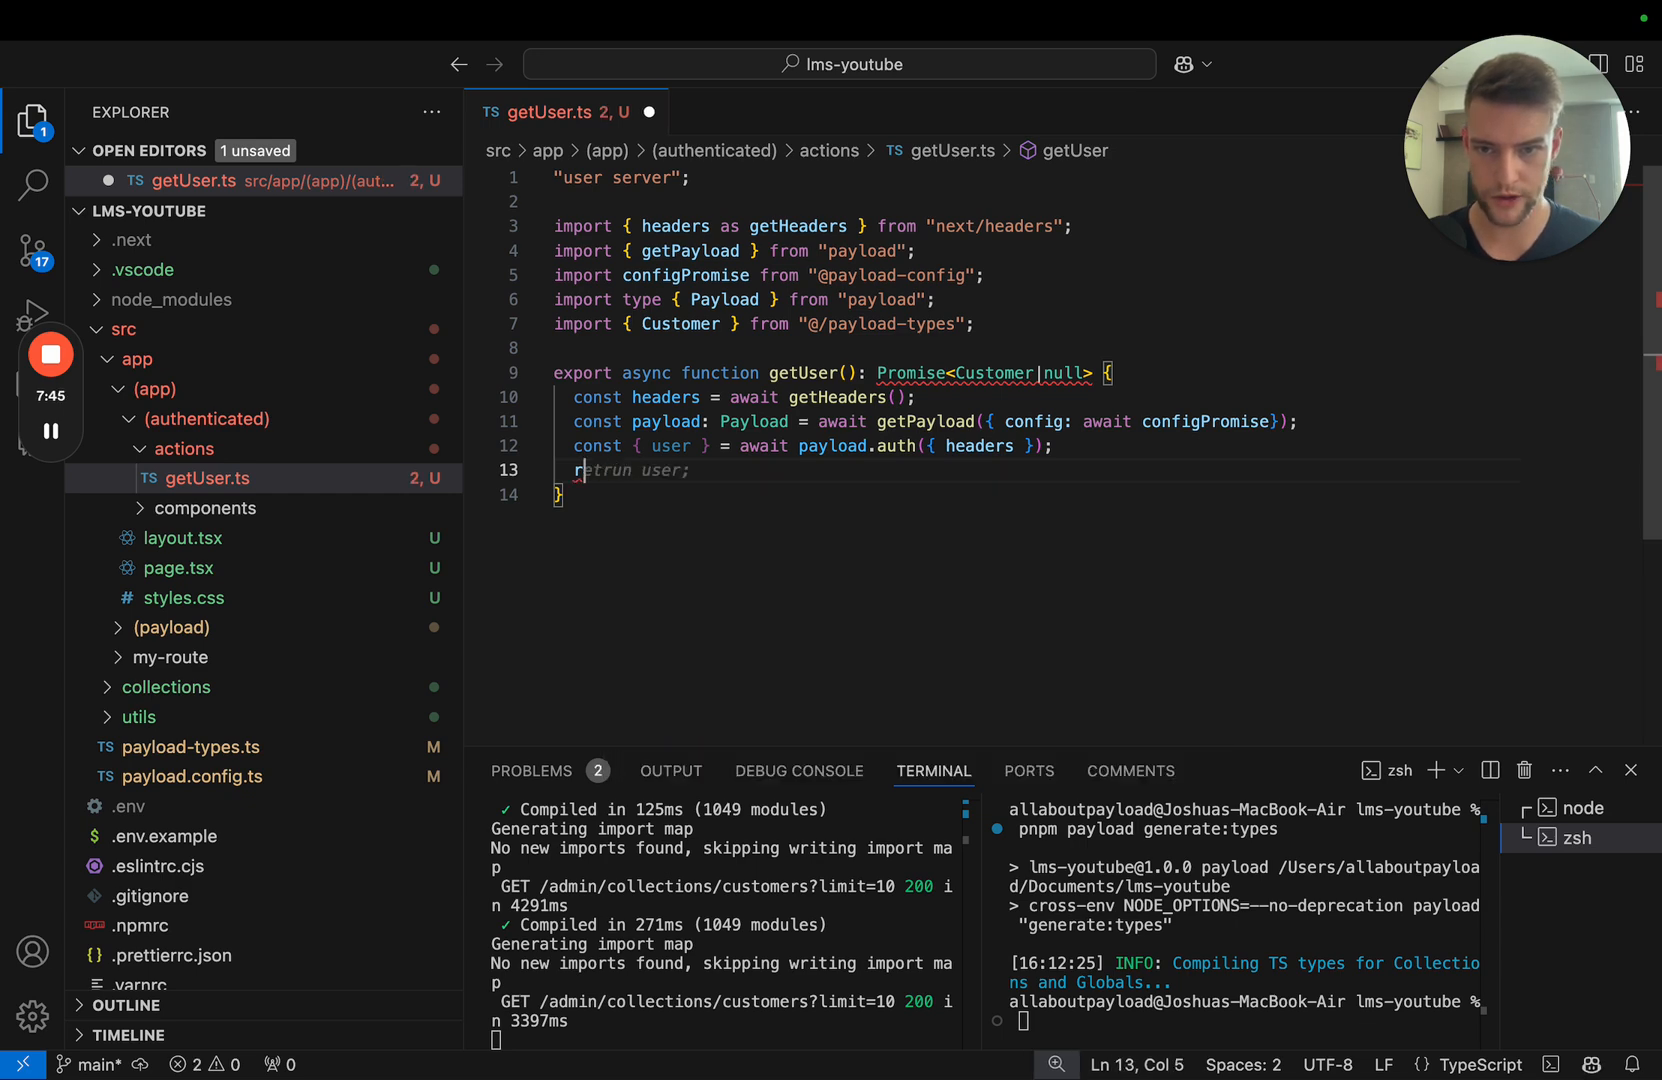
type("return user")
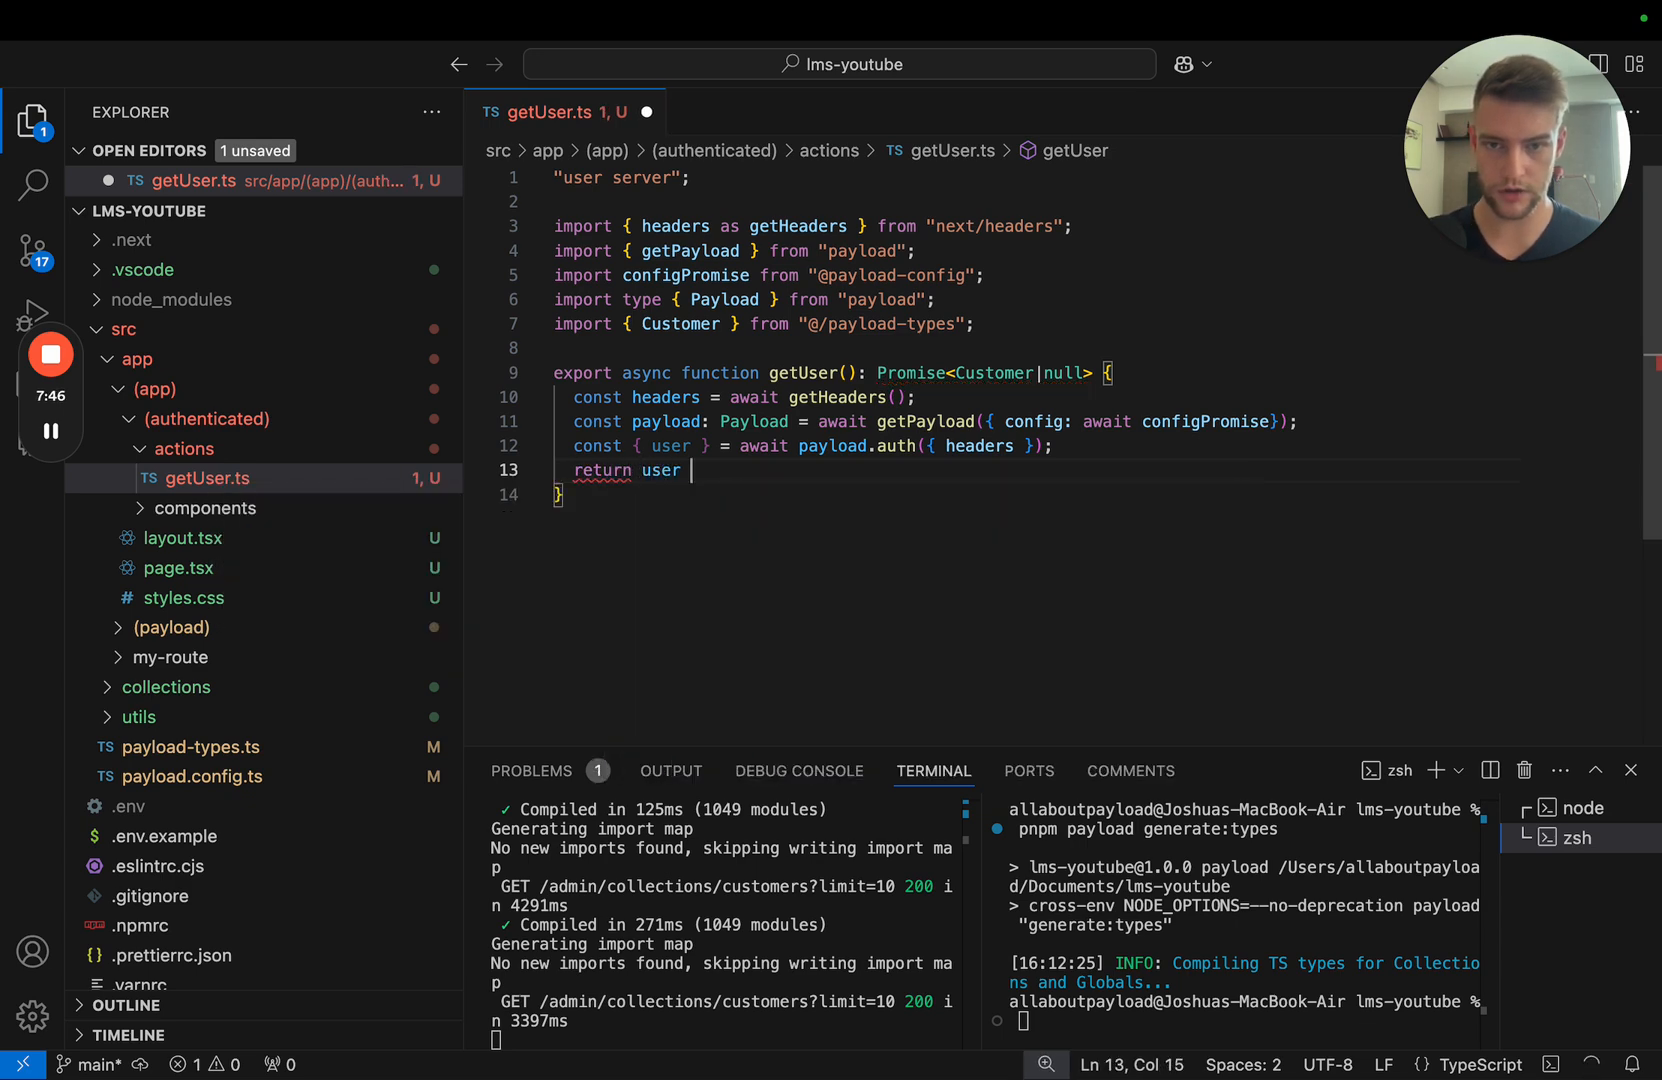
type("||")
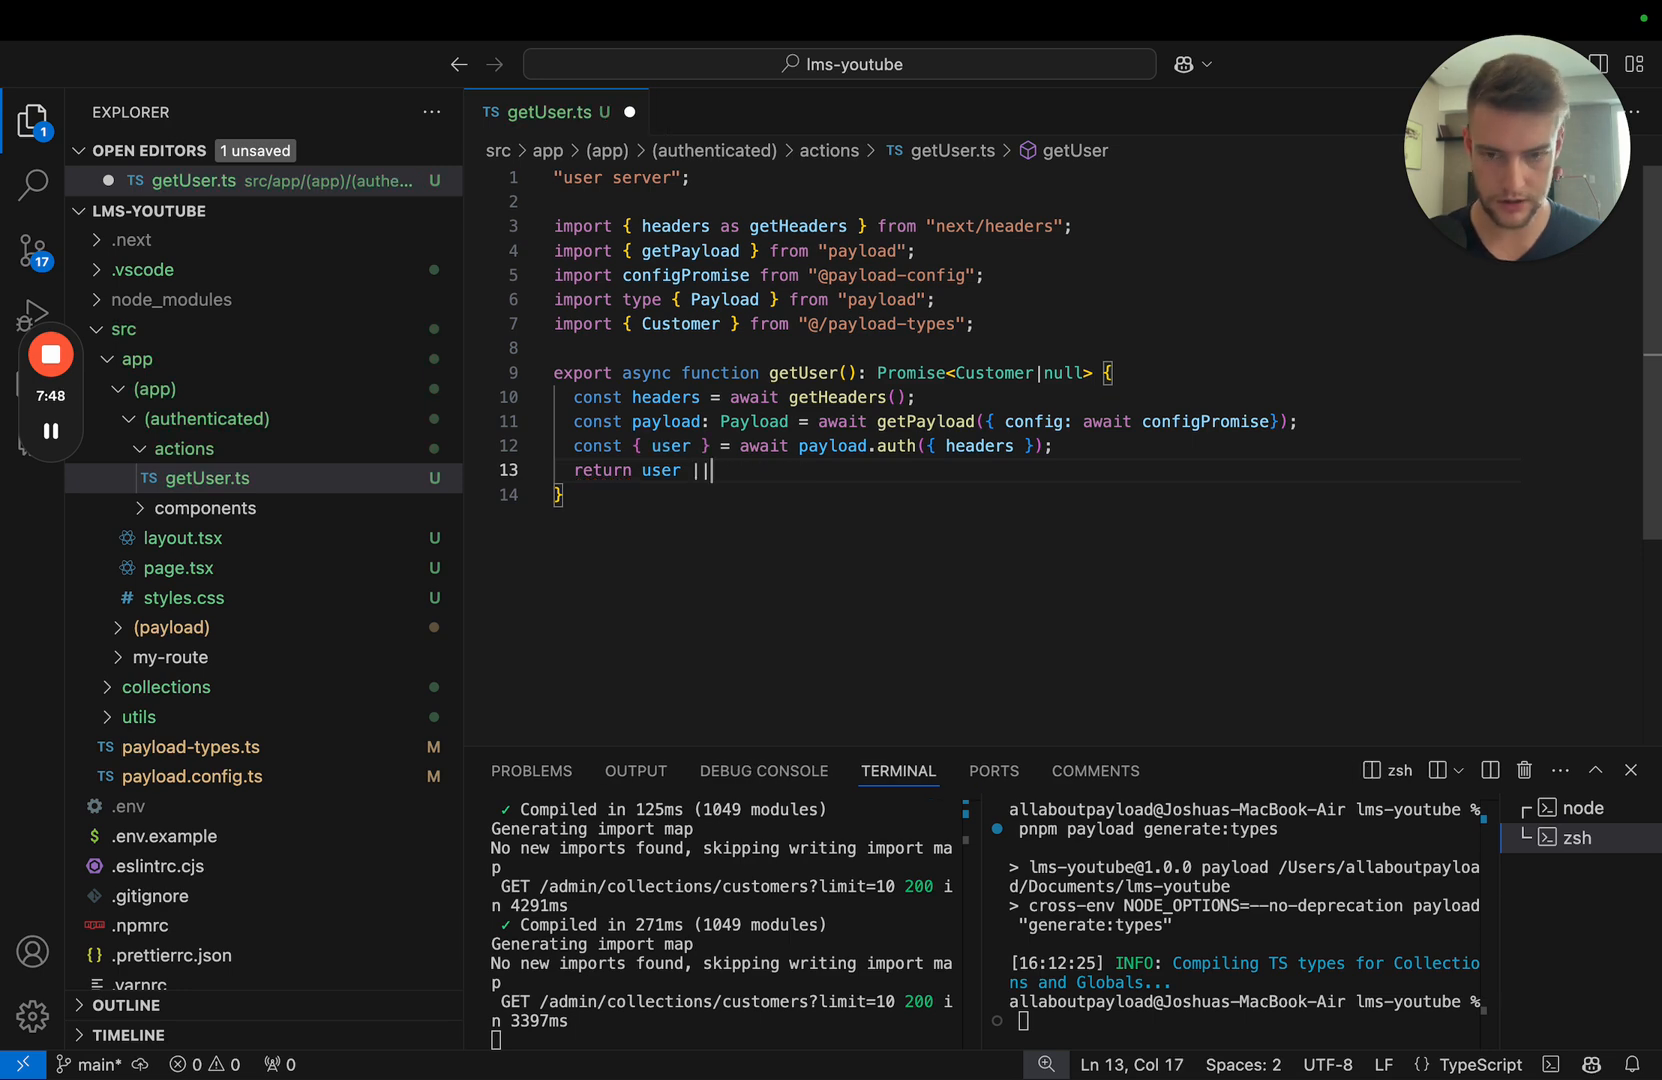
type("null;")
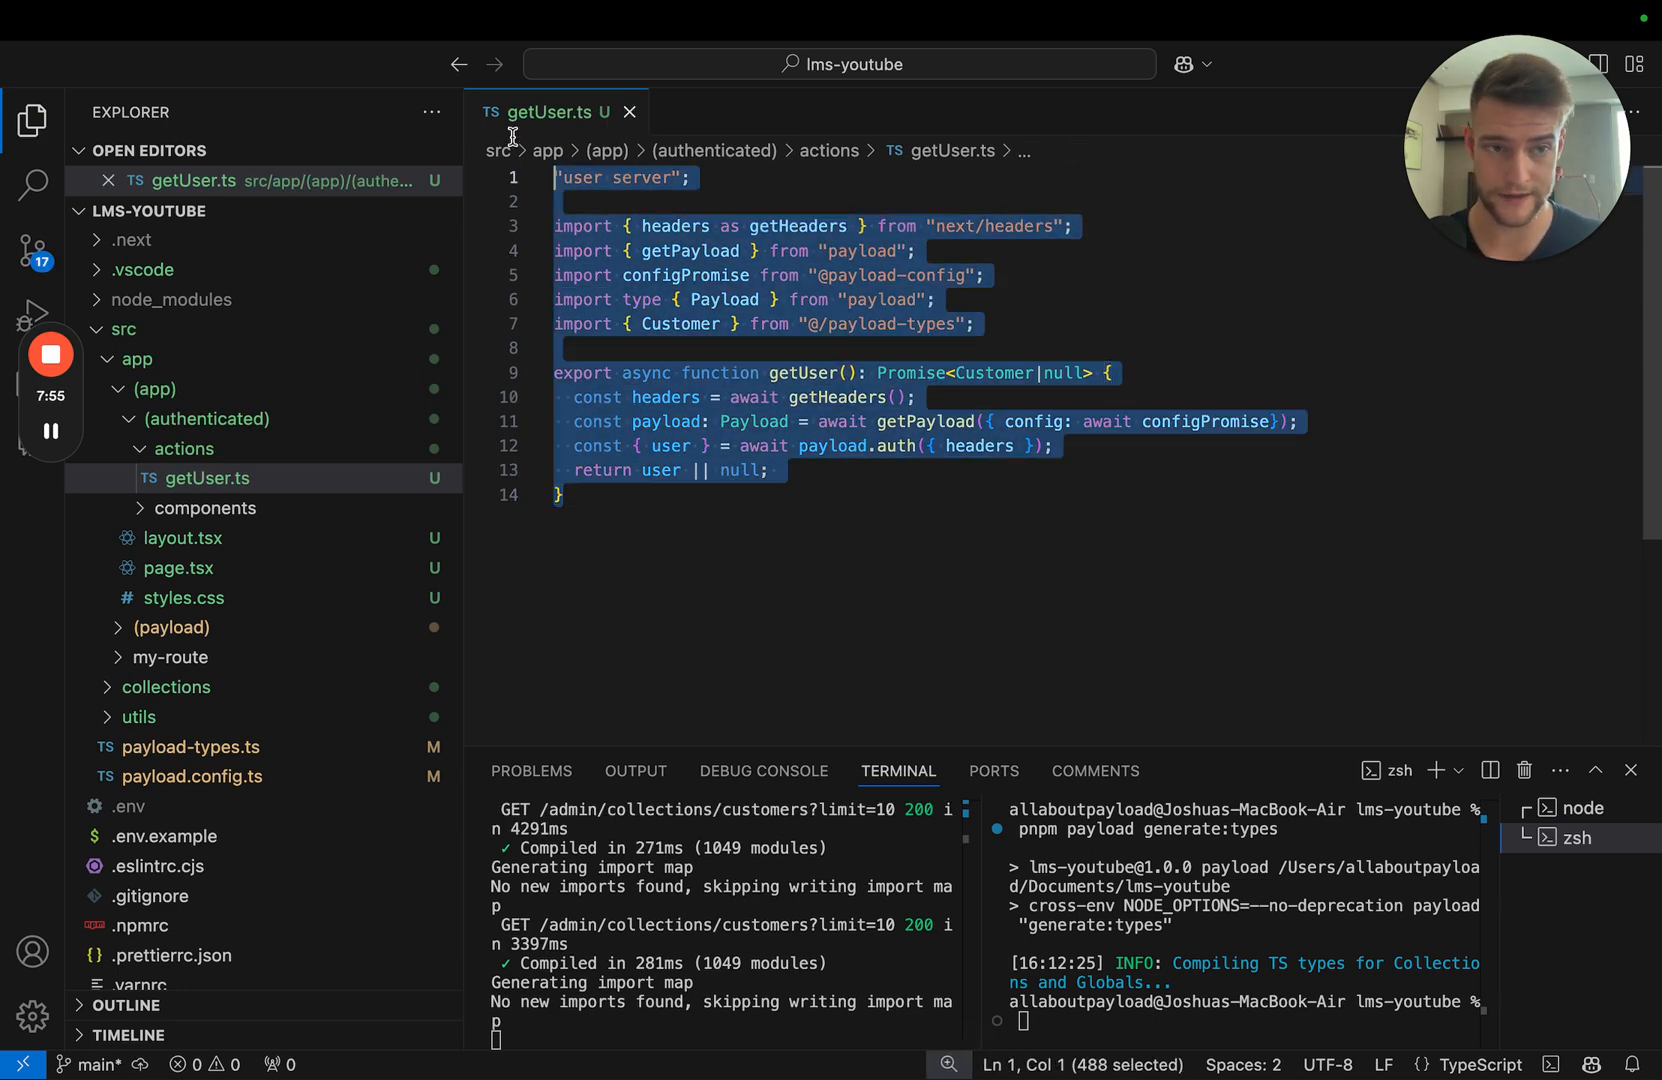
left_click(566, 494)
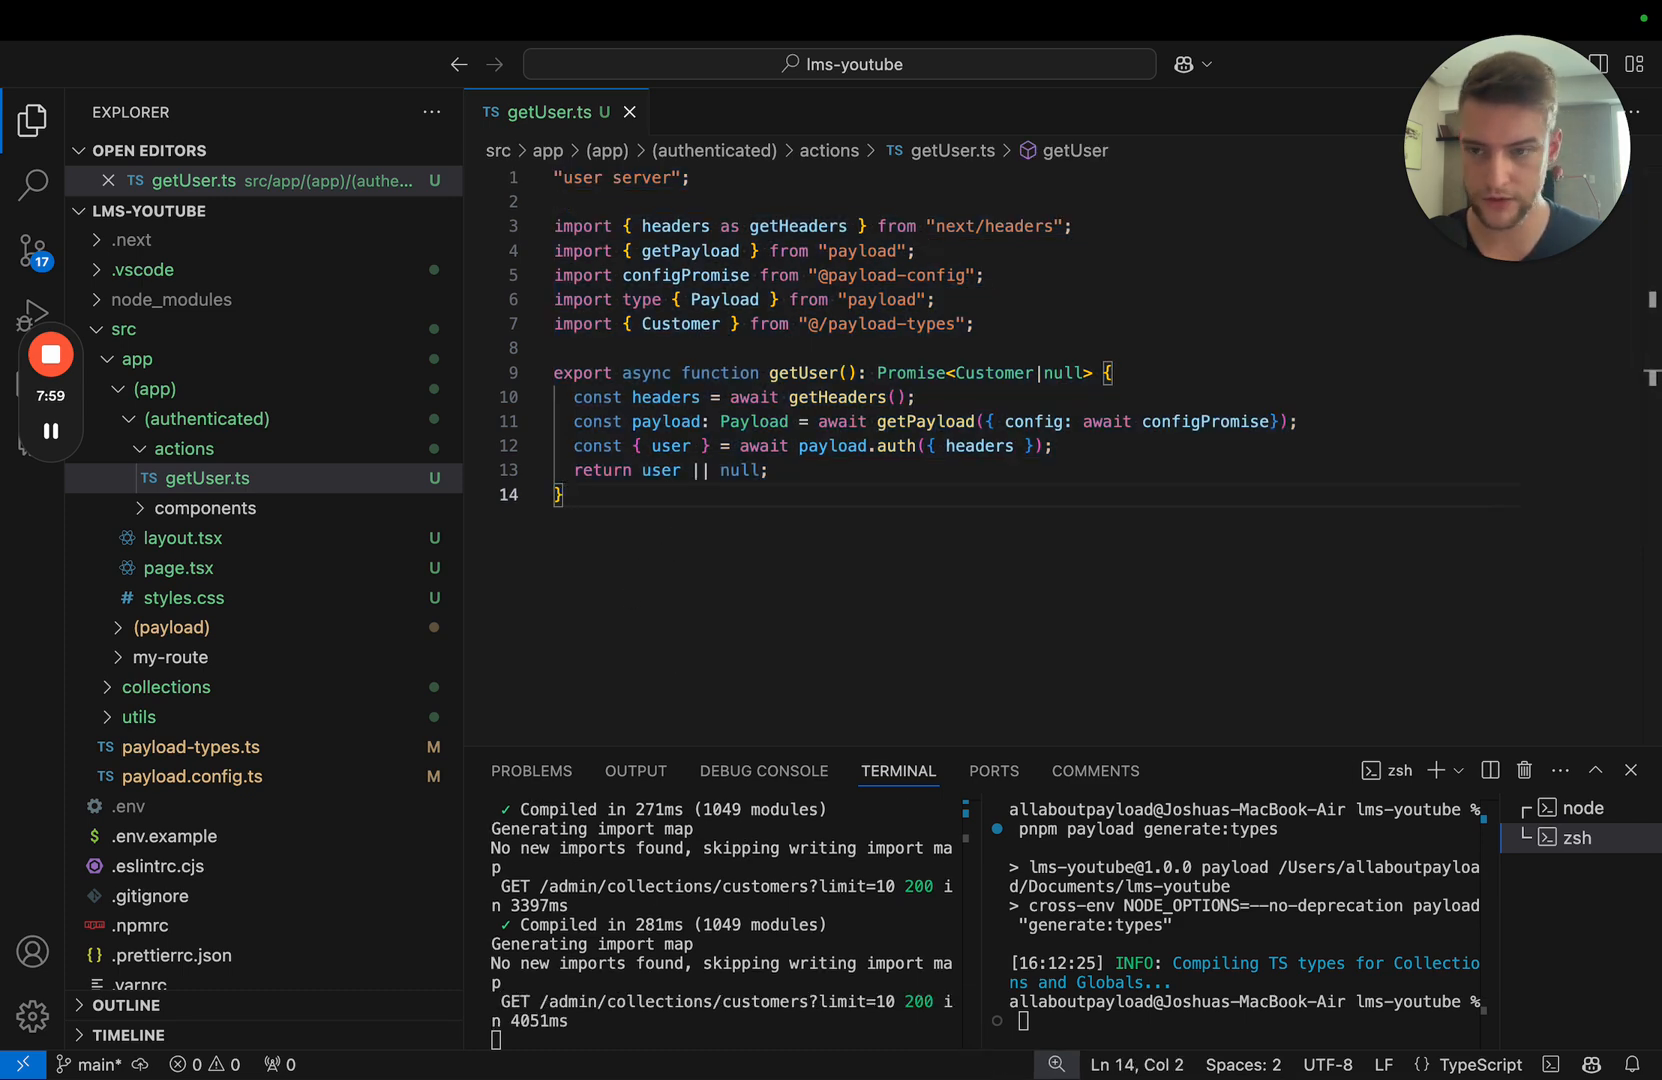
Create a new empty layout.tsx file in the (authenticated) folder.
left_click(206, 508)
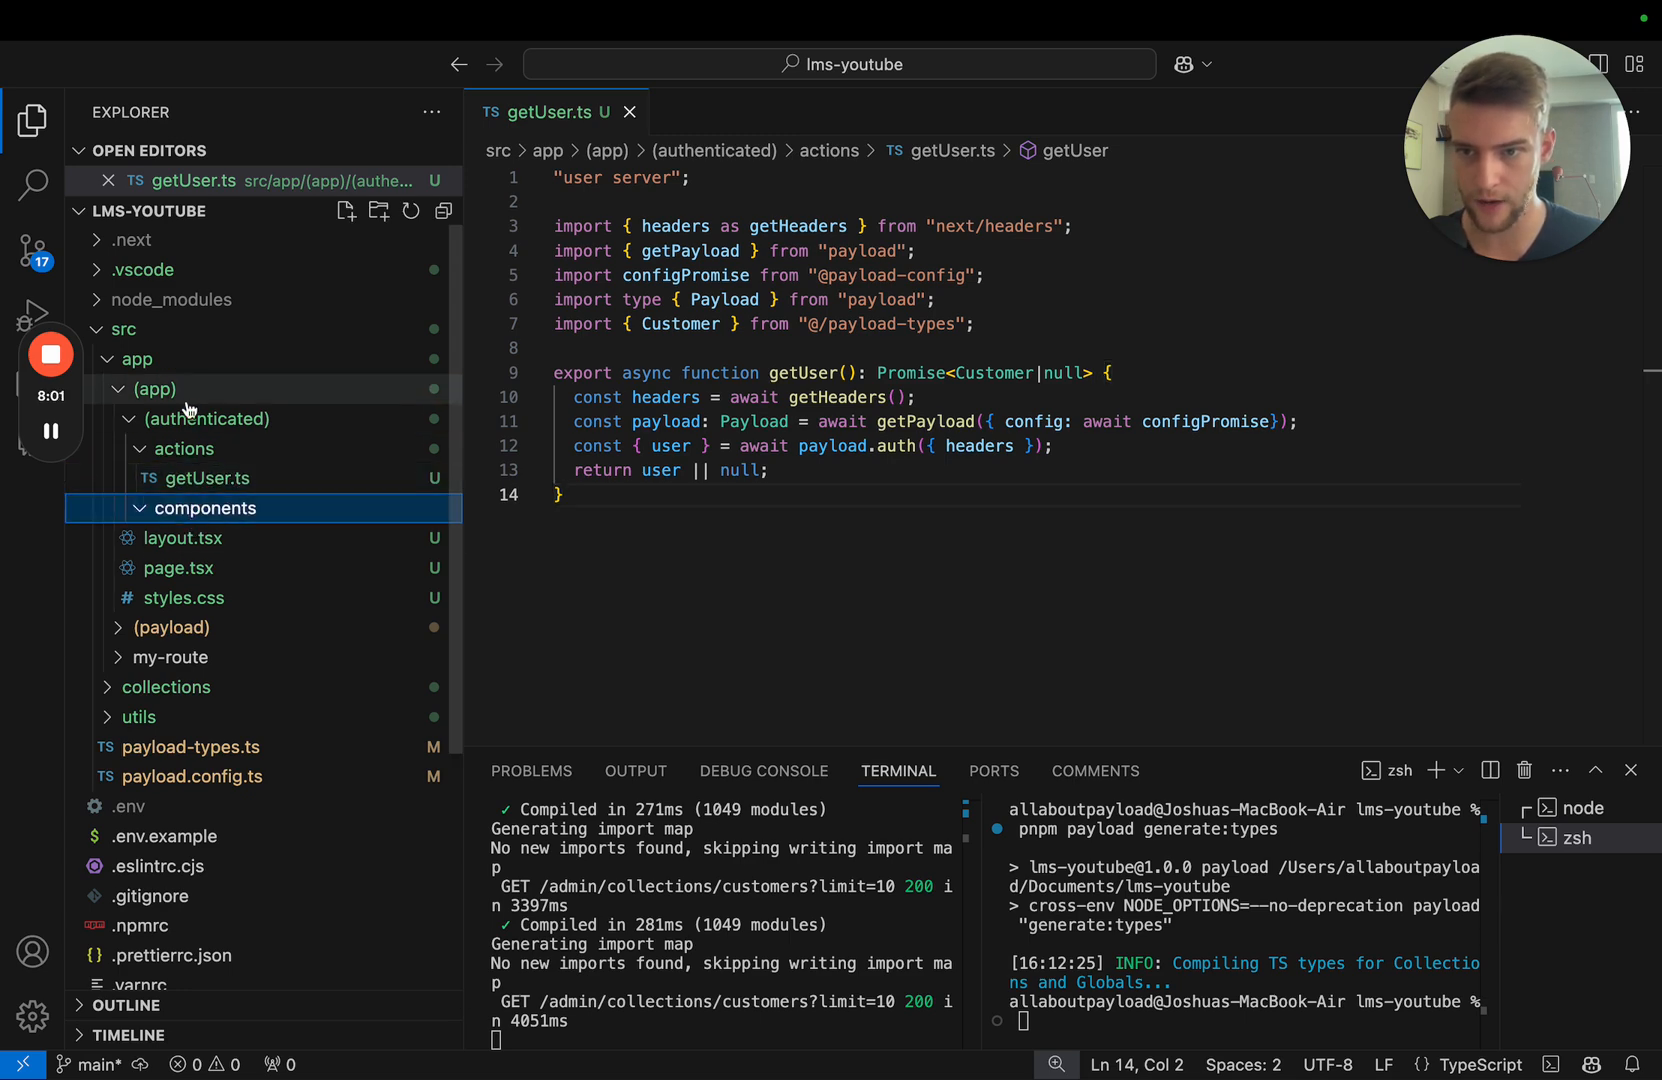
right_click(204, 508)
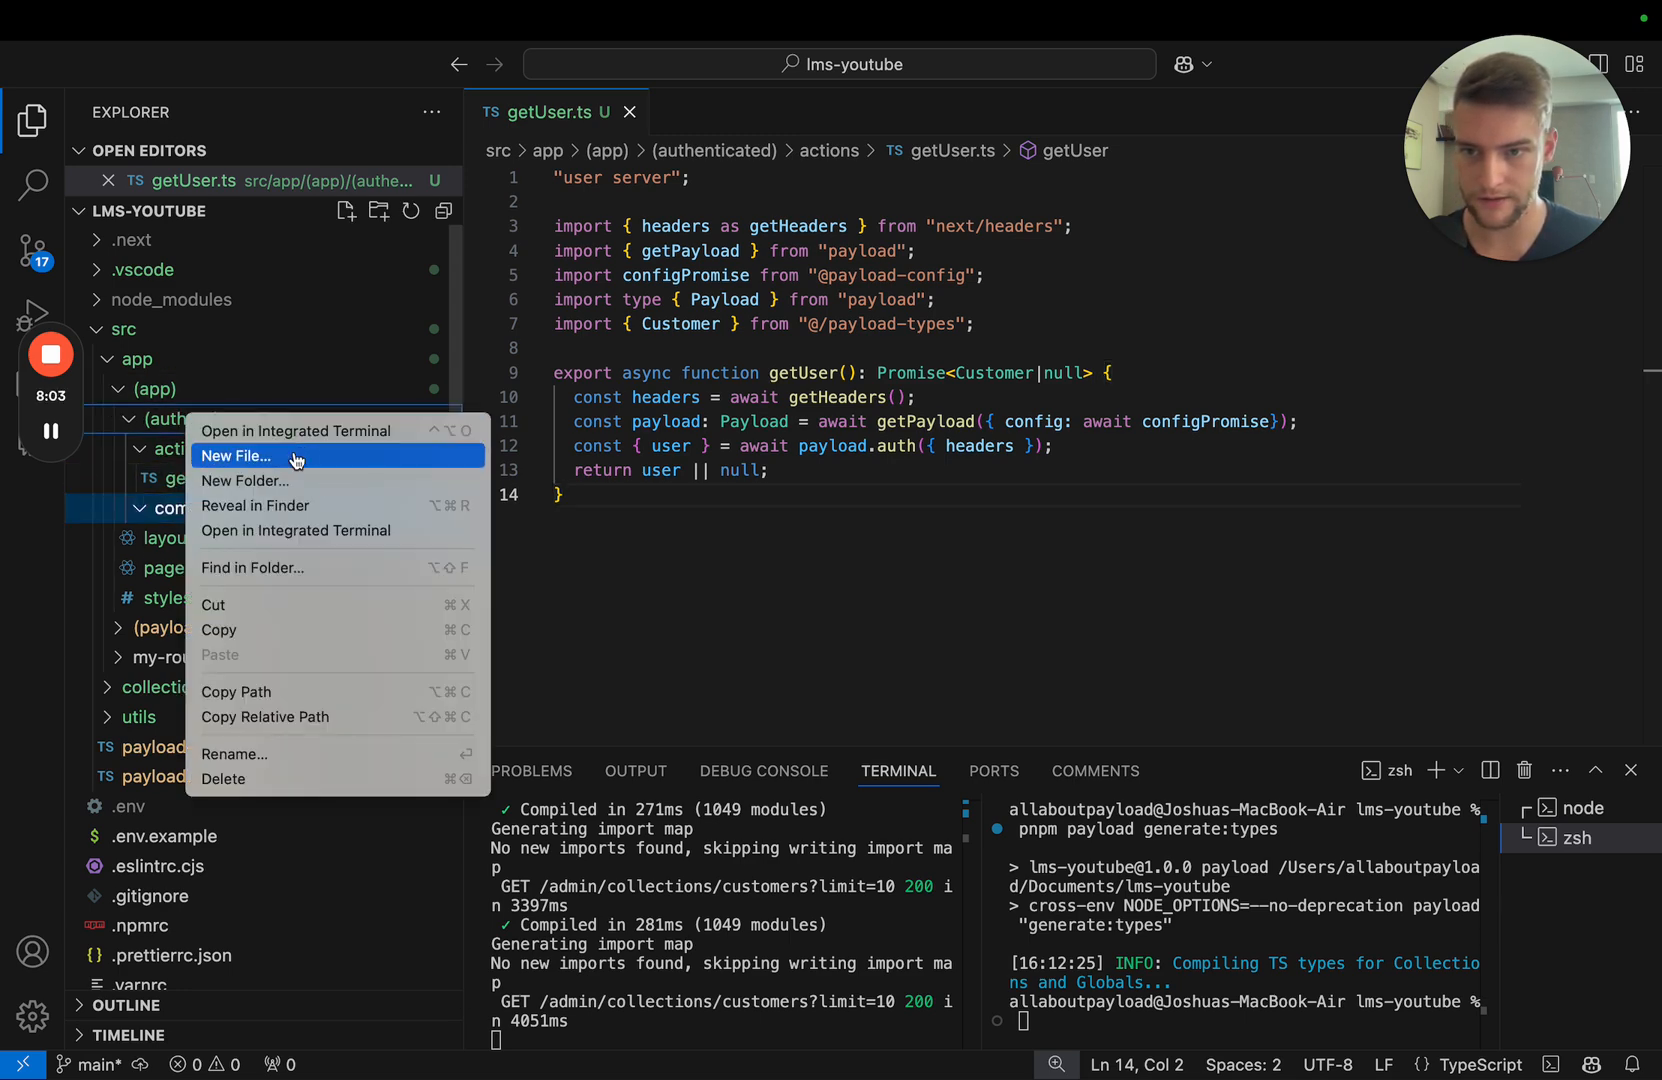
left_click(236, 456)
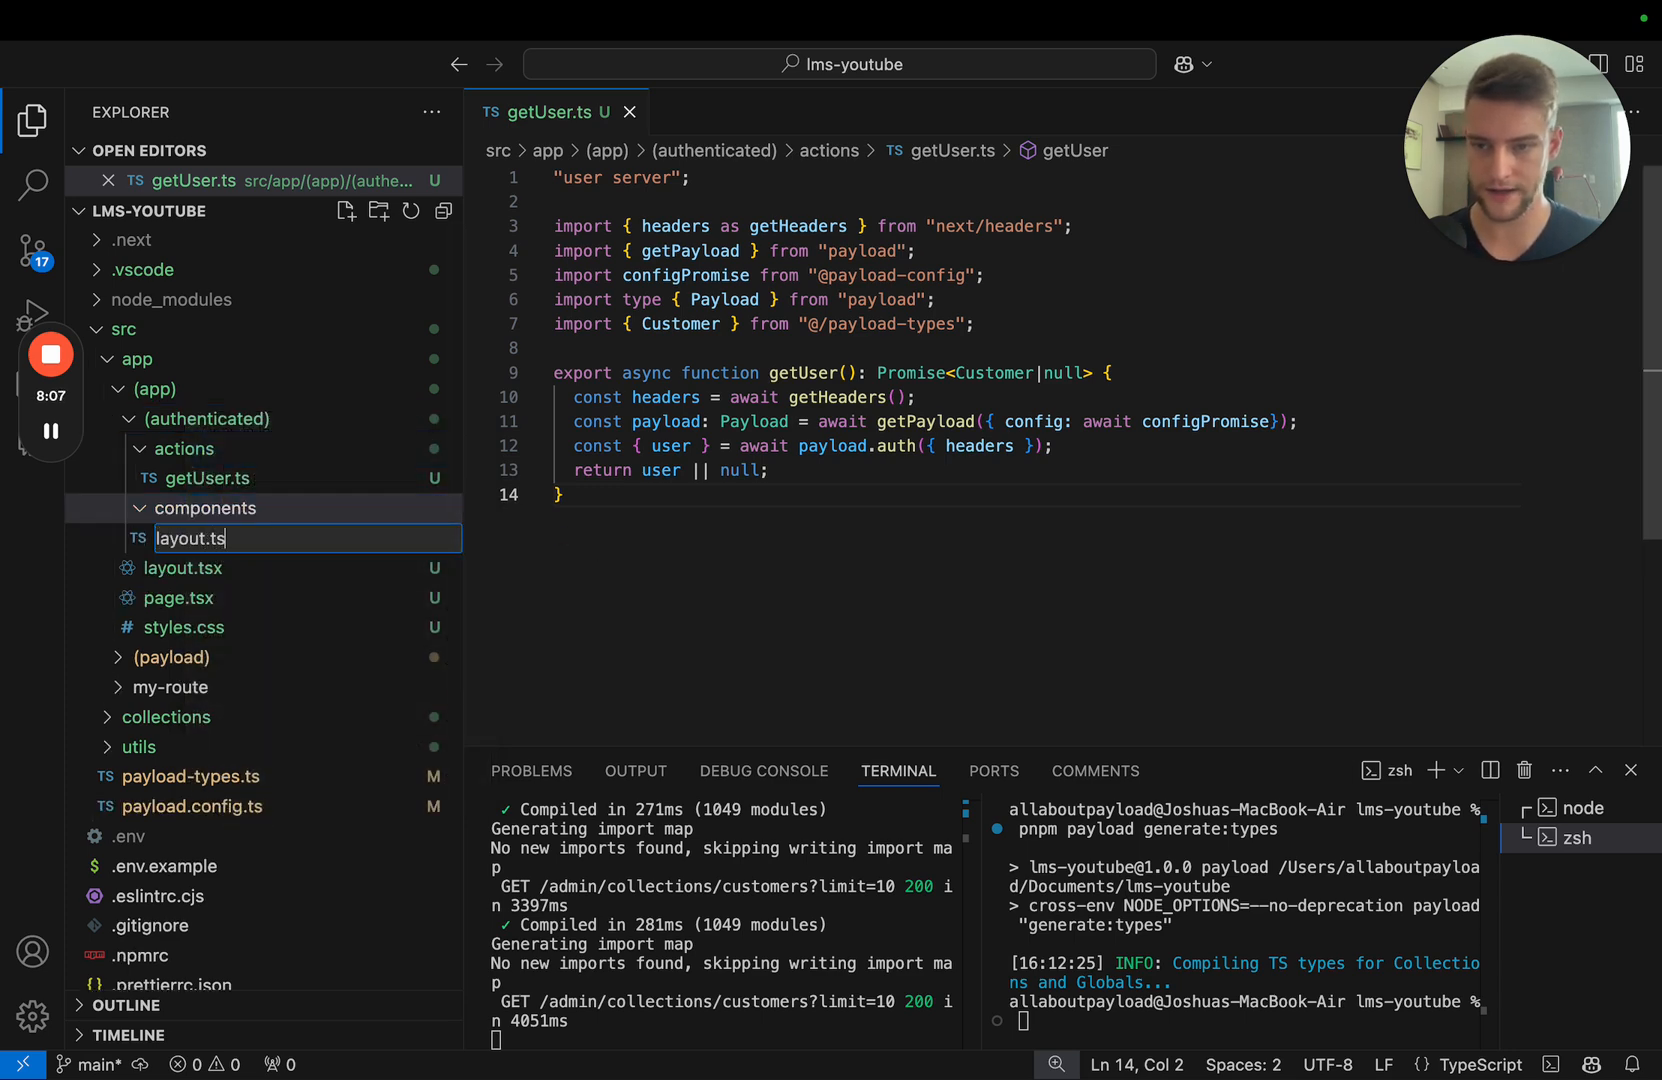
type("x")
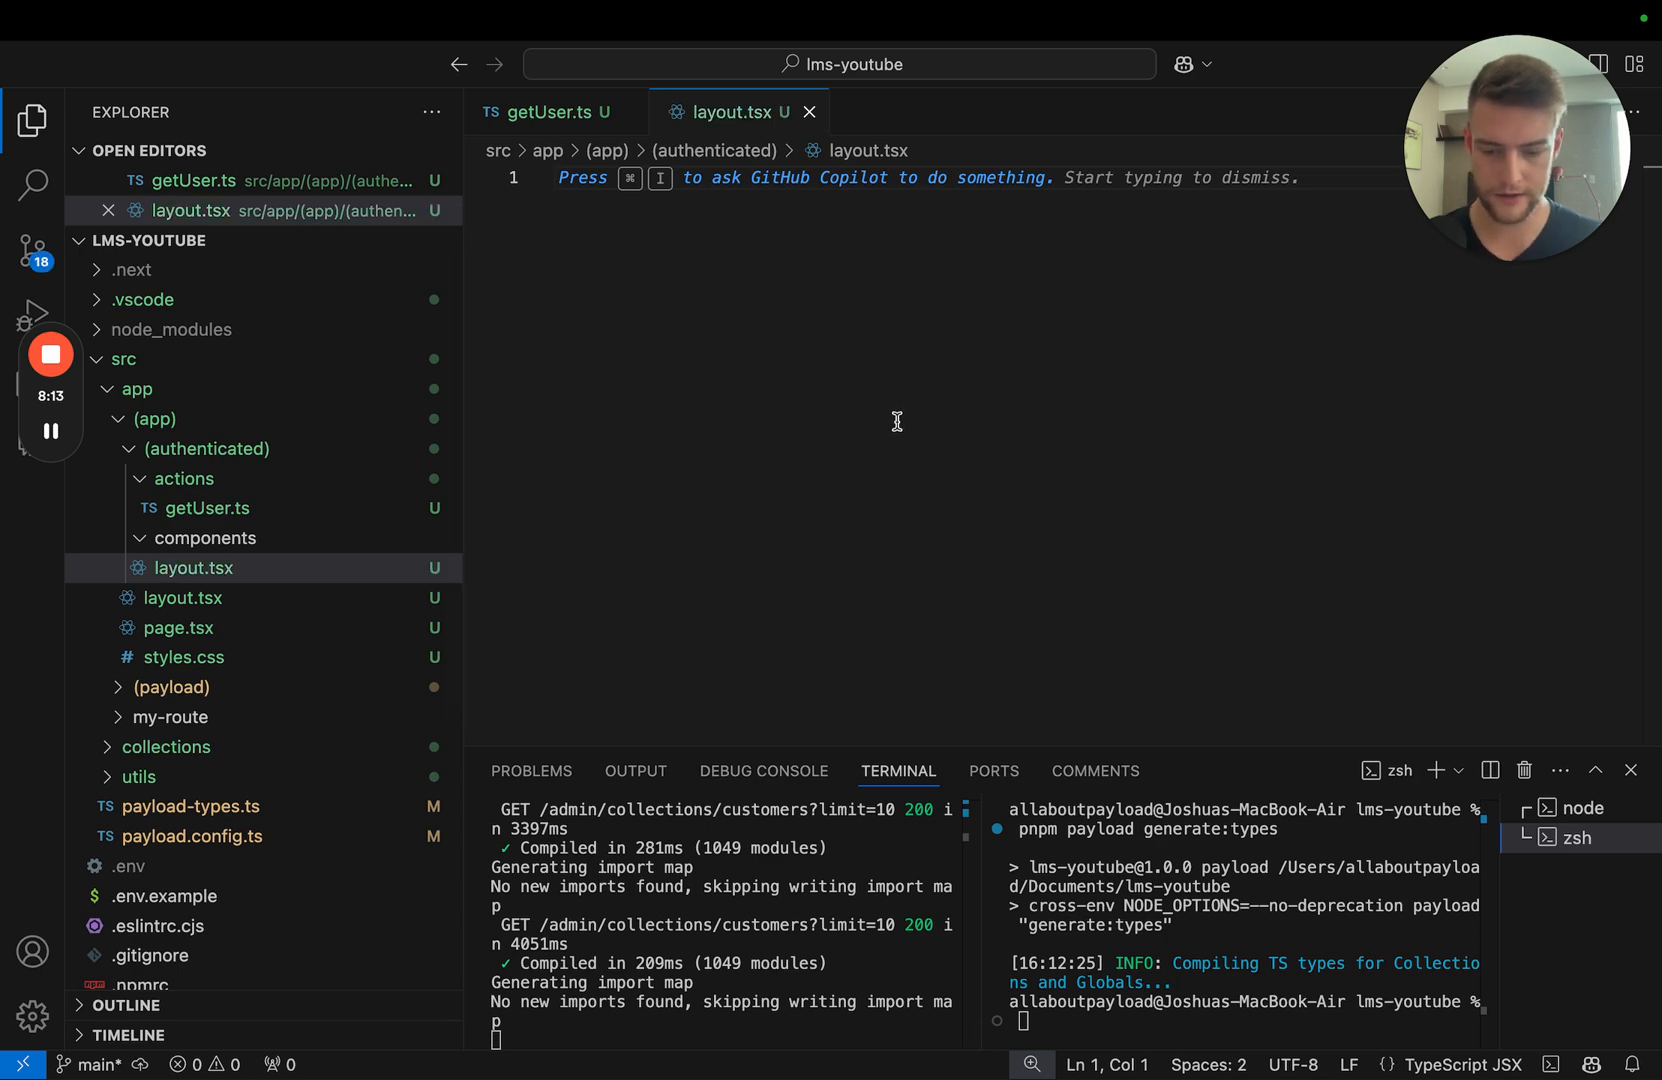
Import redirect from next/navigation, React with FC and ReactNode, and getUser from ../actions.
type("import {")
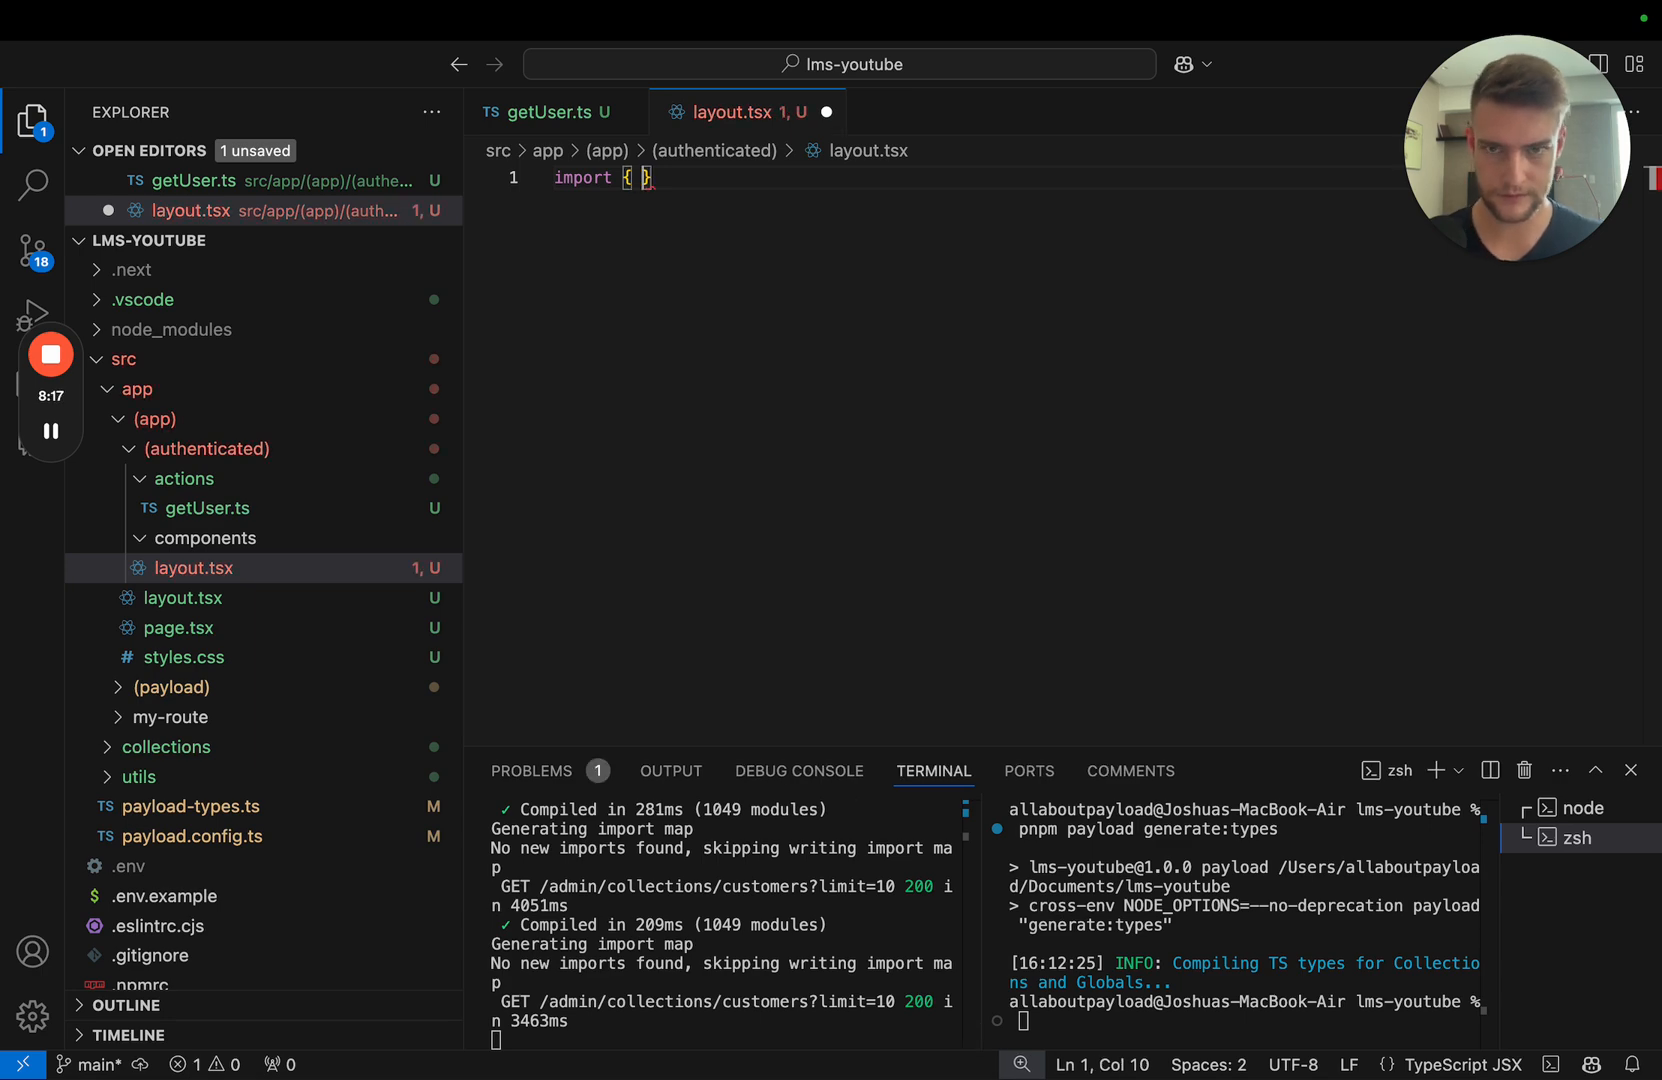
type("redirect")
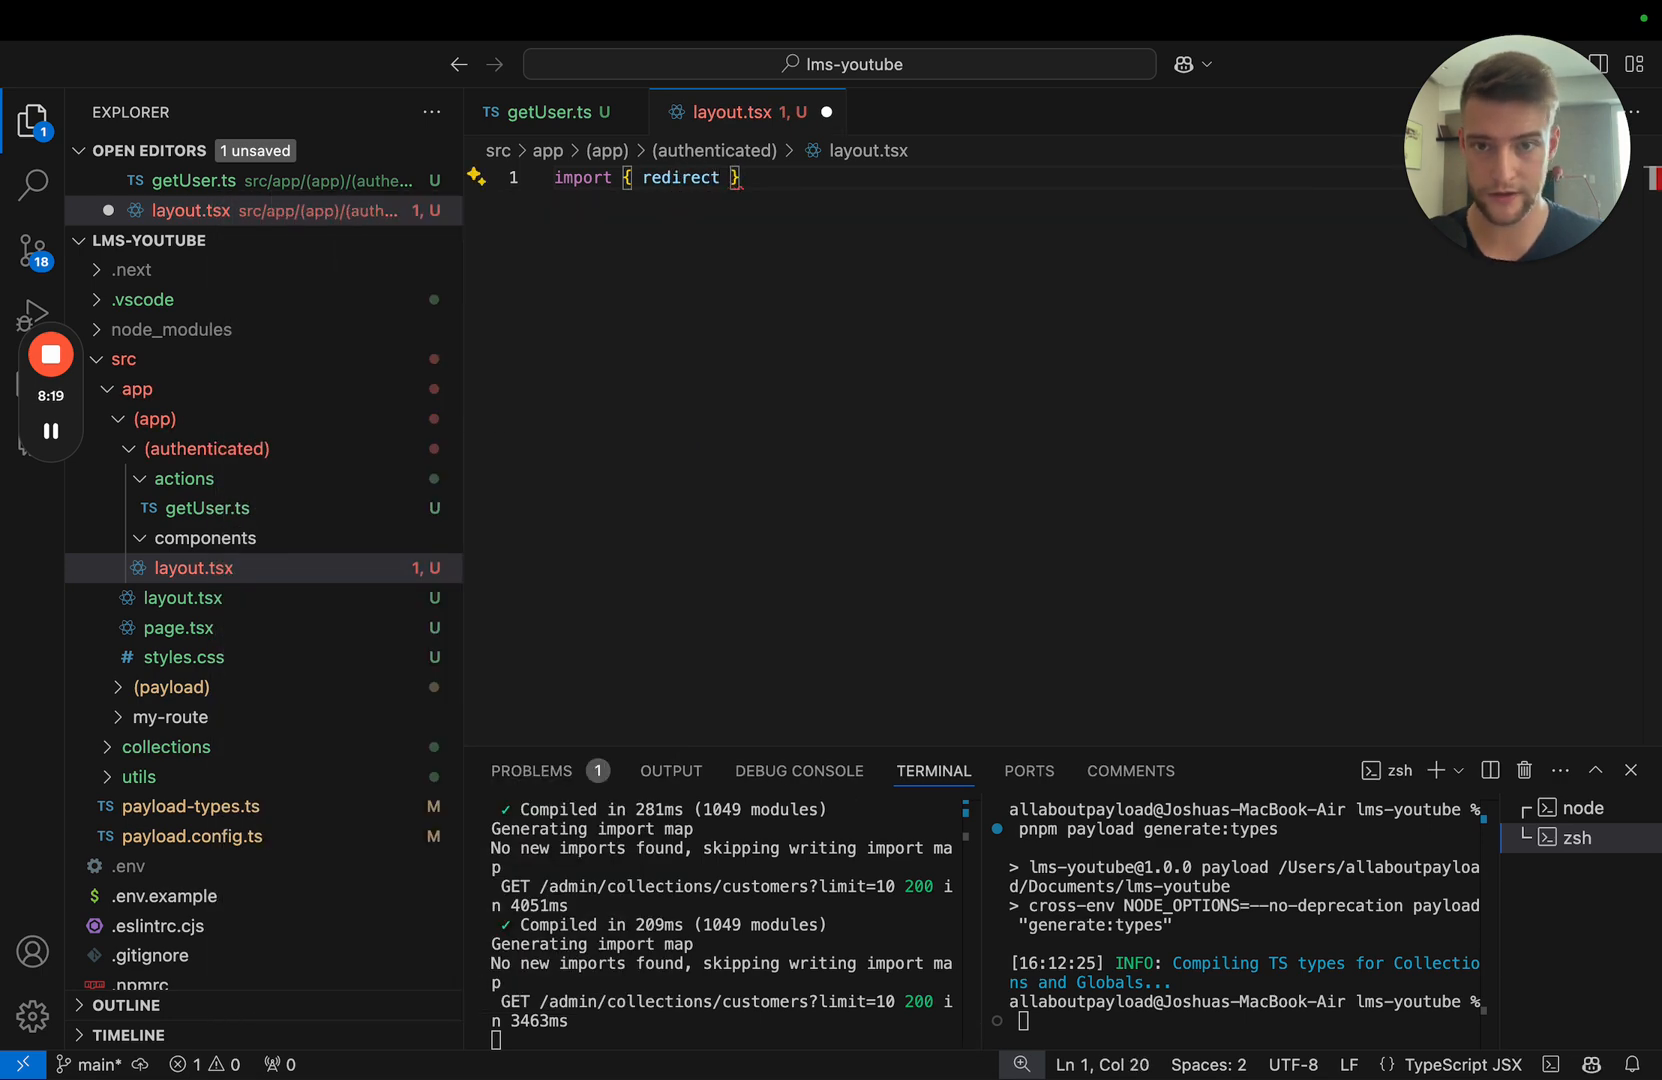
type("from '@redwoodjs/router'")
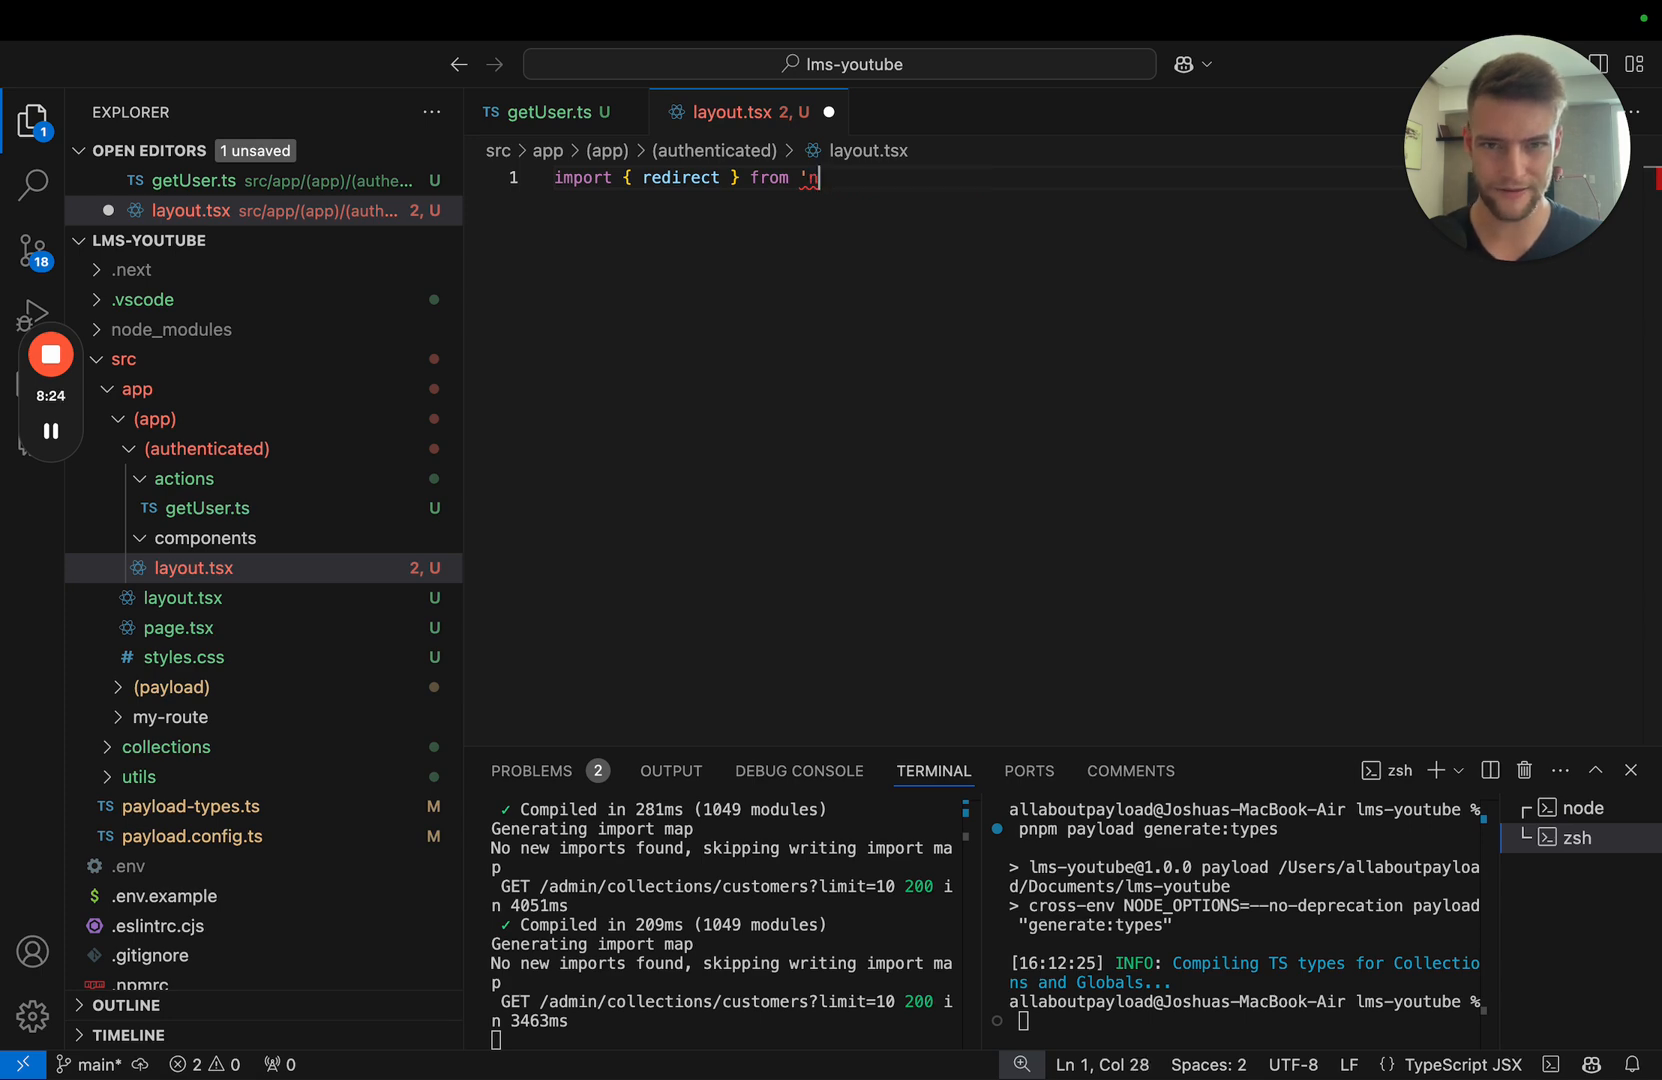
type("next/na")
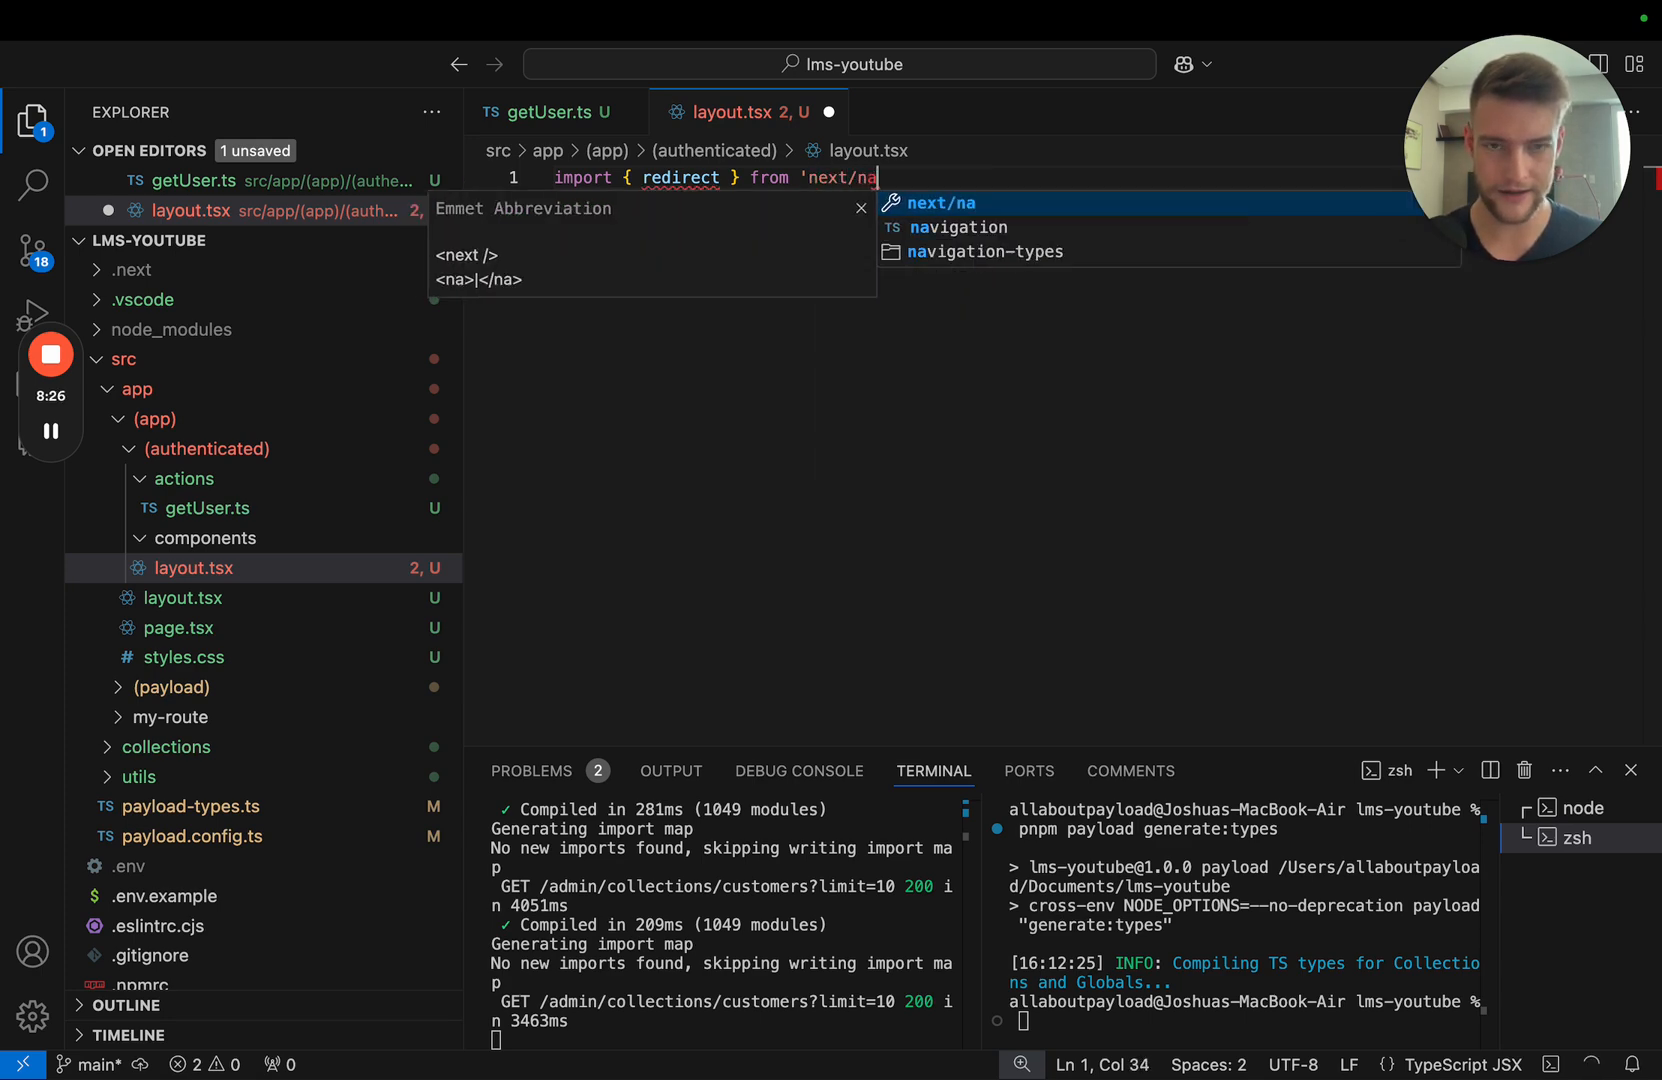
type("vigation';")
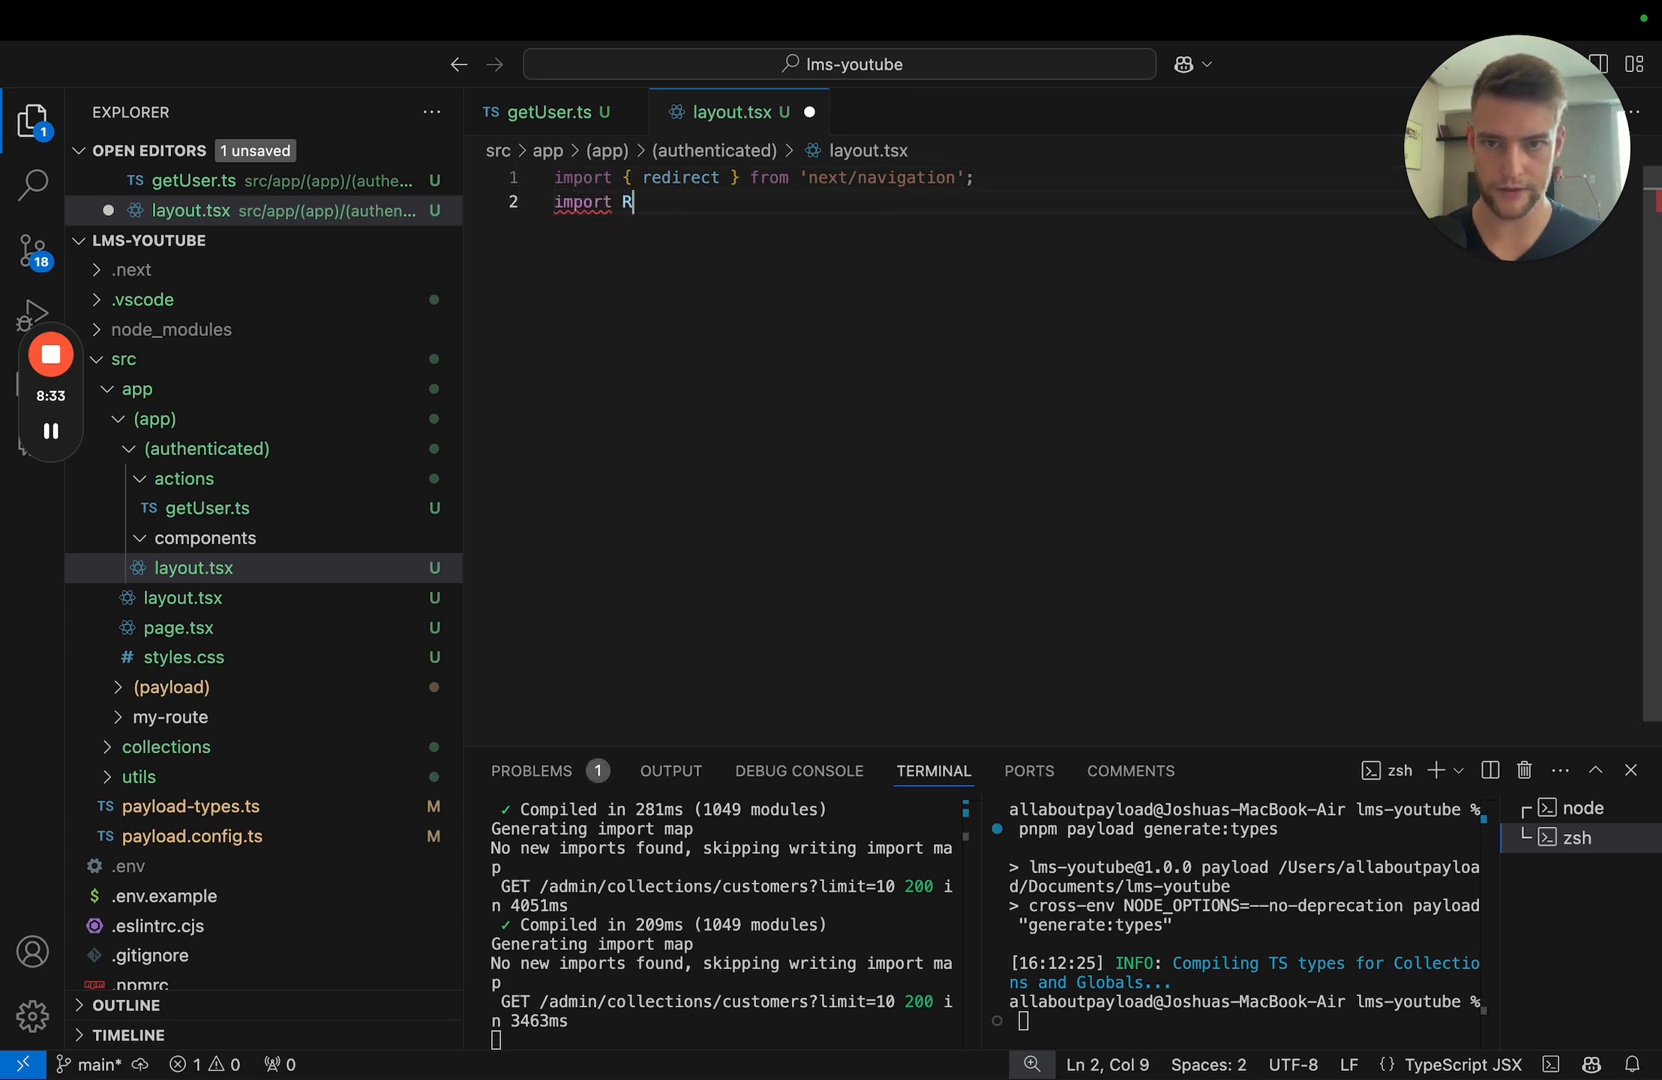
type("eact from 'react';")
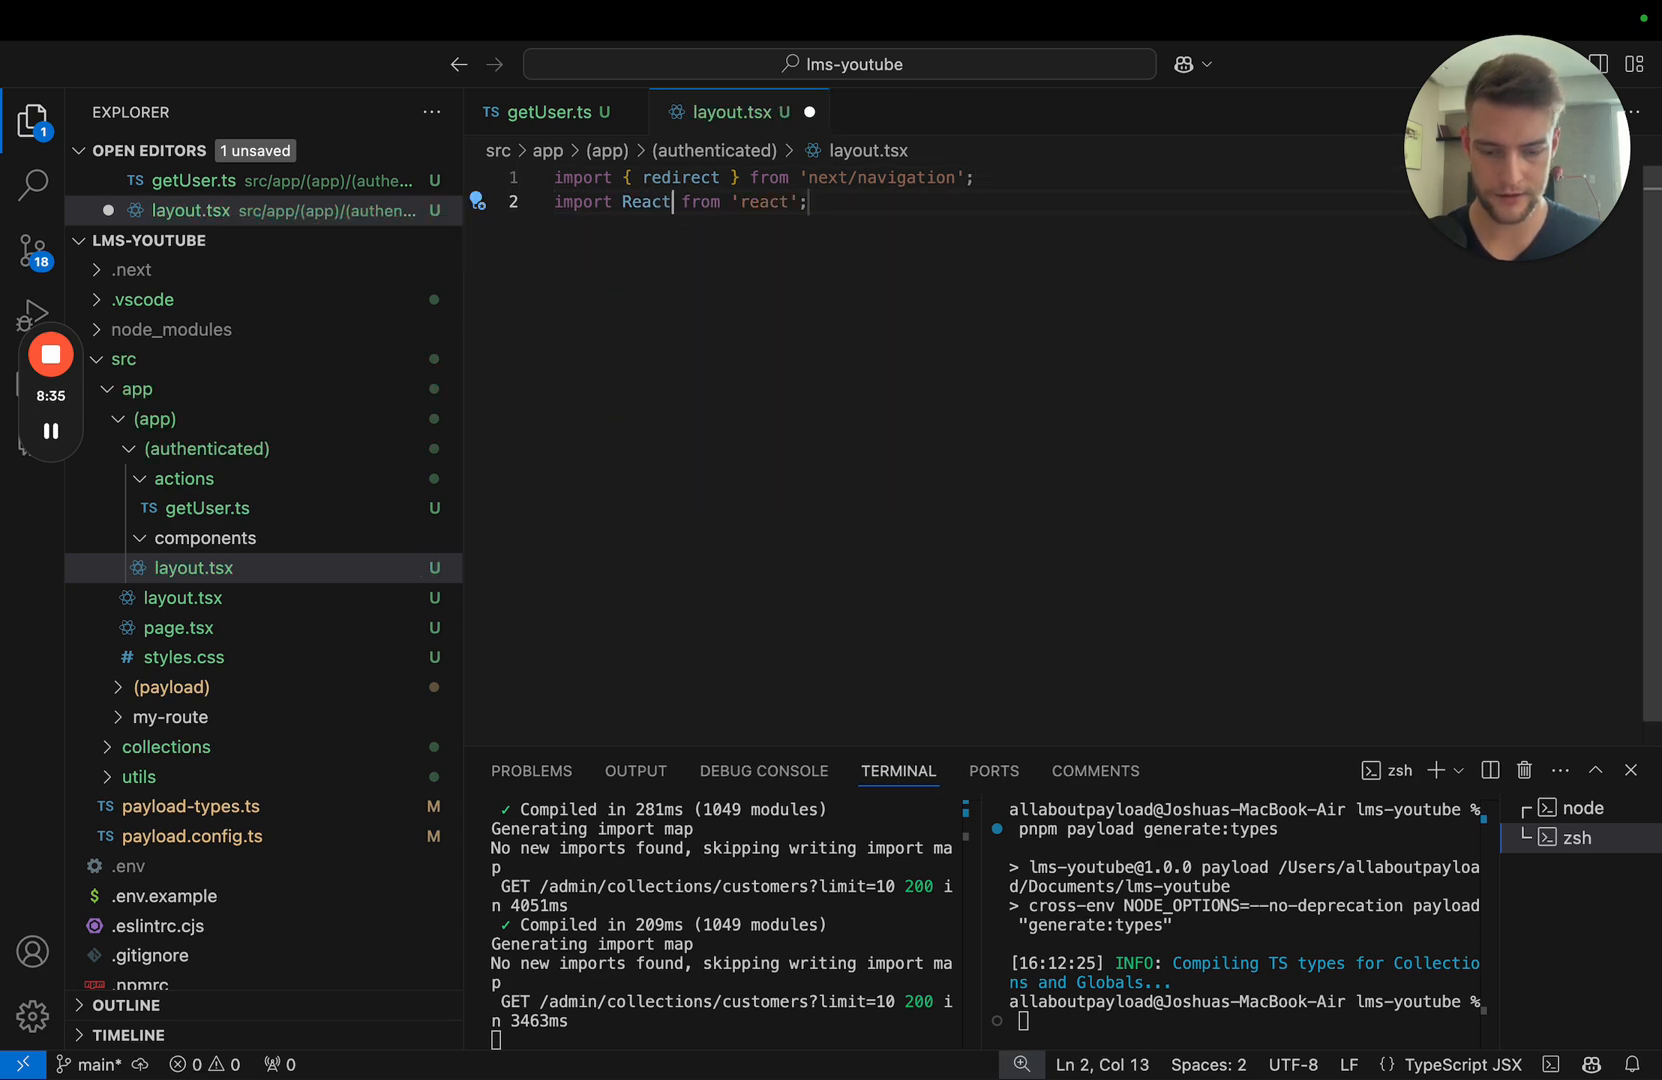
type(", { }")
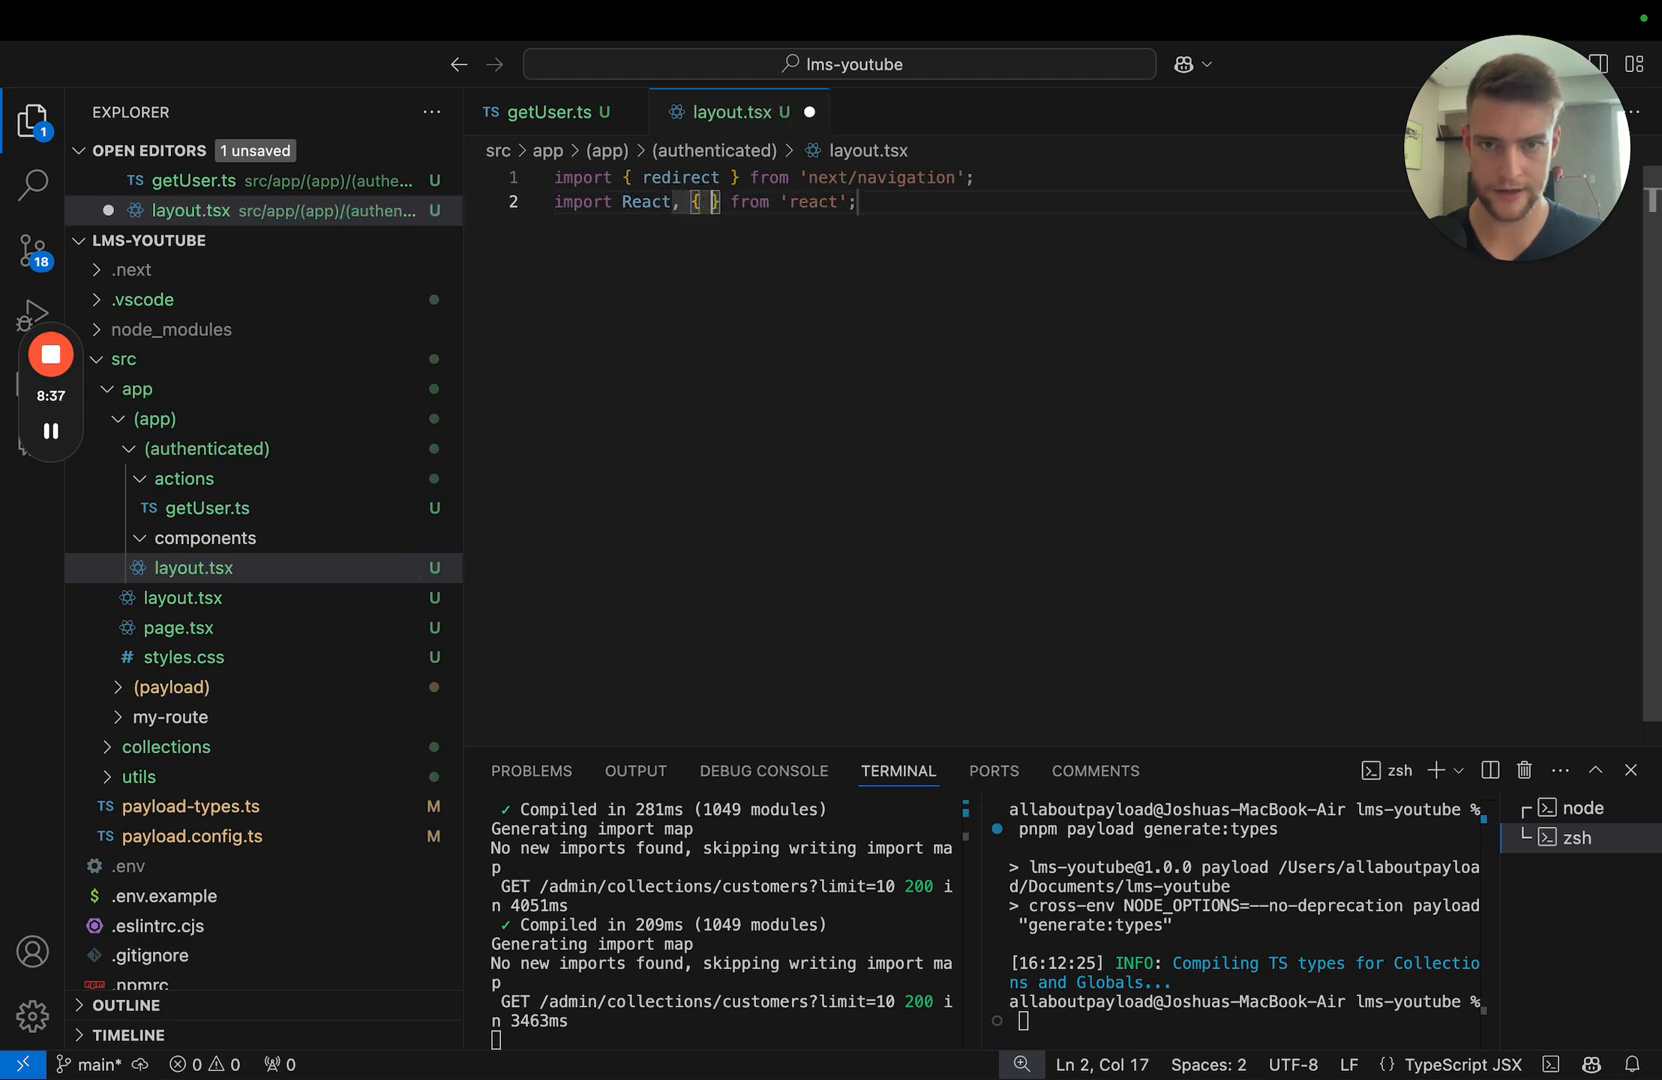
type("ReactNode")
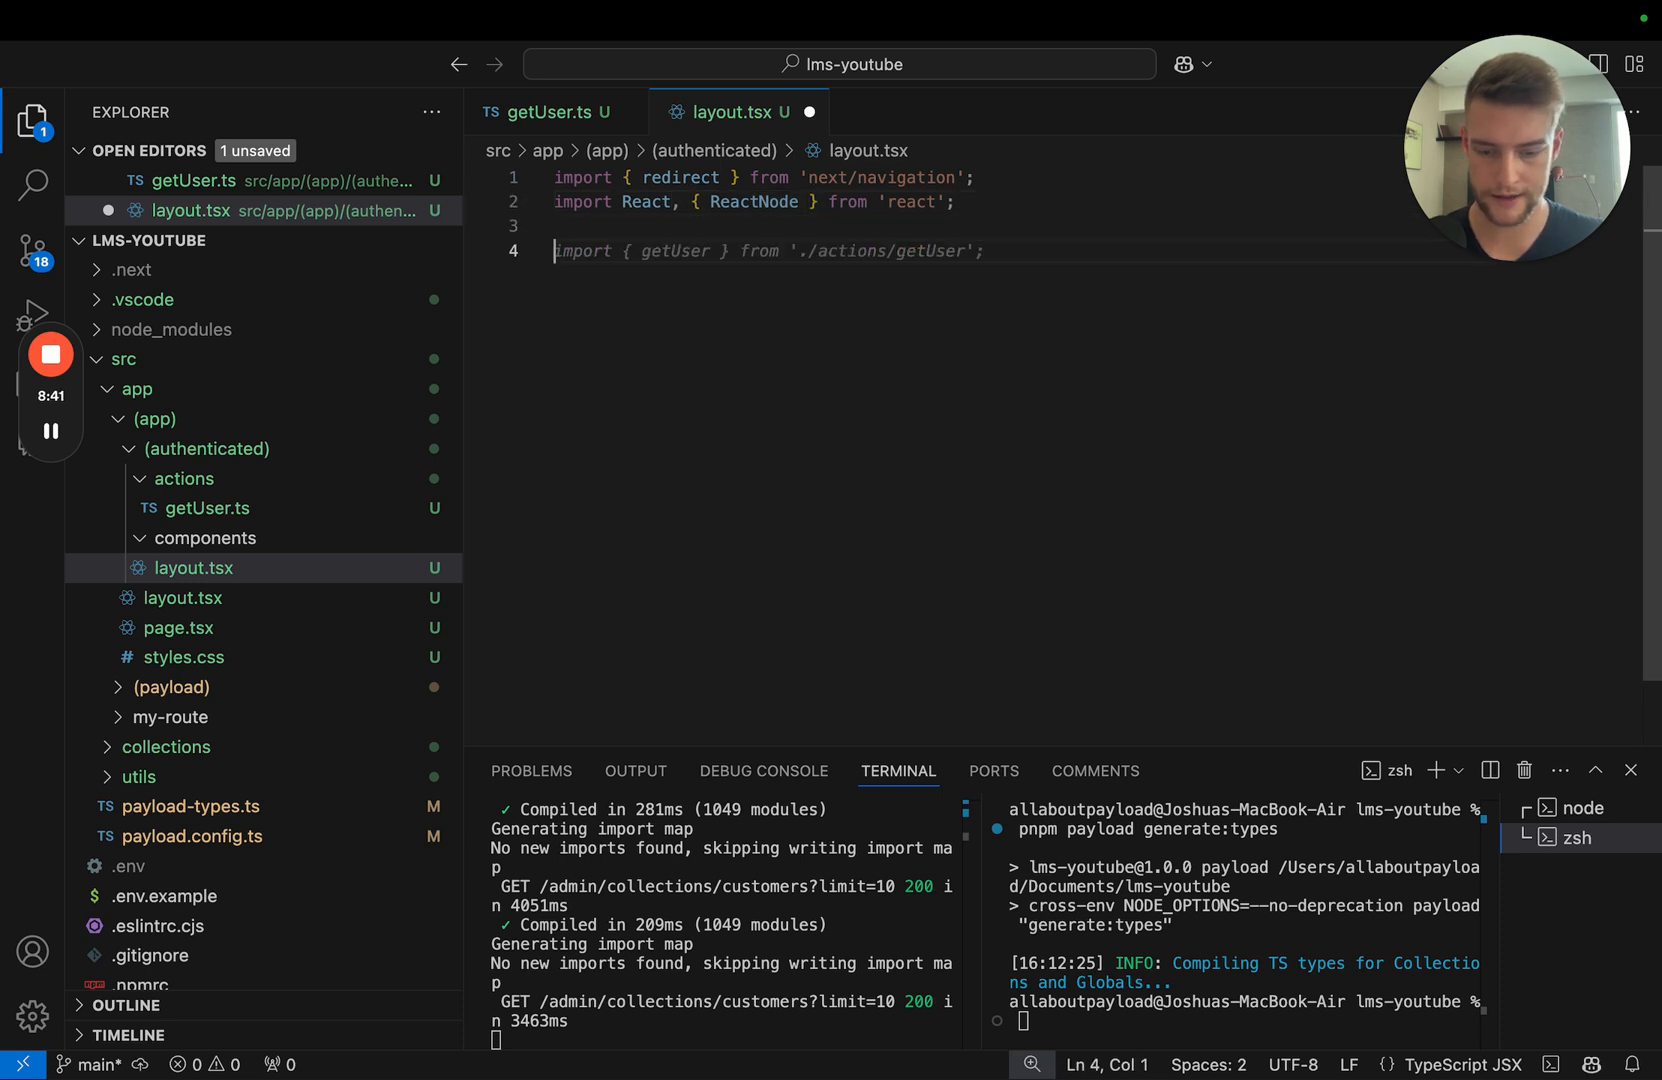
type("import { useUser } from 'next/user';")
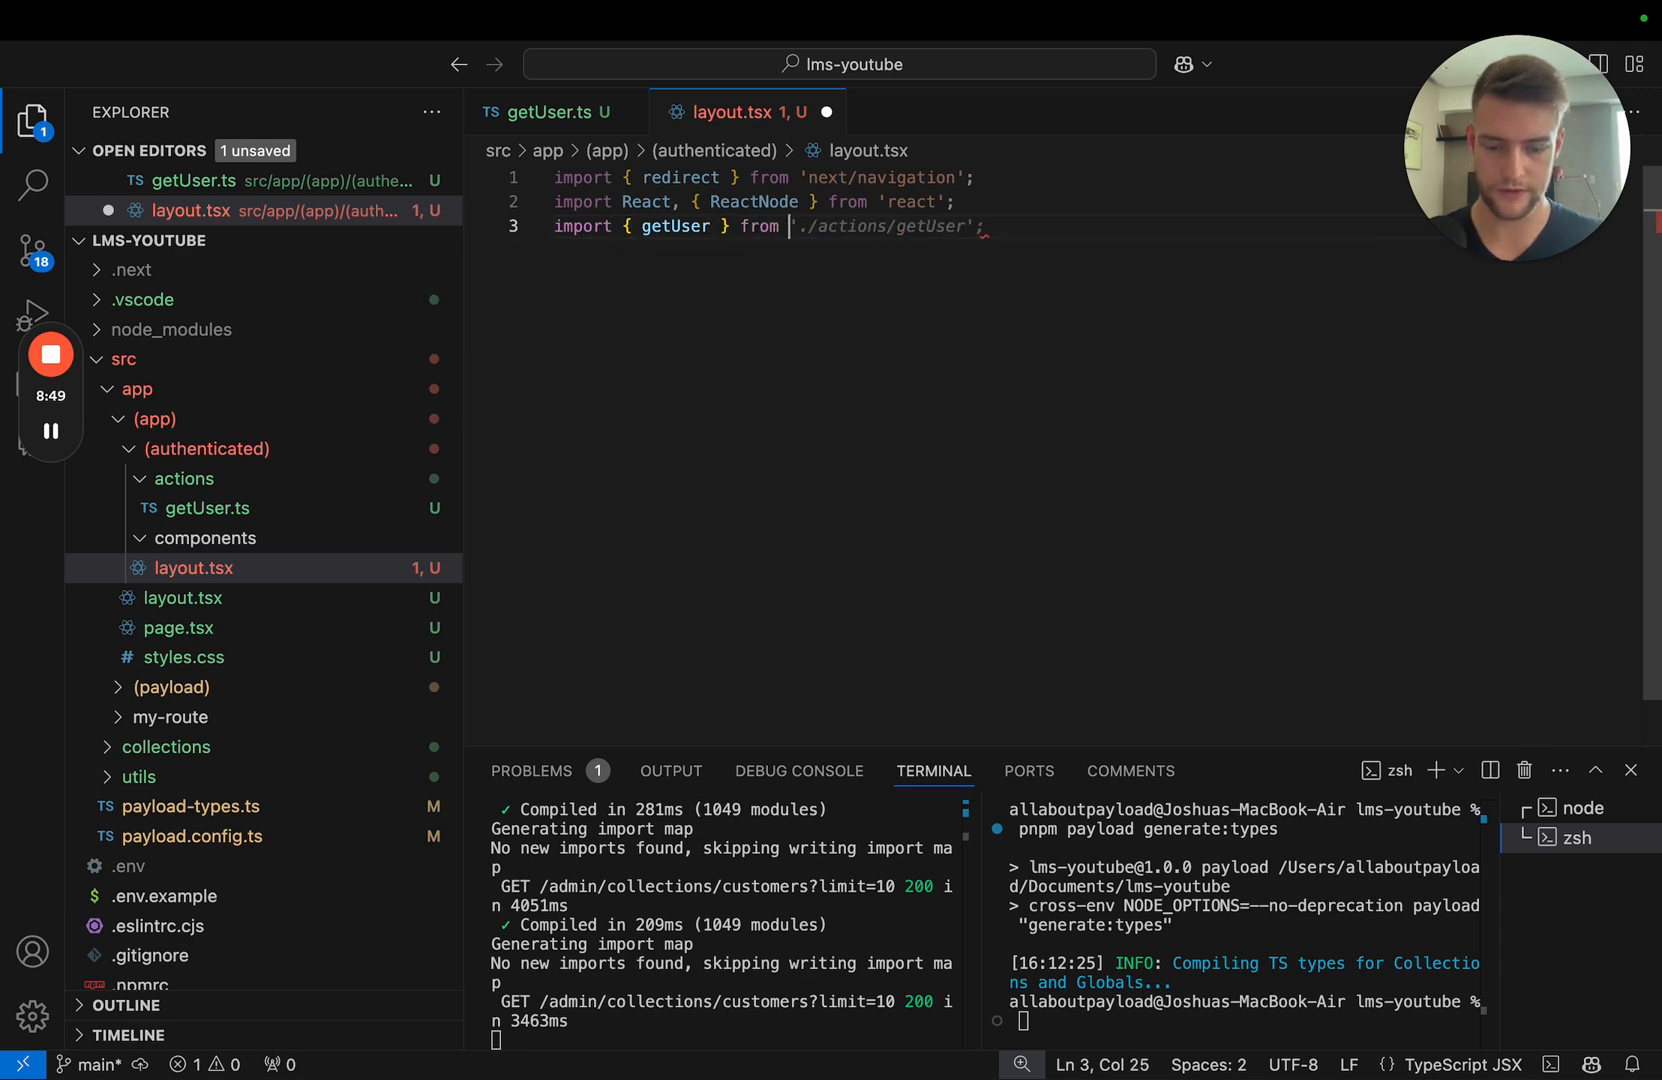
type("../actions/getUser\";")
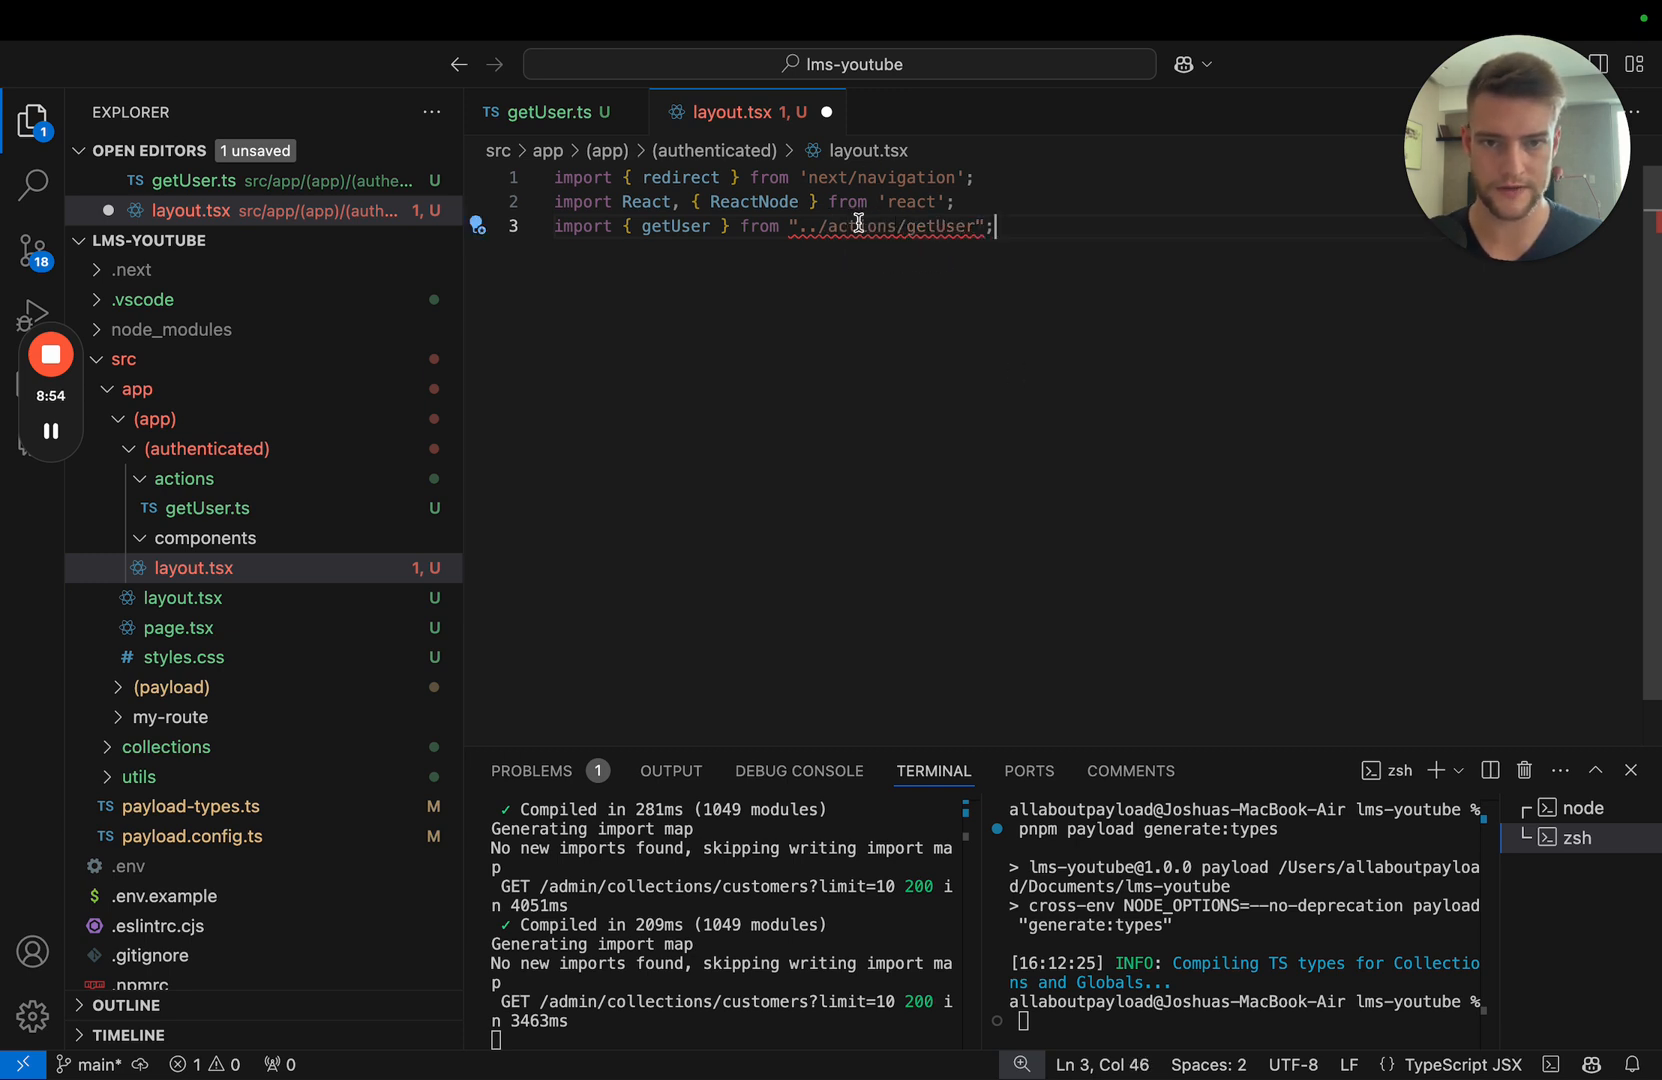
mouse_move(1084, 272)
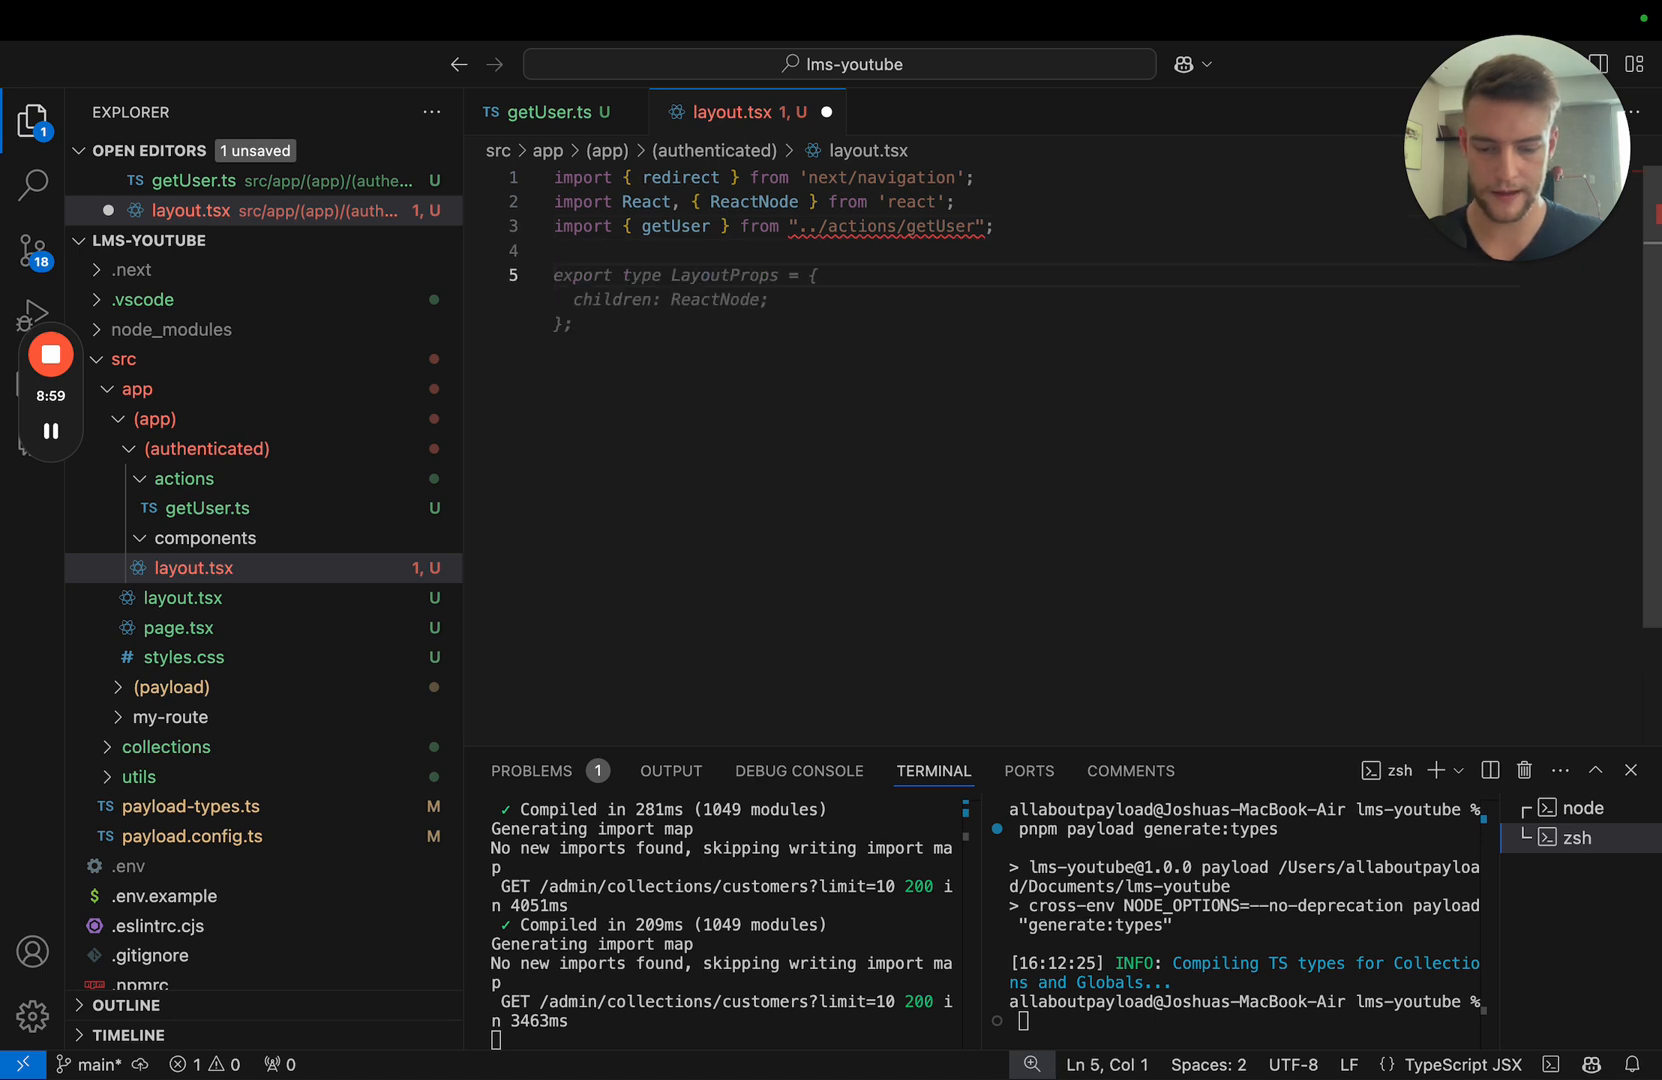
Declare const Layout typed as FC<LayoutProps>.
type("const Layout: Rea")
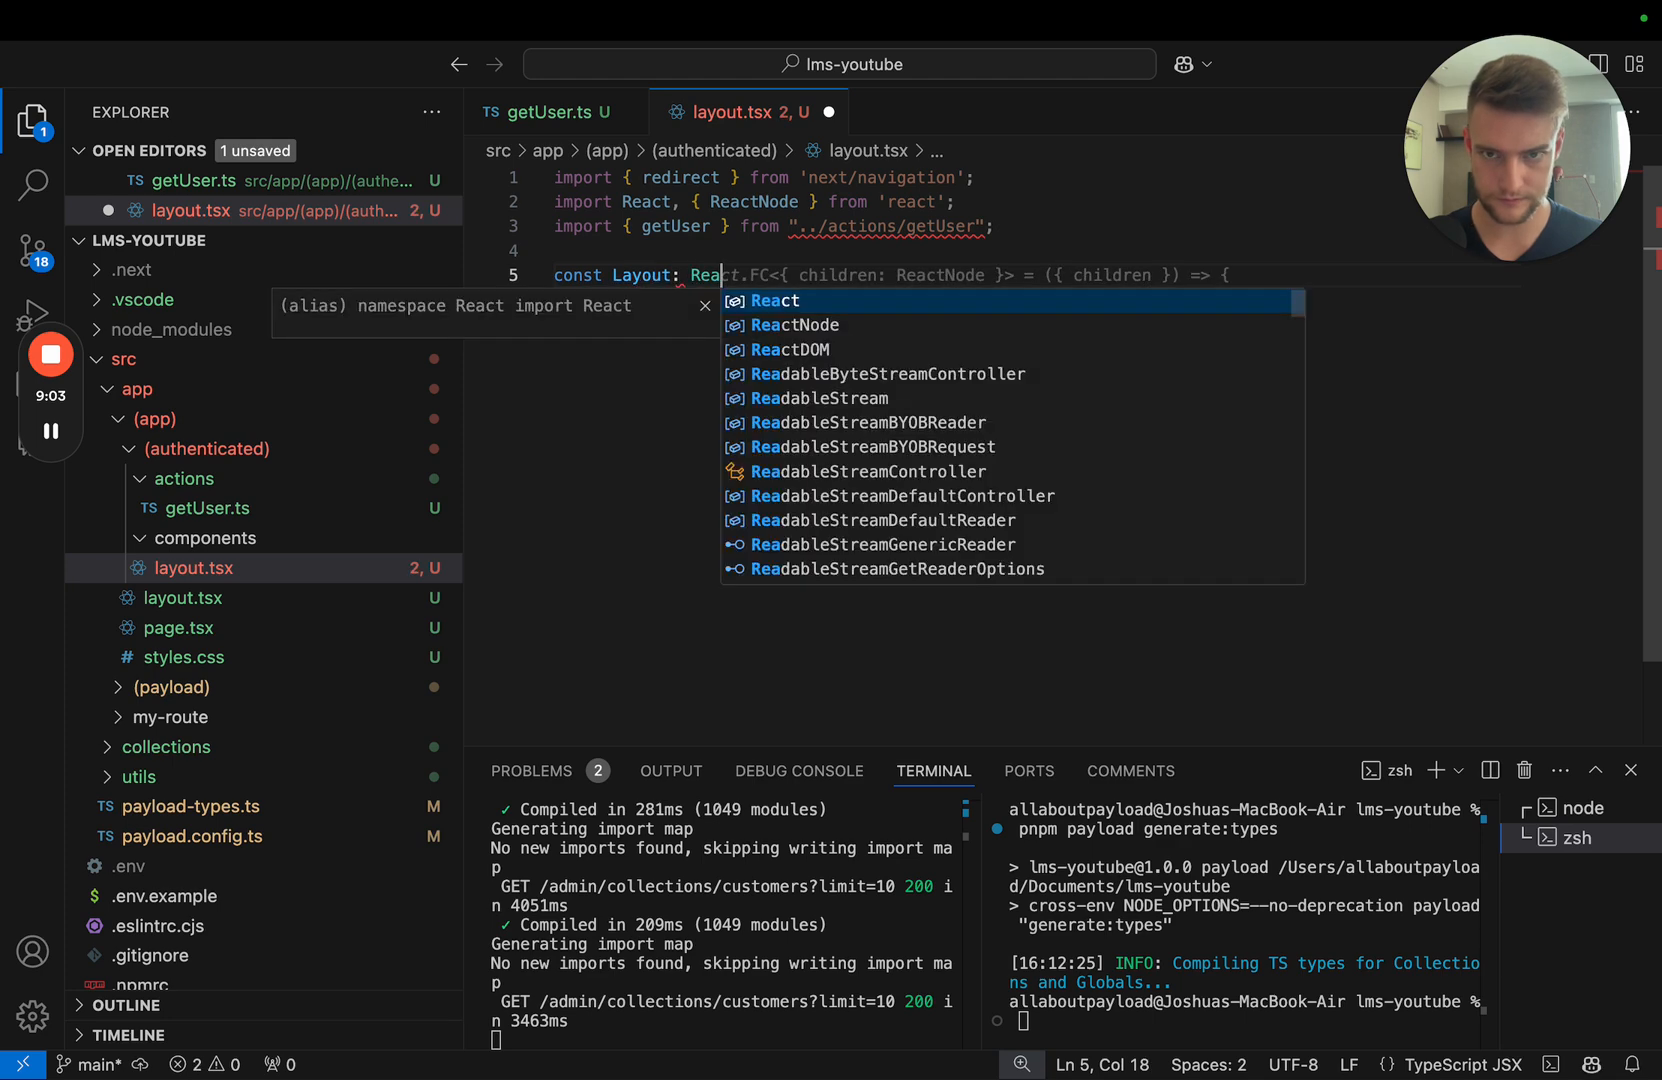
type(".FC")
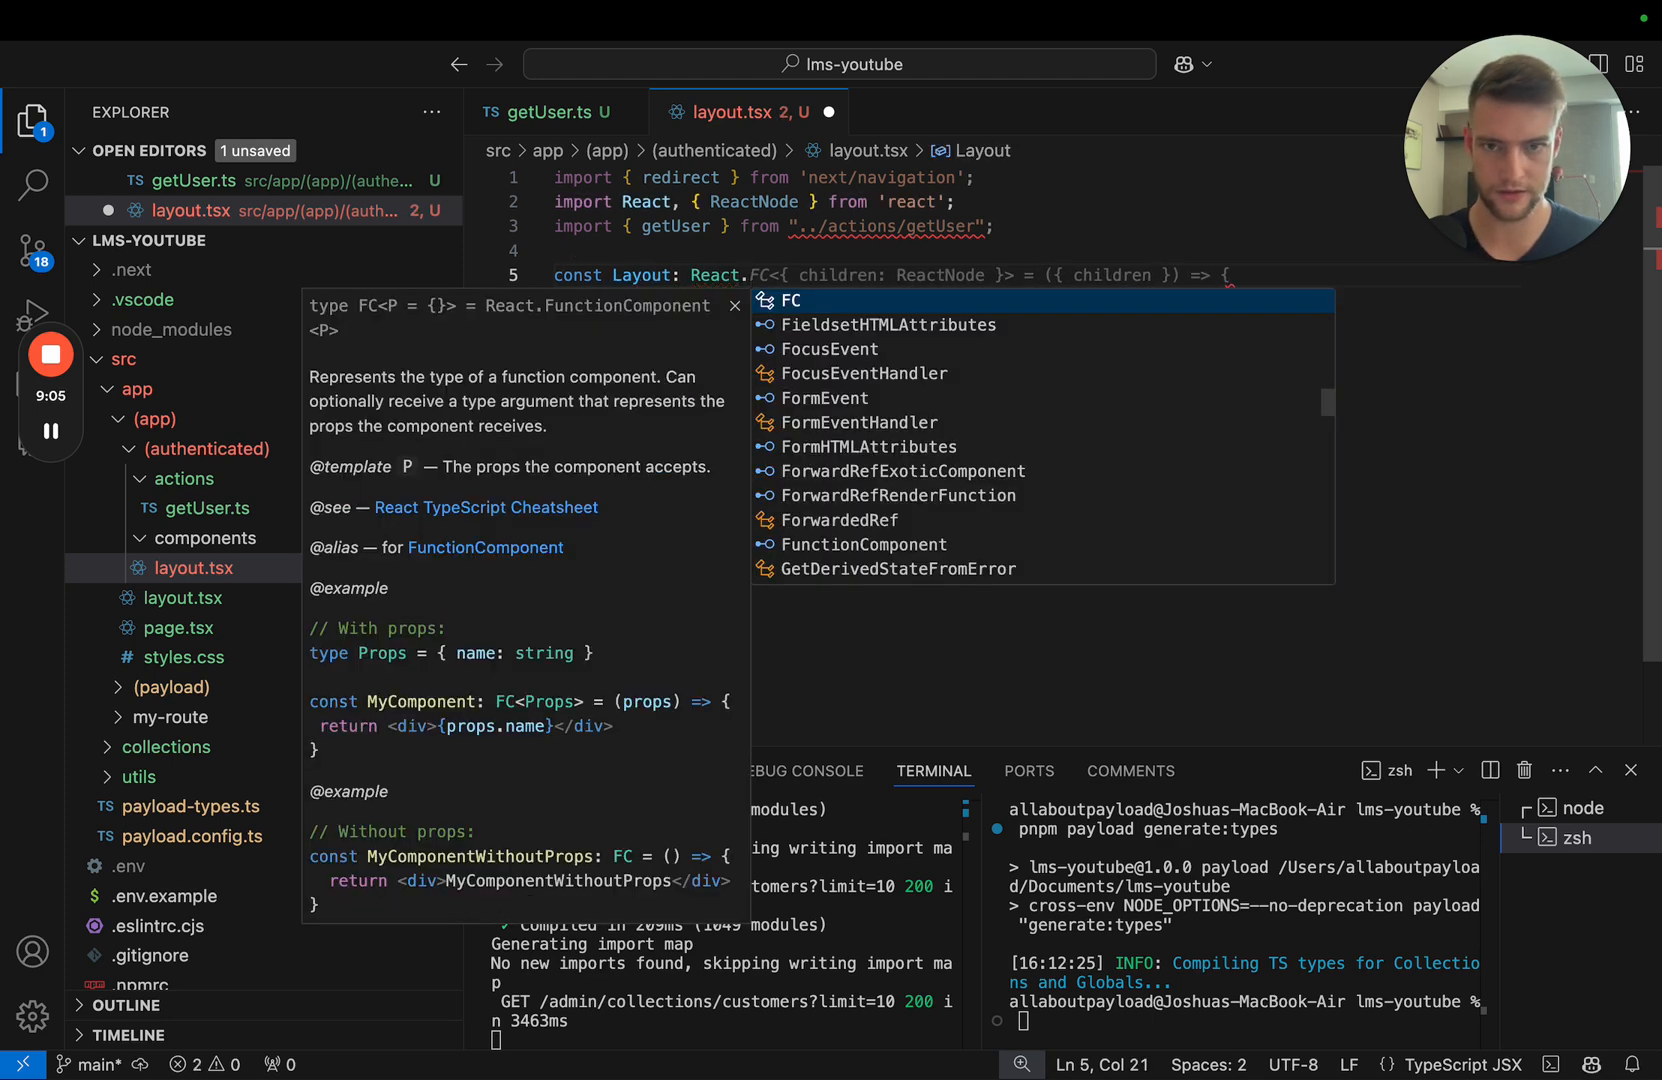
type("RF")
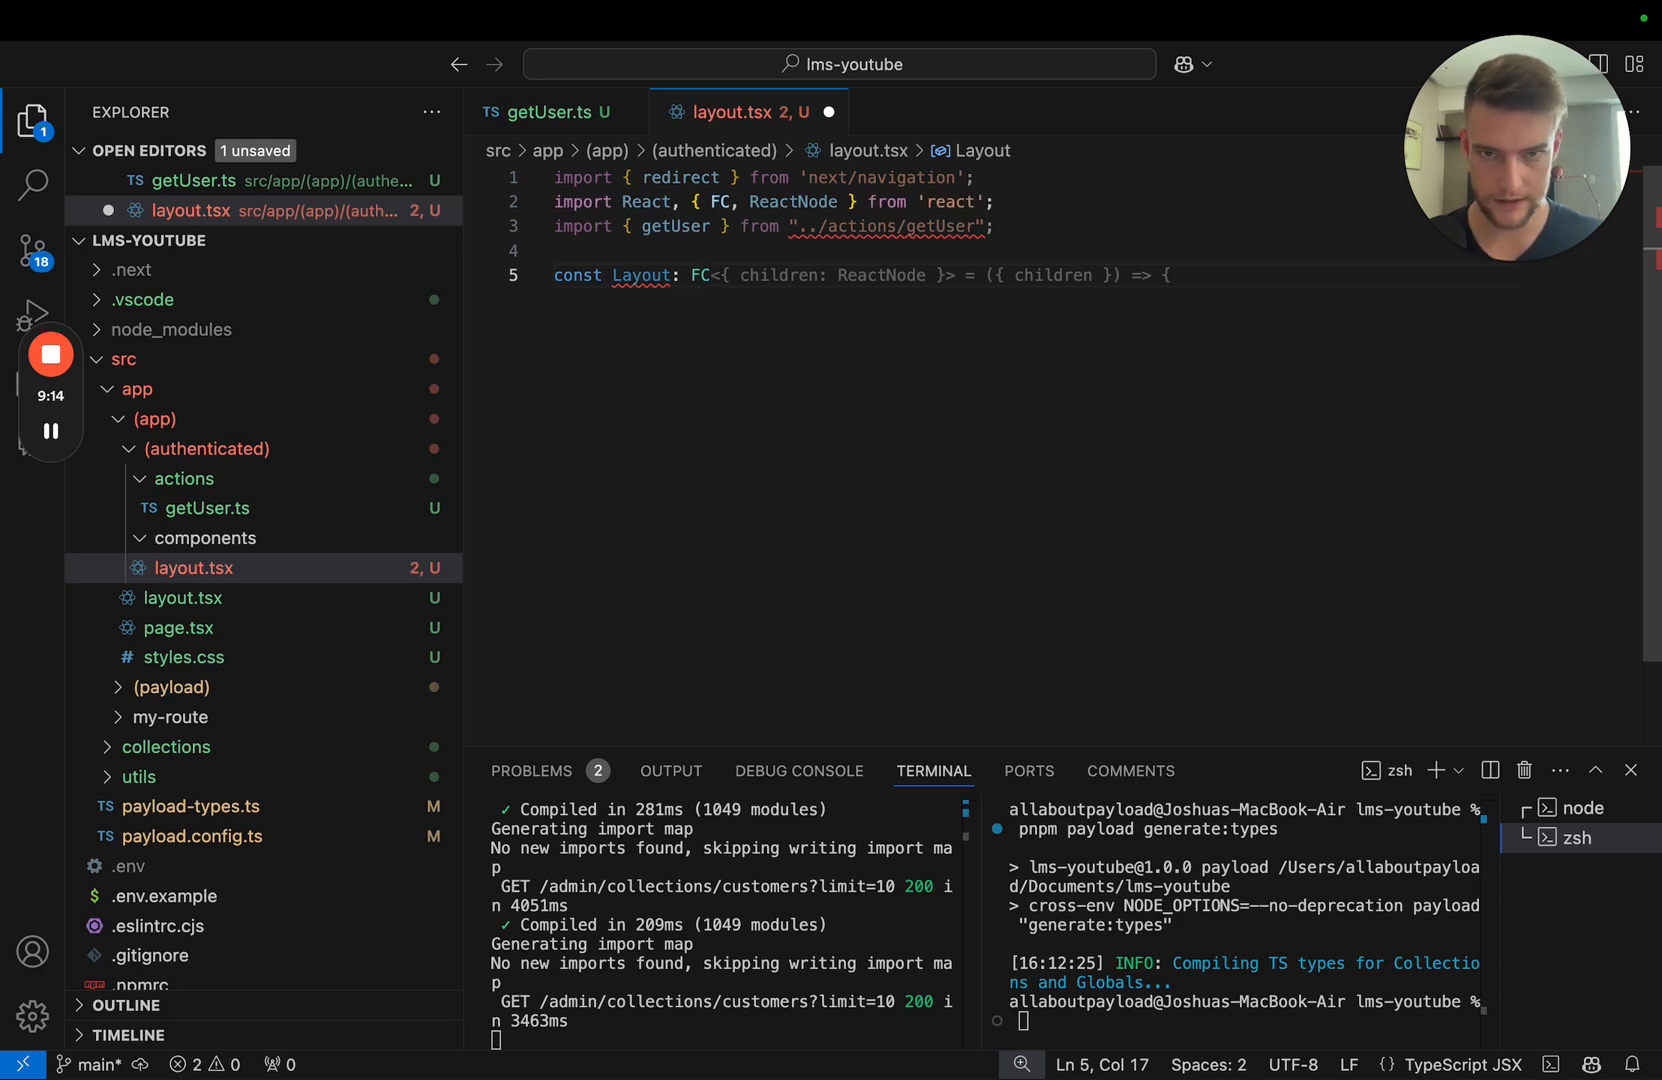
type("<")
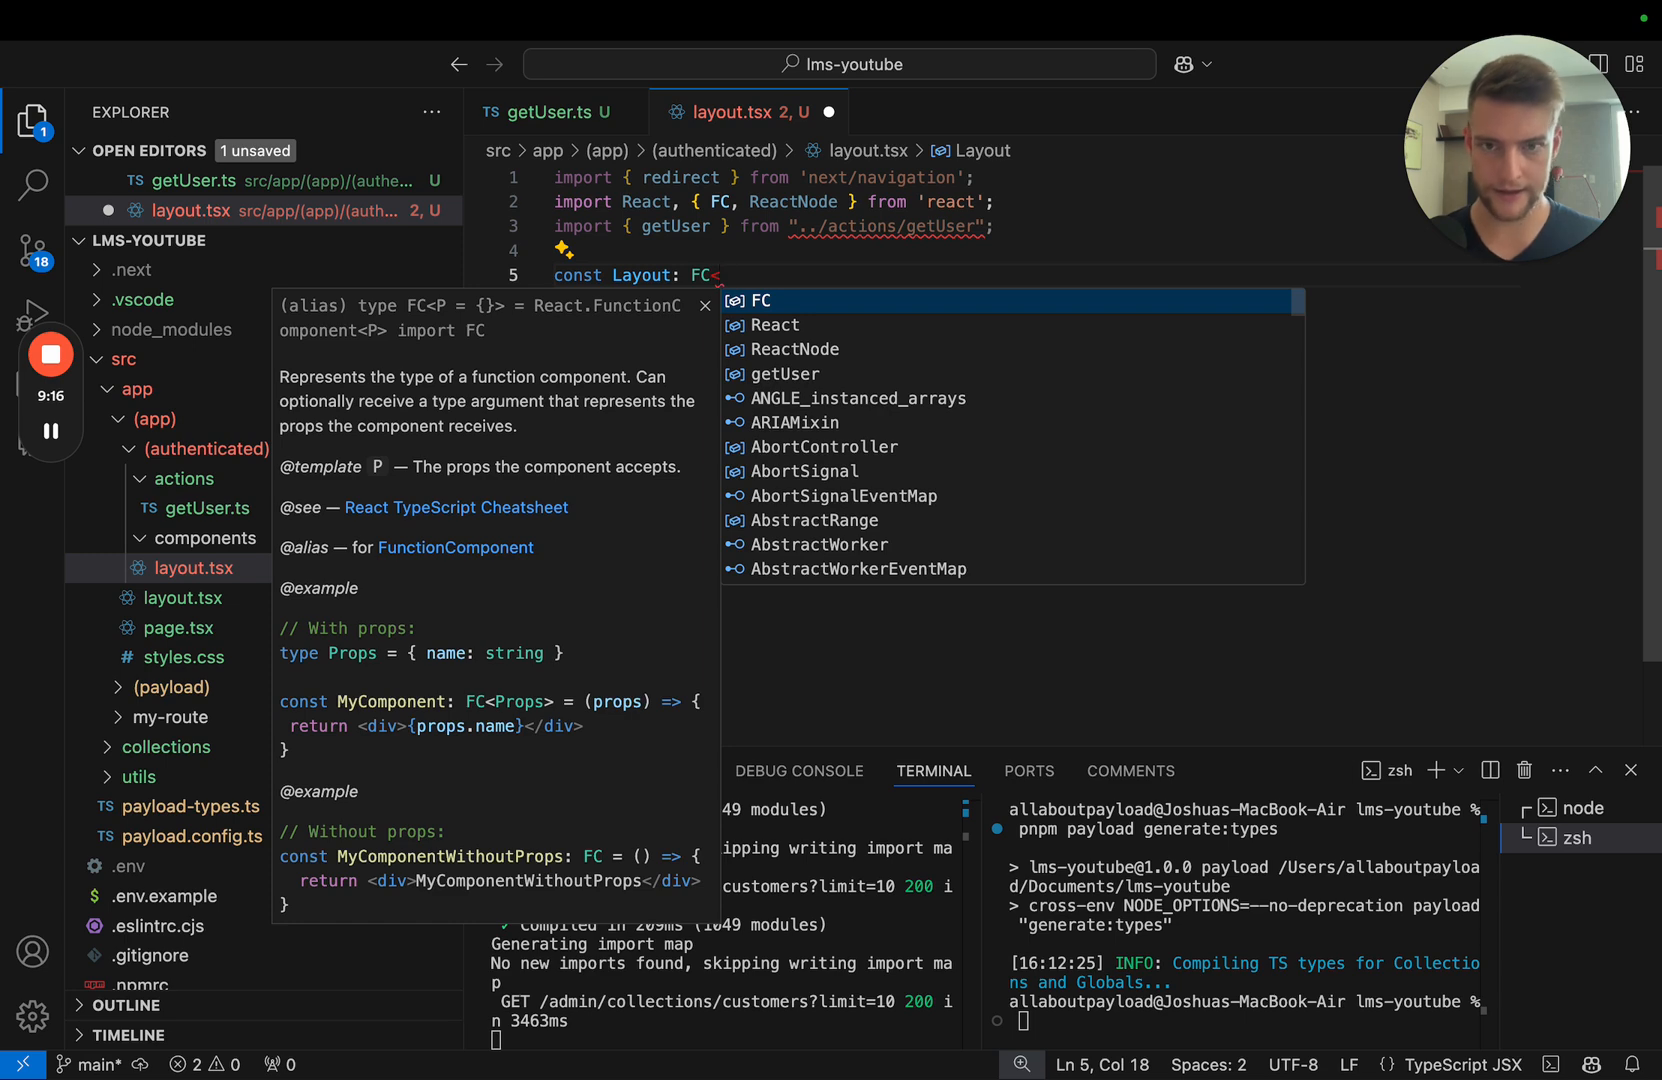
type("LayoutProps>")
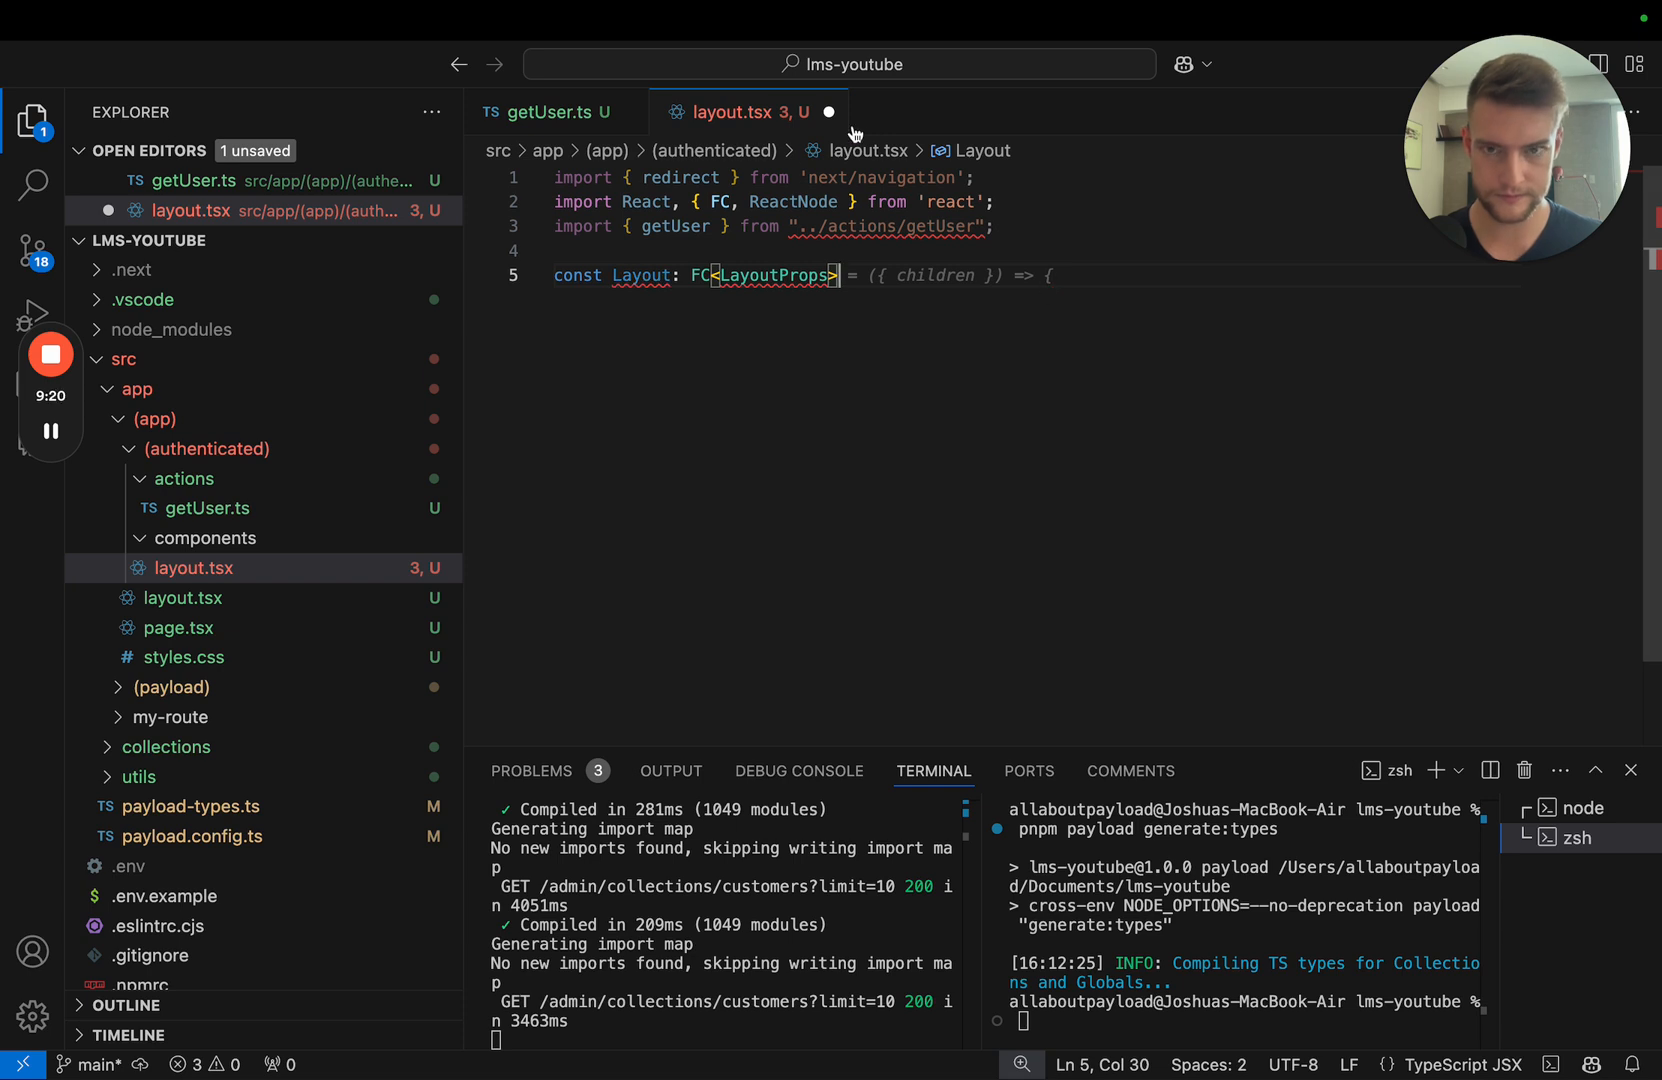
Add interface LayoutProps { children: ReactNode } and make Layout an async ({ children }) arrow that awaits getUser and redirects to /login.
key("Enter")
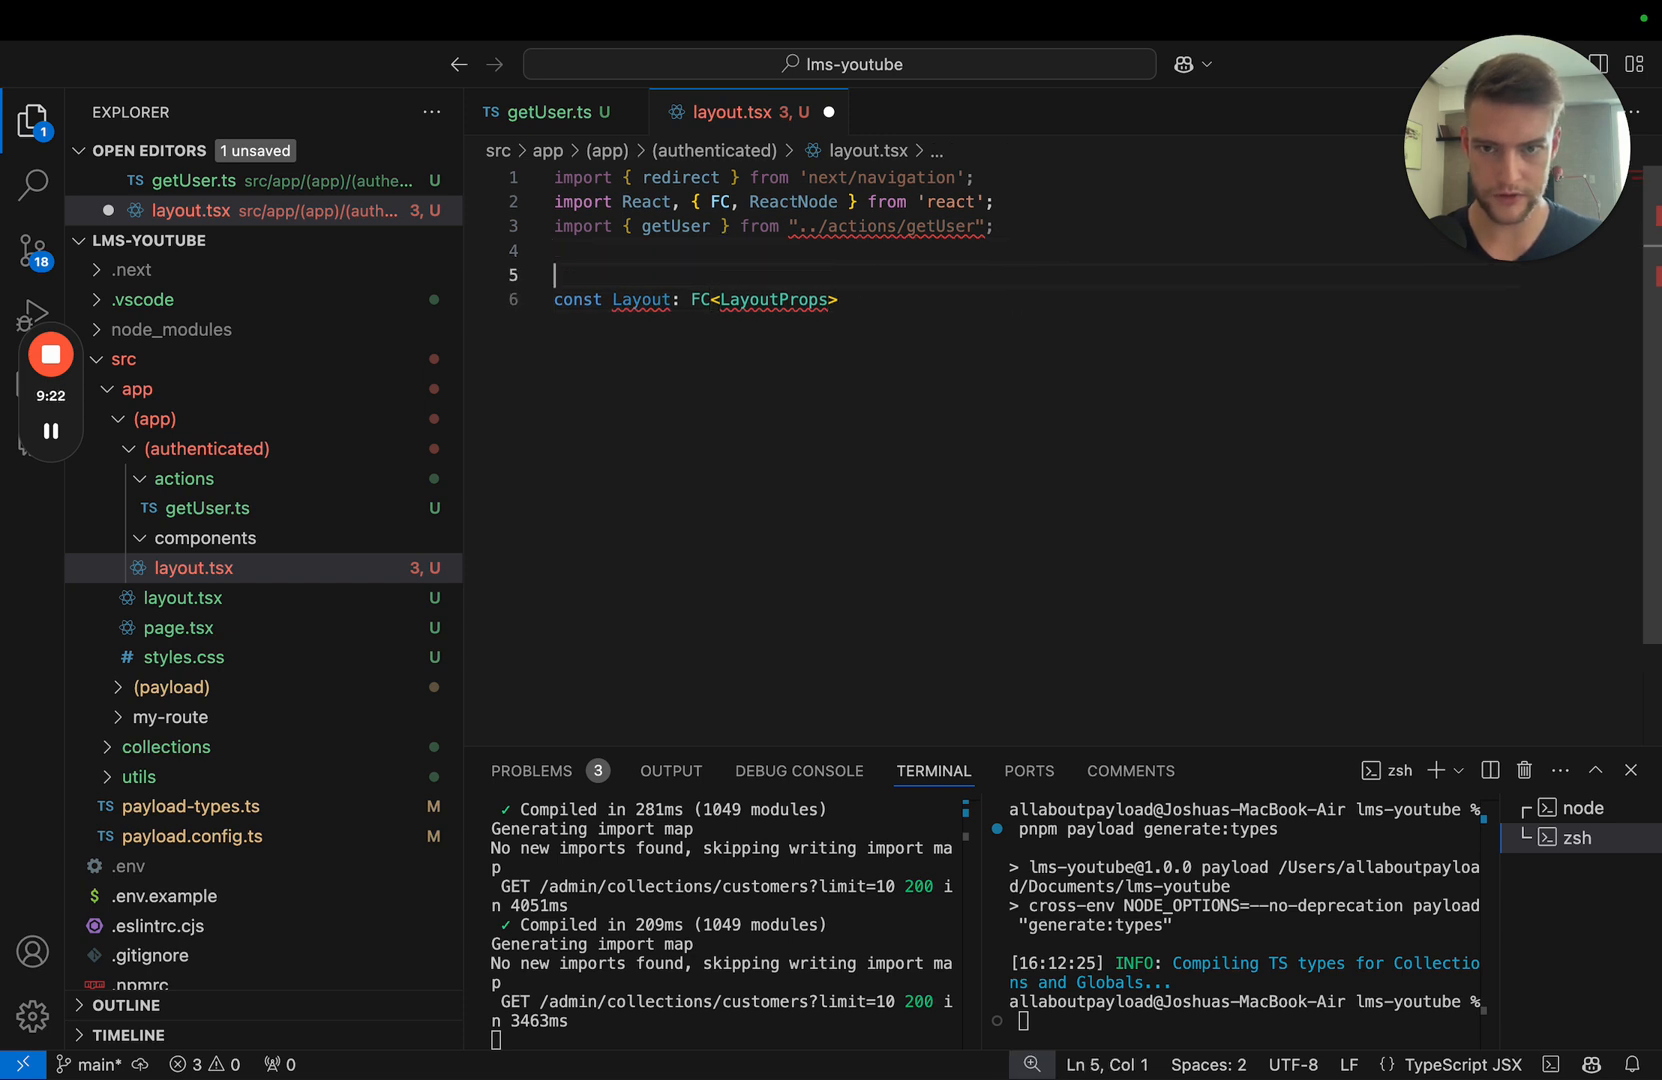
type("interface LayoutProps {")
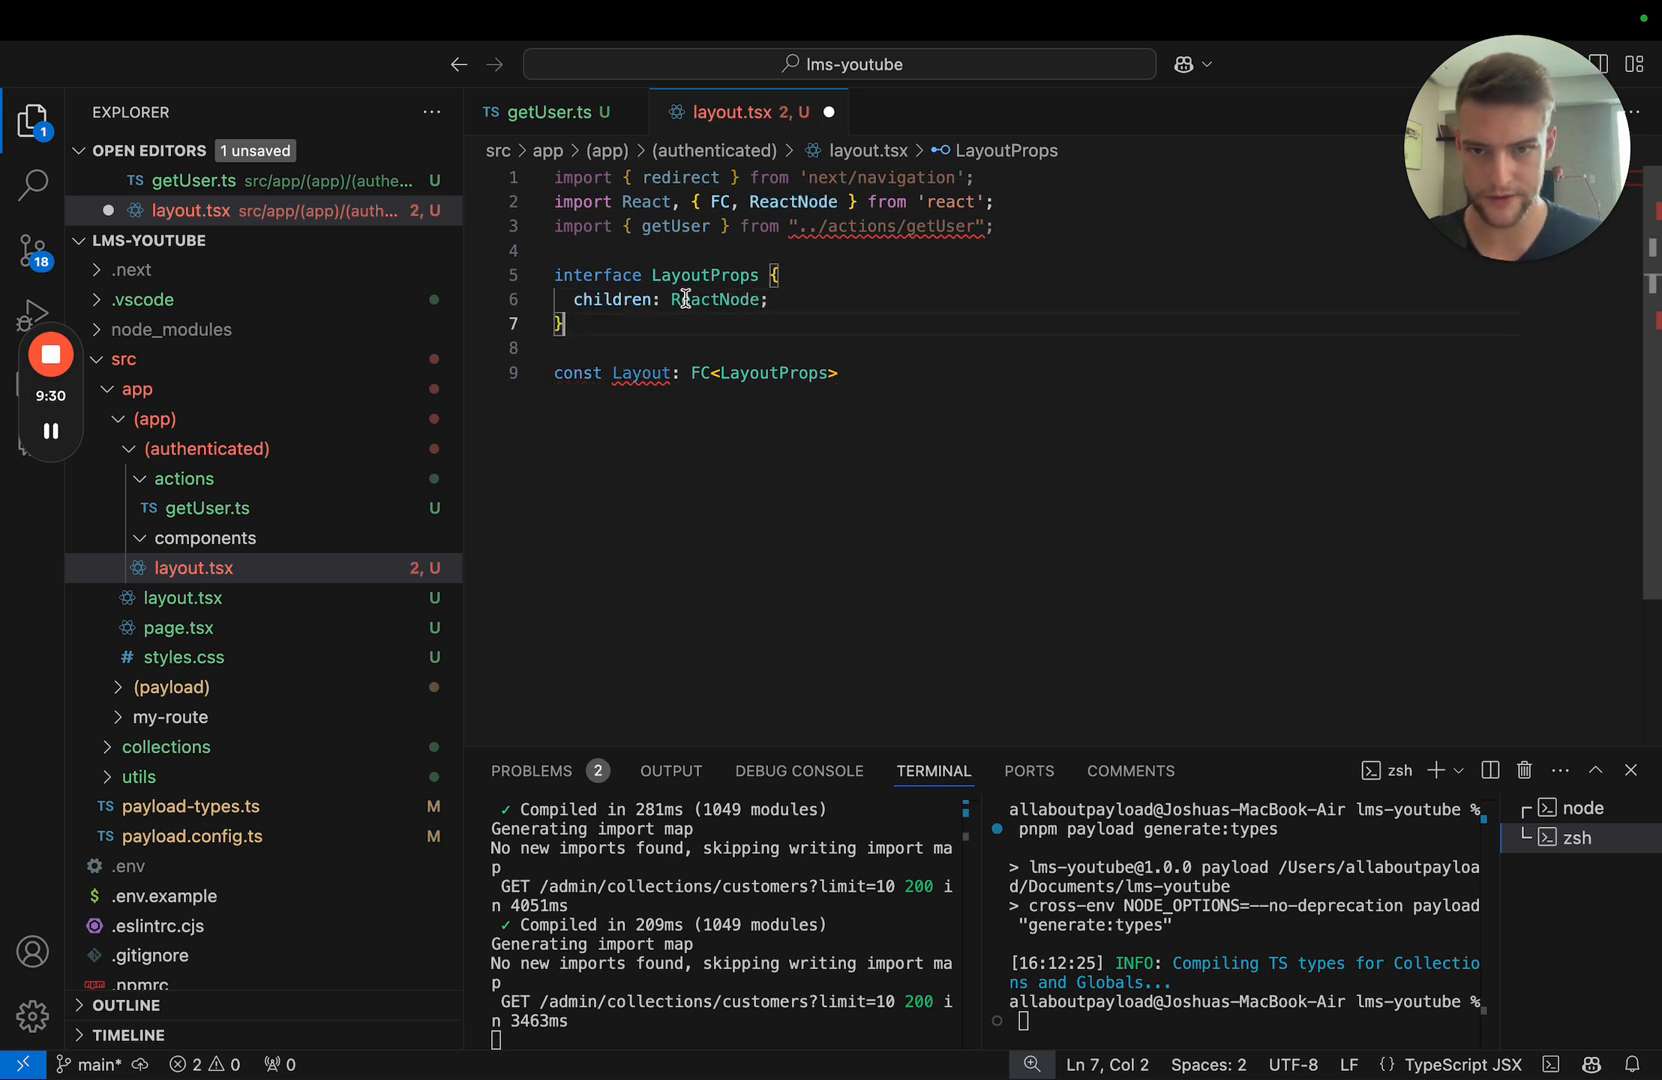
double_click(612, 298)
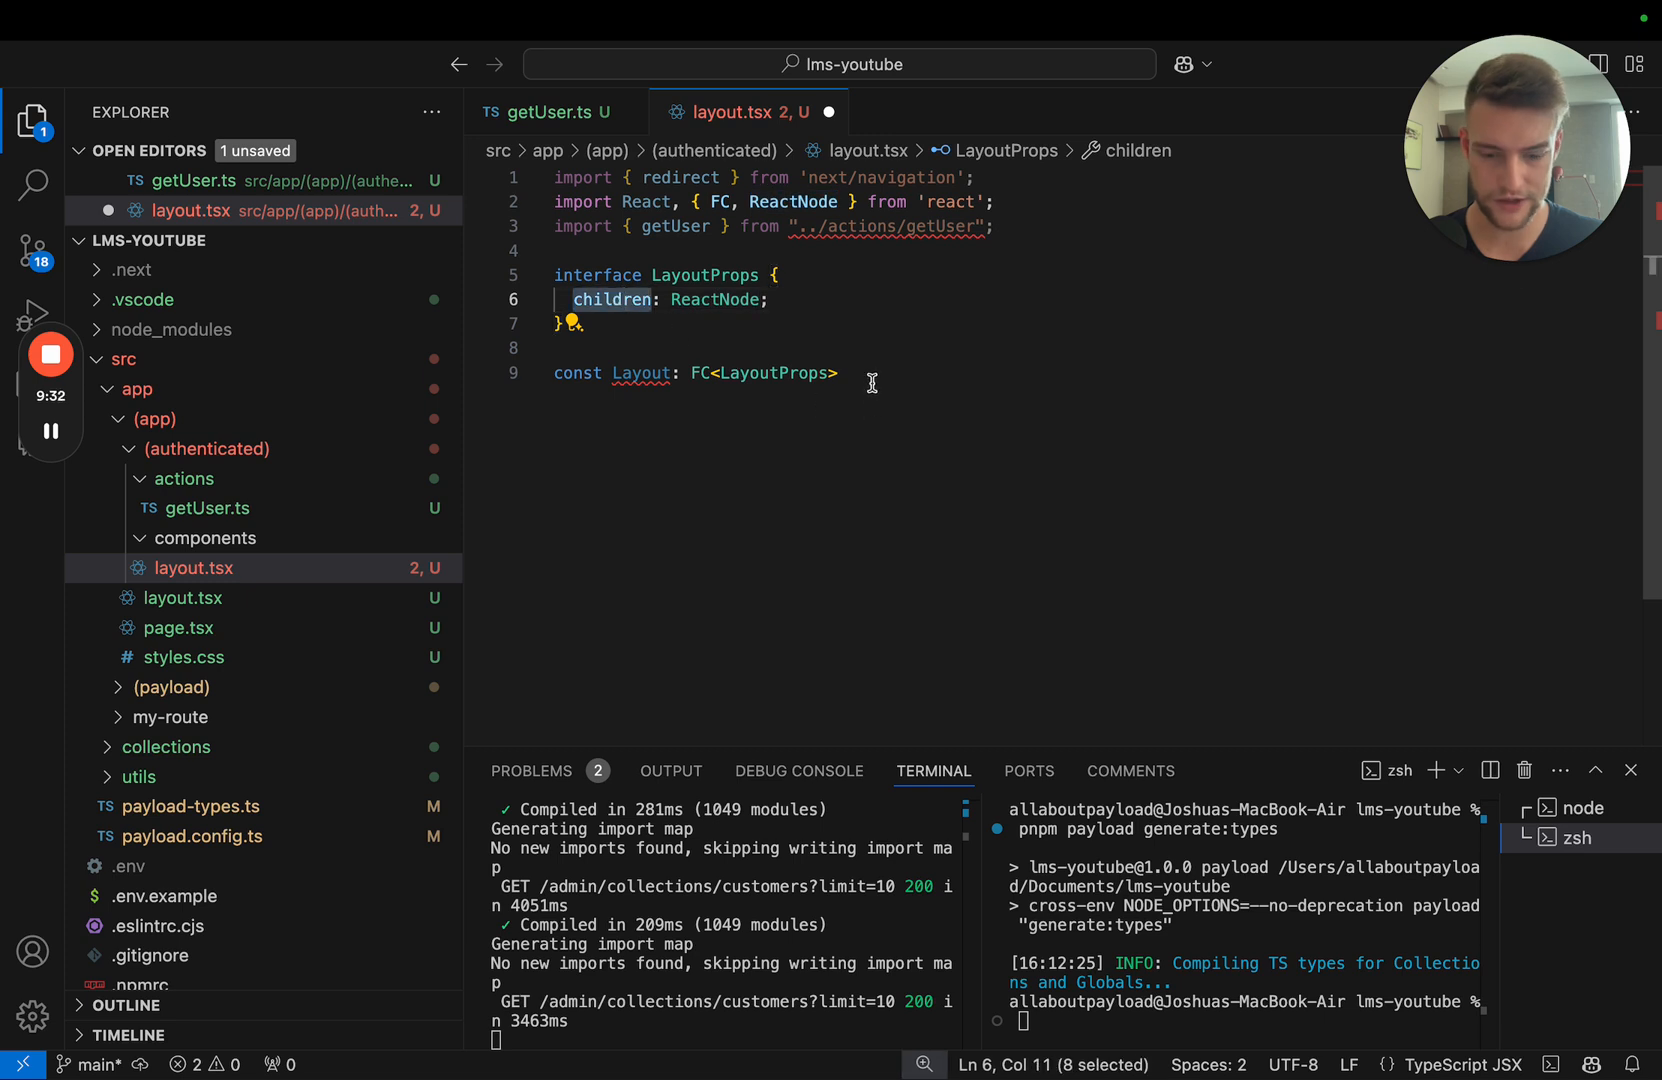
type("= ({ children }) => {")
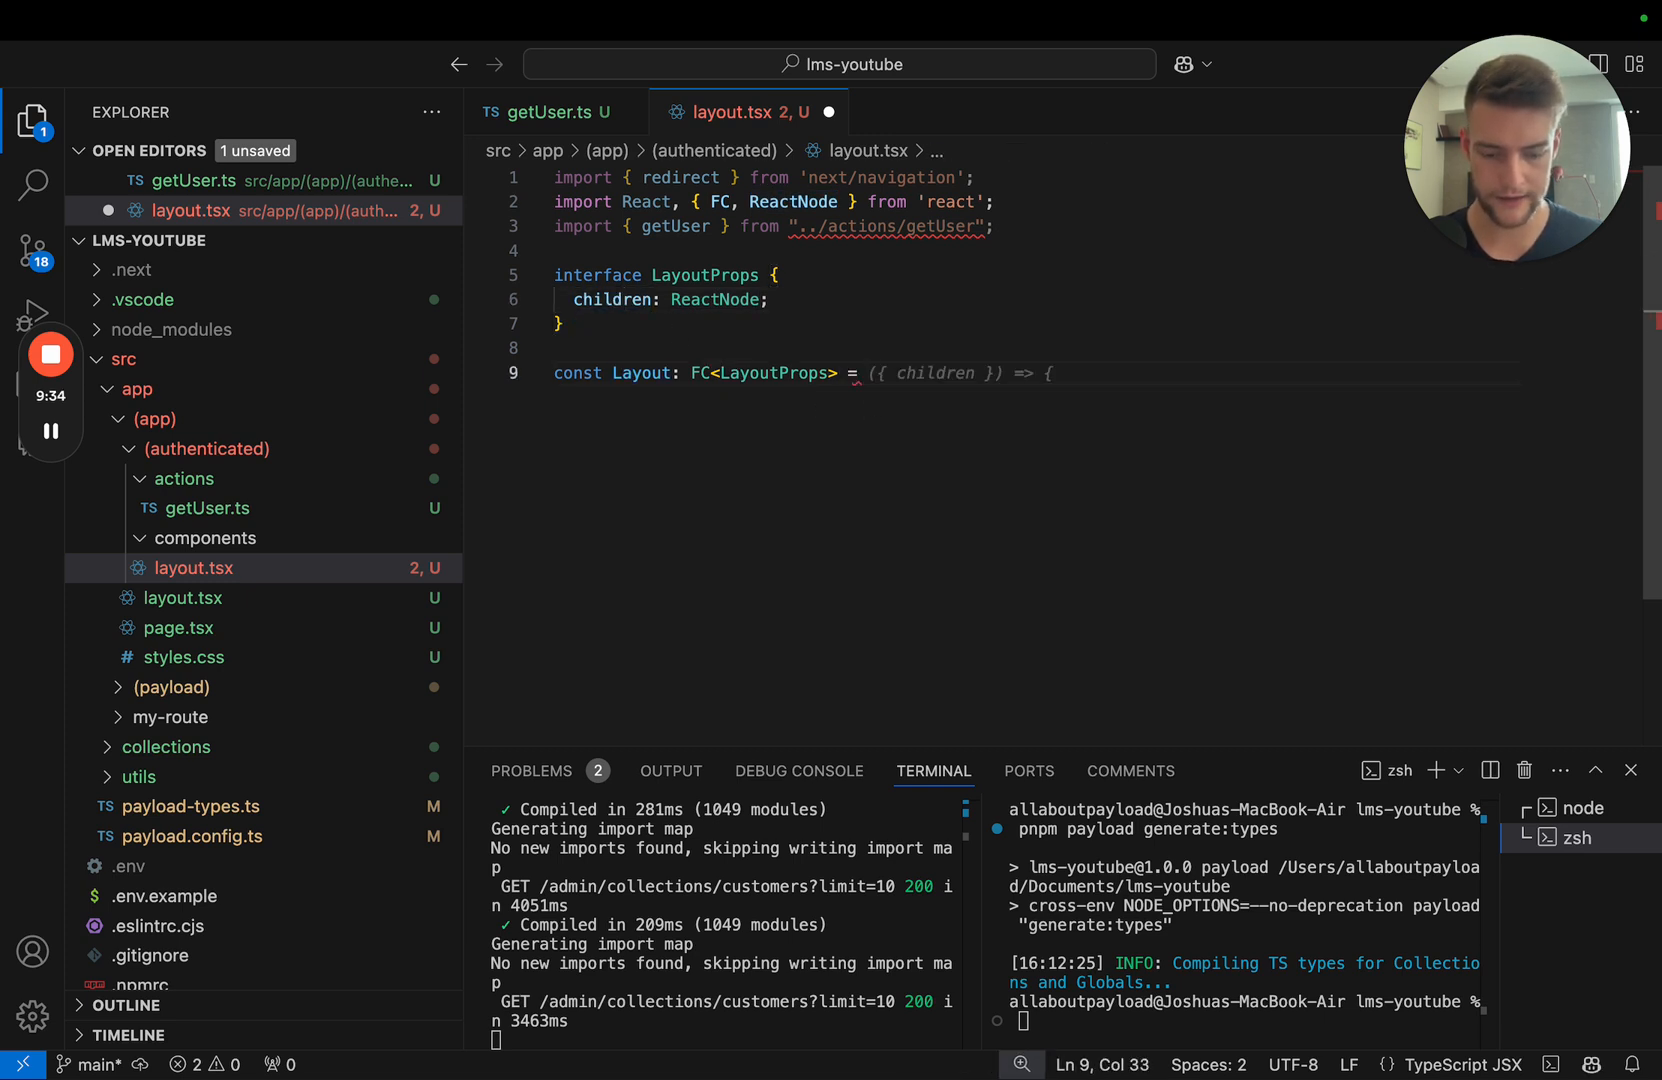
type("async")
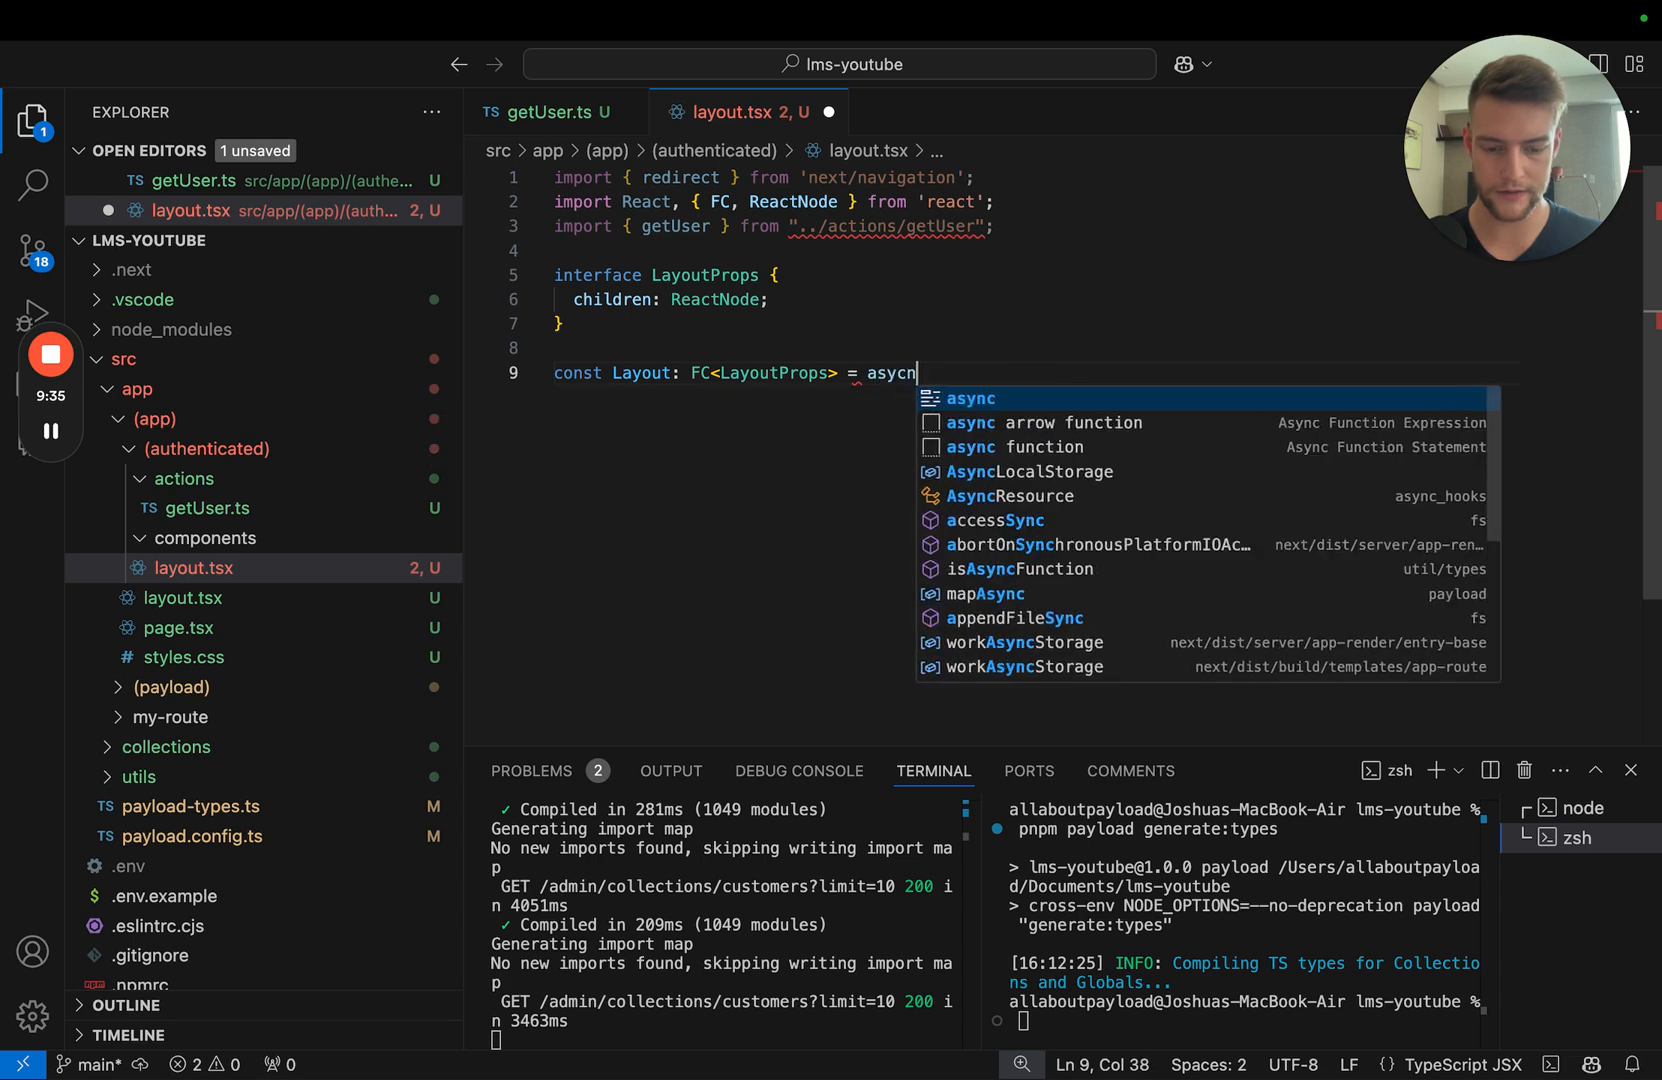
type("({ children }) => {")
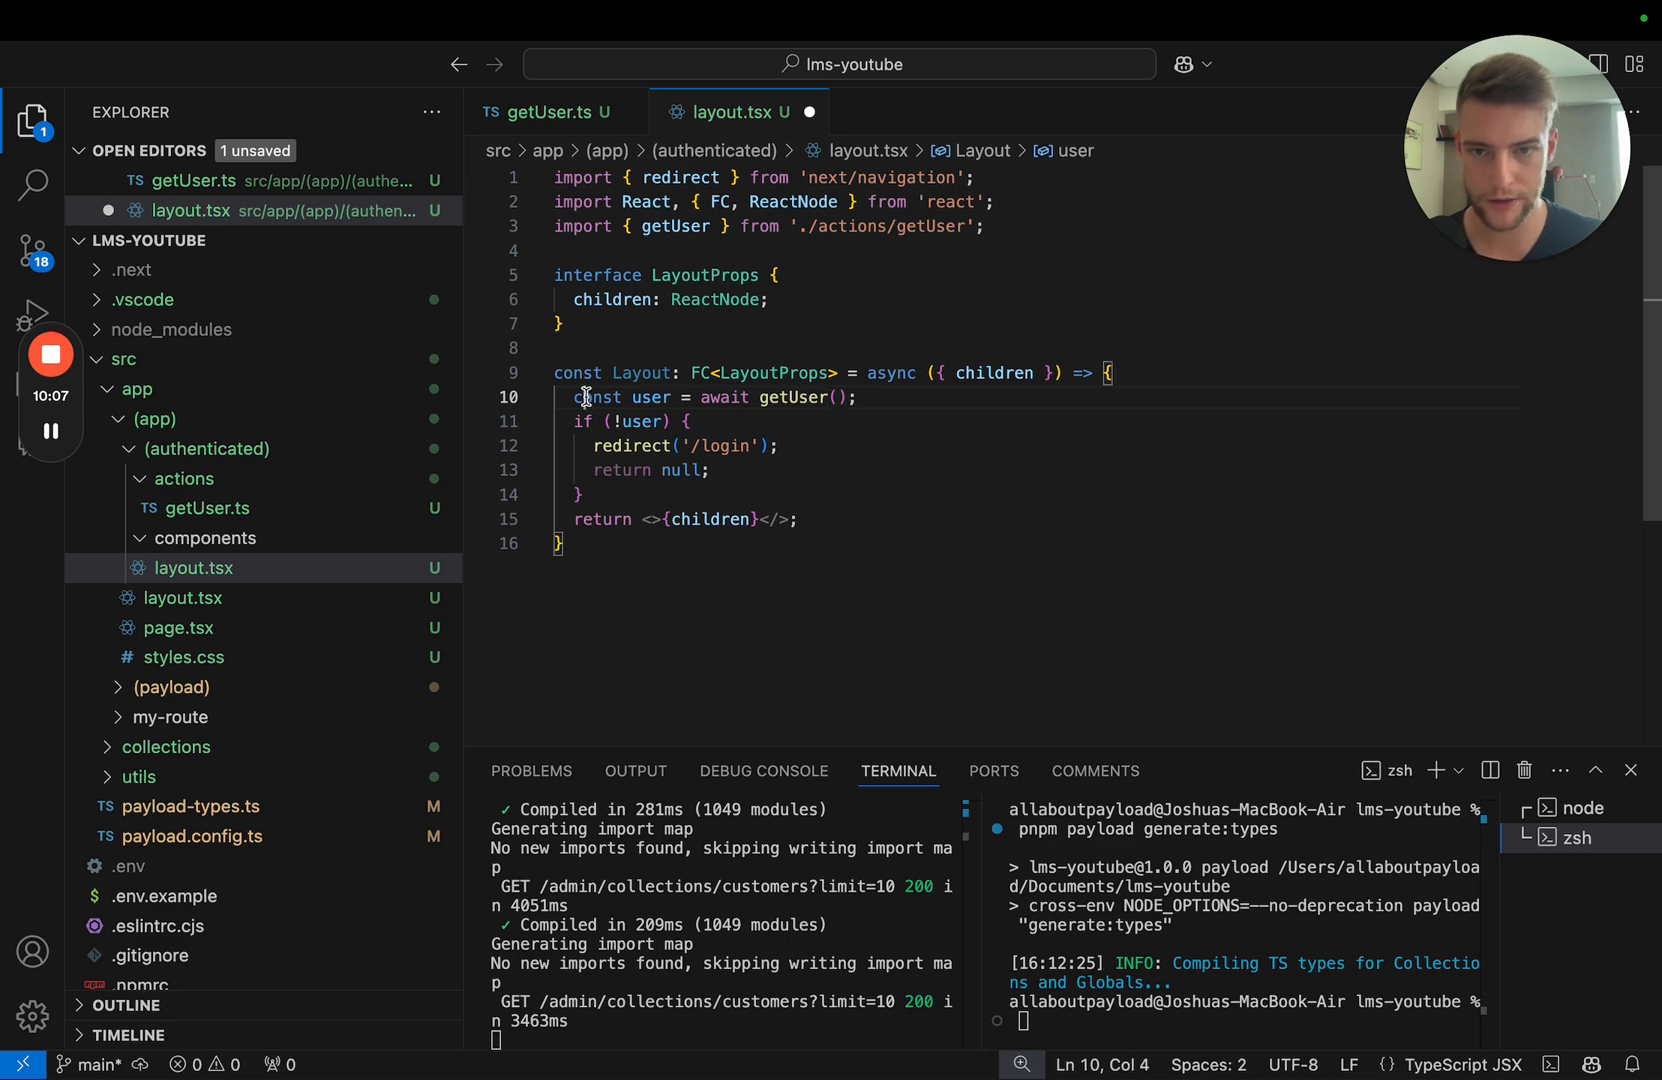
Review the redirect check, add export default Layout; at the bottom and save layout.tsx.
double_click(640, 420)
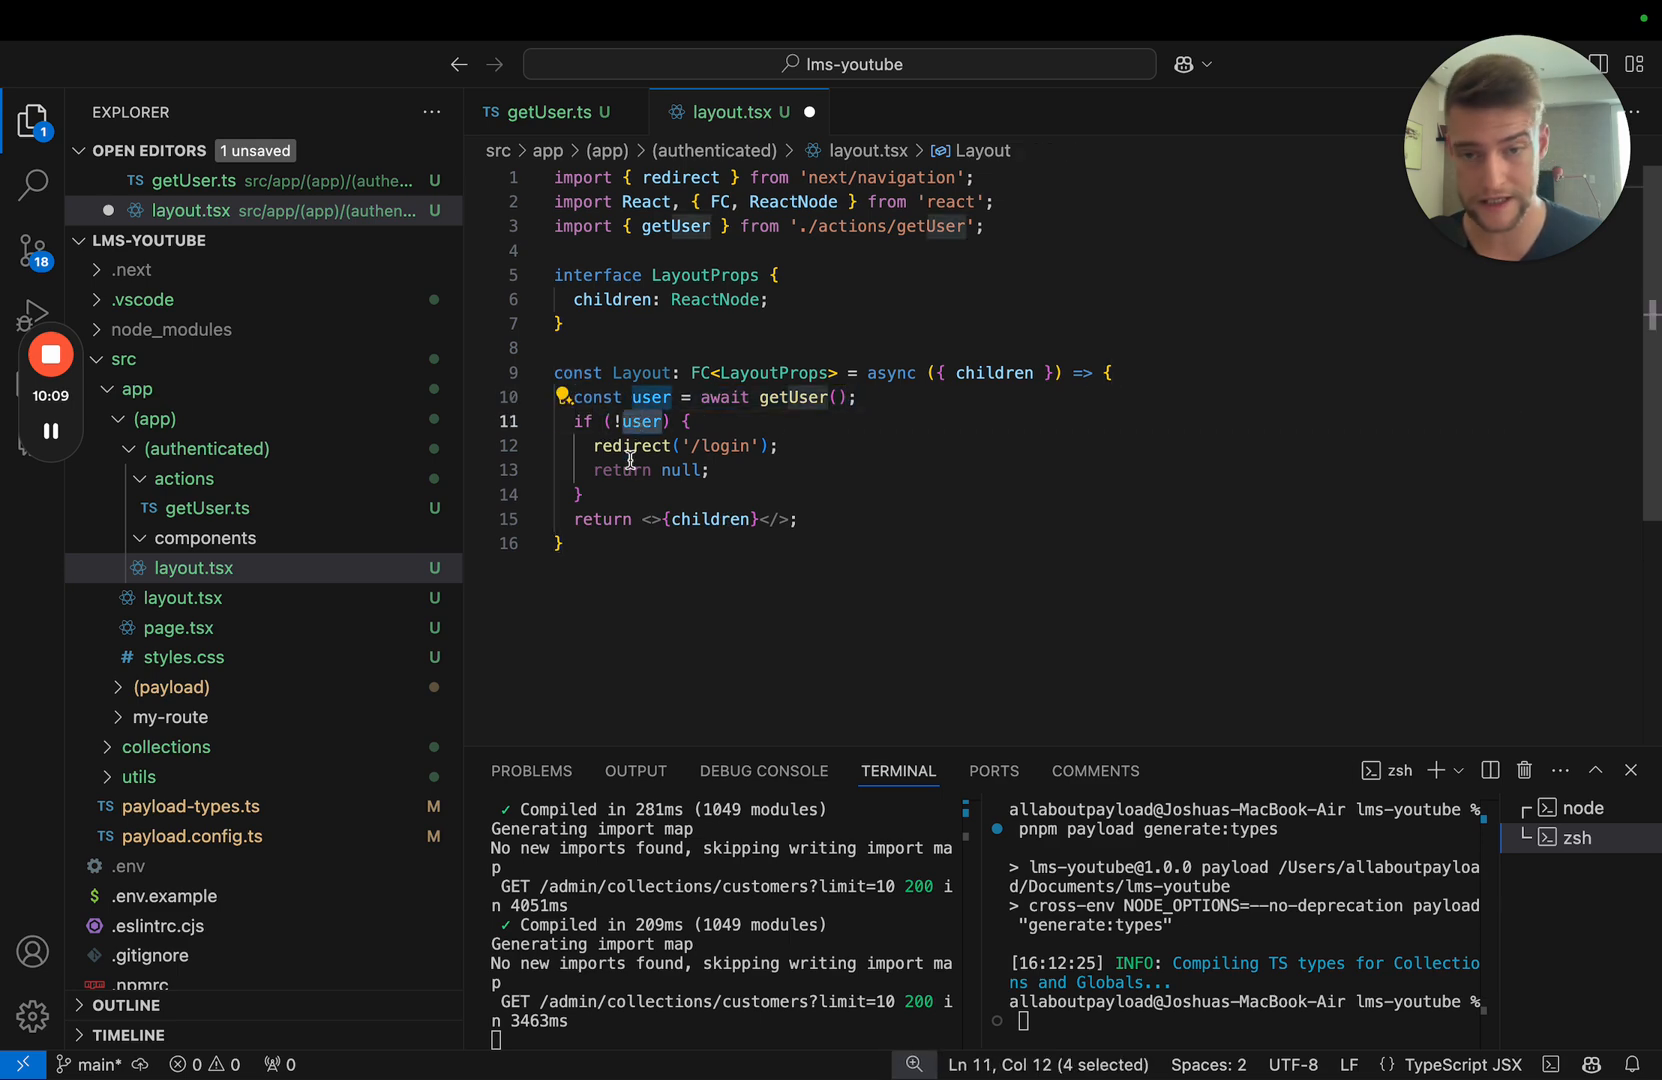
left_click(576, 494)
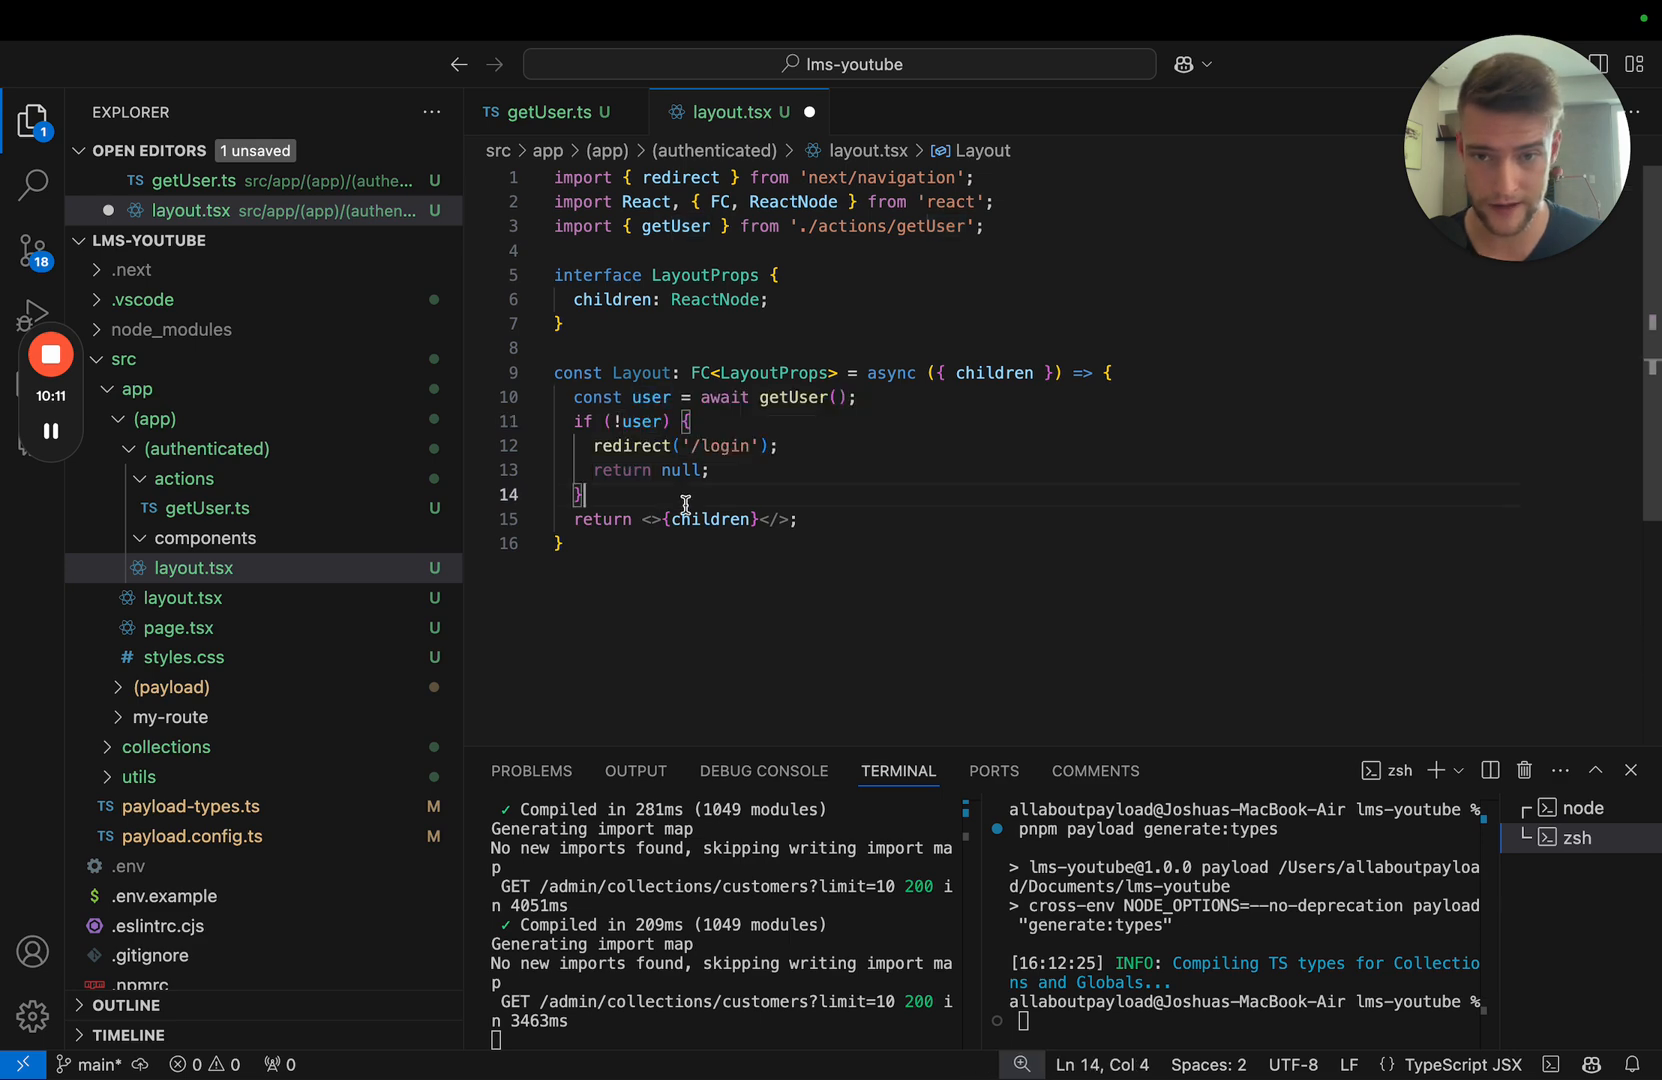
mouse_move(710, 472)
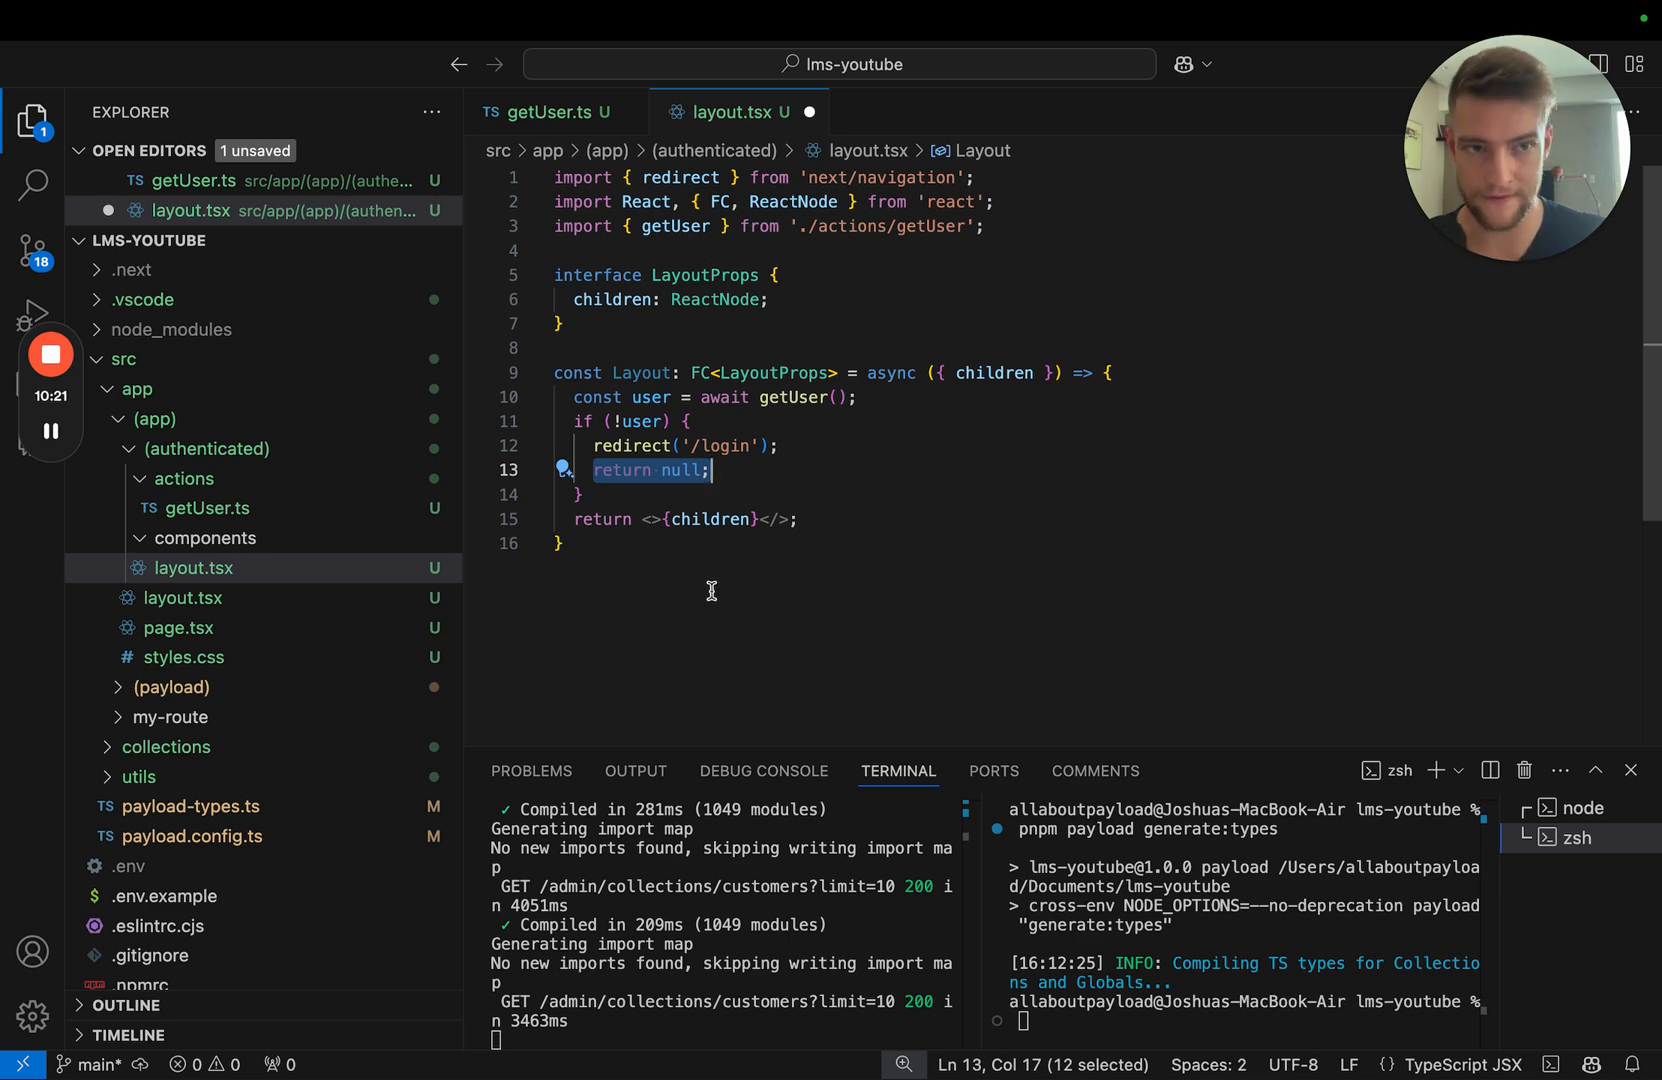
mouse_move(808, 414)
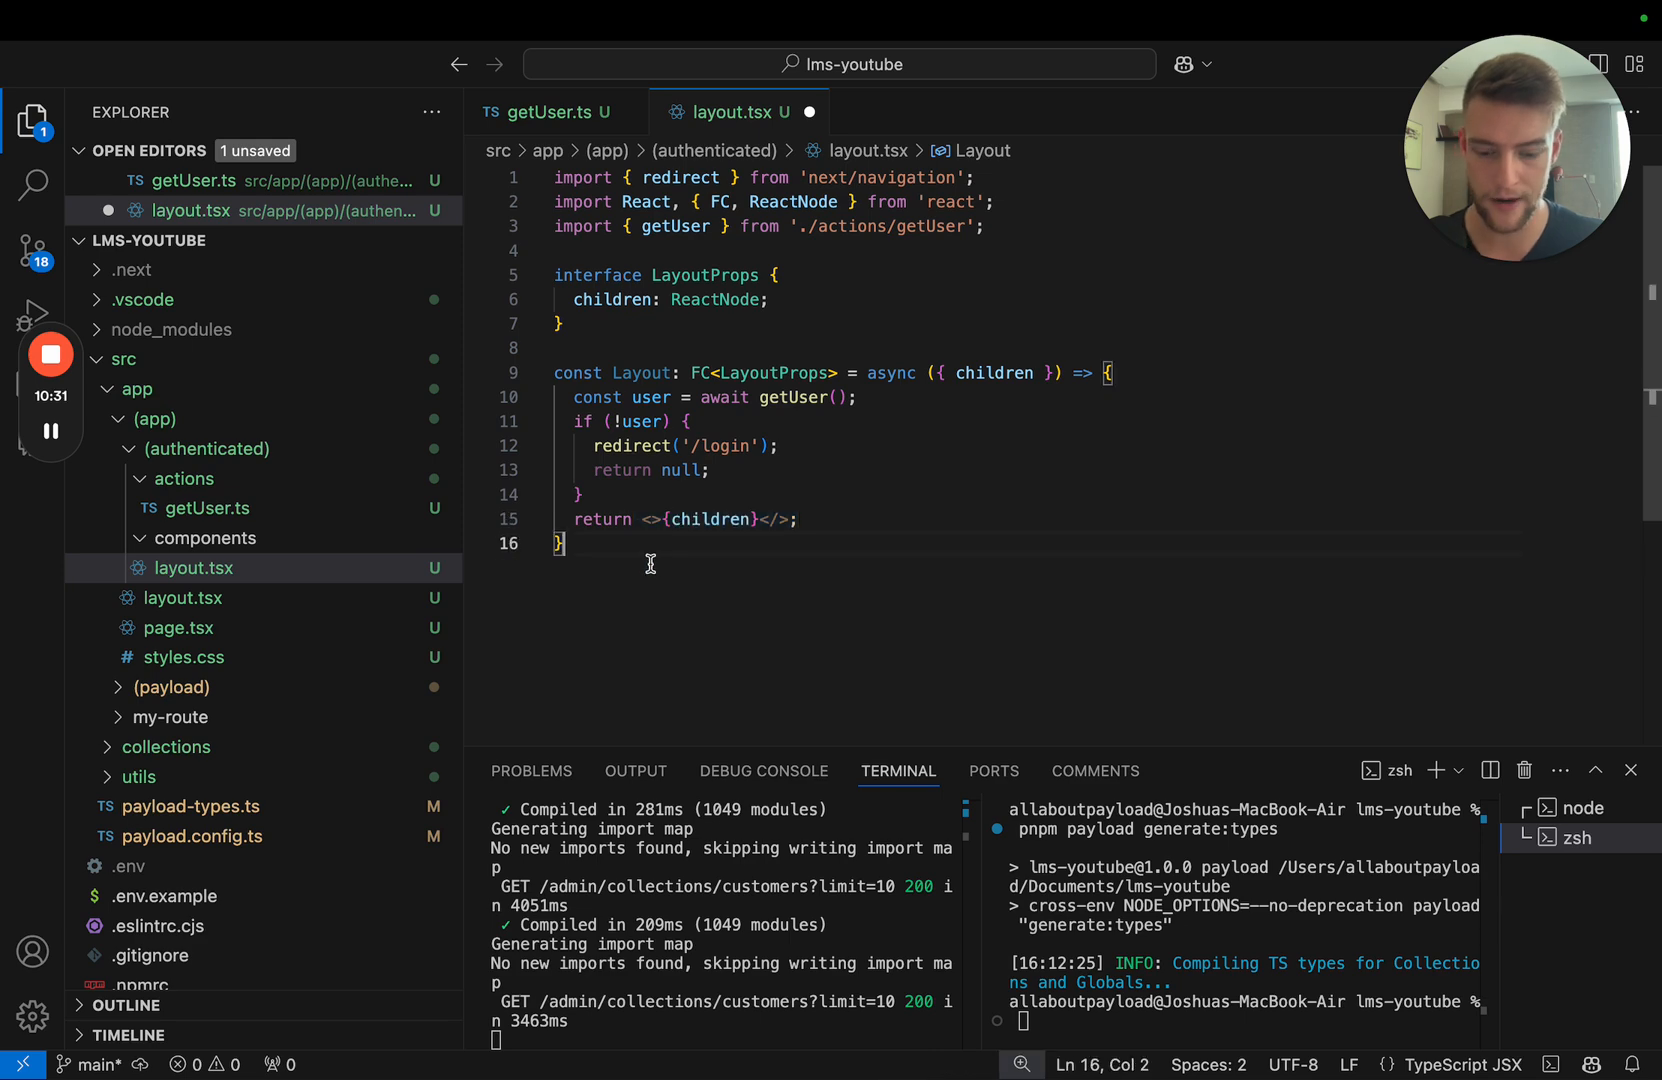
type("export default Layout;")
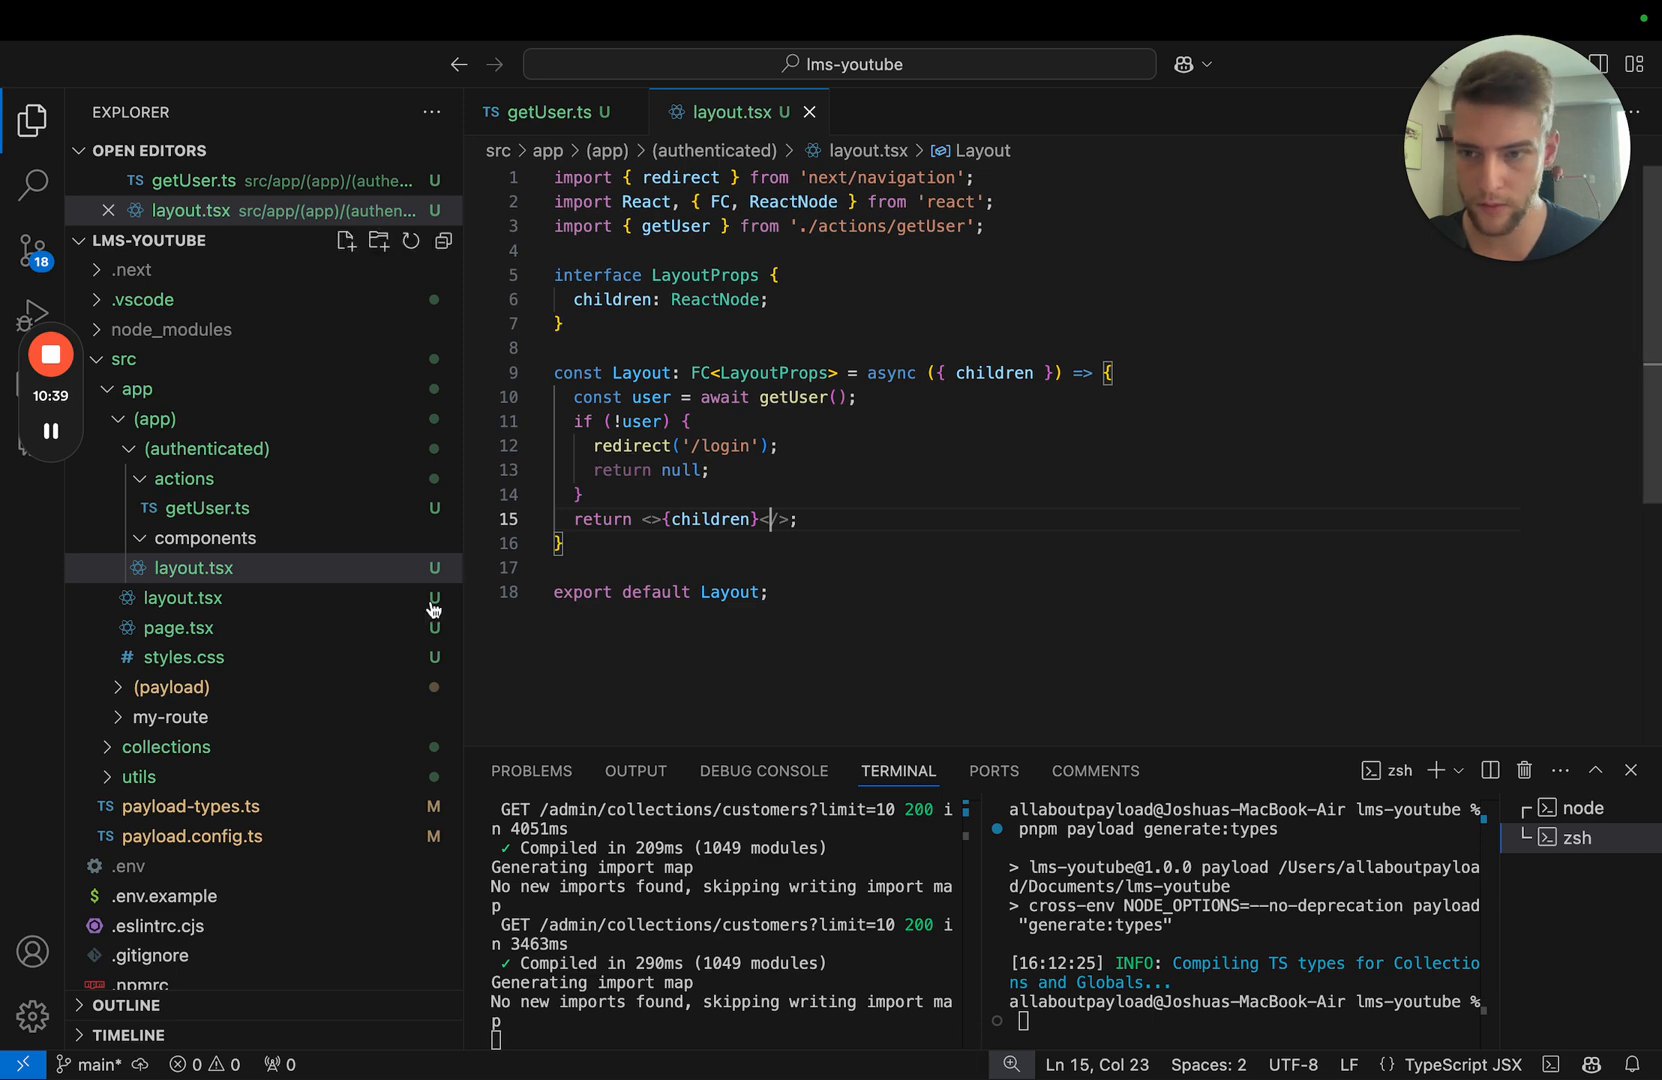
Create a dashboard folder inside (authenticated) containing a new page.tsx.
left_click(206, 538)
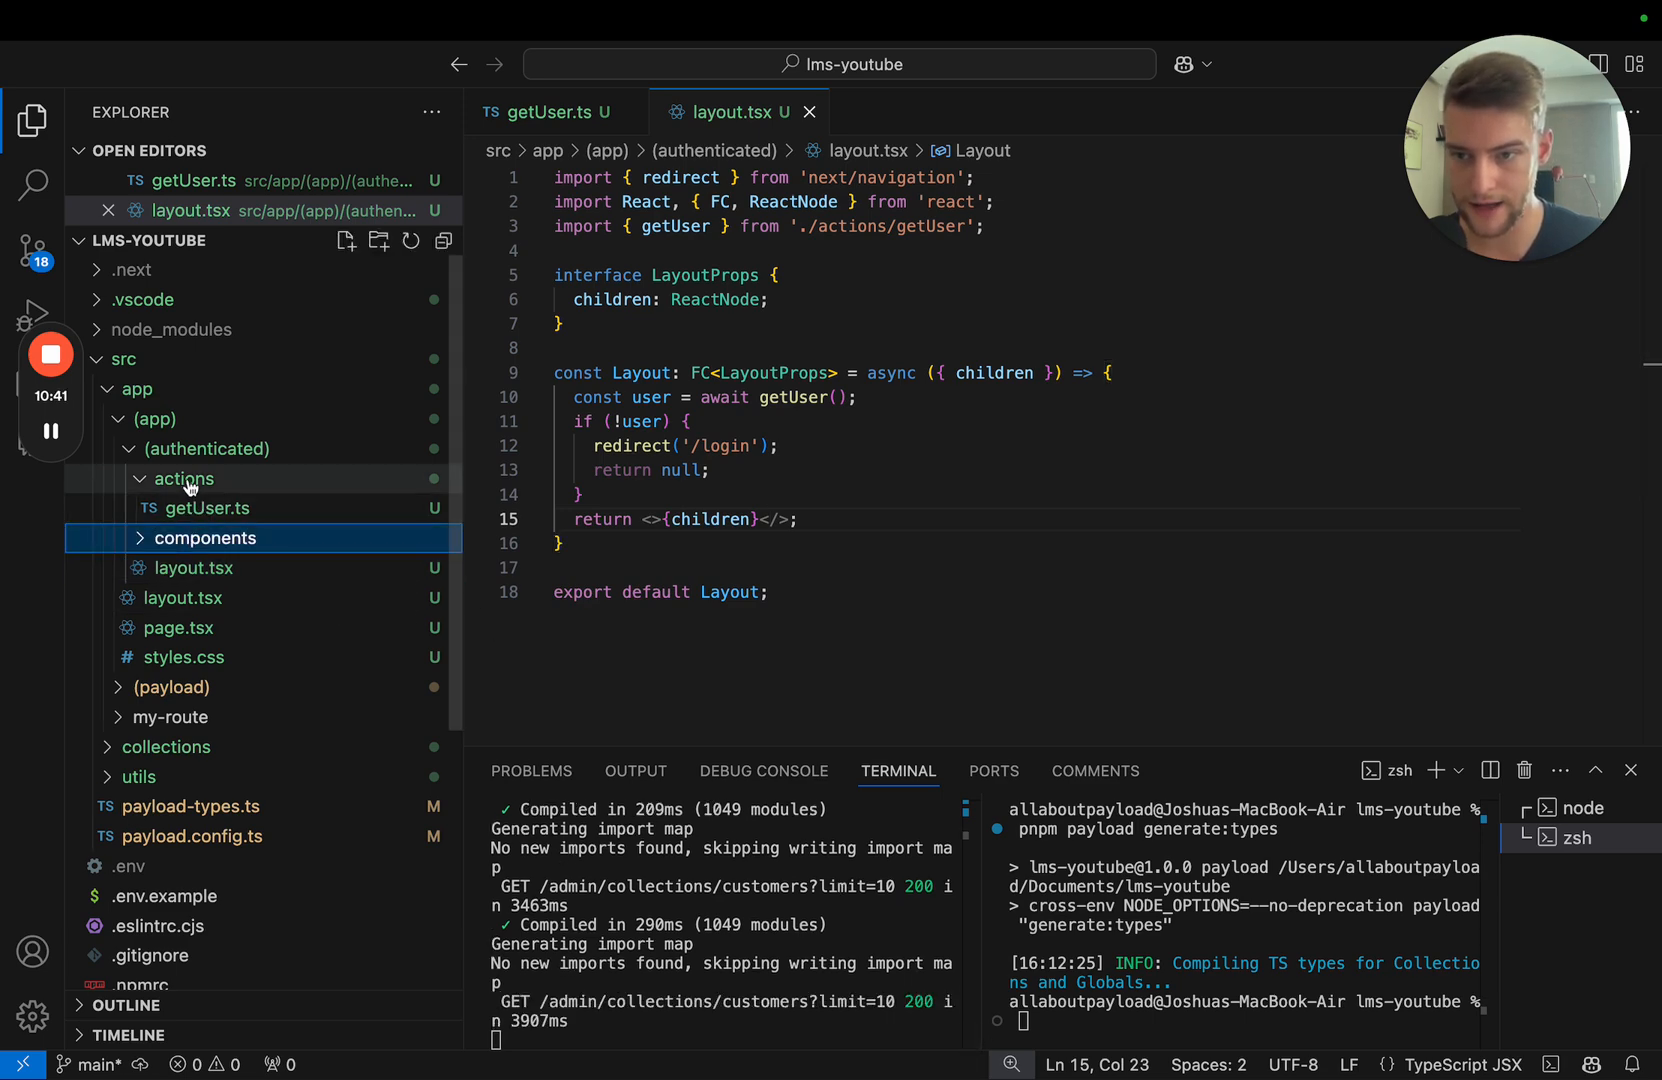
right_click(182, 478)
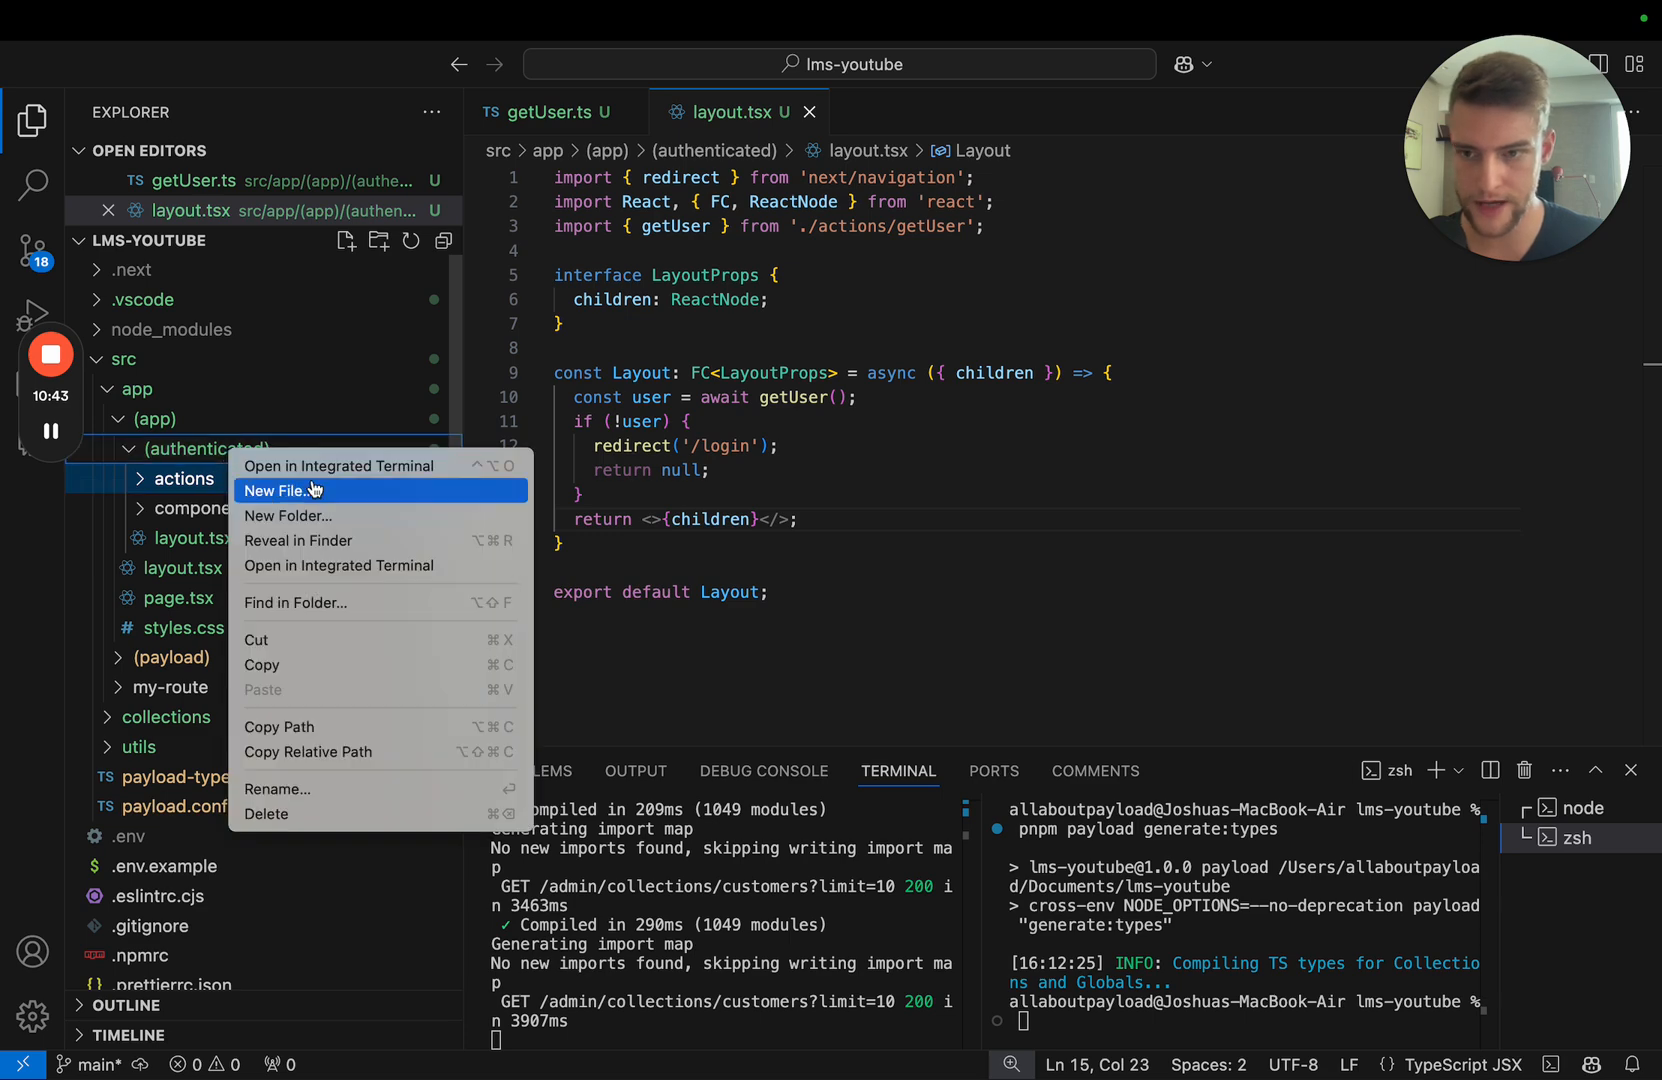
left_click(282, 490)
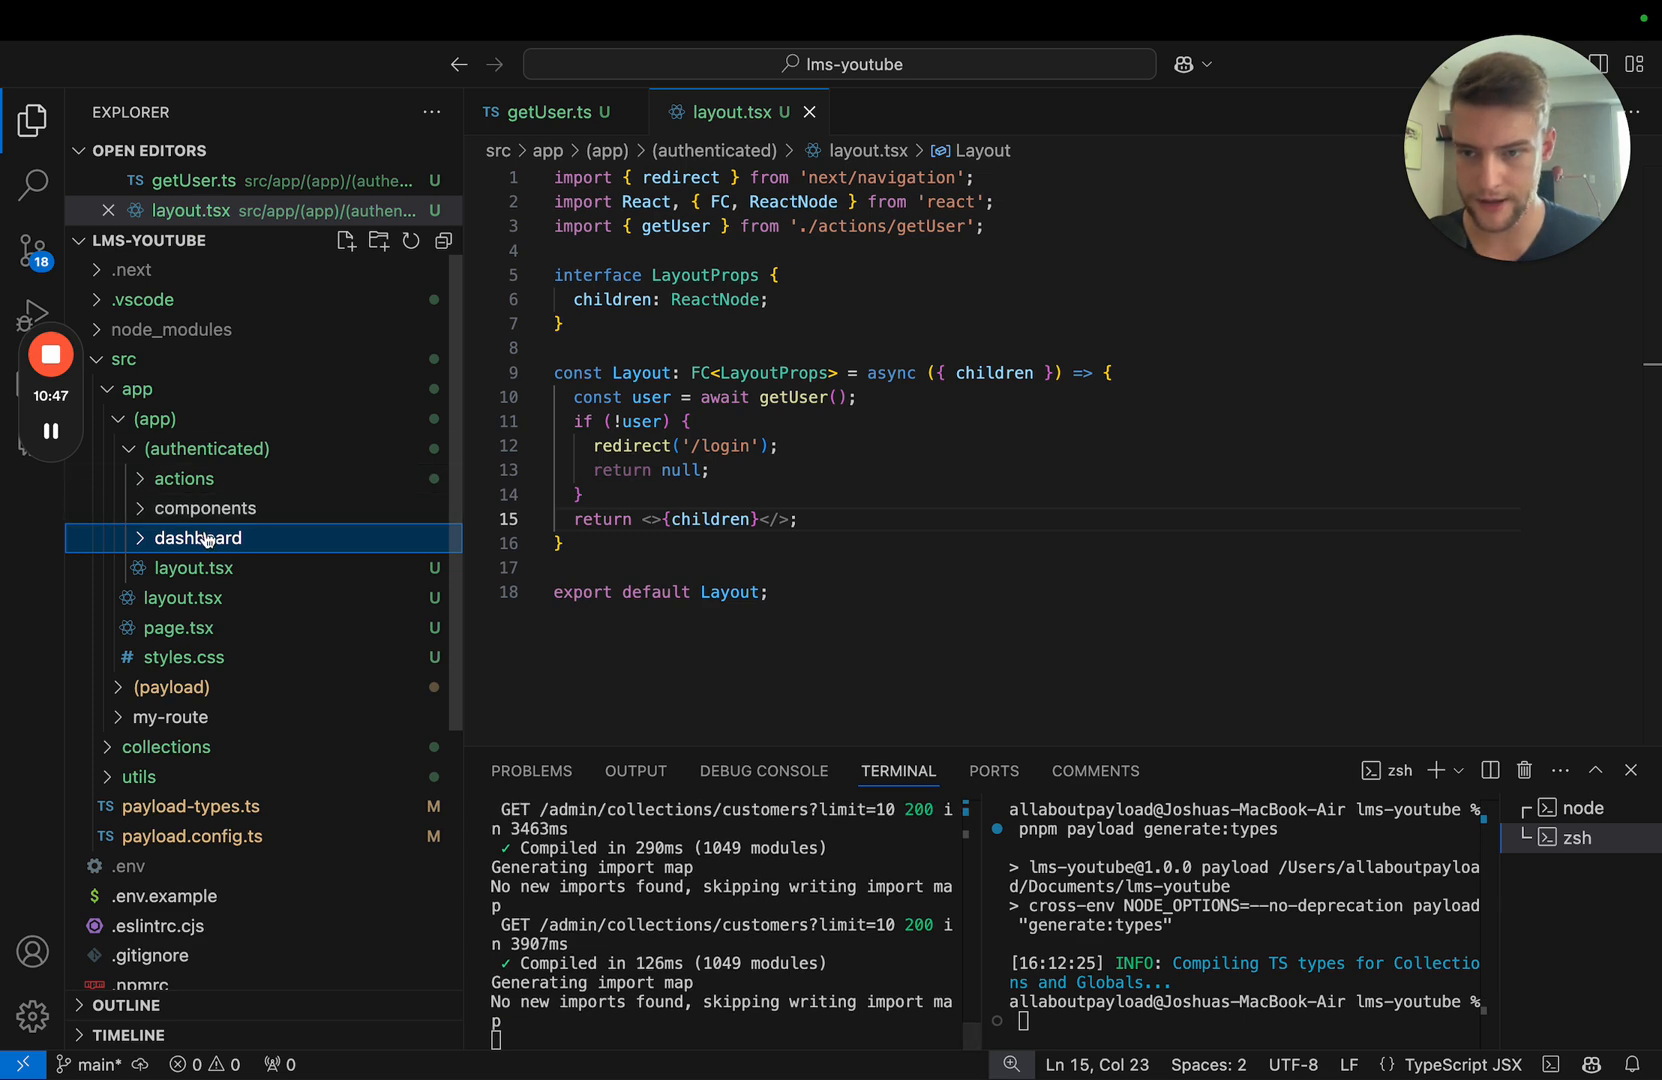
right_click(198, 538)
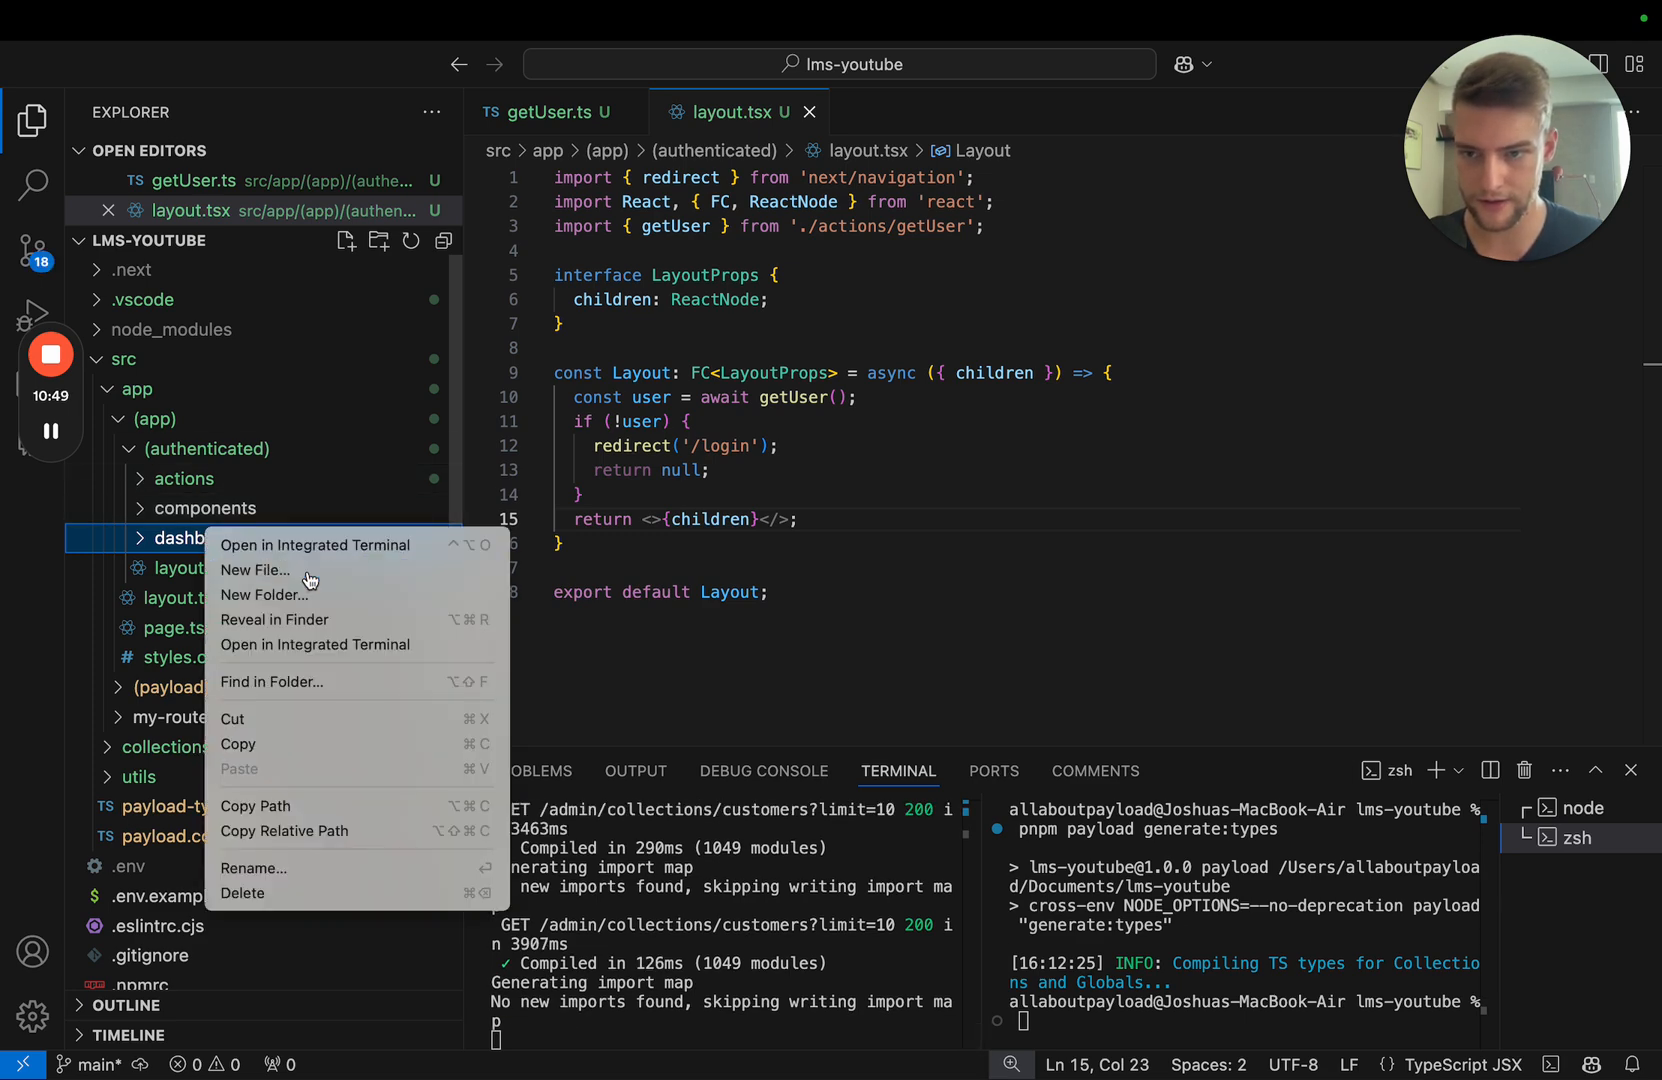
left_click(254, 570)
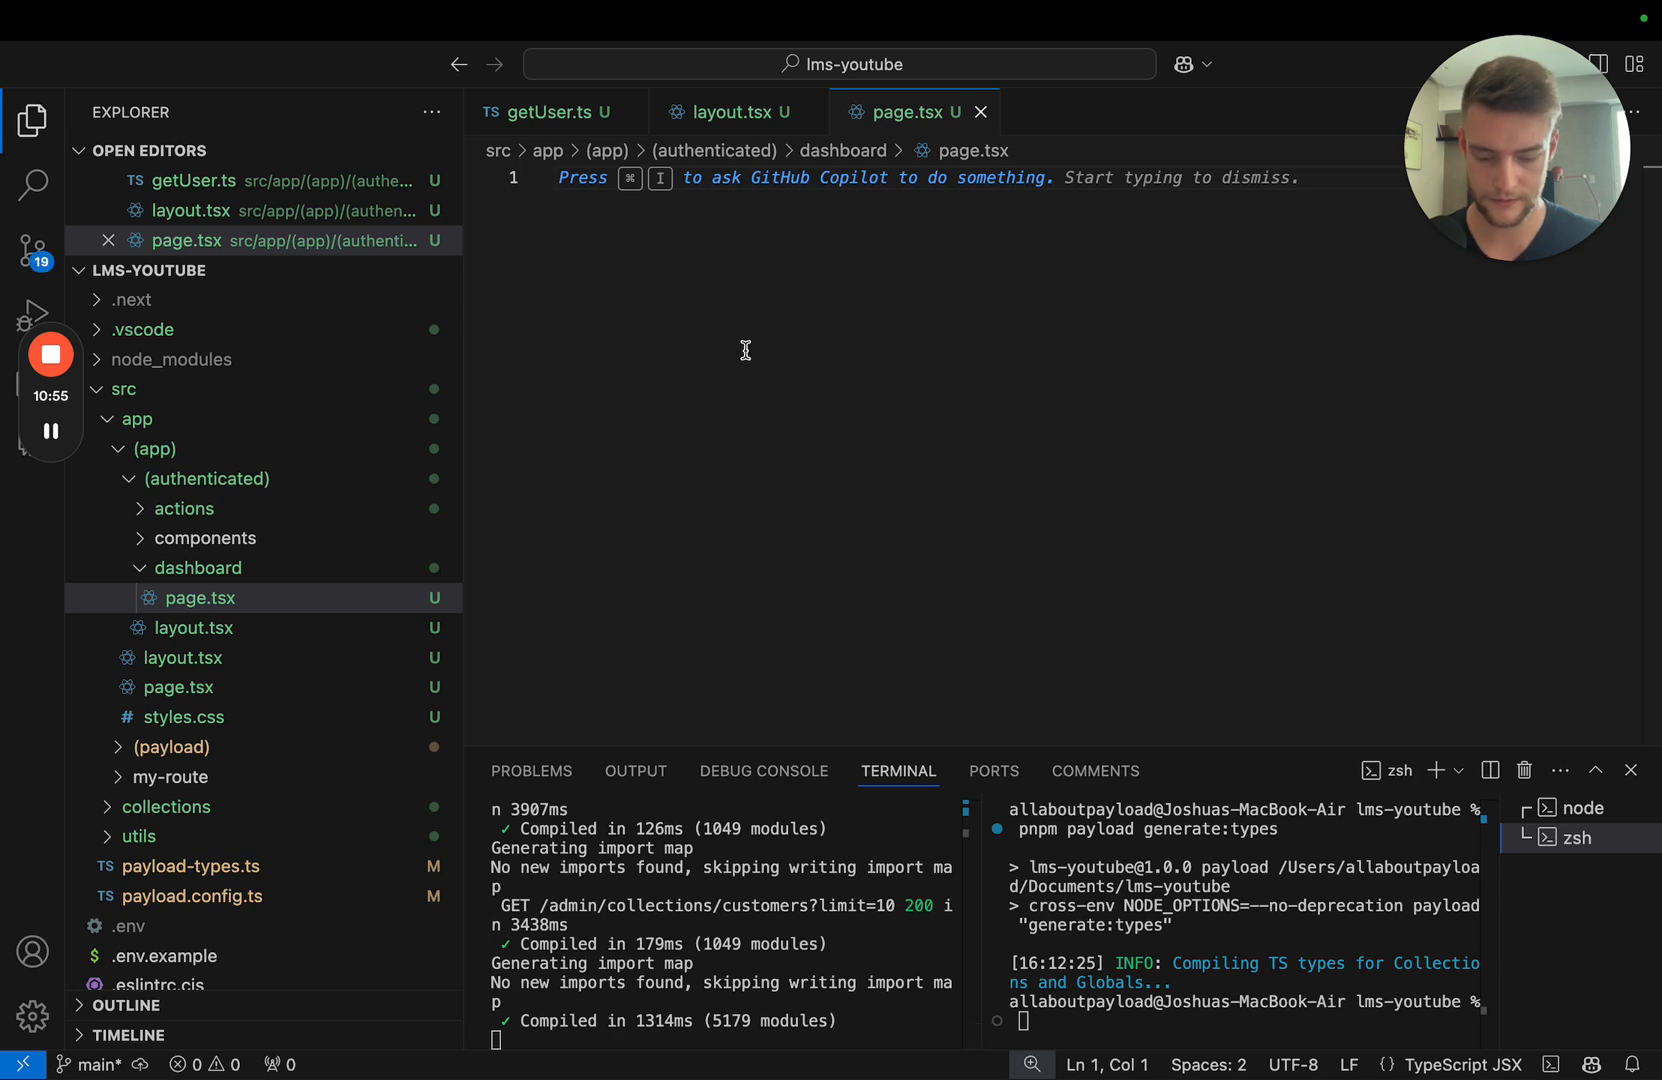
Import React and define const DashboardPage = () => returning a Dashboard div, then rename the component.
type("import")
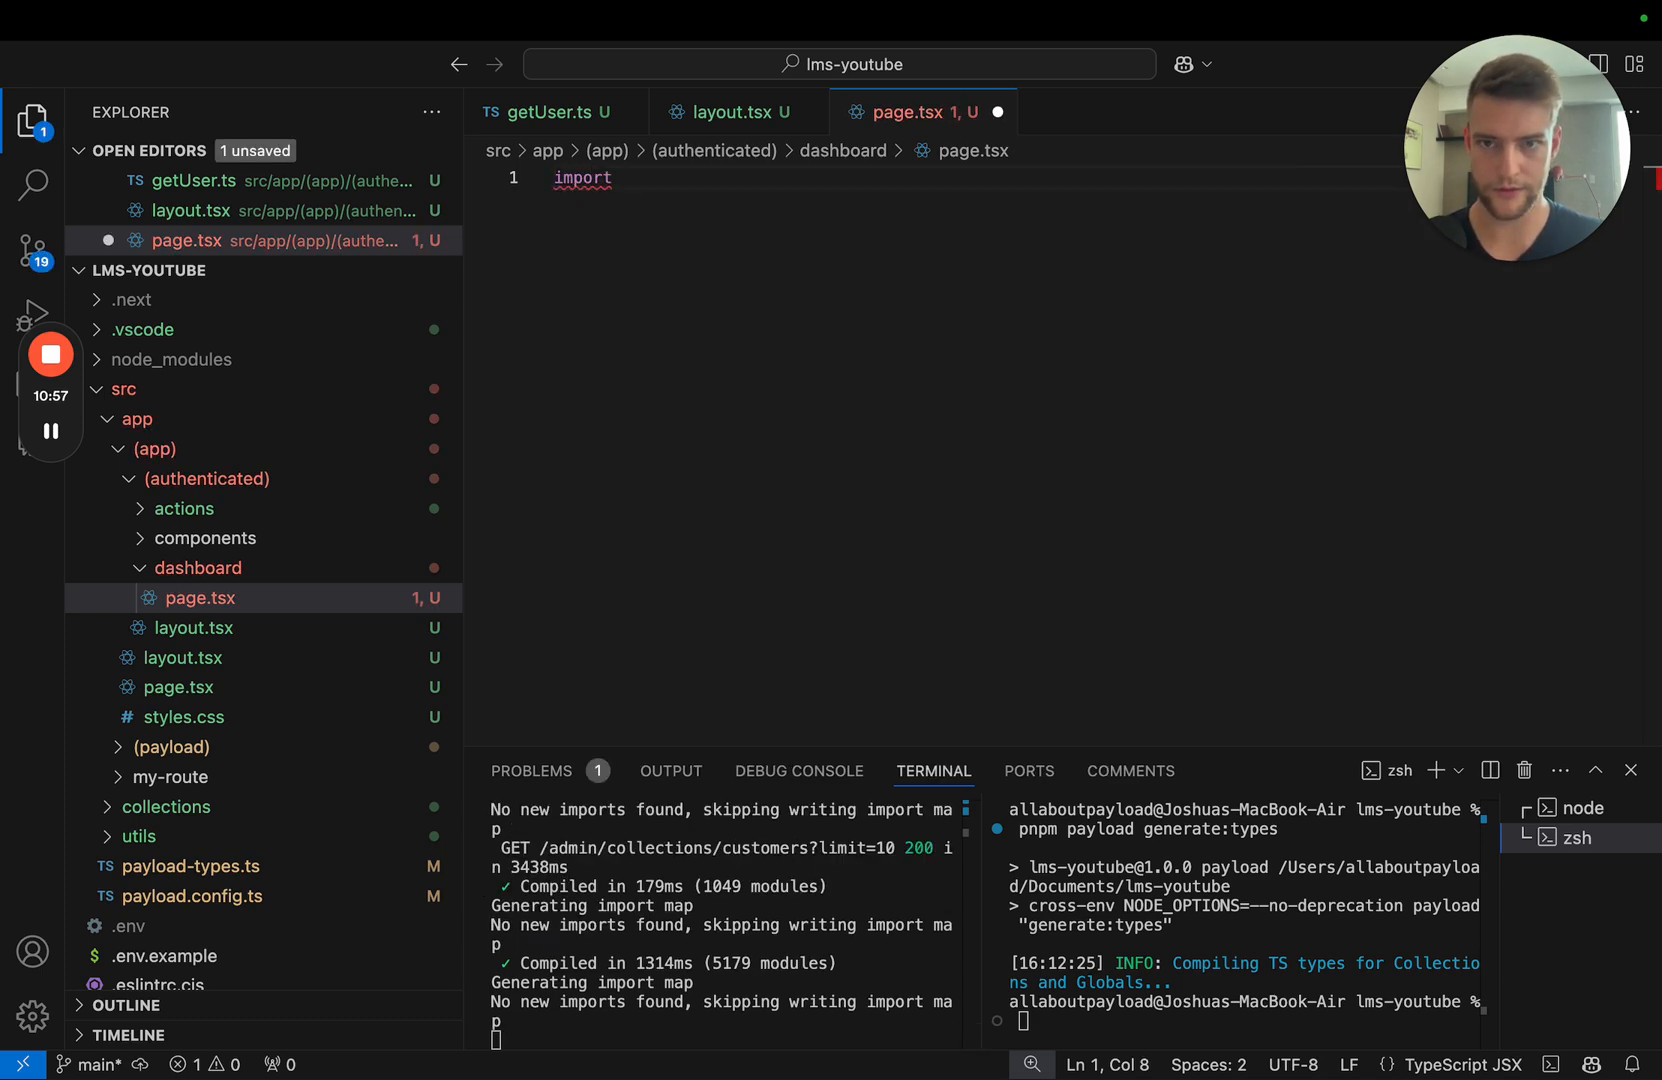
type("React f")
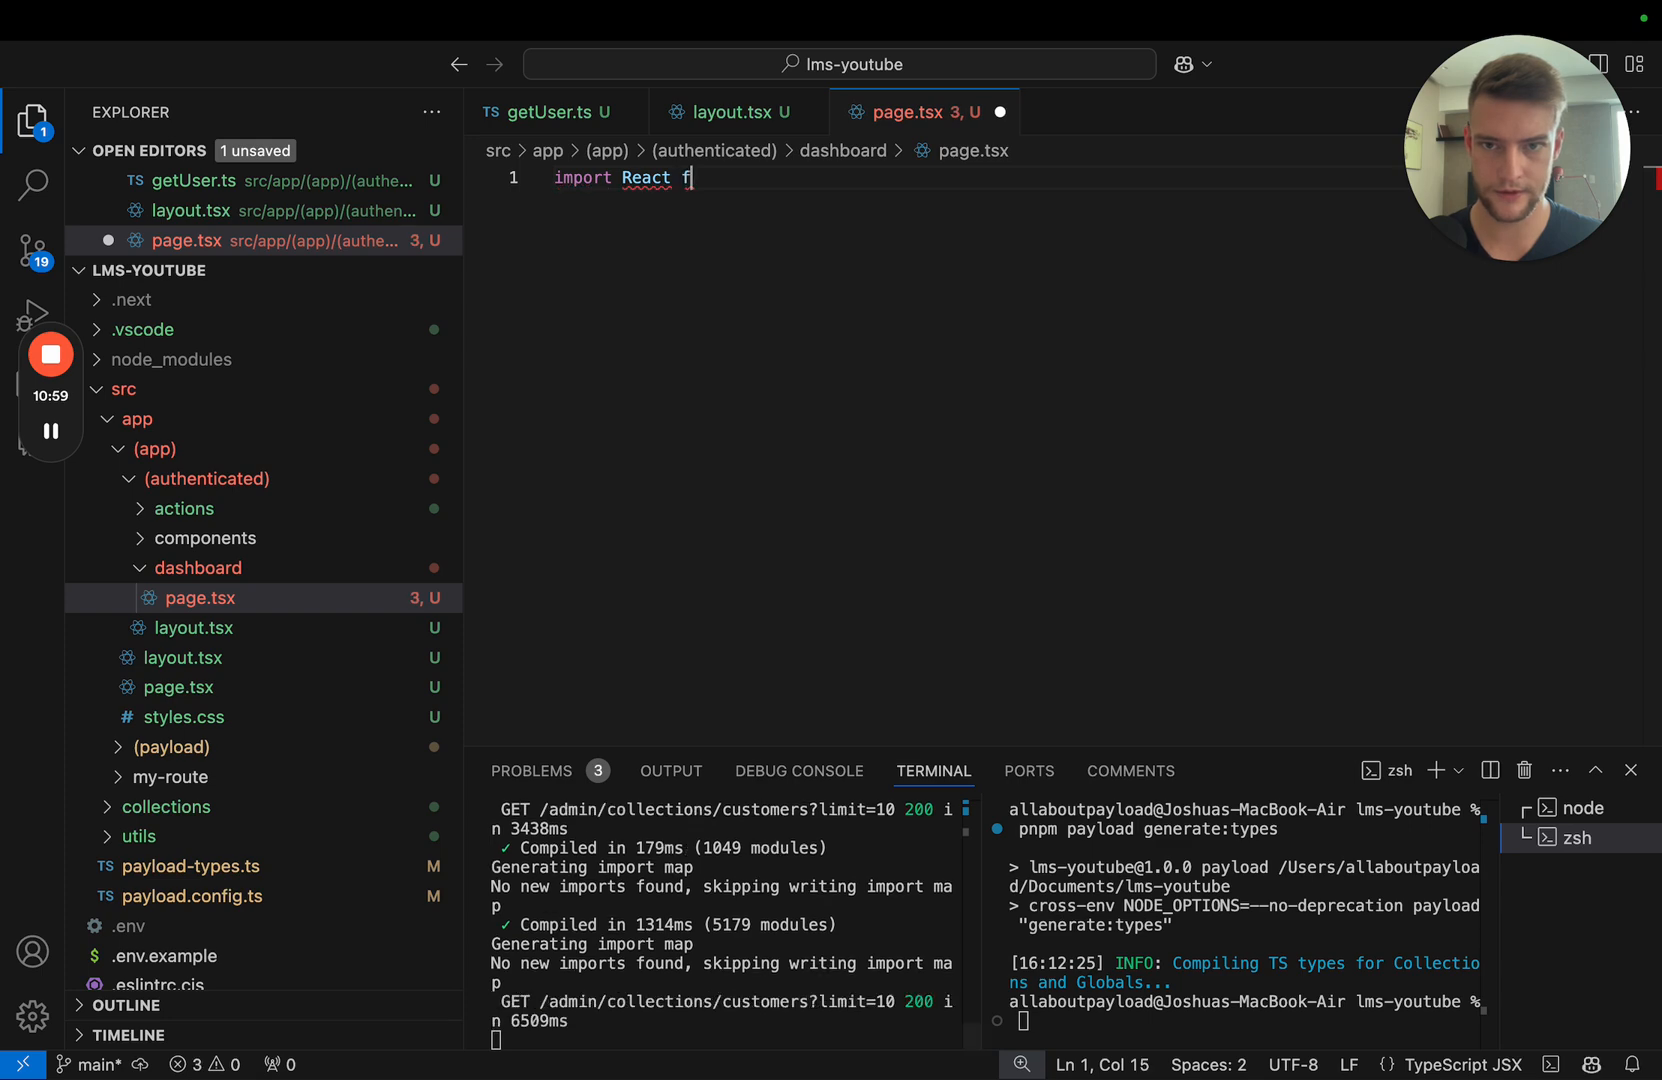
type("from \"react\";")
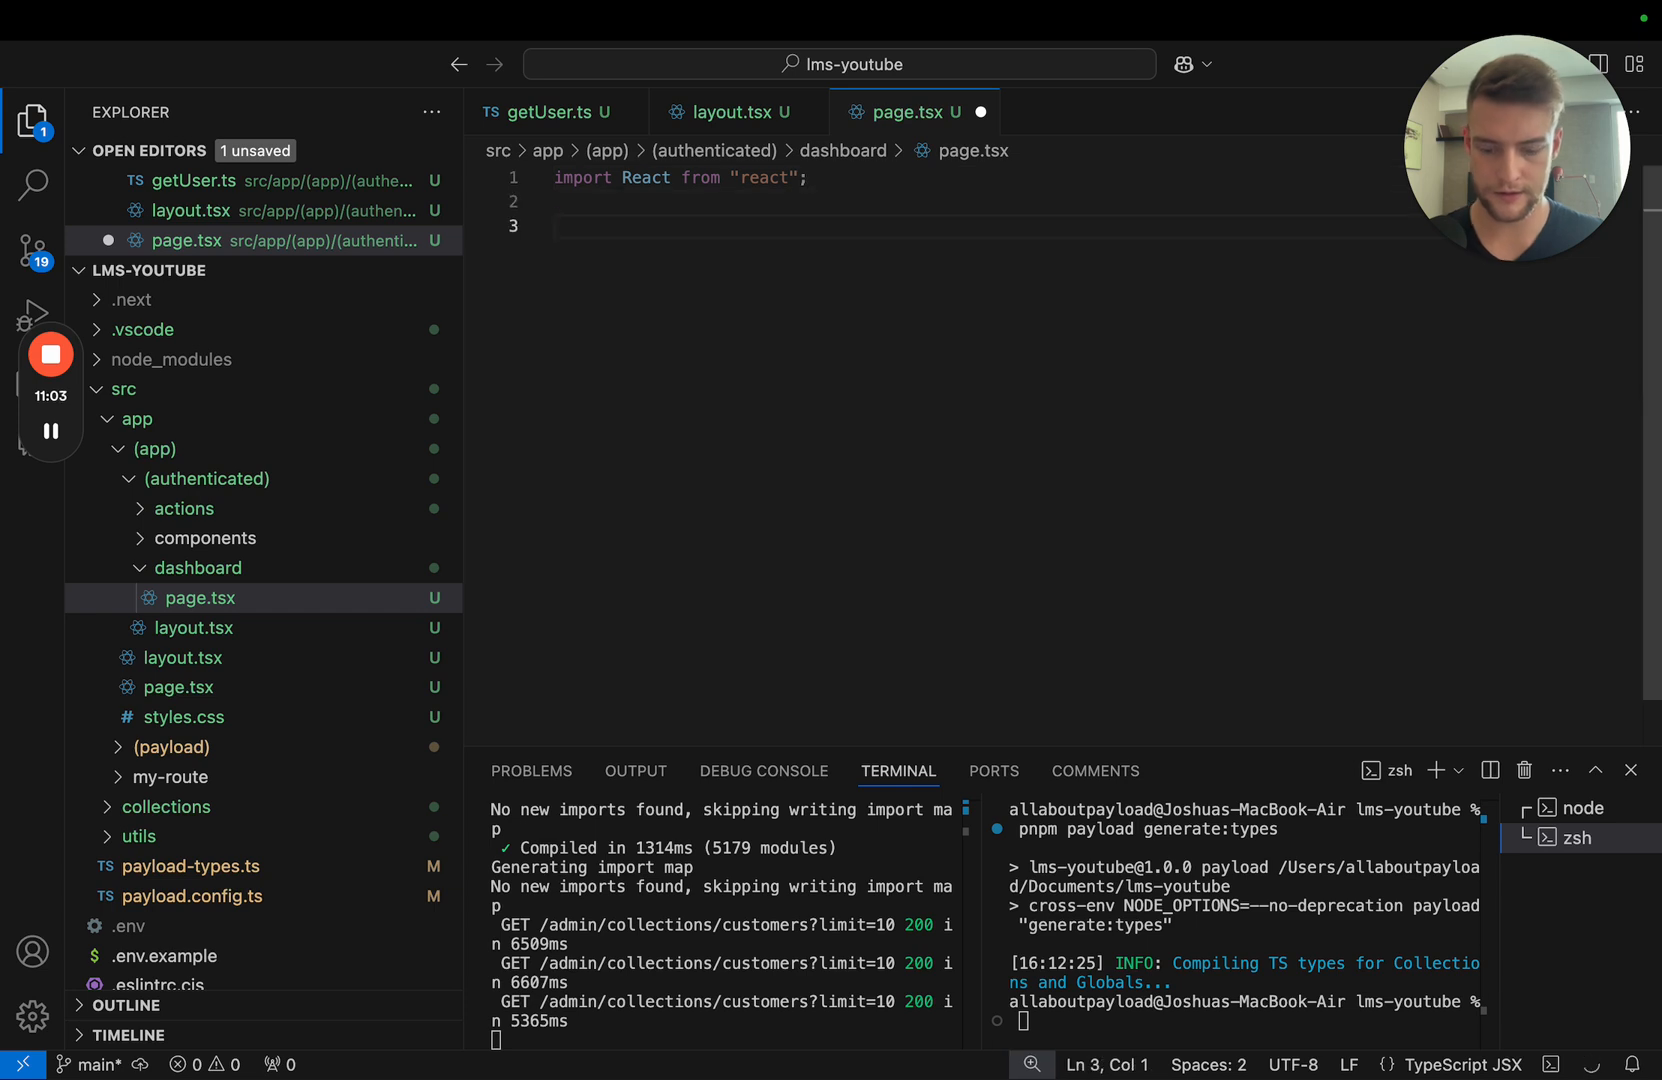
type("const DashboardPage = () => {")
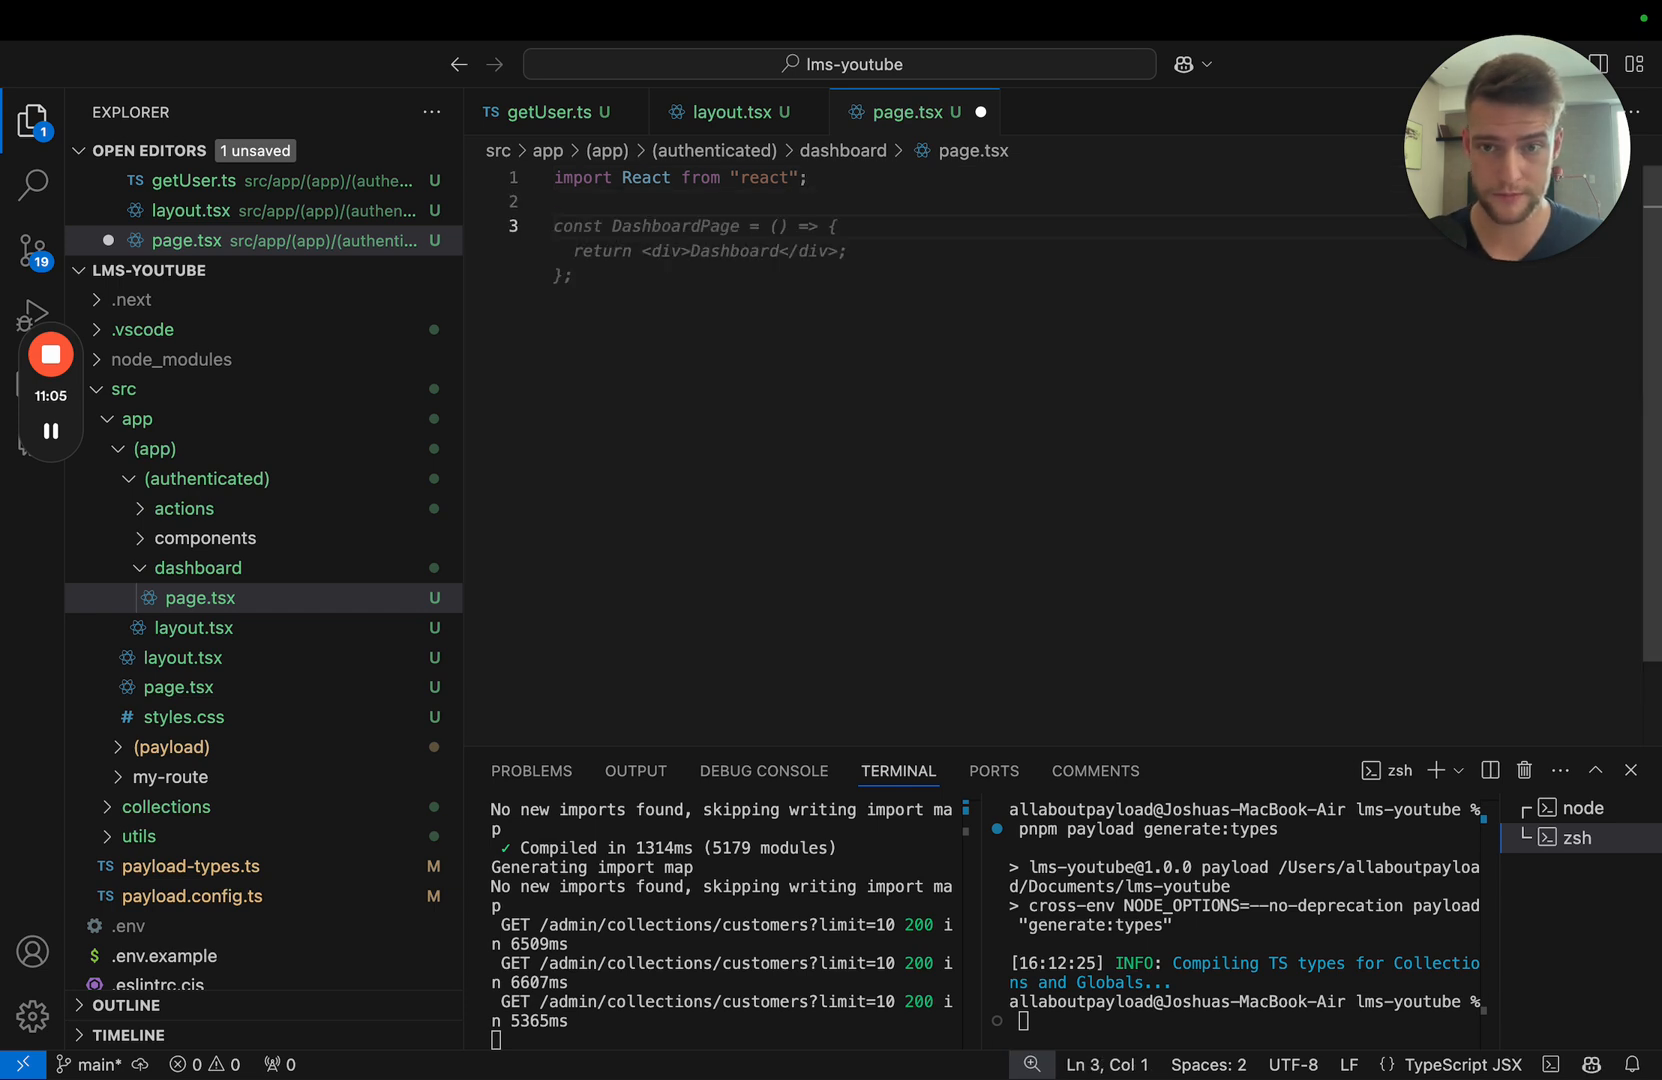
double_click(676, 226)
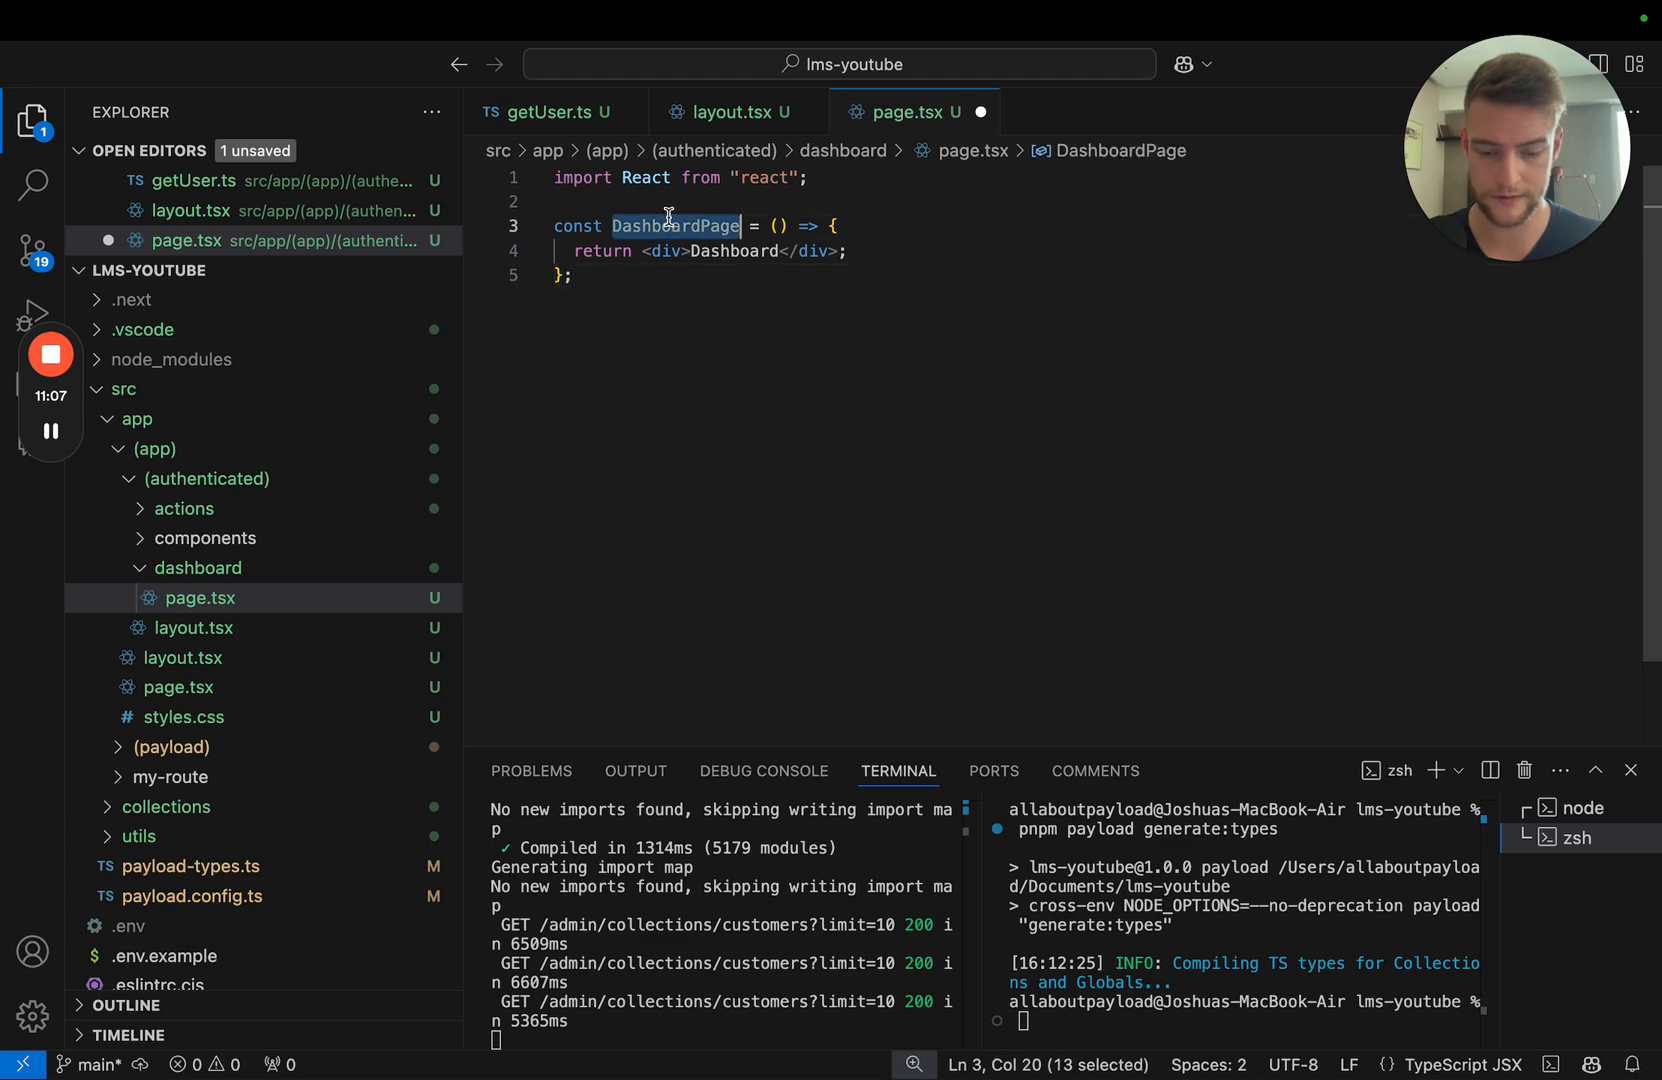
type("page")
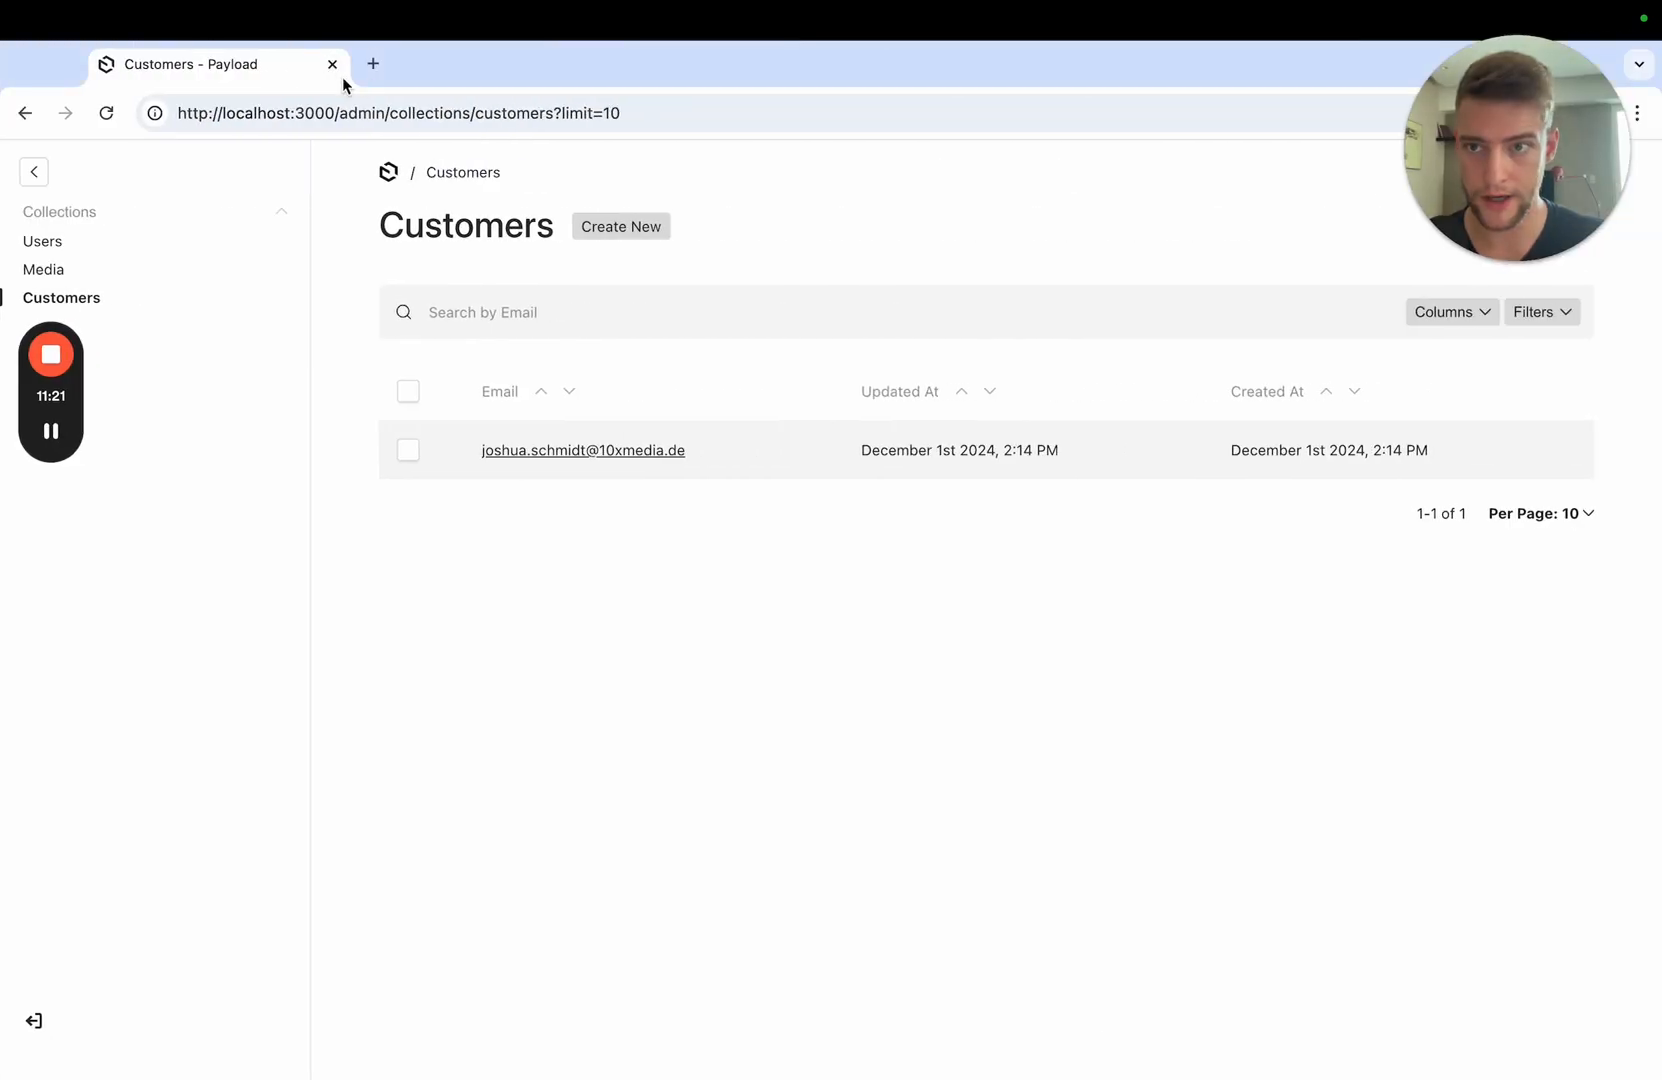
mouse_move(44, 1042)
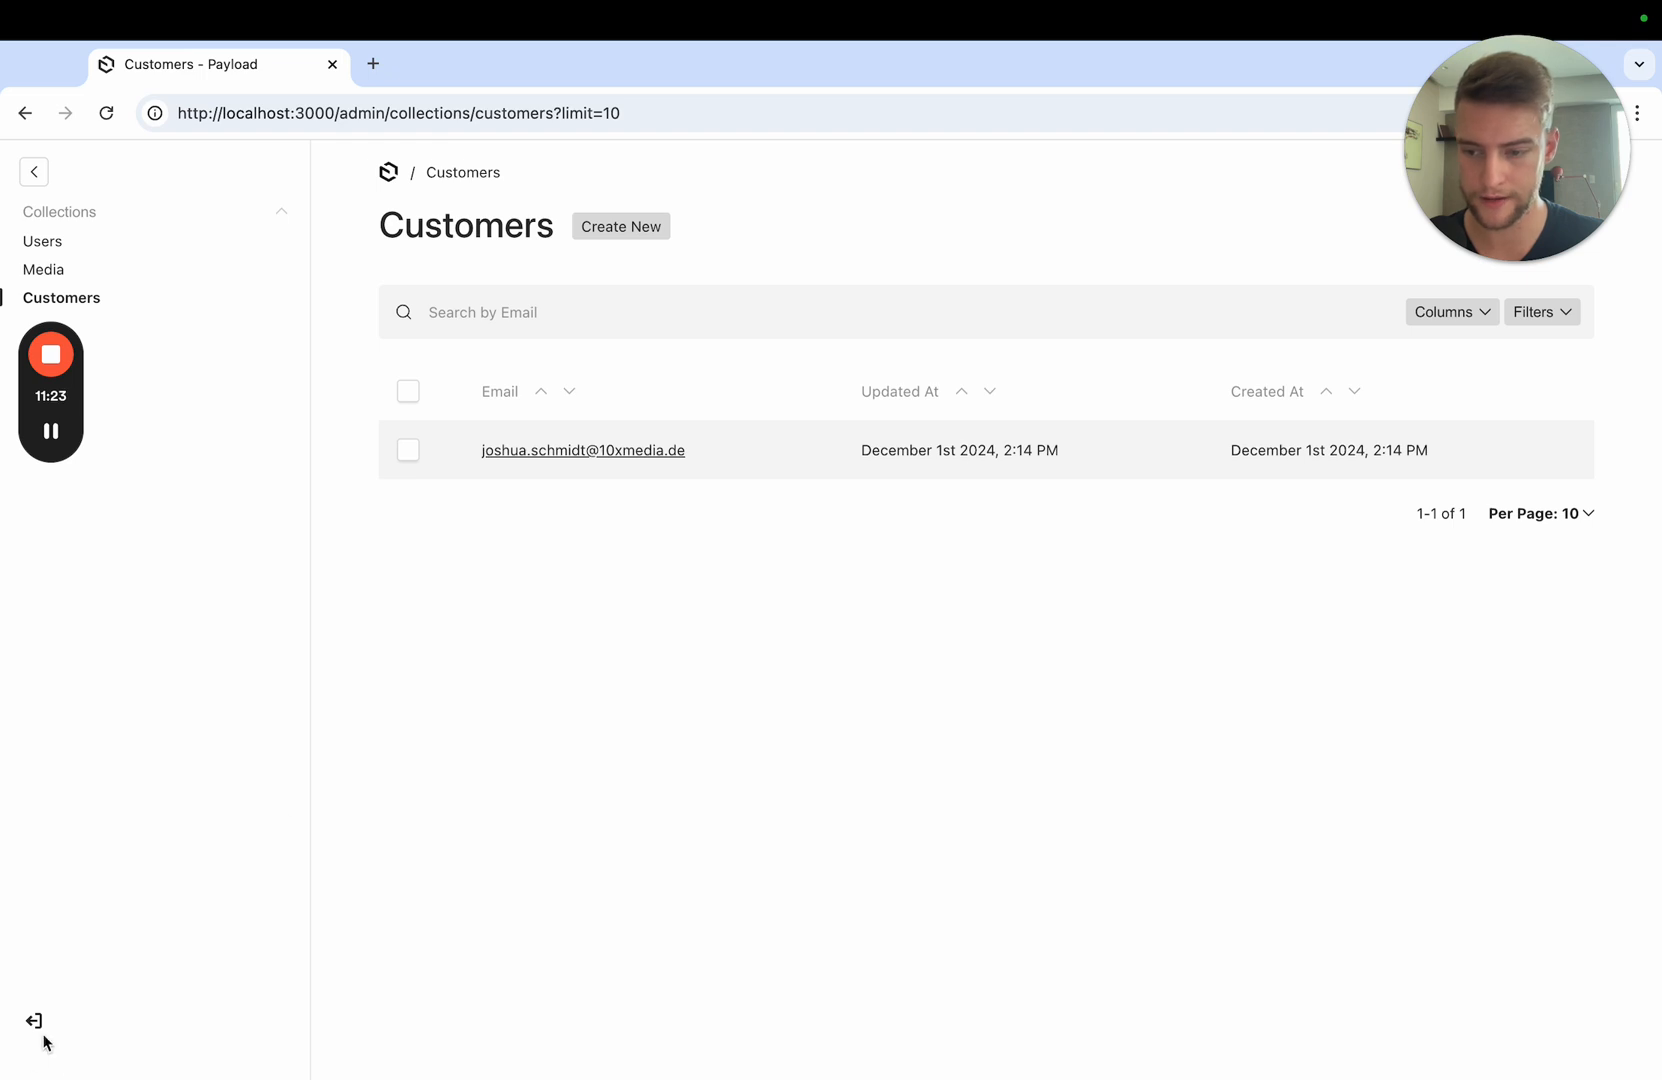
Log out of the Payload admin and navigate the browser to localhost:3000/dashboard.
left_click(32, 1020)
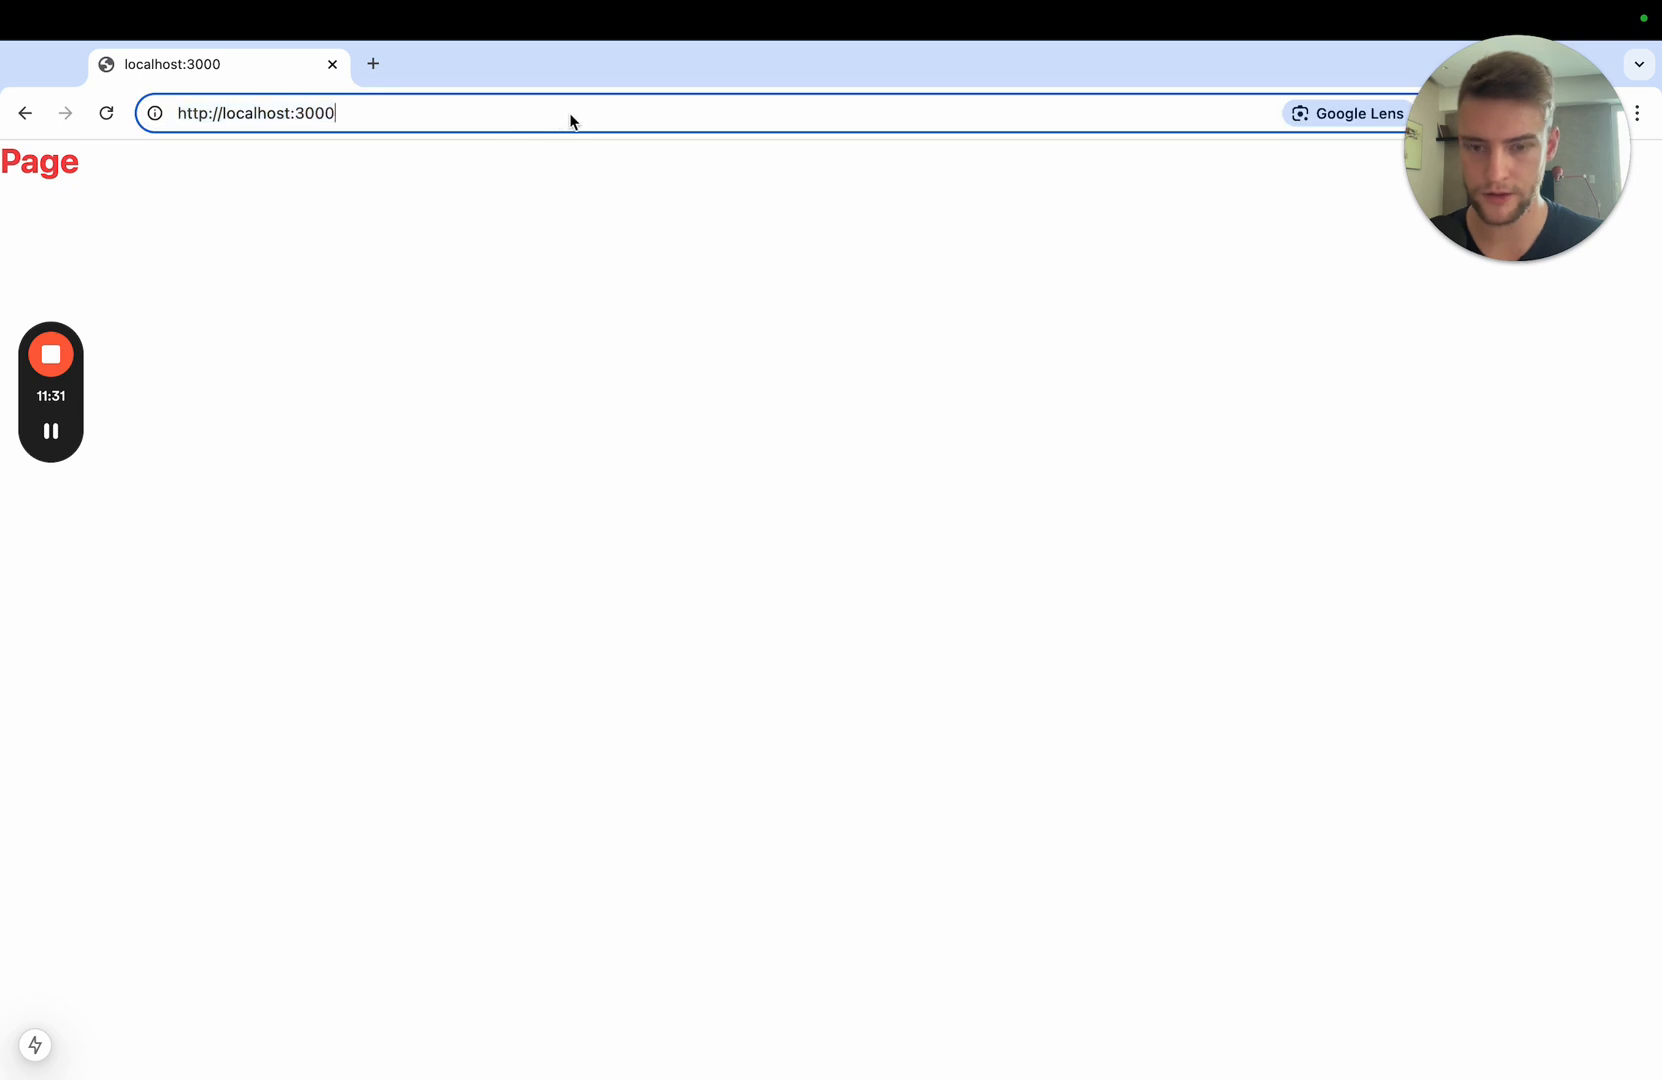
type("/dashboard")
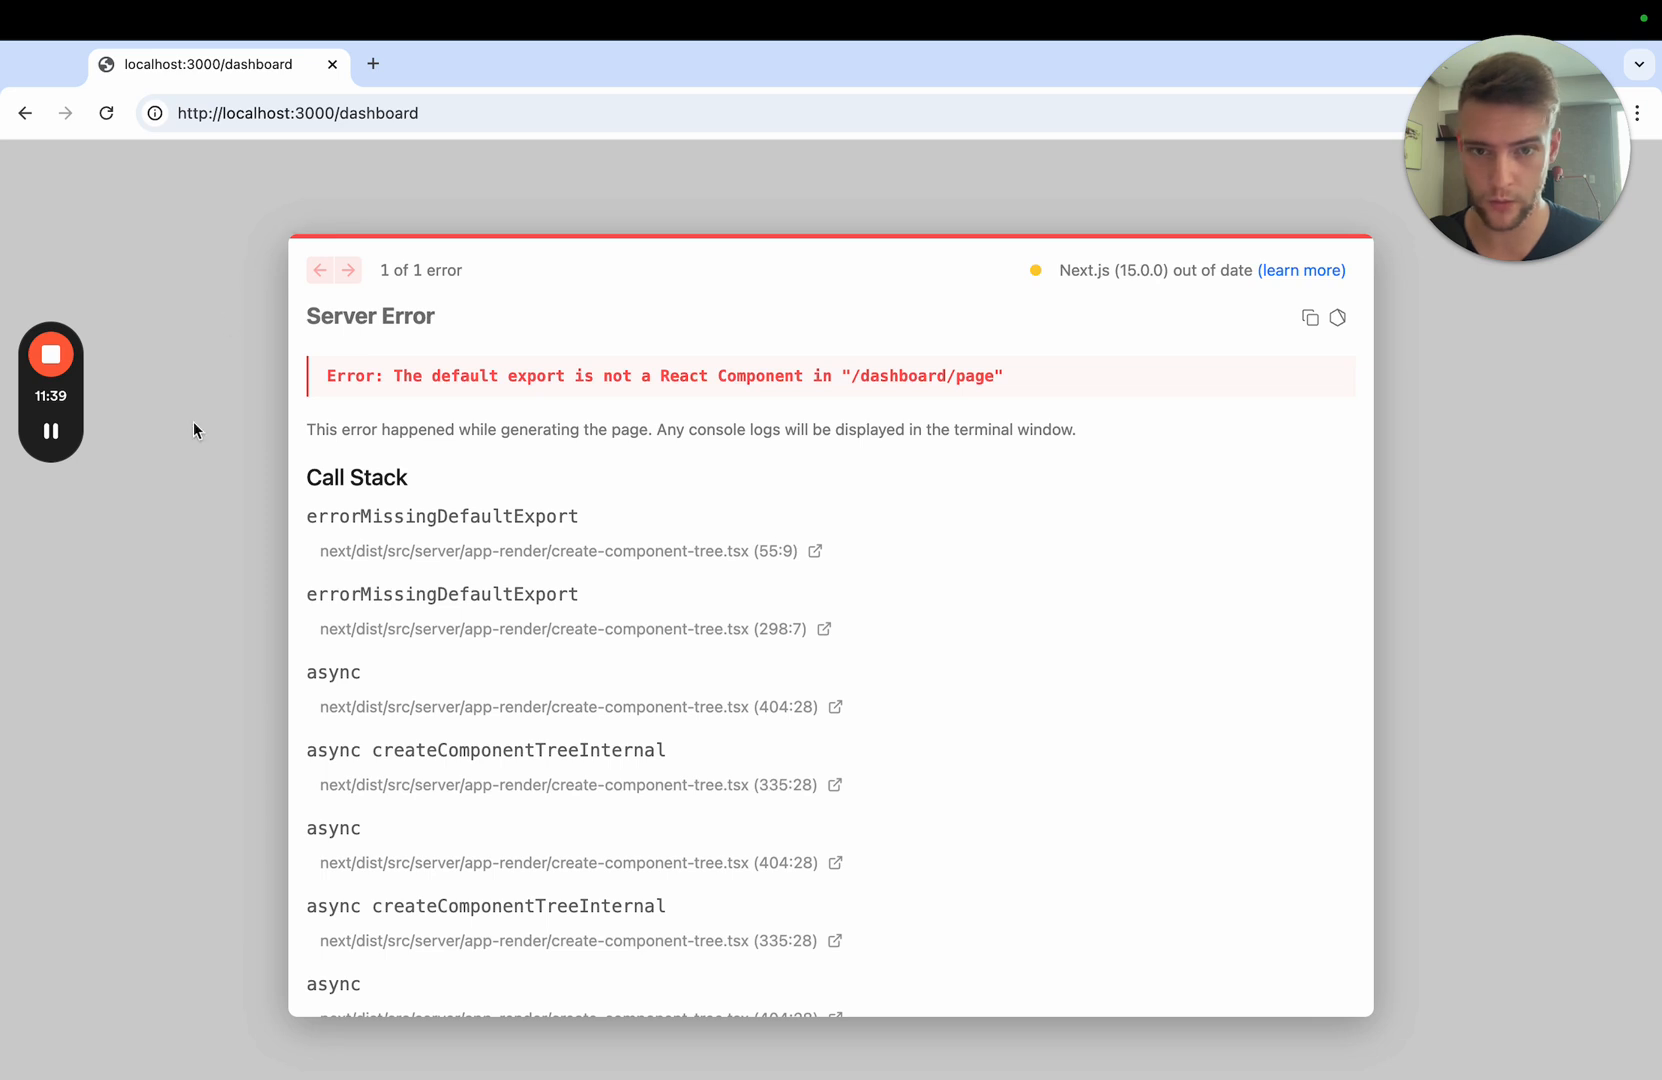
mouse_move(260, 430)
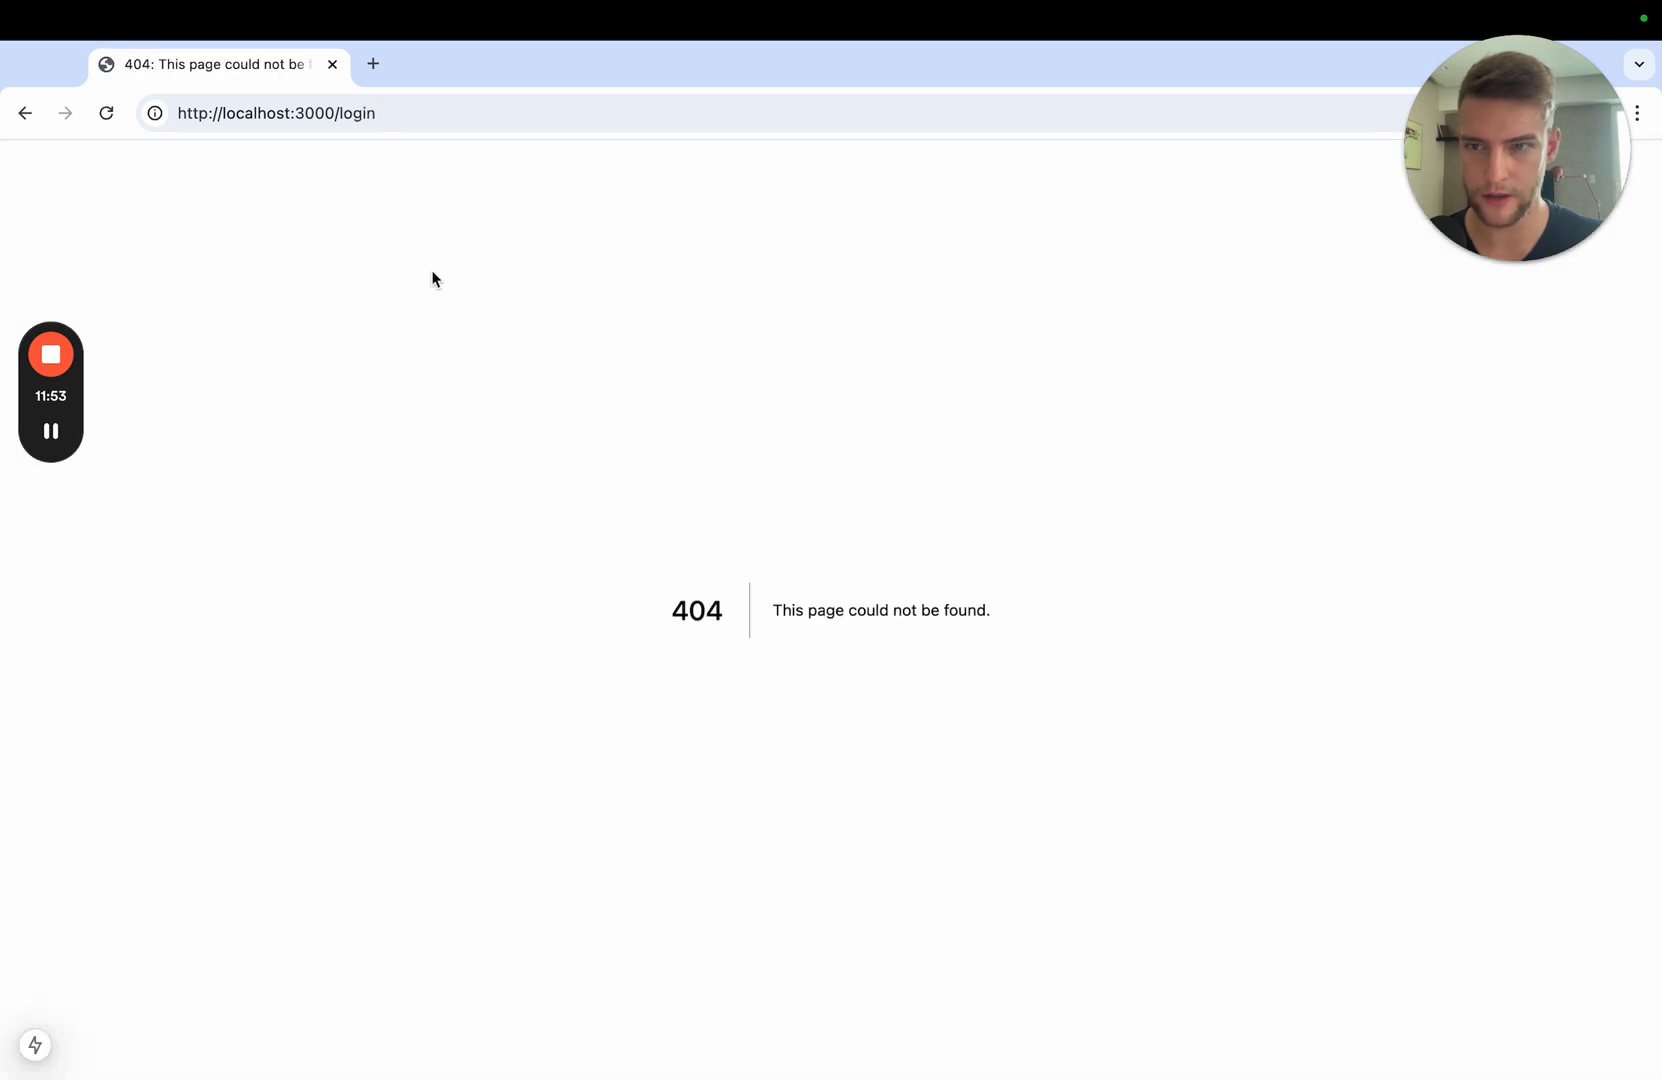
mouse_move(1062, 634)
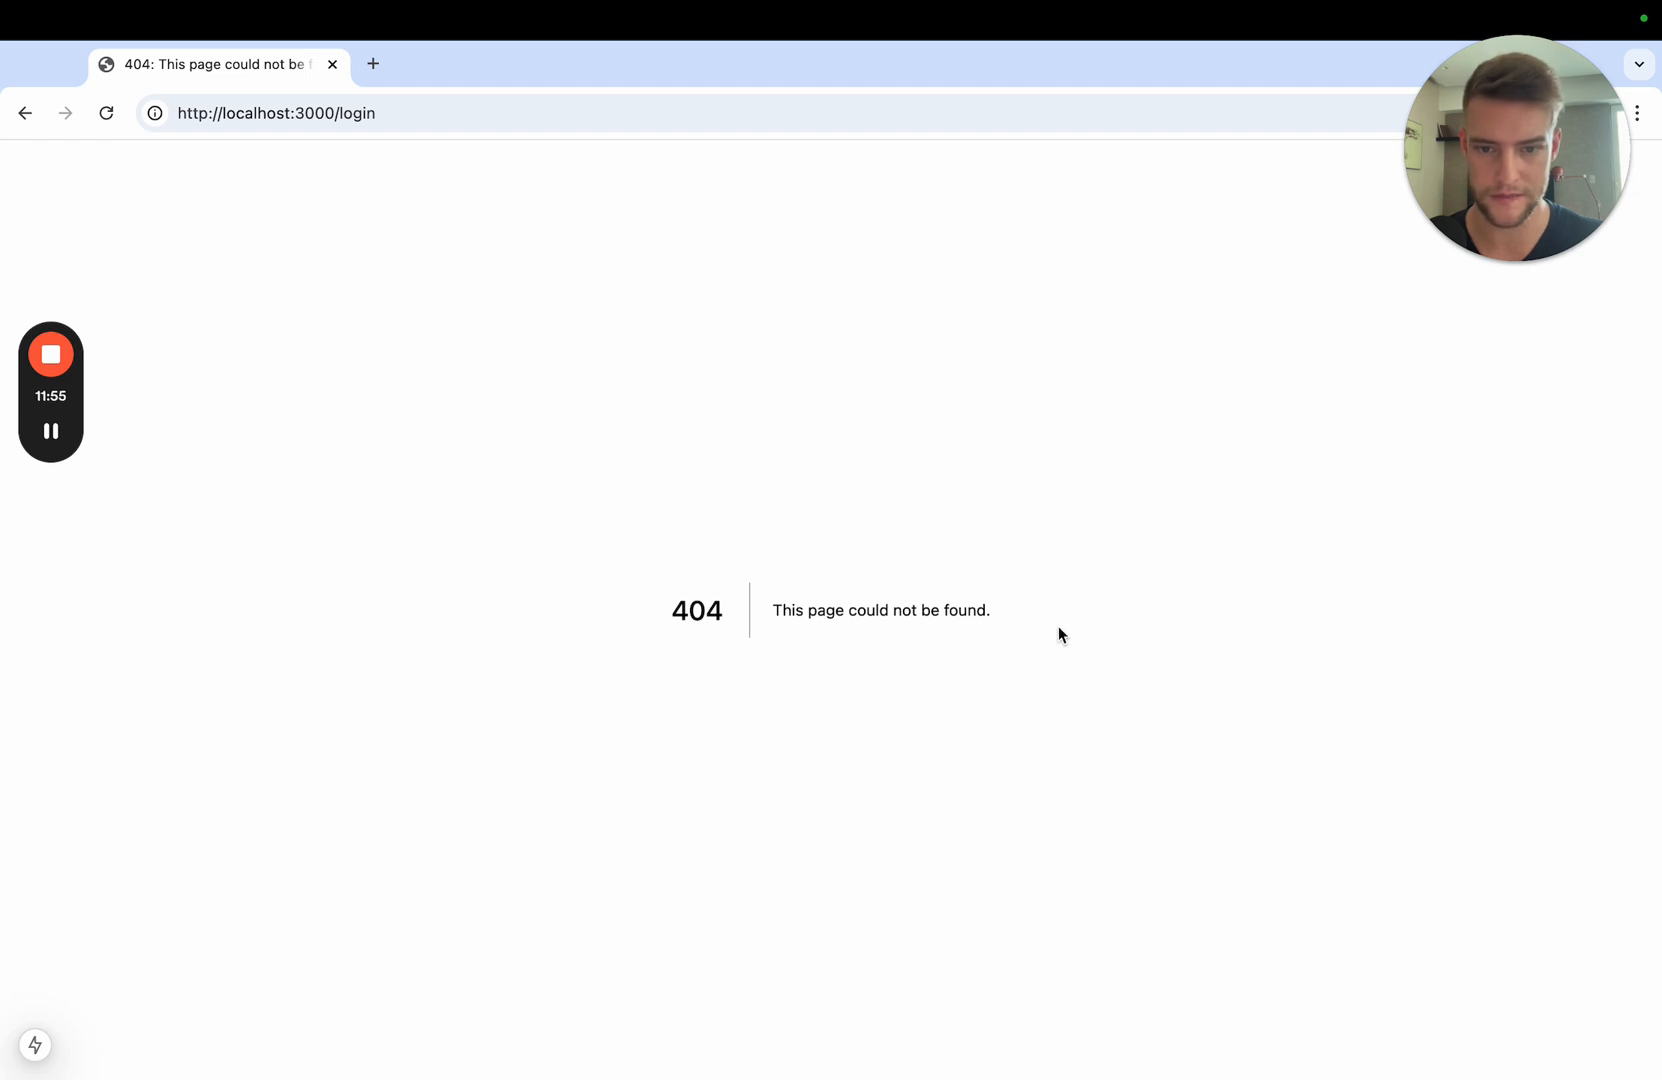